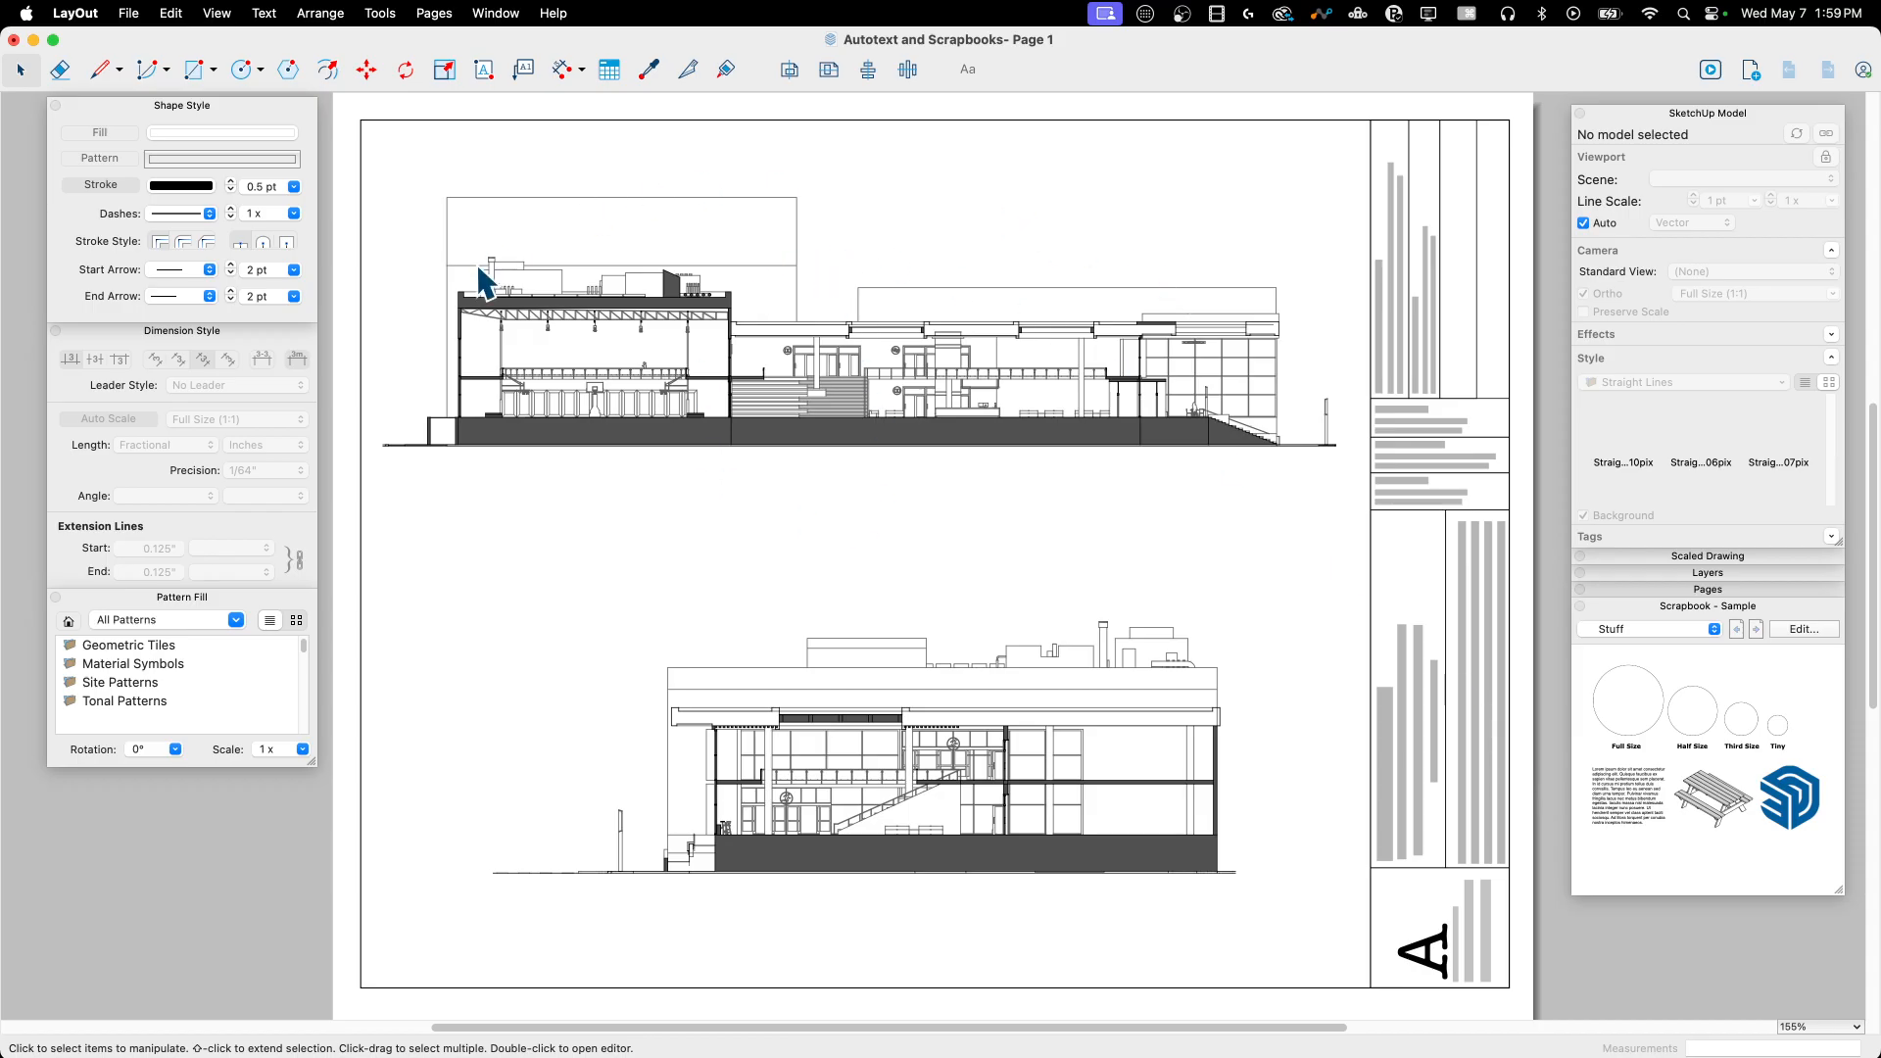
Step: Inspect the upper and lower section views, then clear the selection to work in the band between them
{"action": "left_click", "coordinate": [840, 335]}
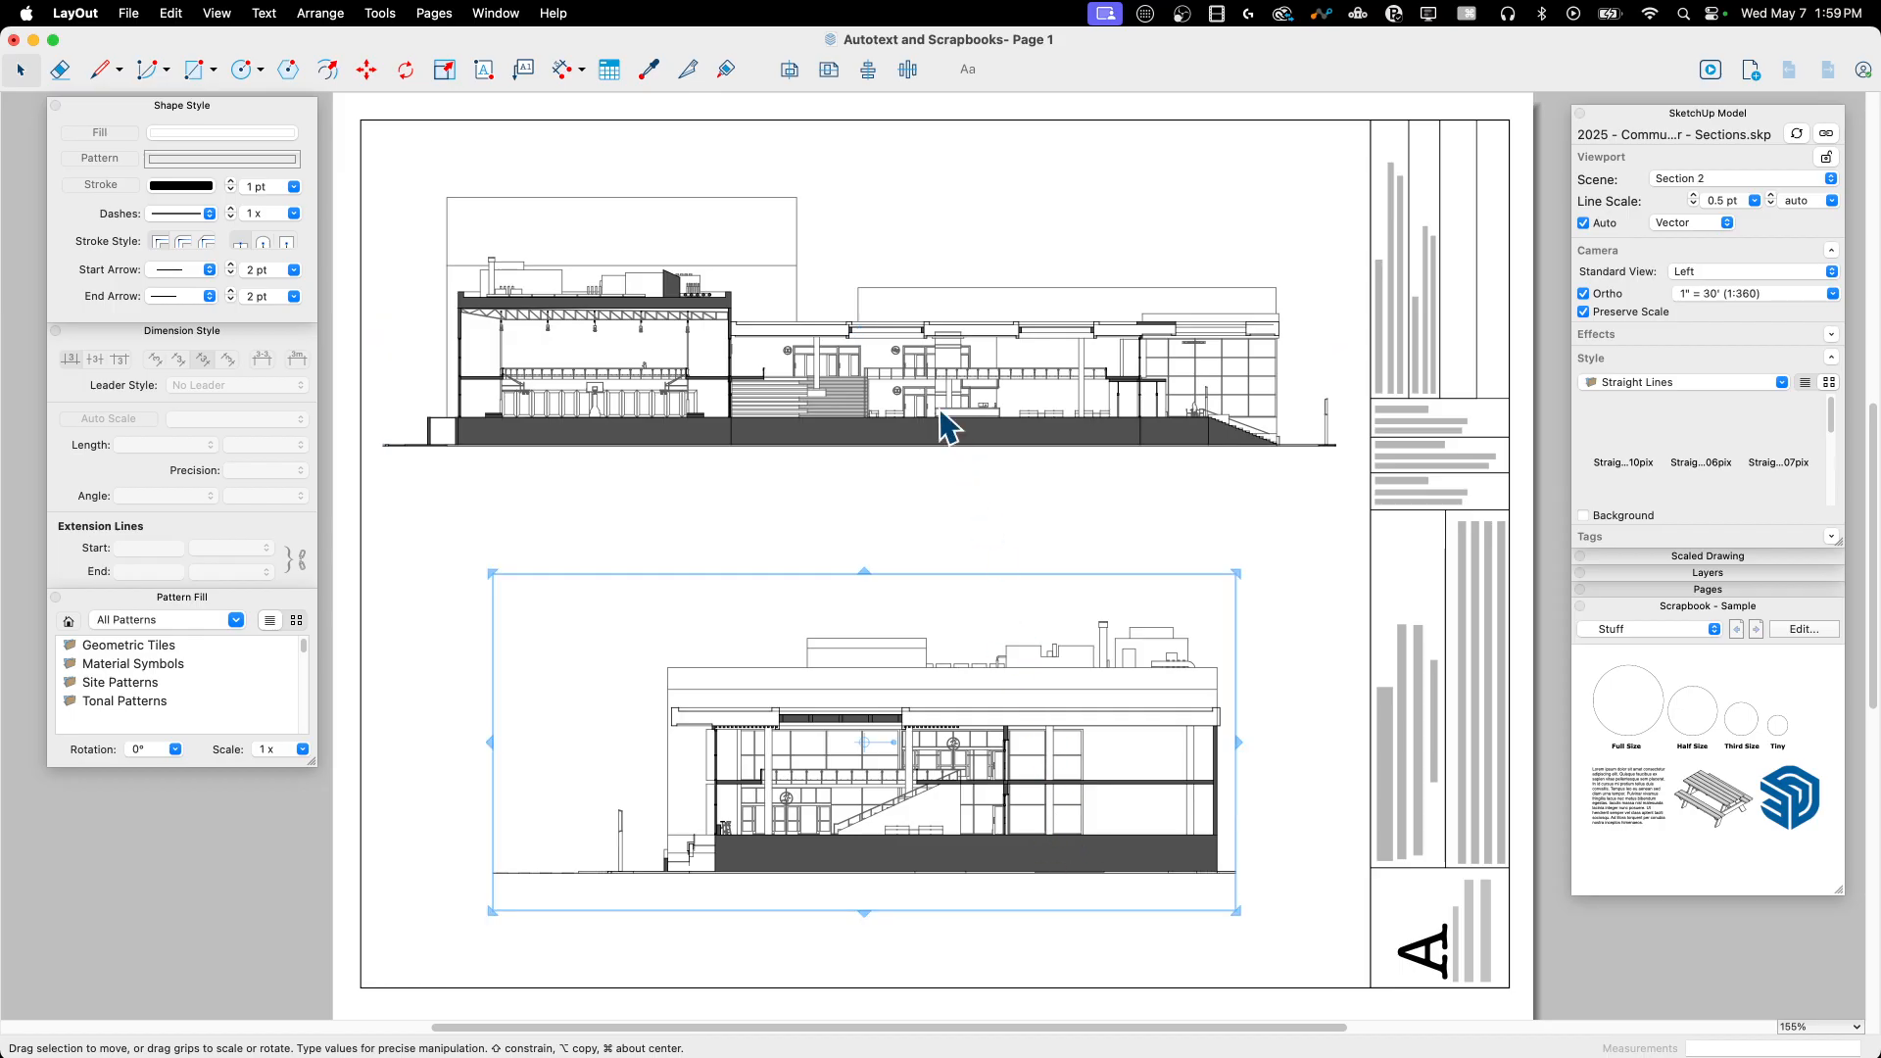
{"action": "mouse_move", "coordinate": [900, 437]}
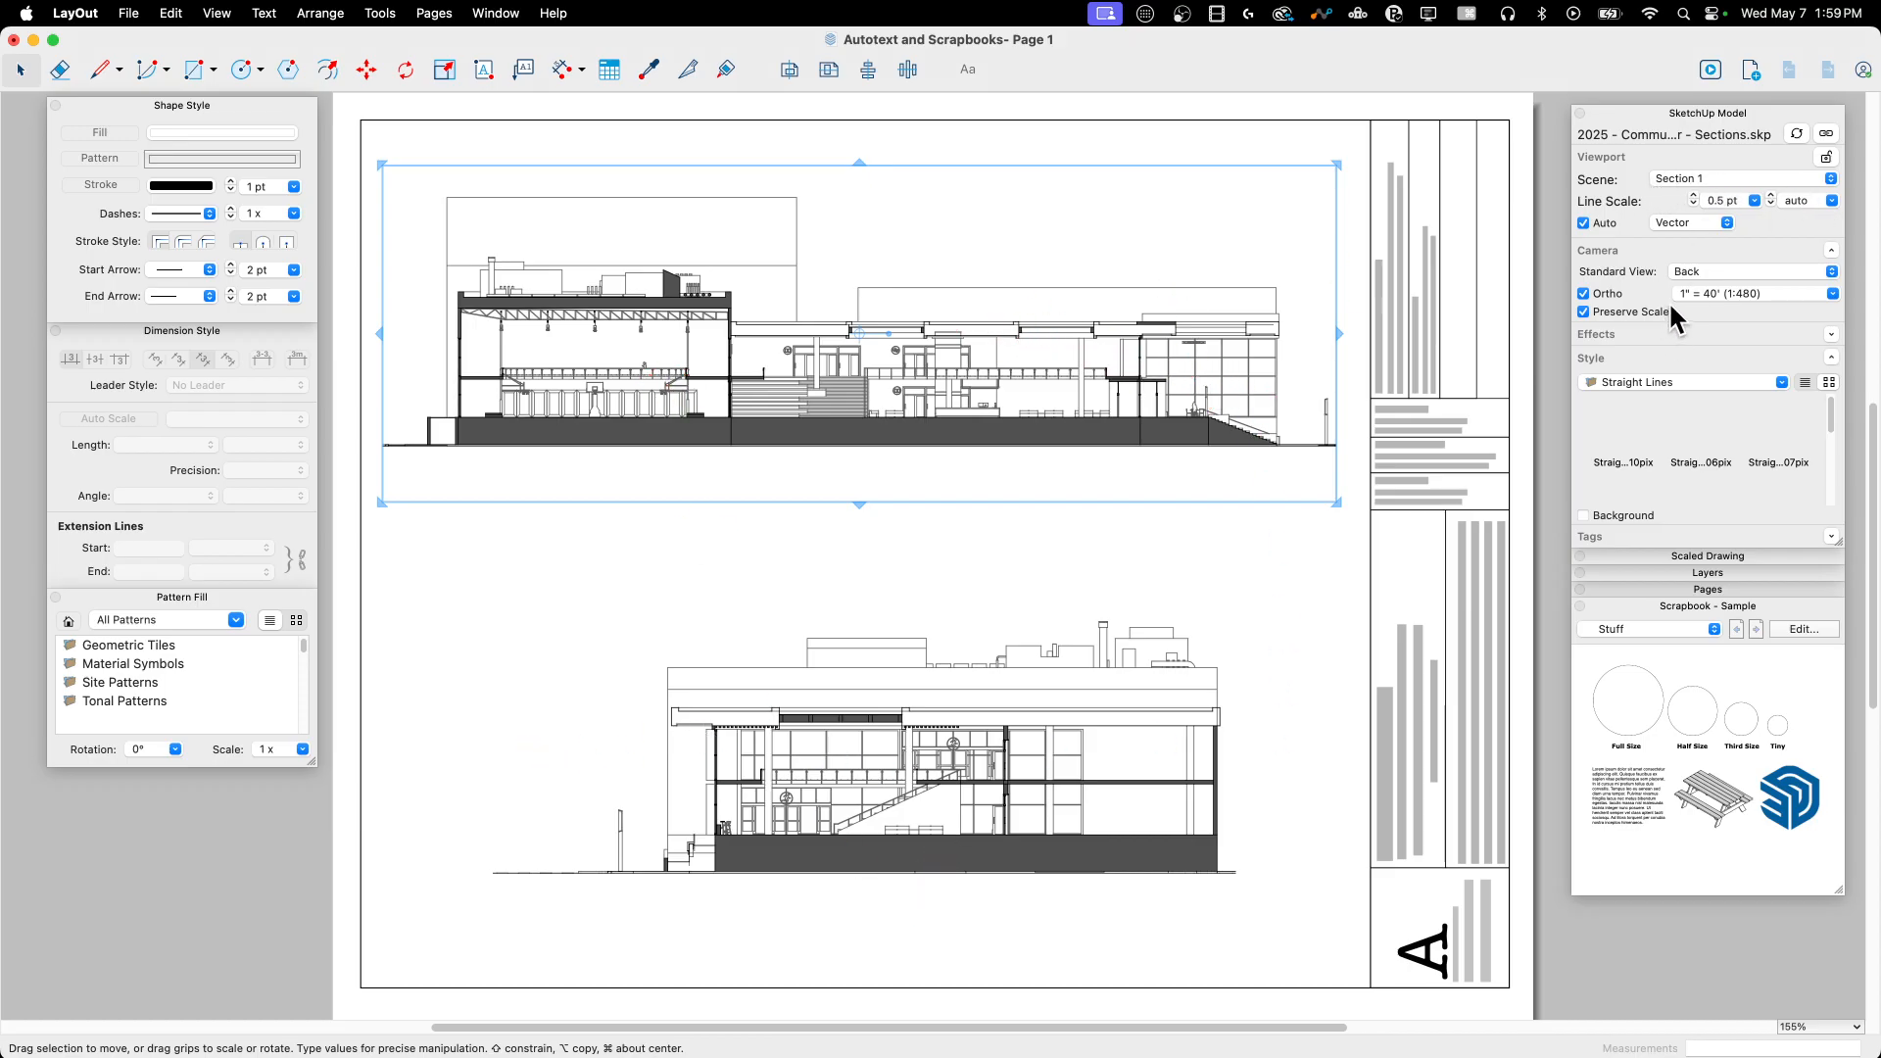
{"action": "left_click", "coordinate": [858, 768]}
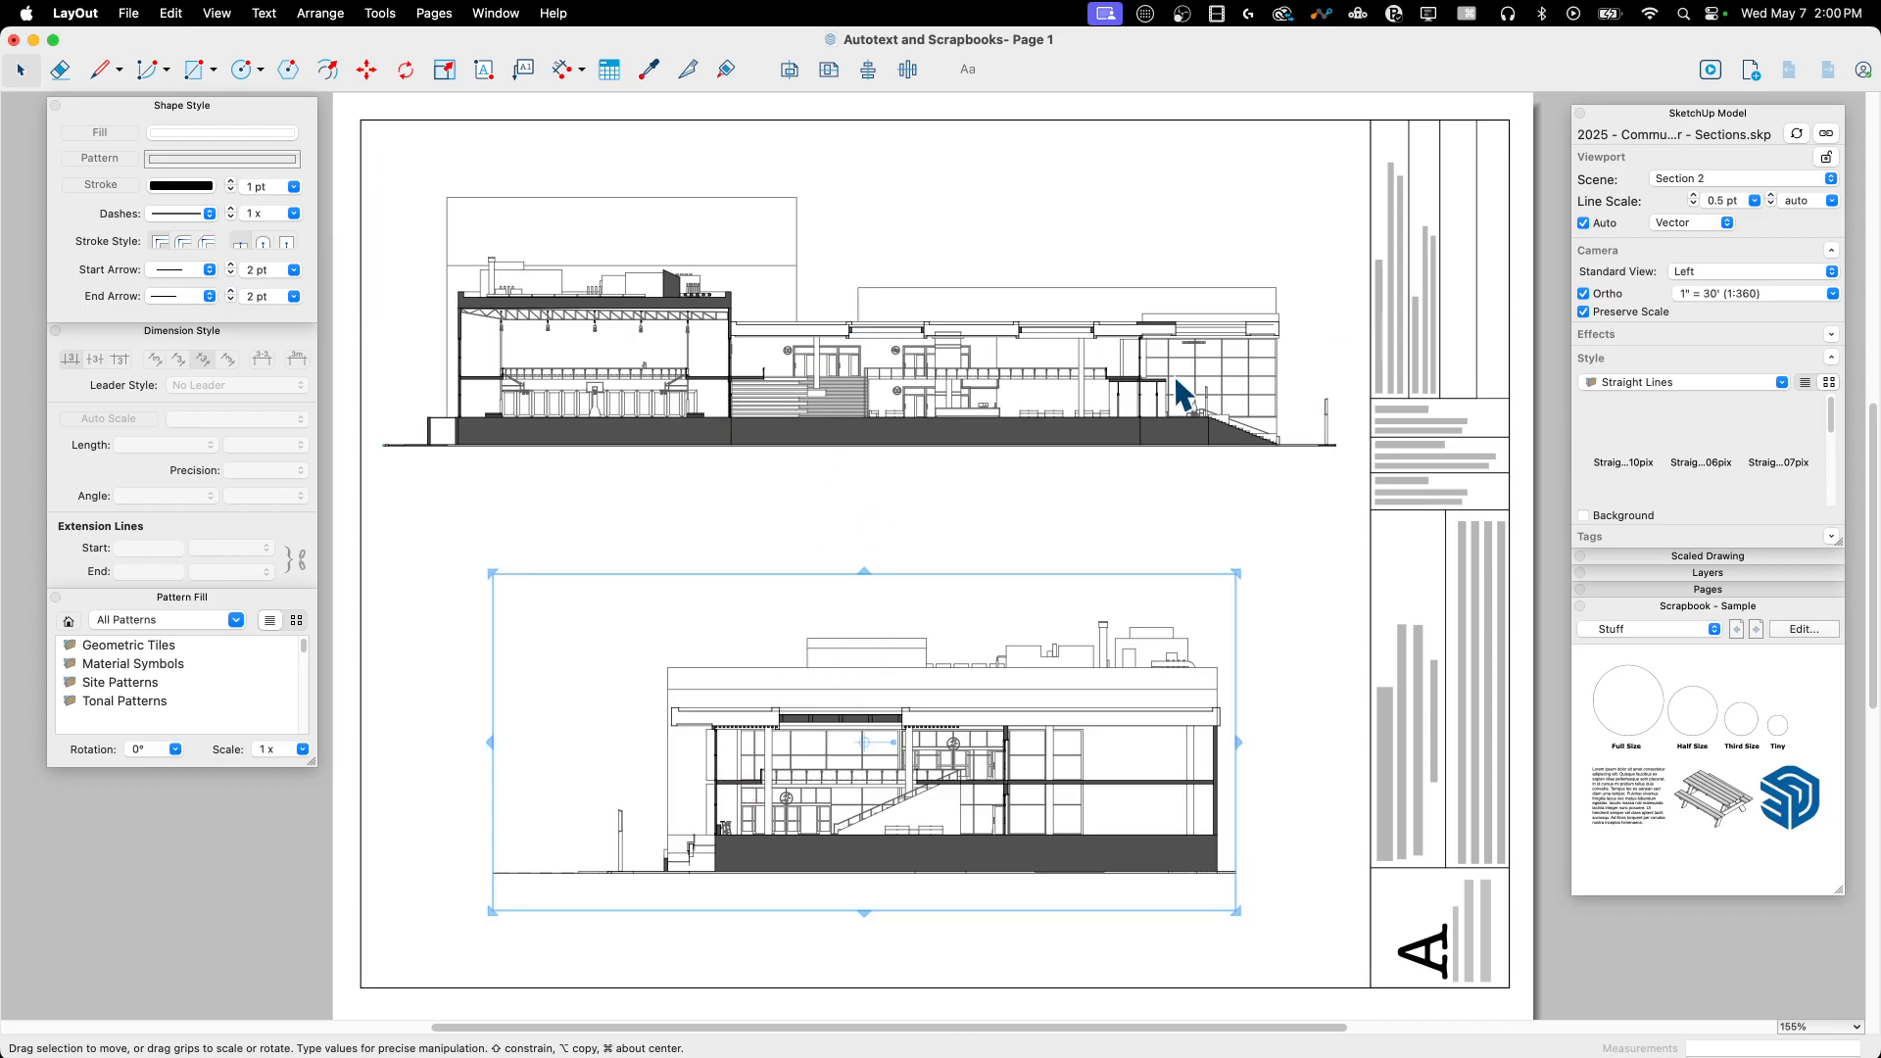
{"action": "mouse_move", "coordinate": [909, 367]}
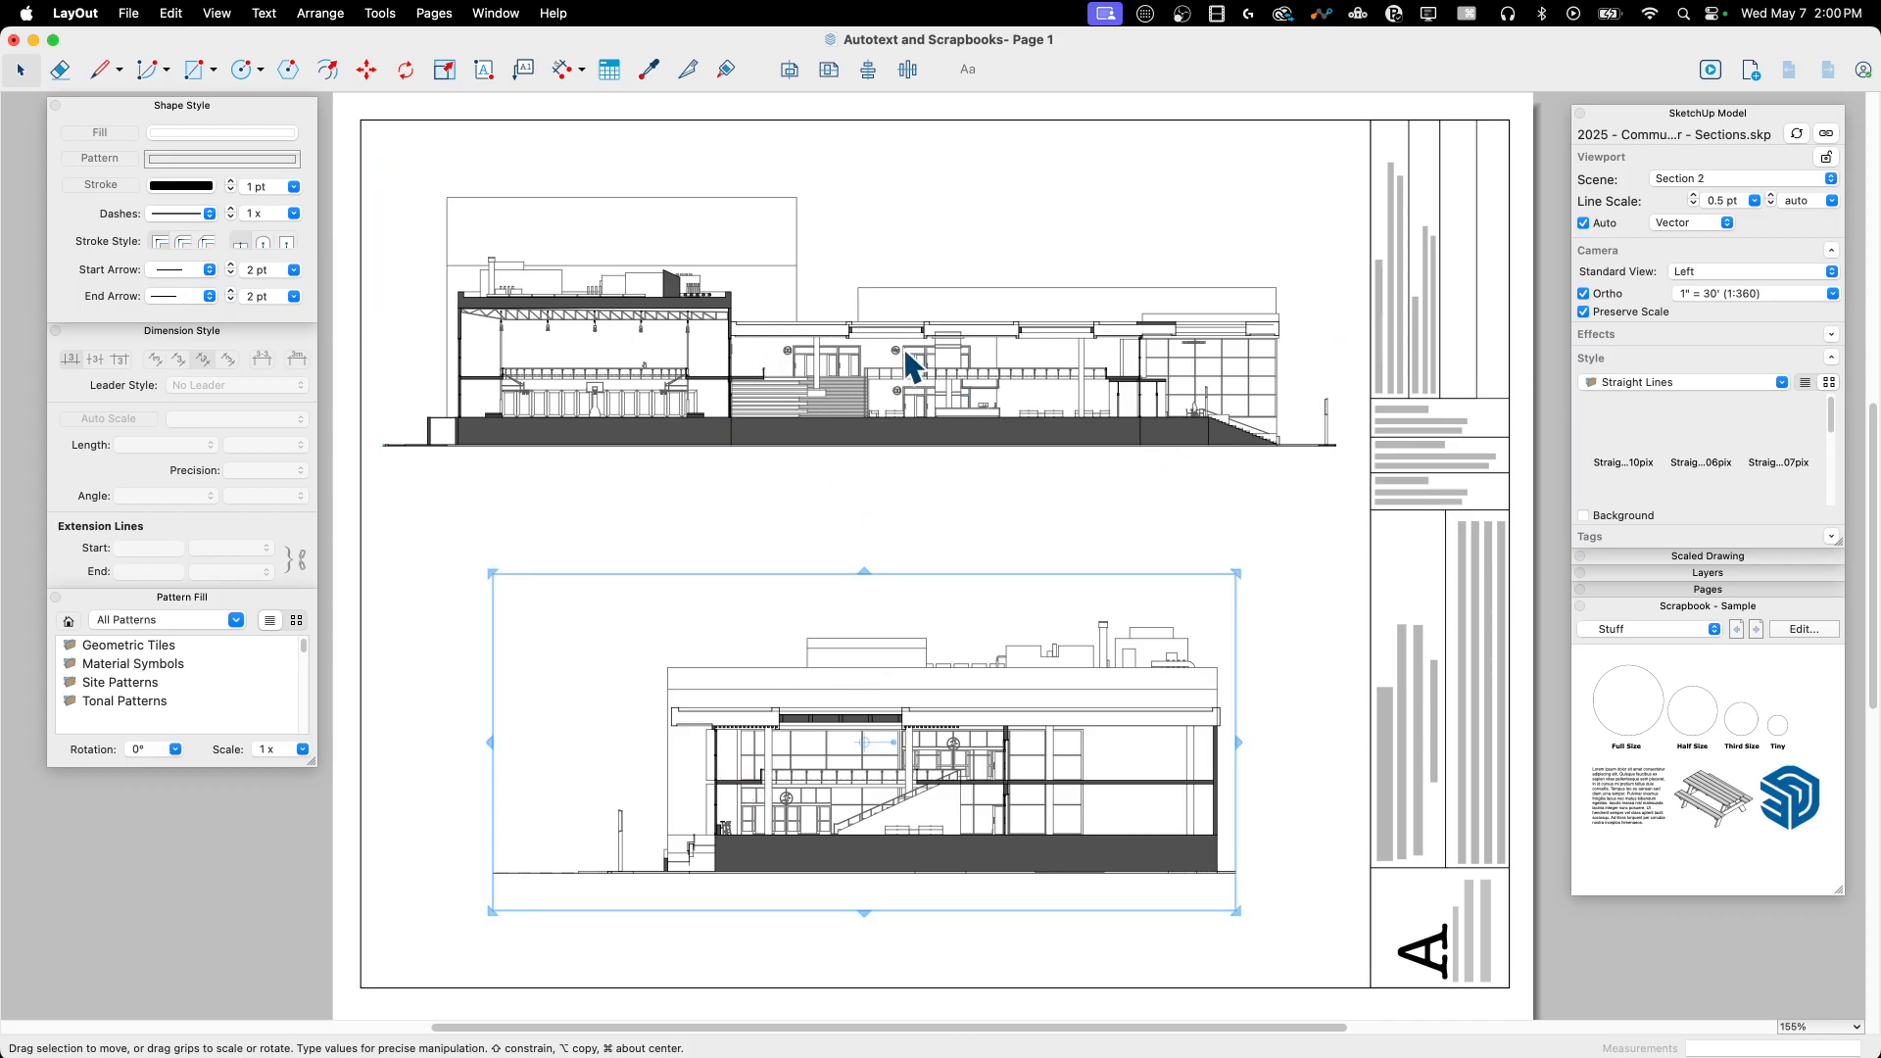
{"action": "mouse_move", "coordinate": [751, 357]}
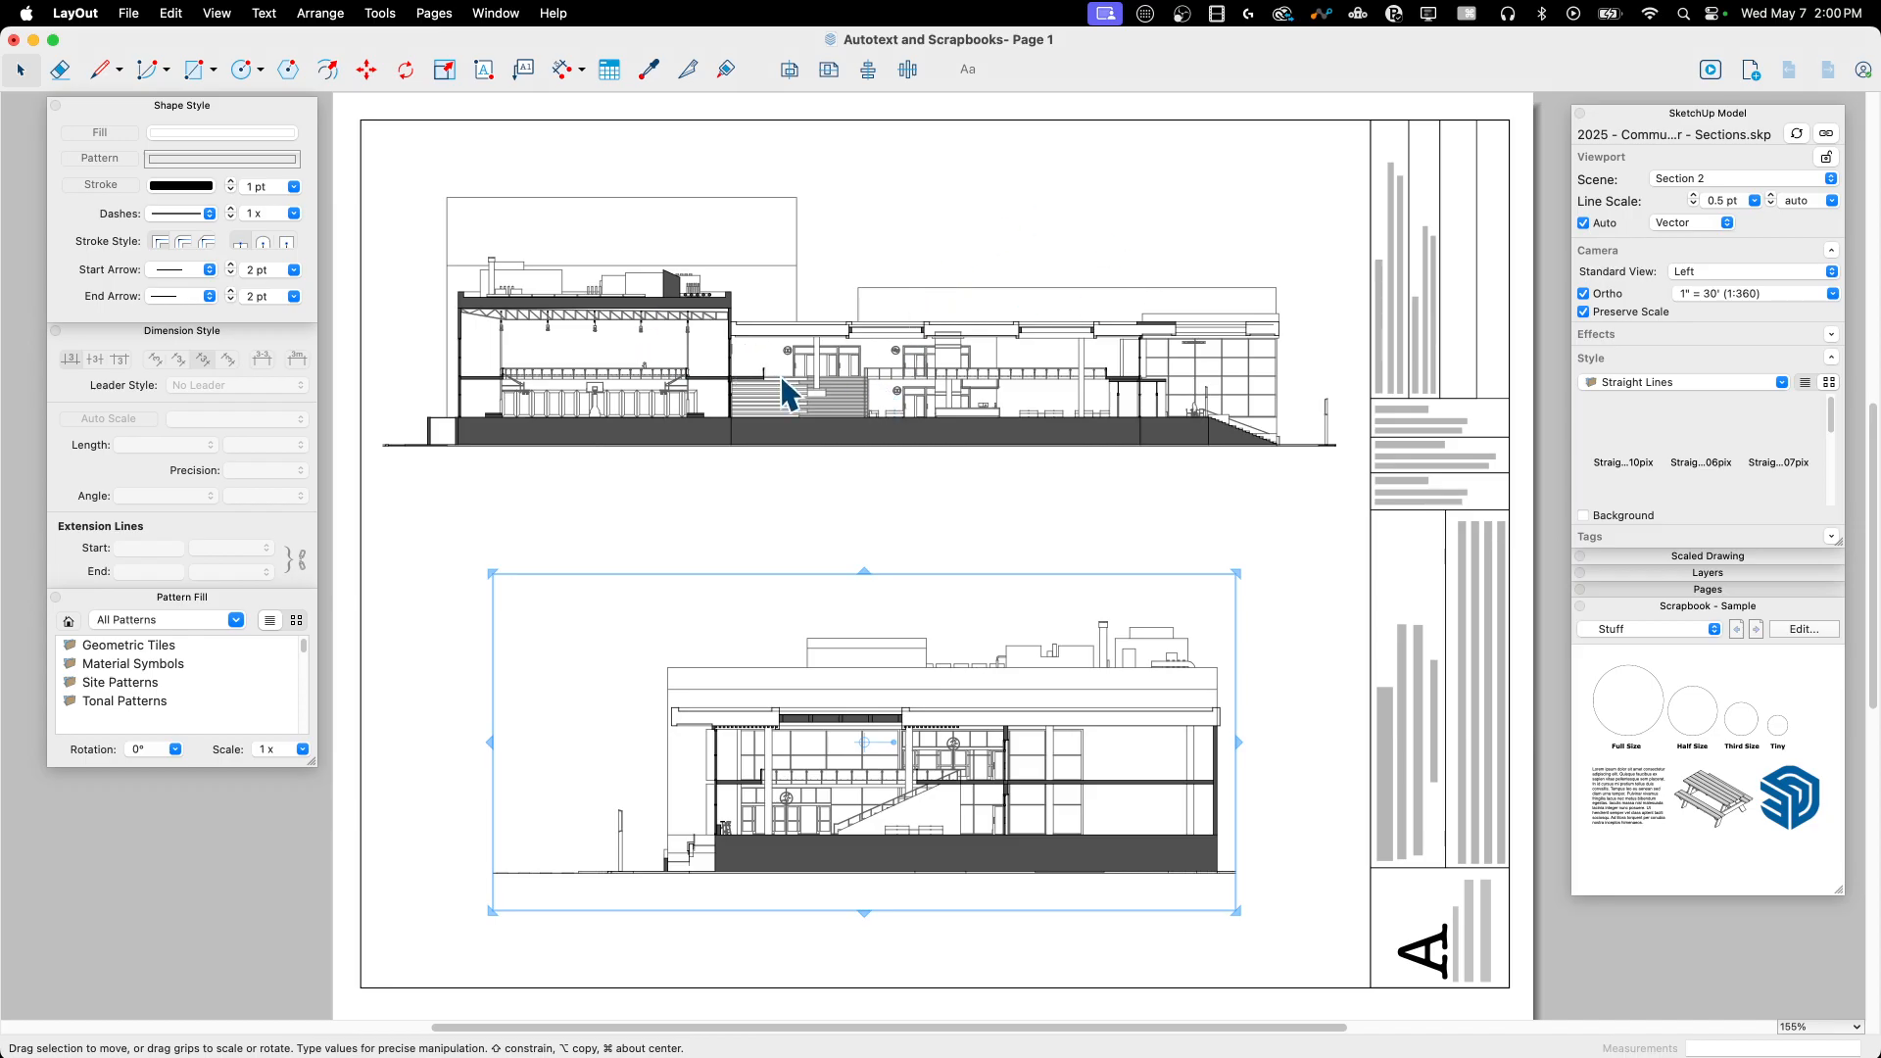
{"action": "mouse_move", "coordinate": [1725, 282]}
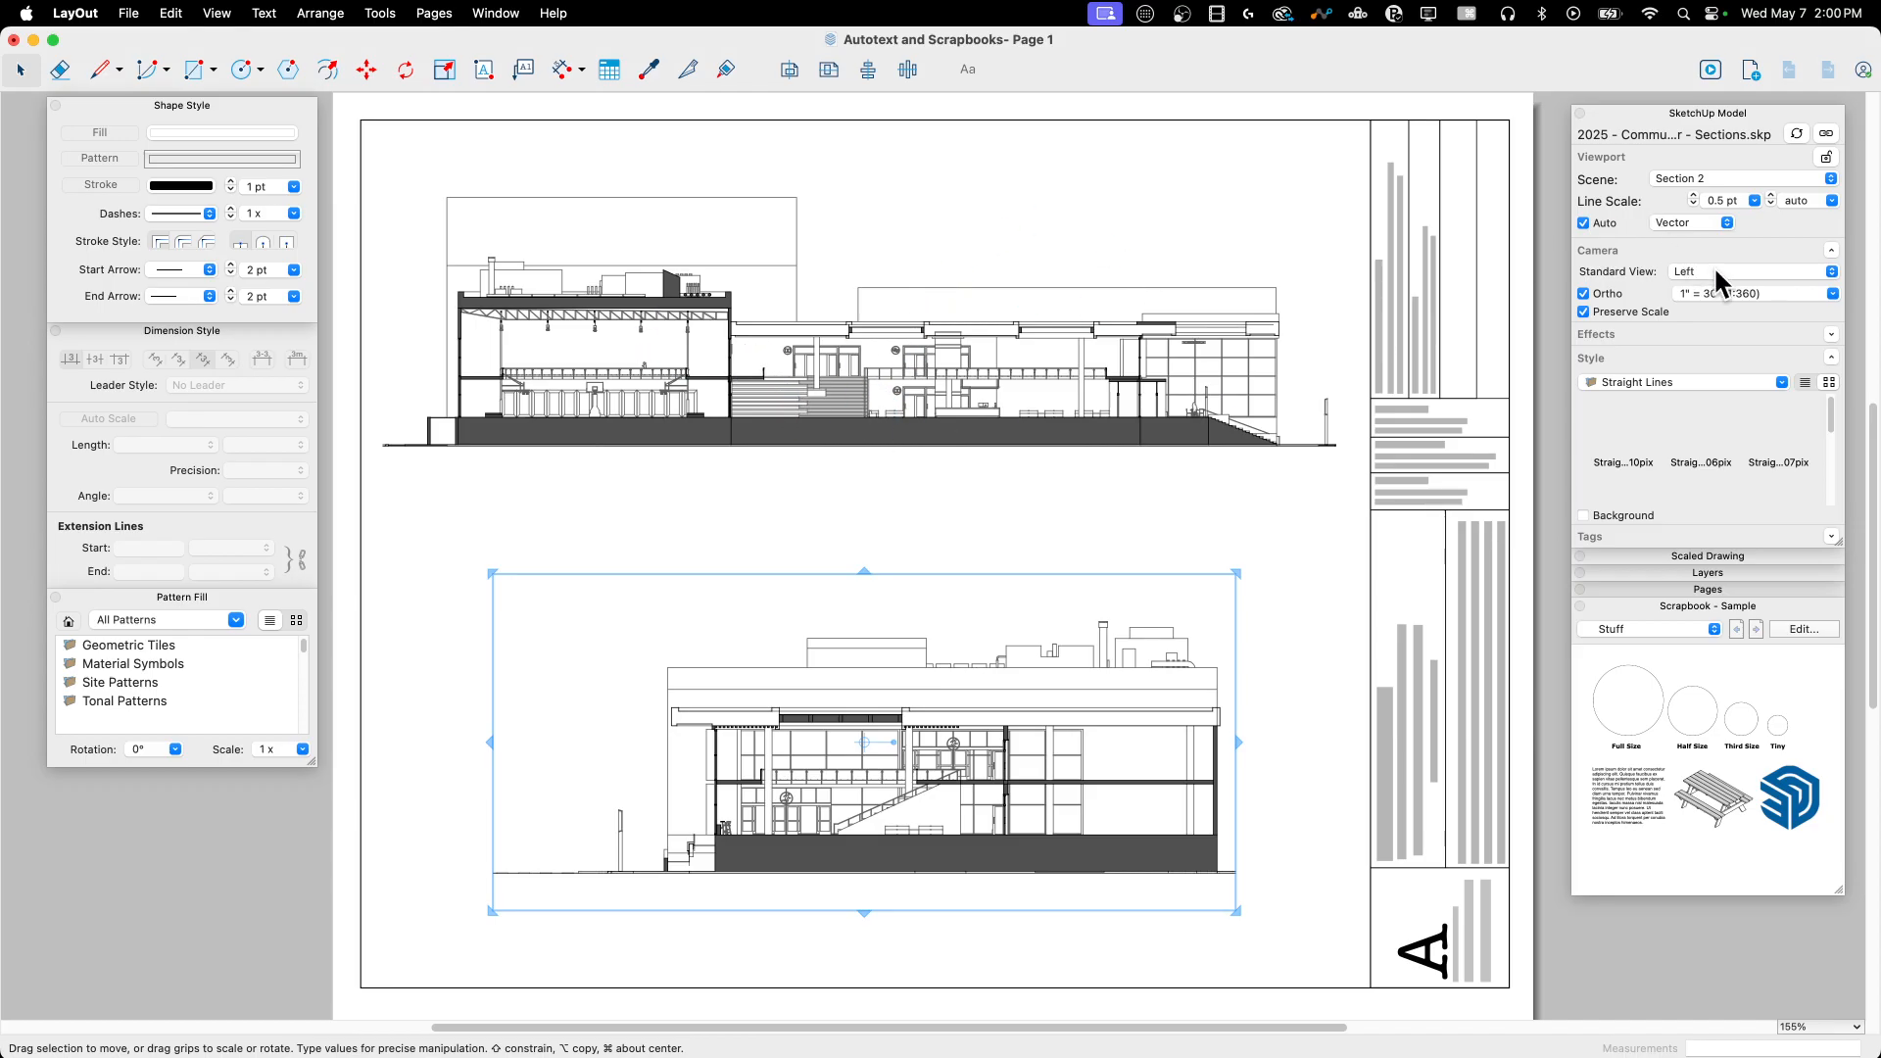
{"action": "left_click", "coordinate": [1751, 293]}
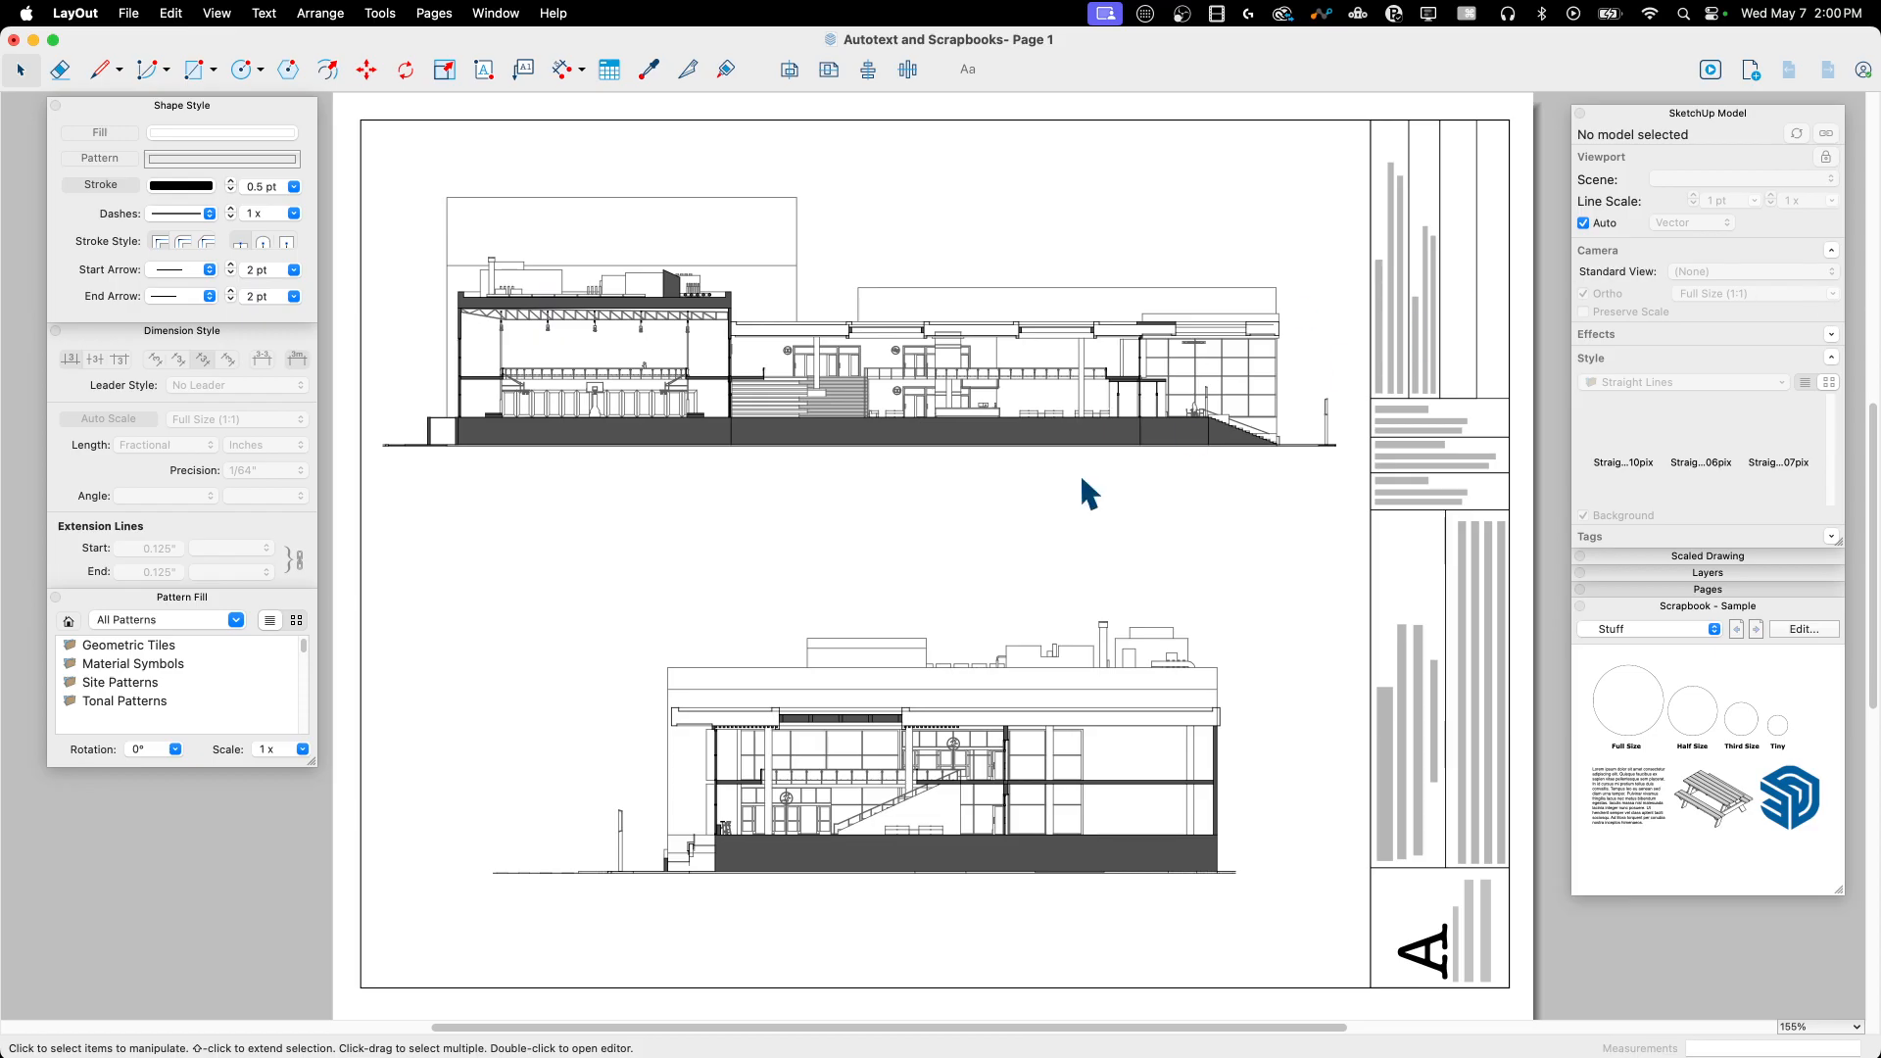
{"action": "mouse_move", "coordinate": [840, 435]}
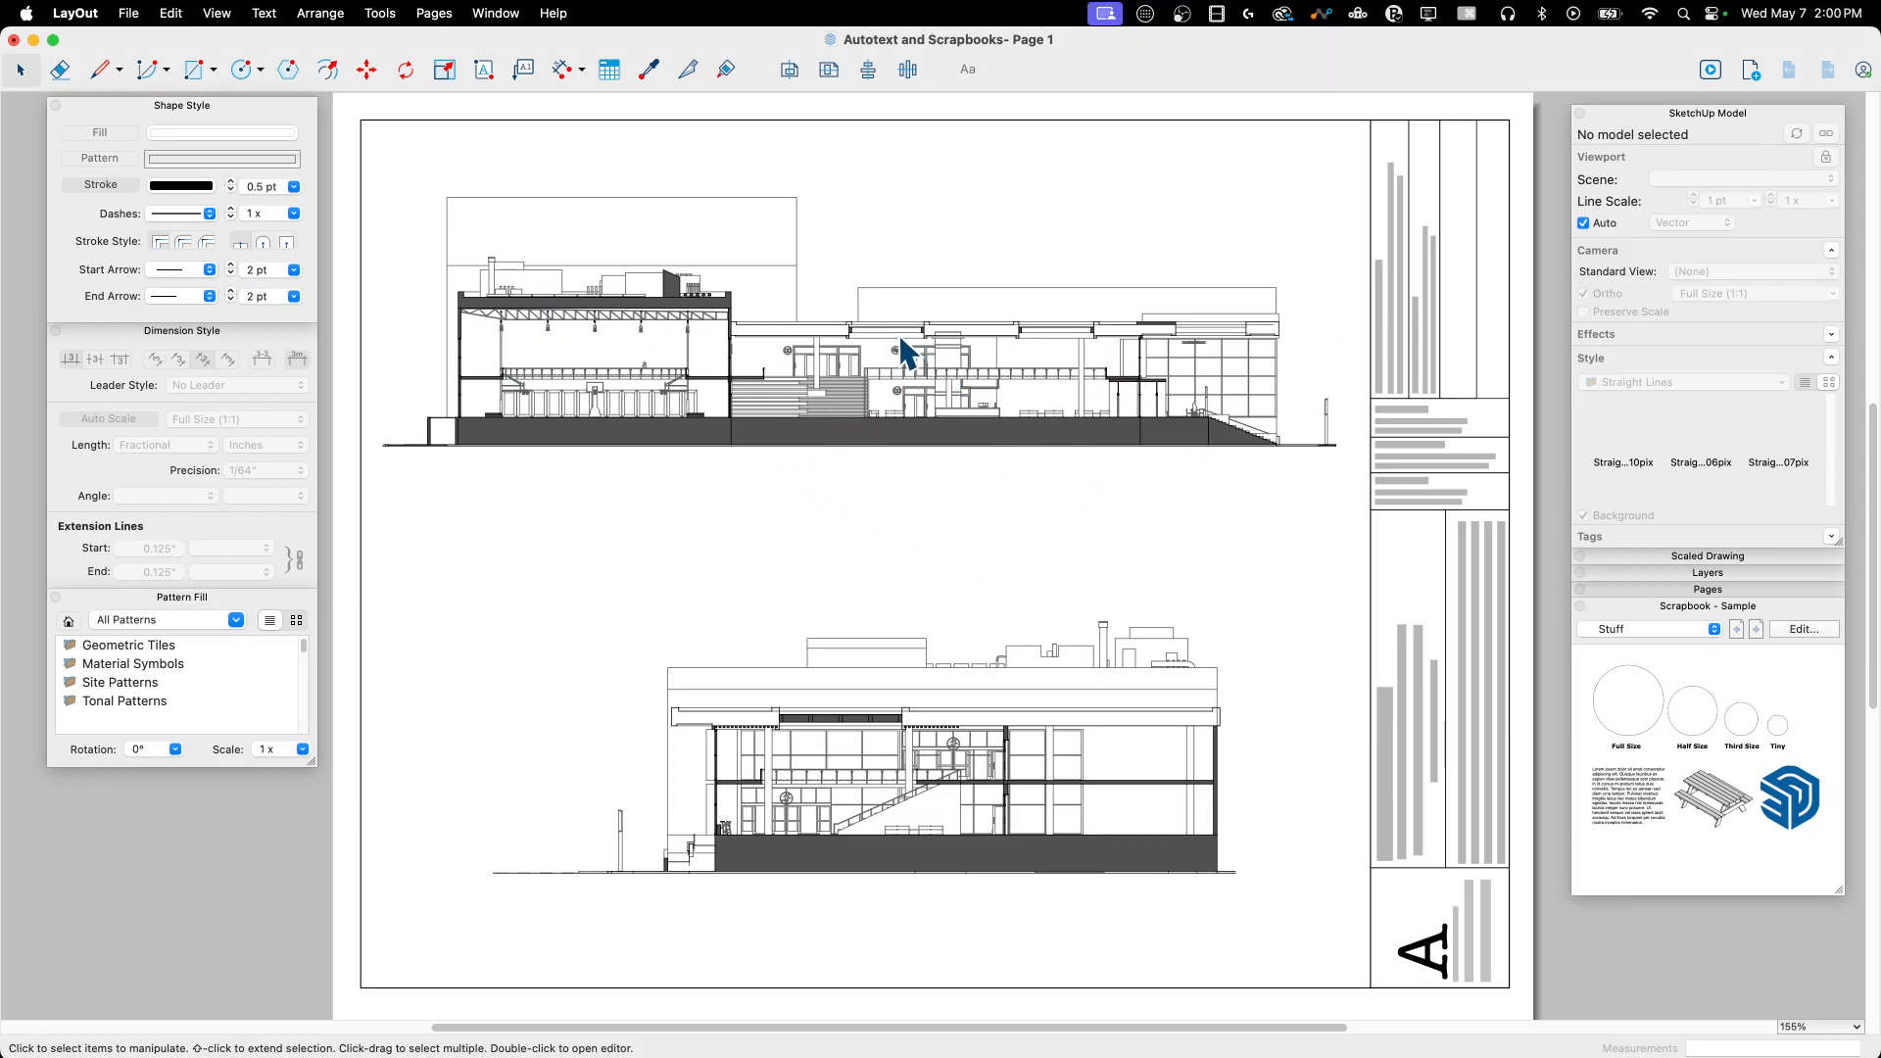
{"action": "left_click", "coordinate": [905, 355]}
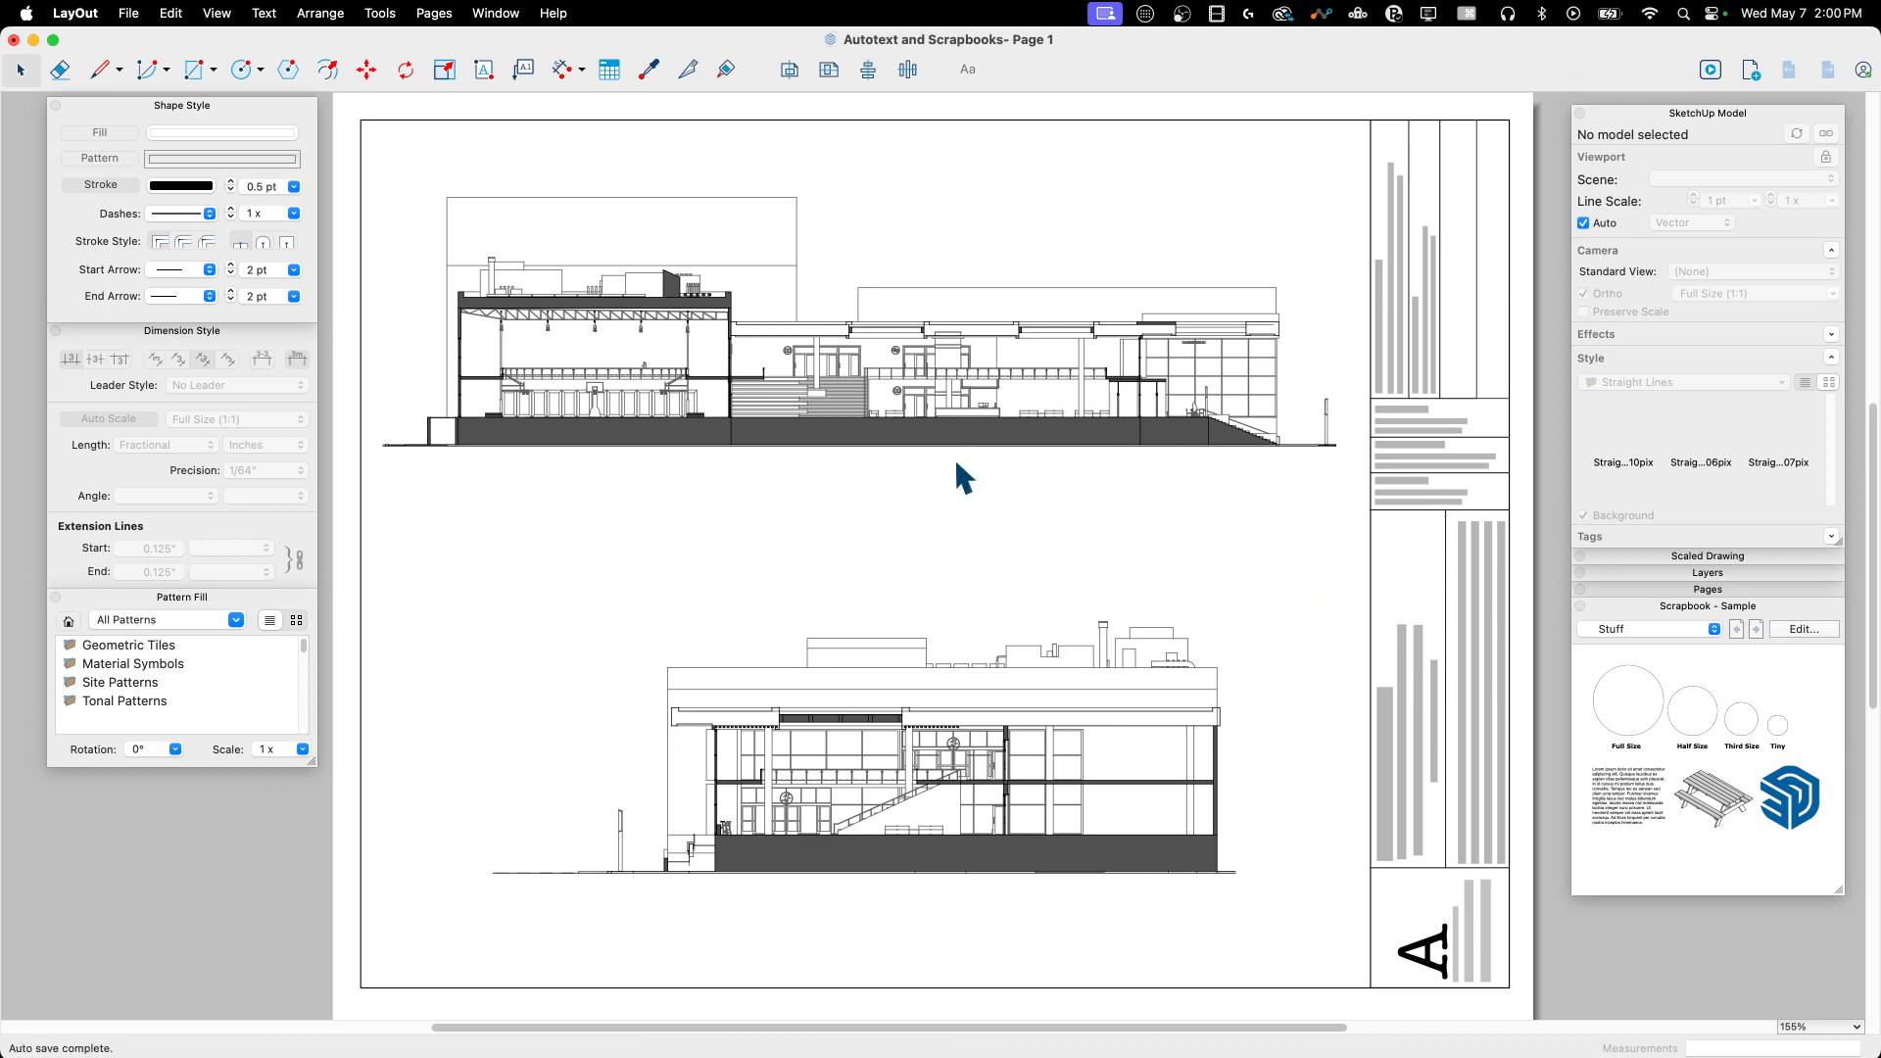
{"action": "mouse_move", "coordinate": [502, 508]}
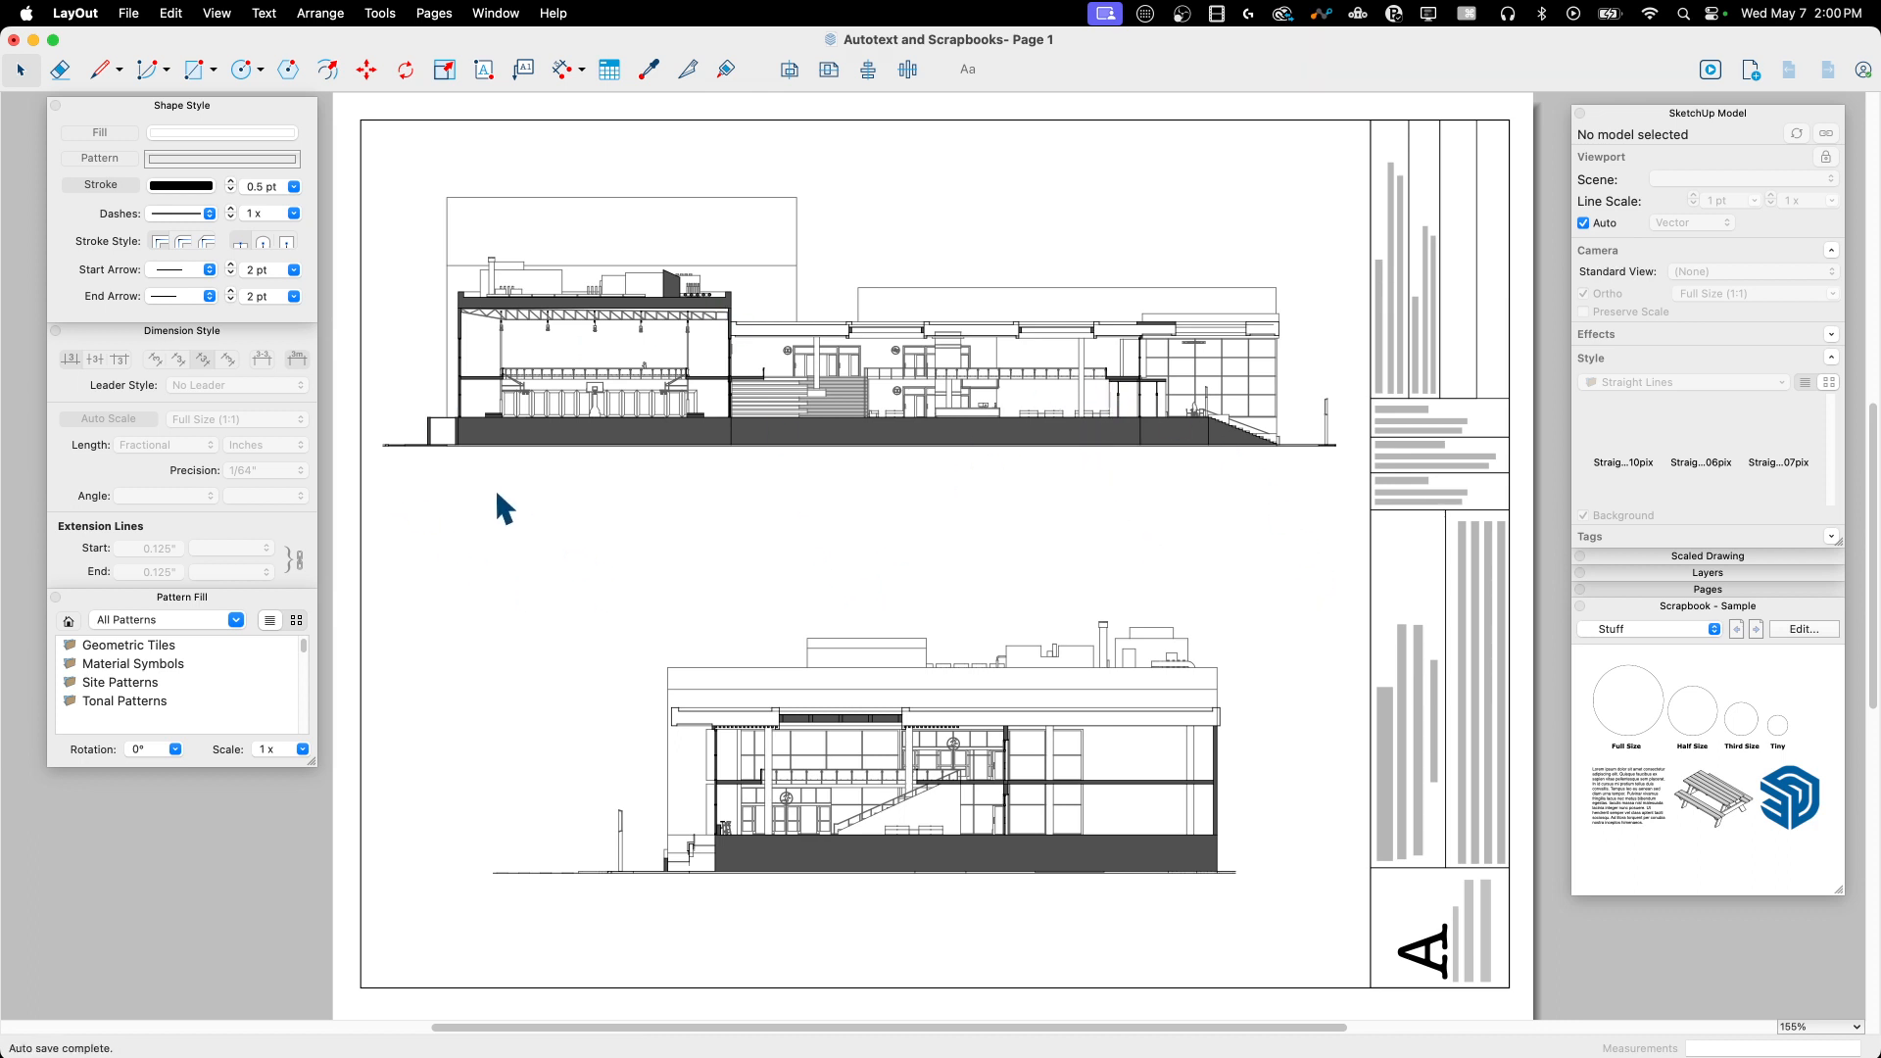
{"action": "mouse_move", "coordinate": [701, 576]}
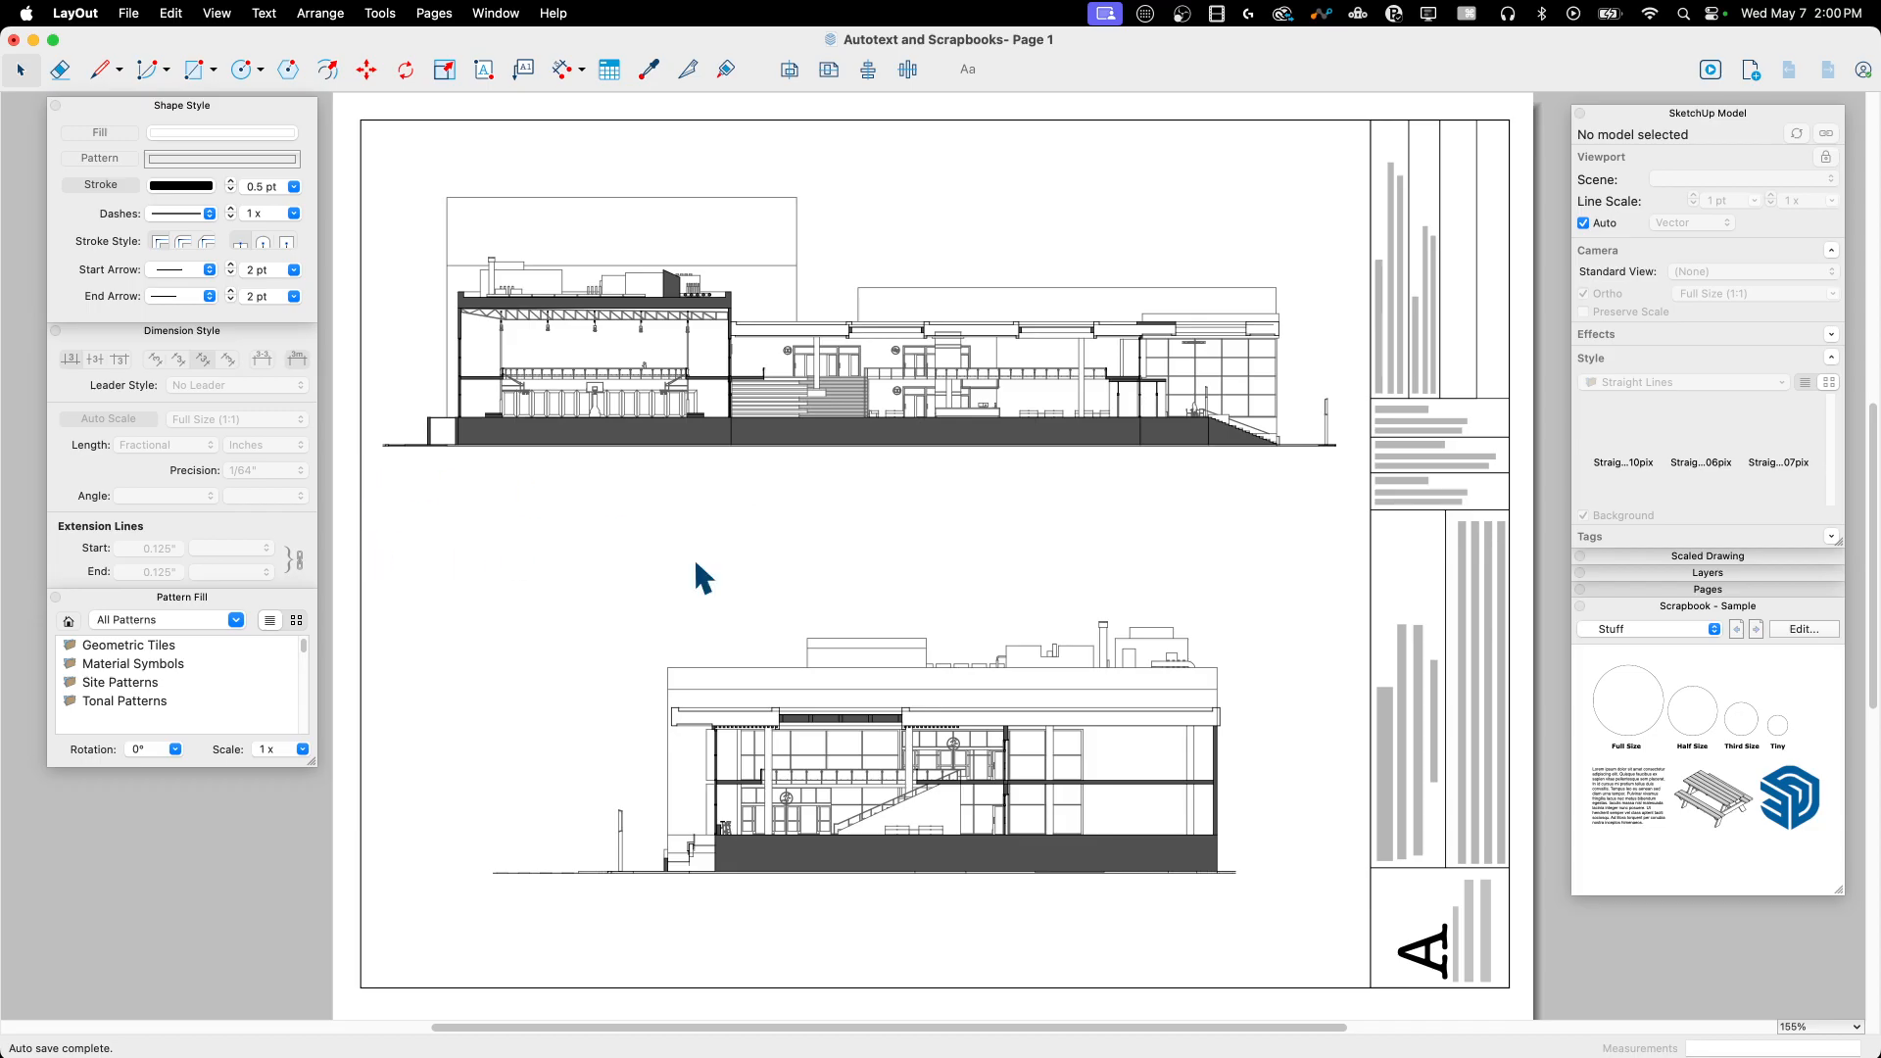
{"action": "mouse_move", "coordinate": [878, 658]}
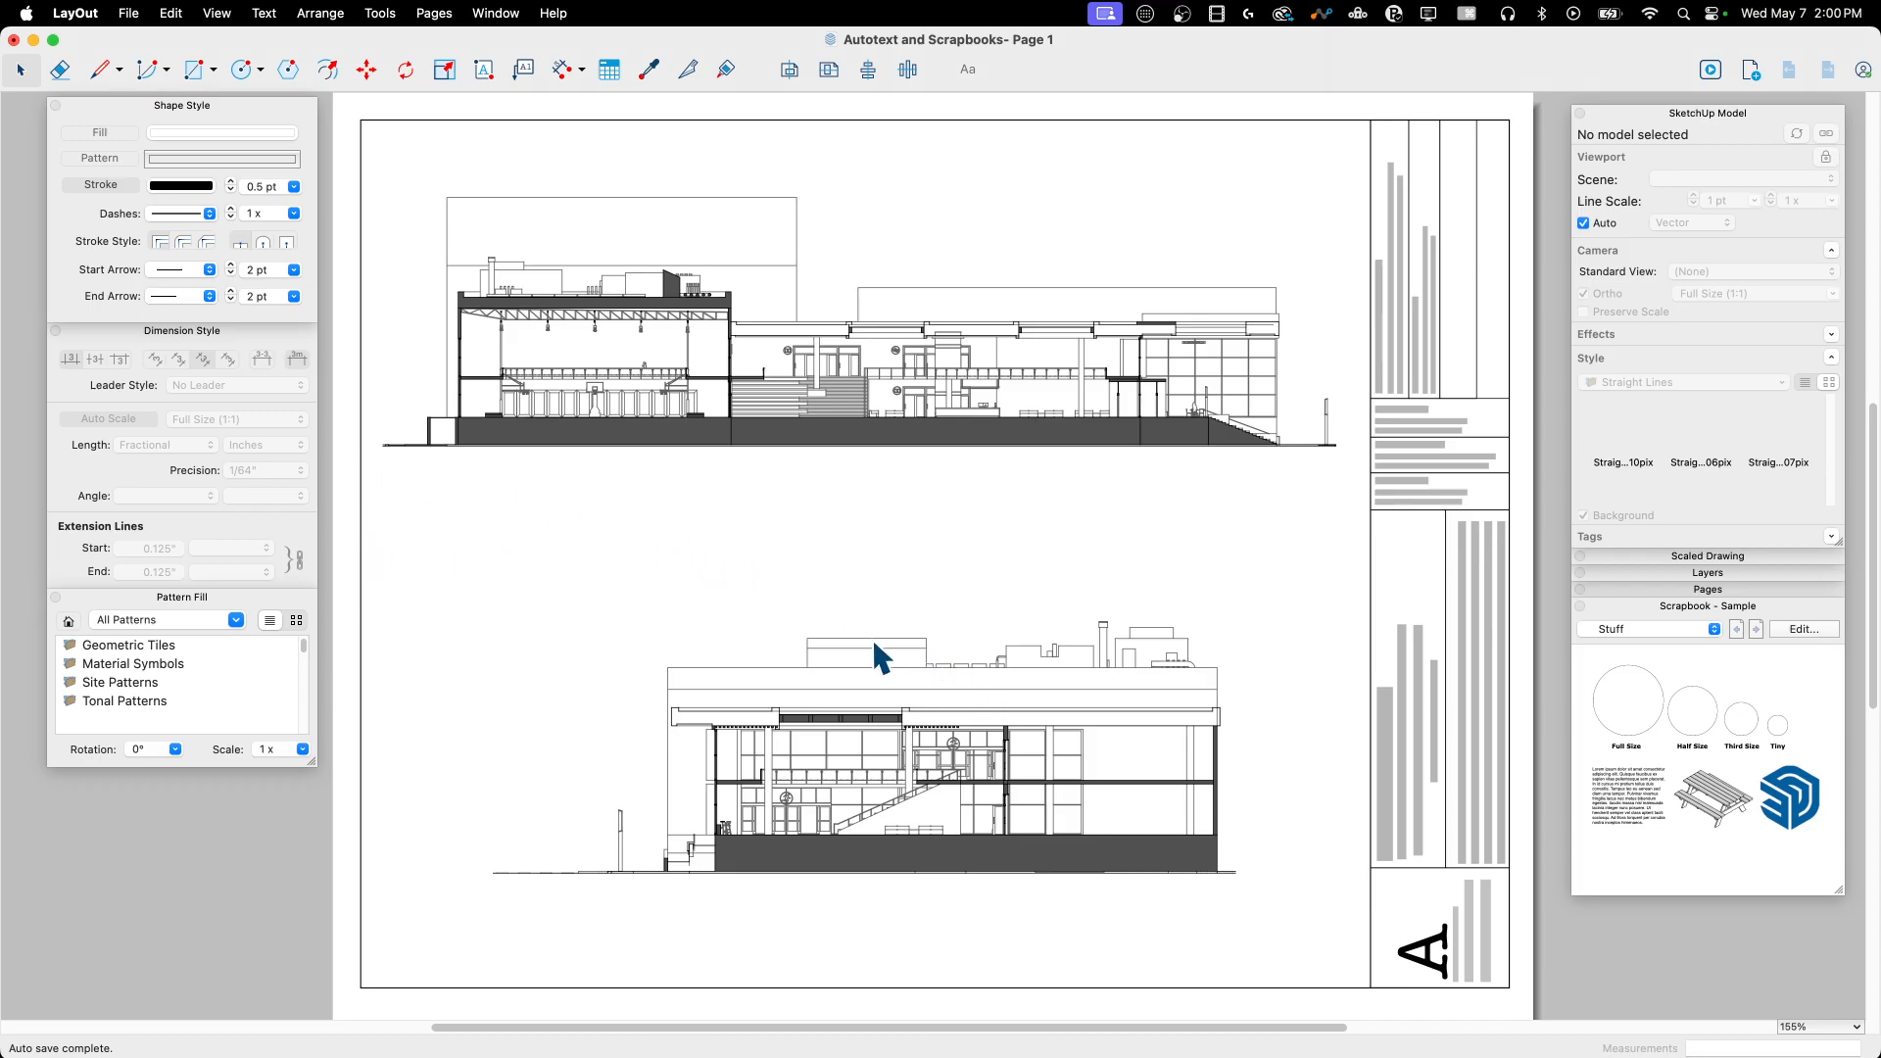
{"action": "mouse_move", "coordinate": [683, 384]}
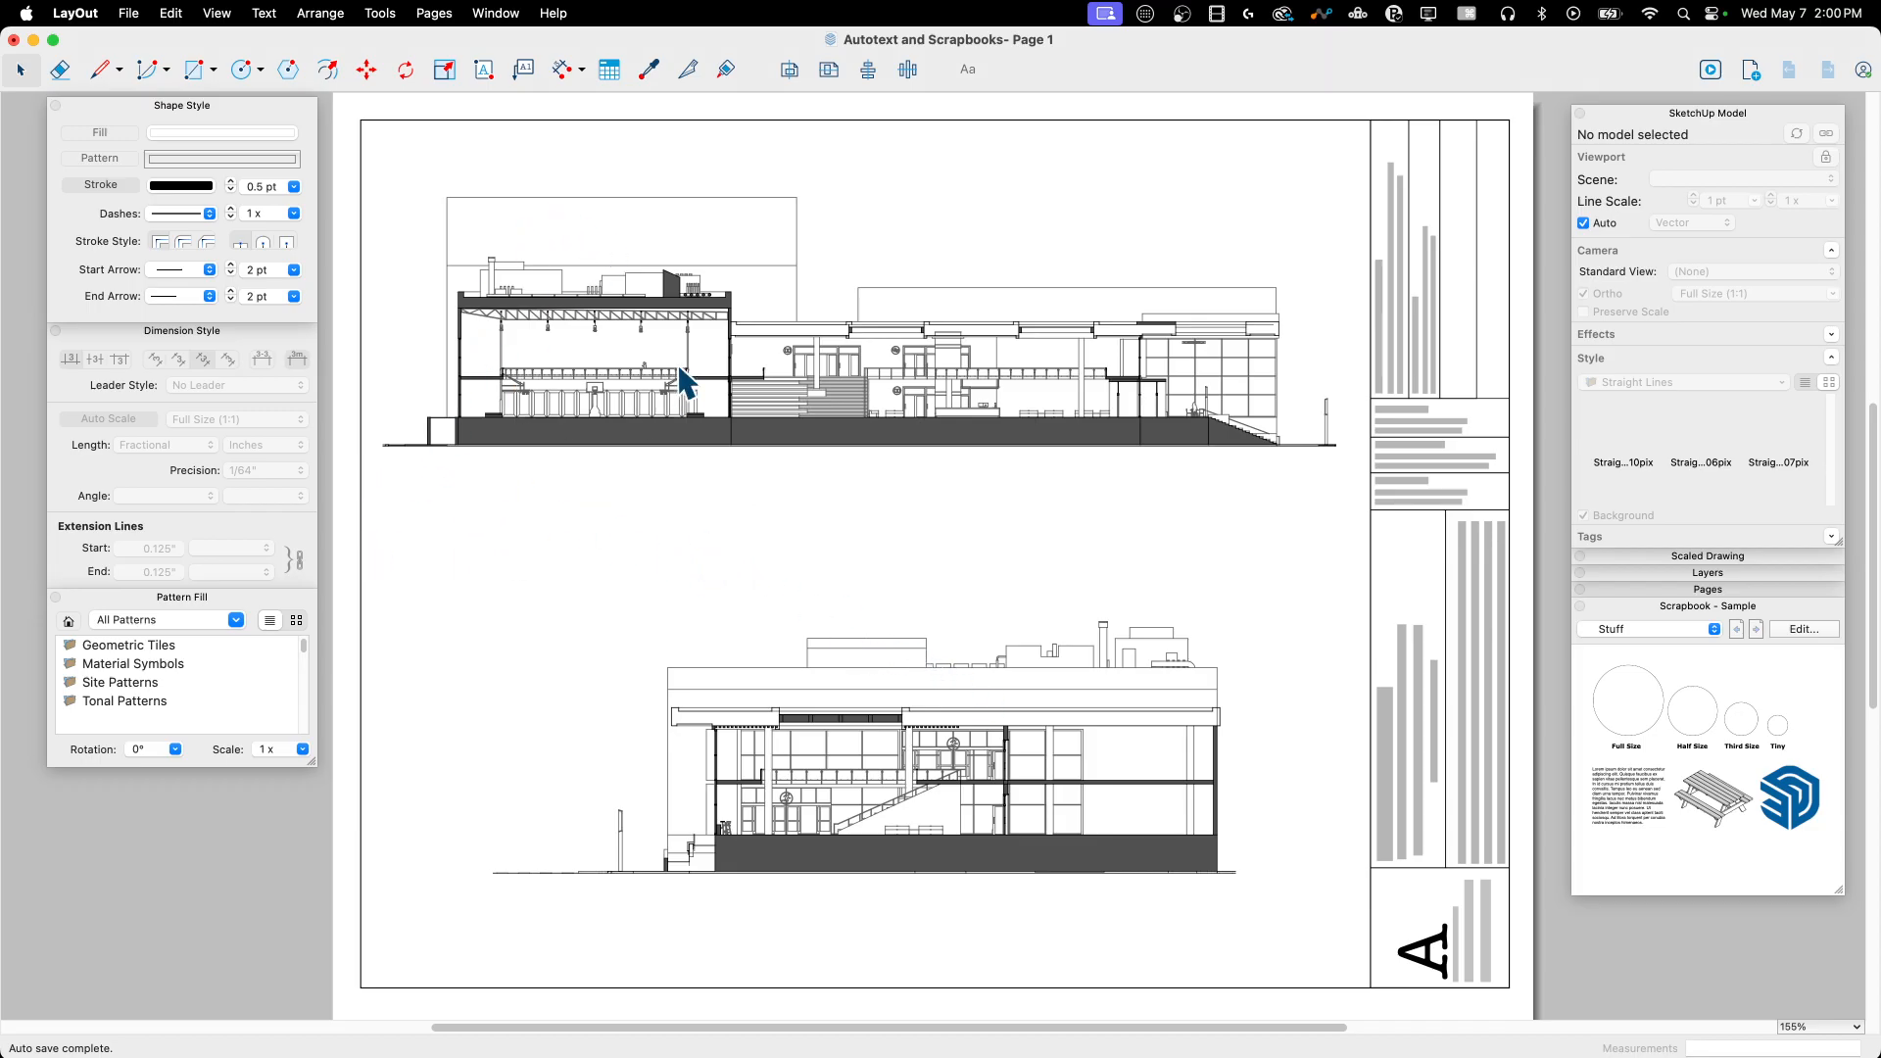
{"action": "mouse_move", "coordinate": [667, 221]}
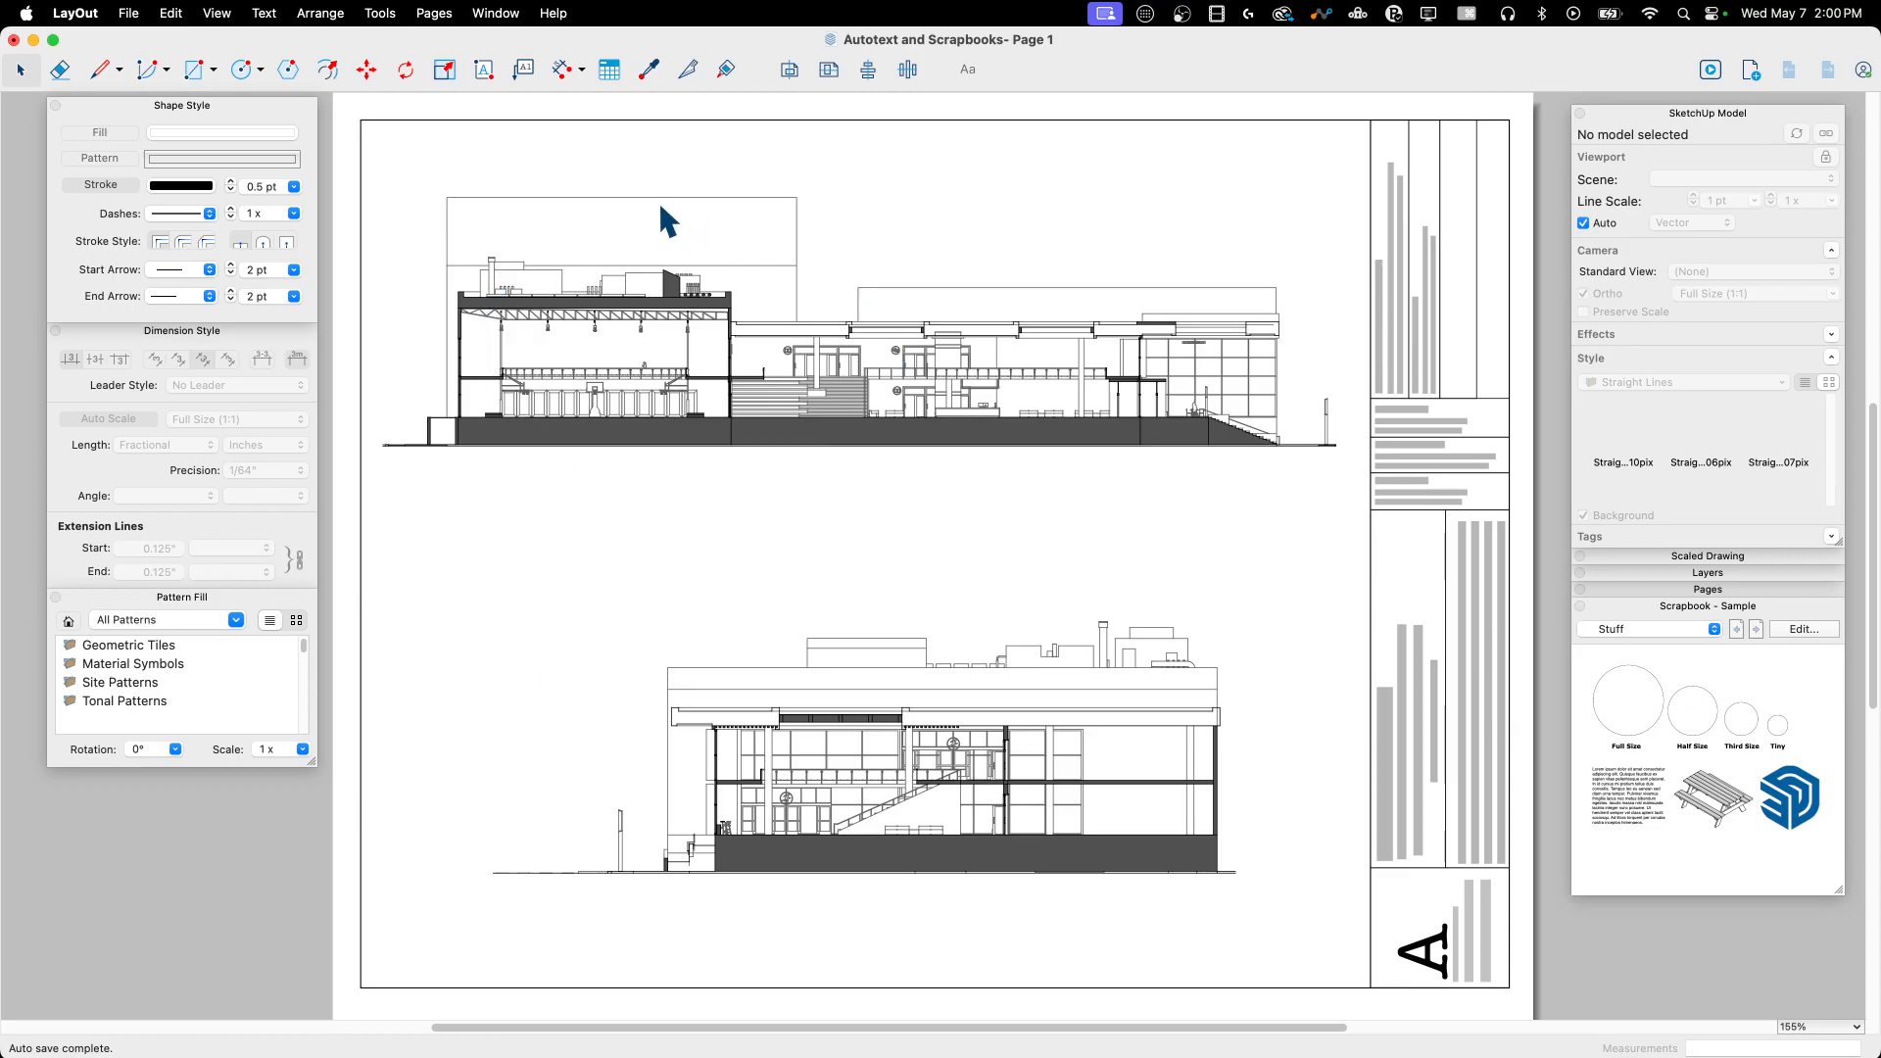
{"action": "mouse_move", "coordinate": [370, 574]}
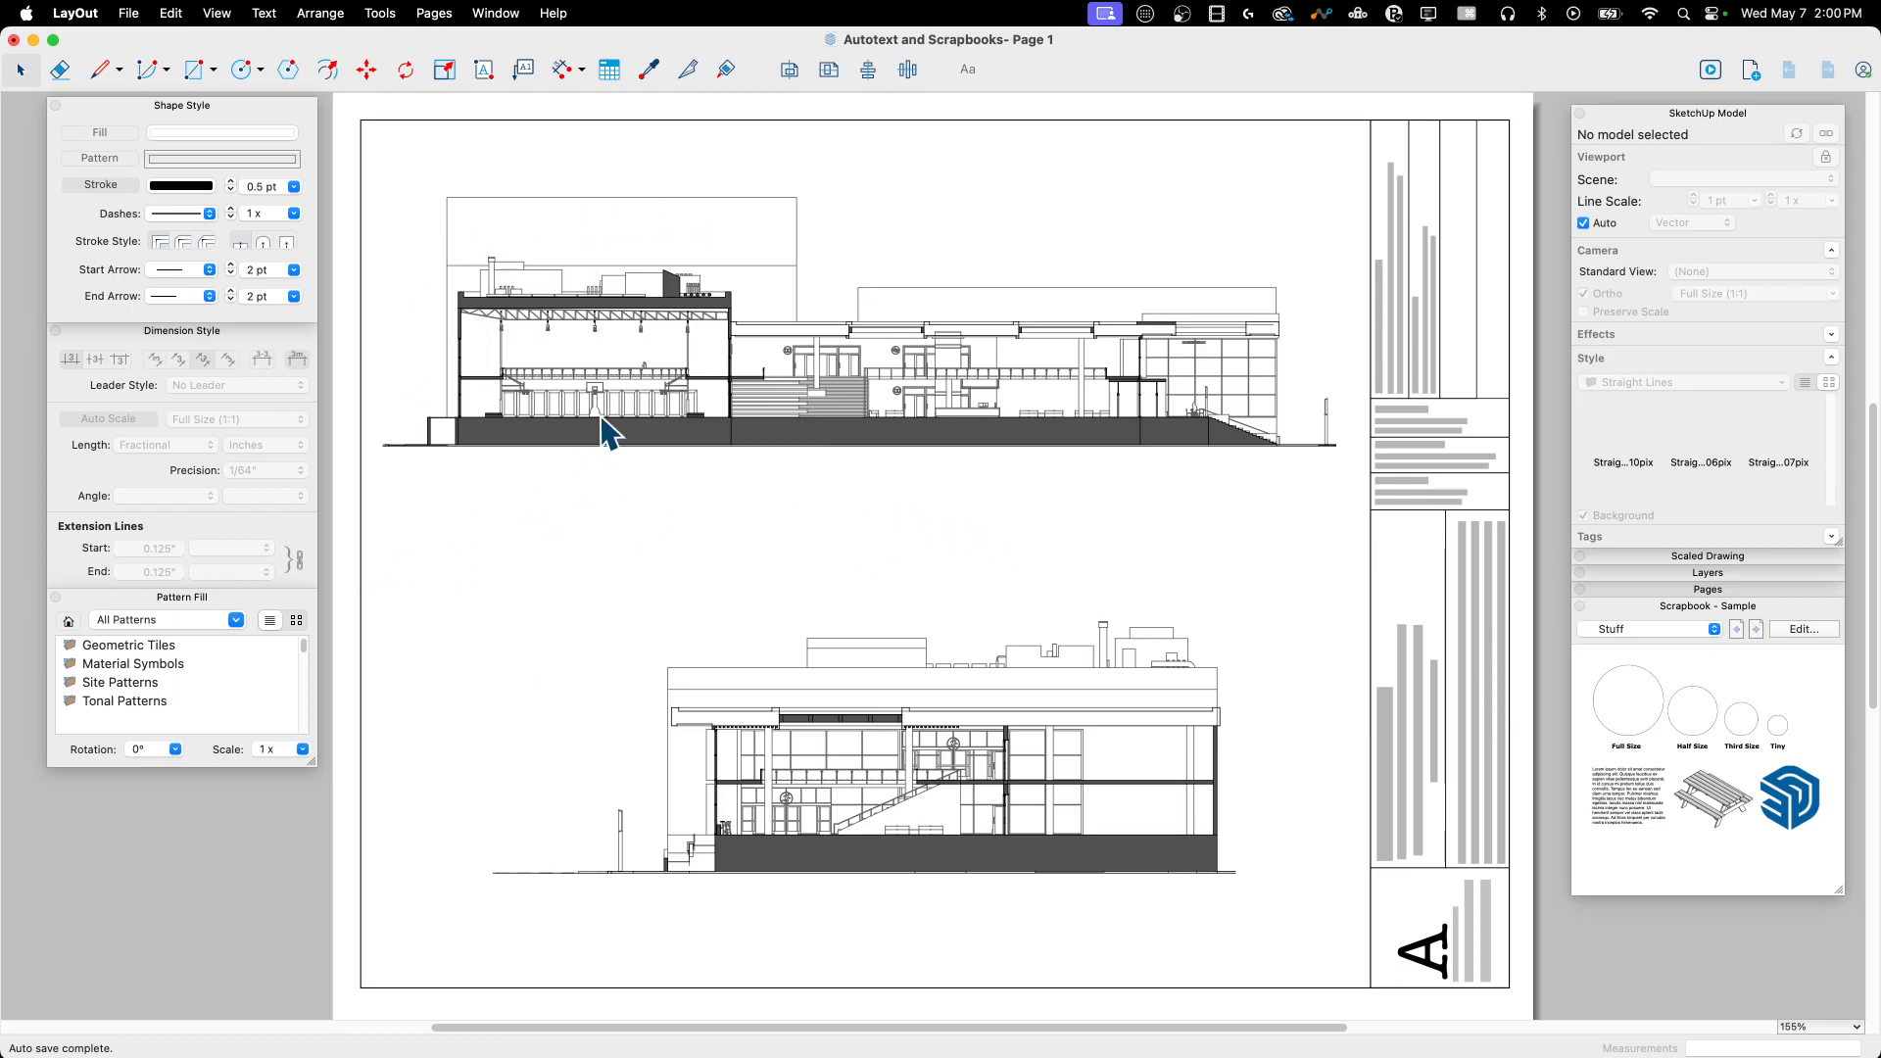
{"action": "mouse_move", "coordinate": [445, 932]}
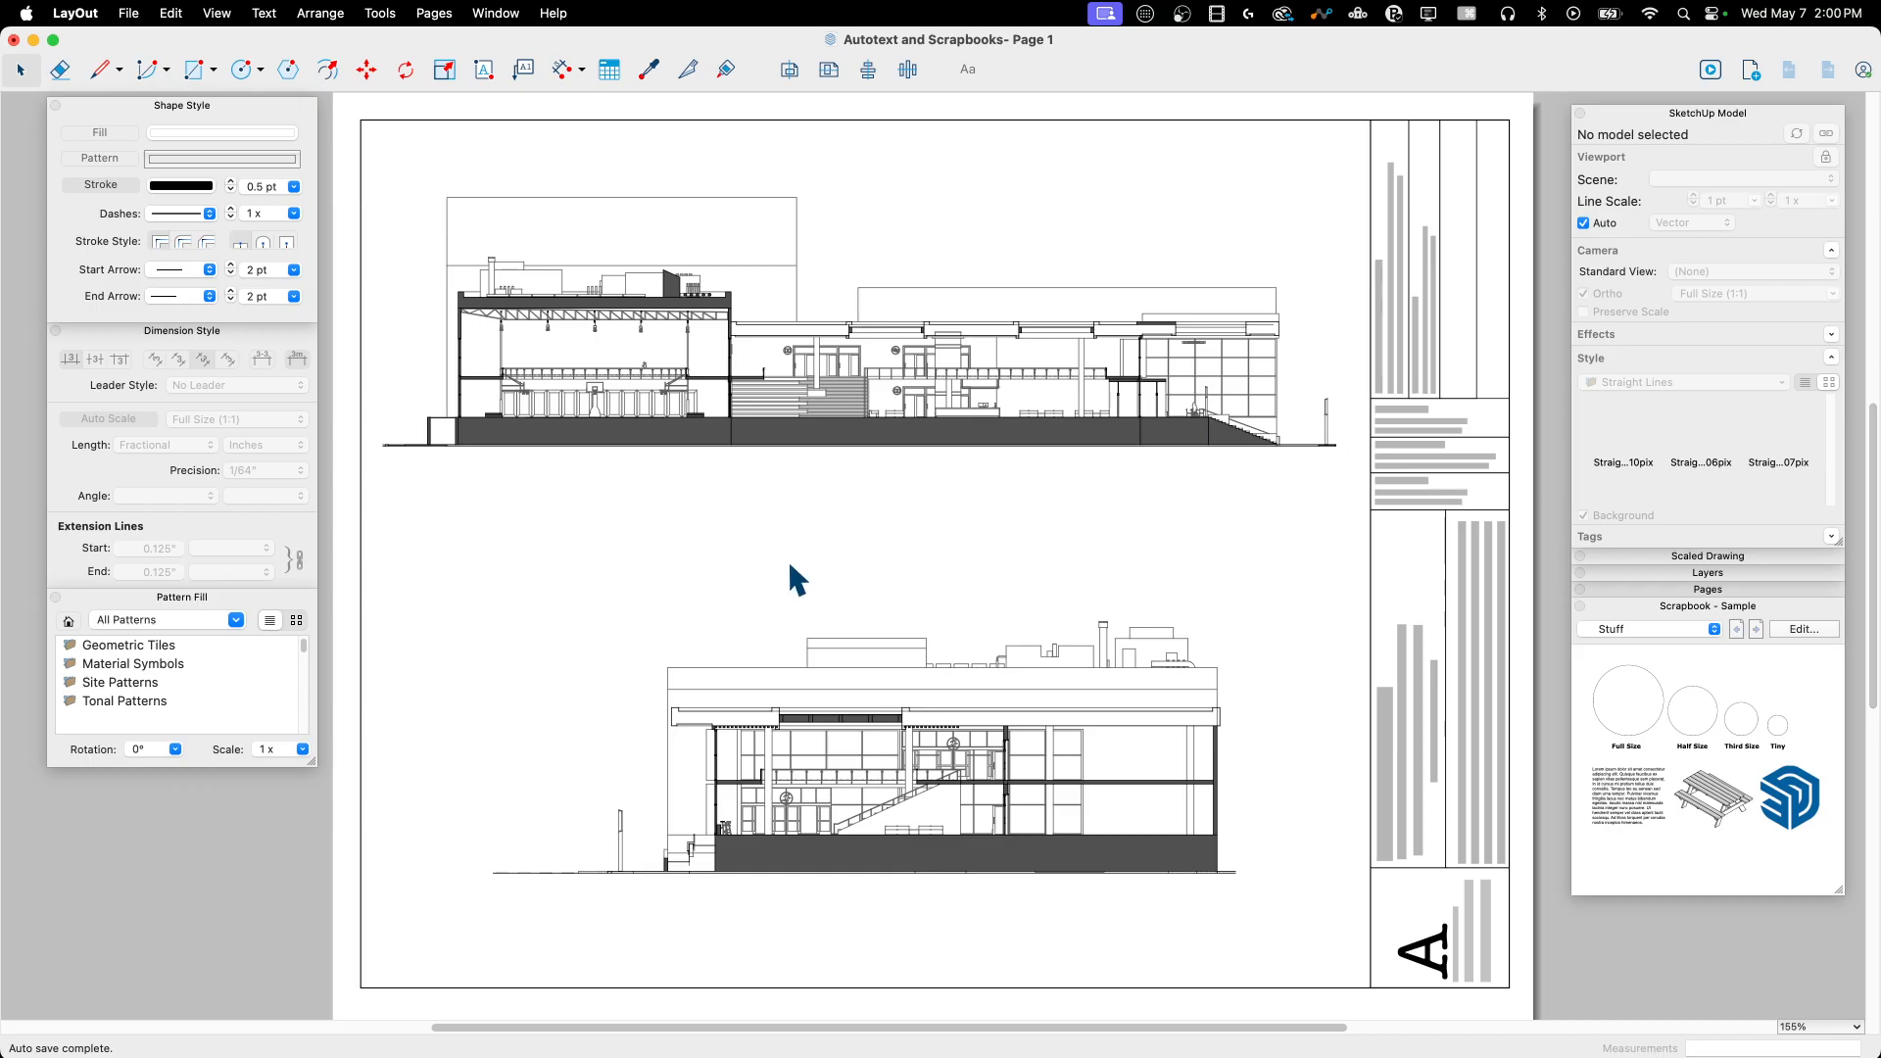
{"action": "mouse_move", "coordinate": [296, 480]}
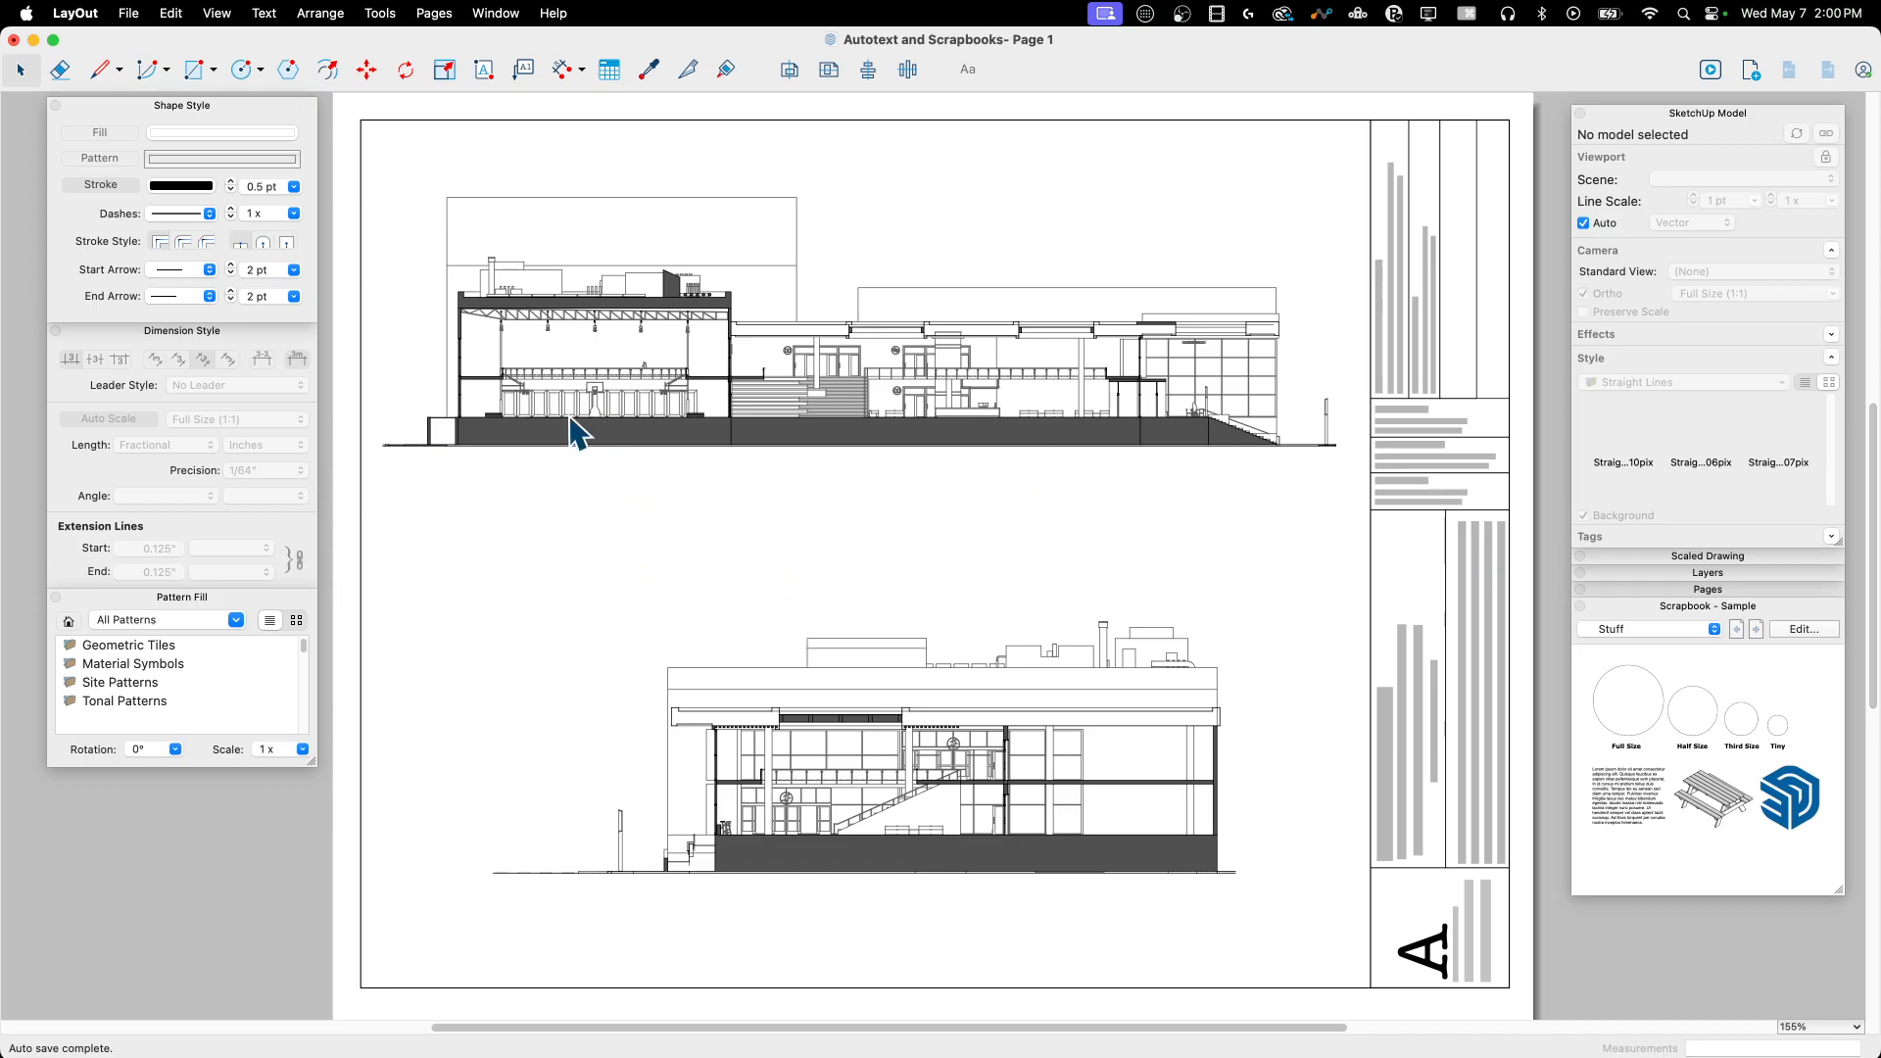
{"action": "mouse_move", "coordinate": [1158, 417]}
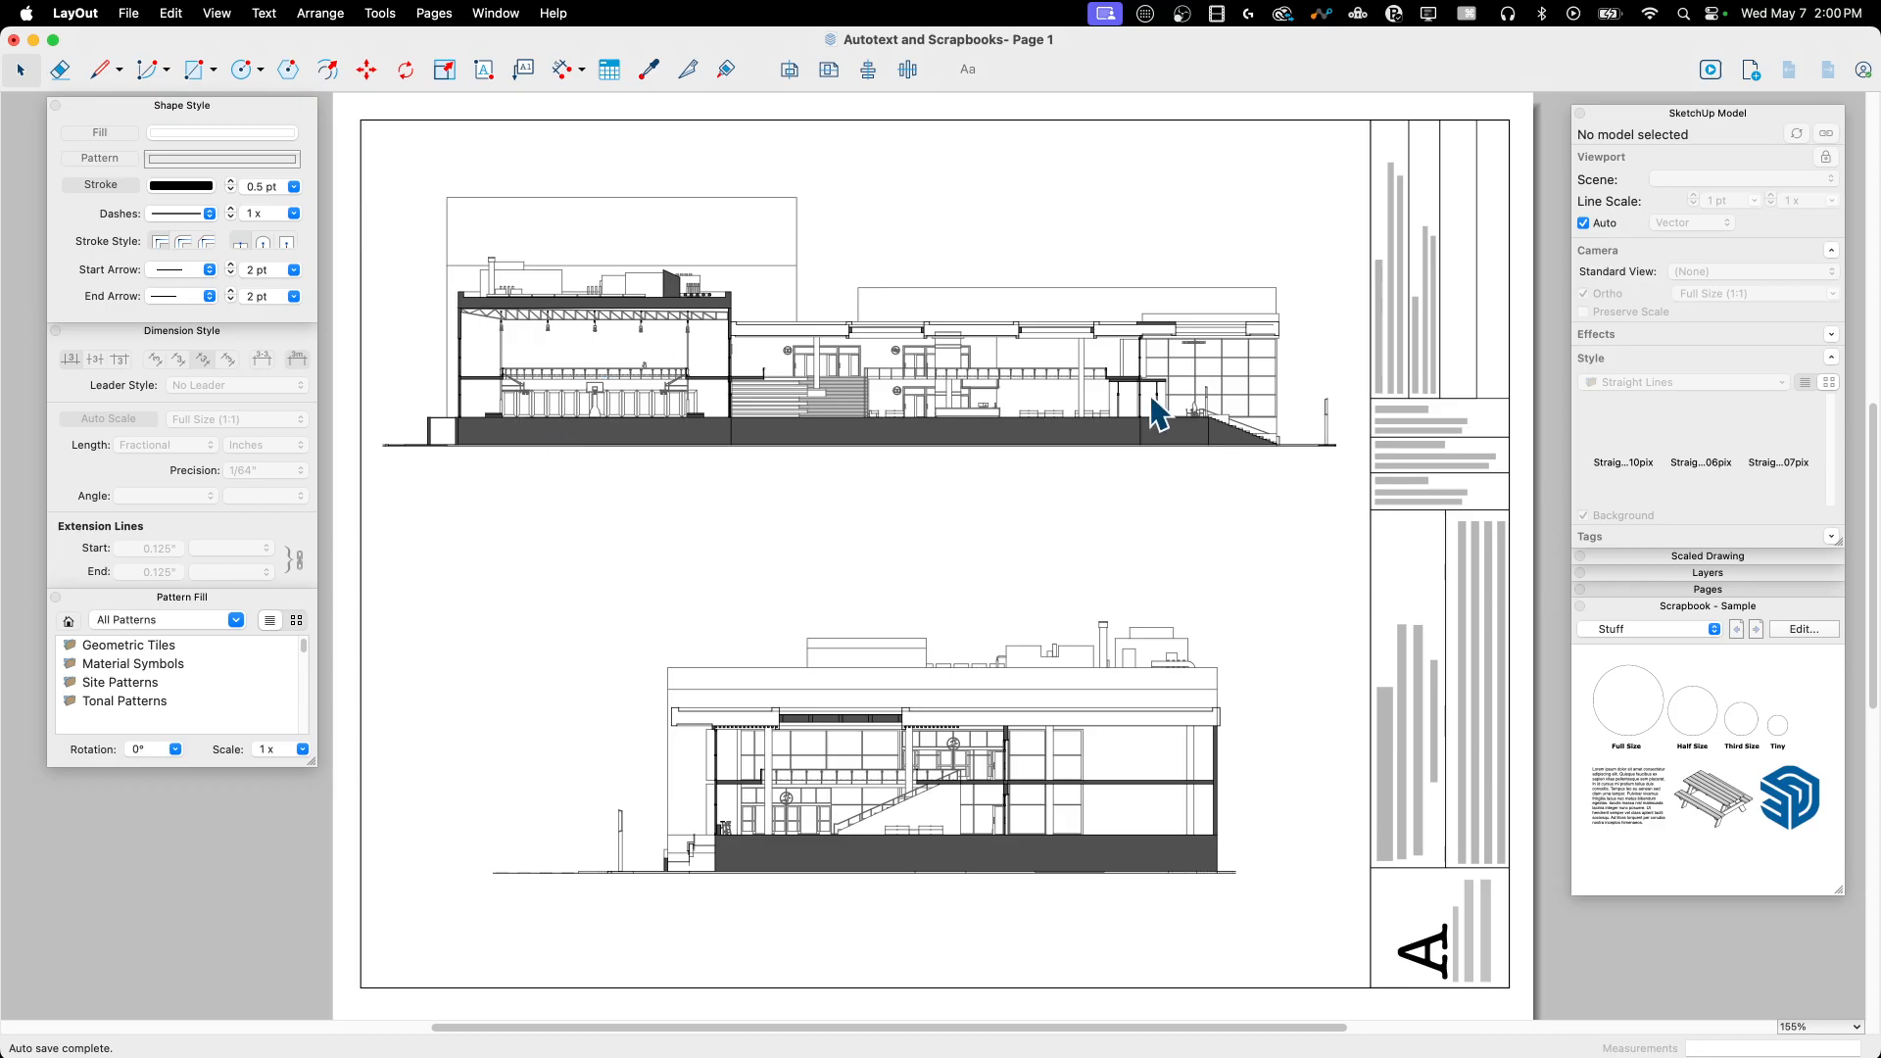
{"action": "mouse_move", "coordinate": [401, 515]}
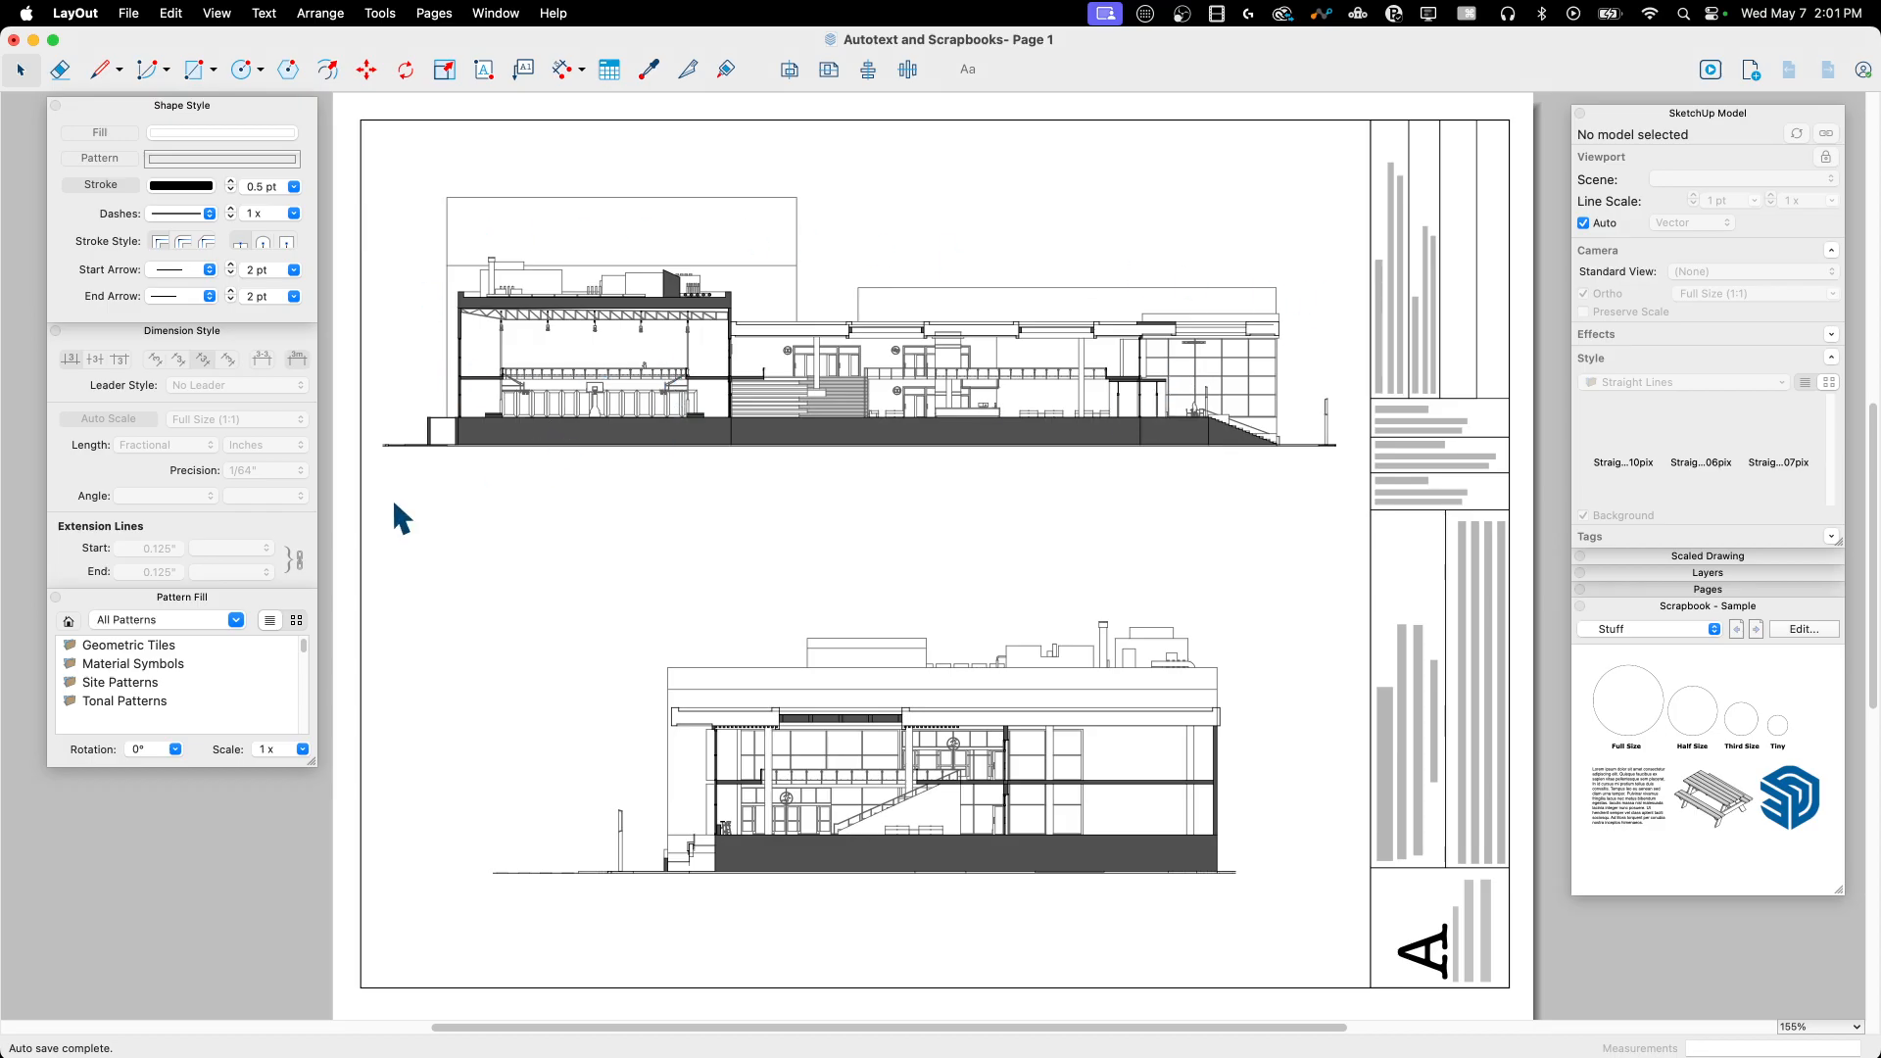
{"action": "mouse_move", "coordinate": [704, 564]}
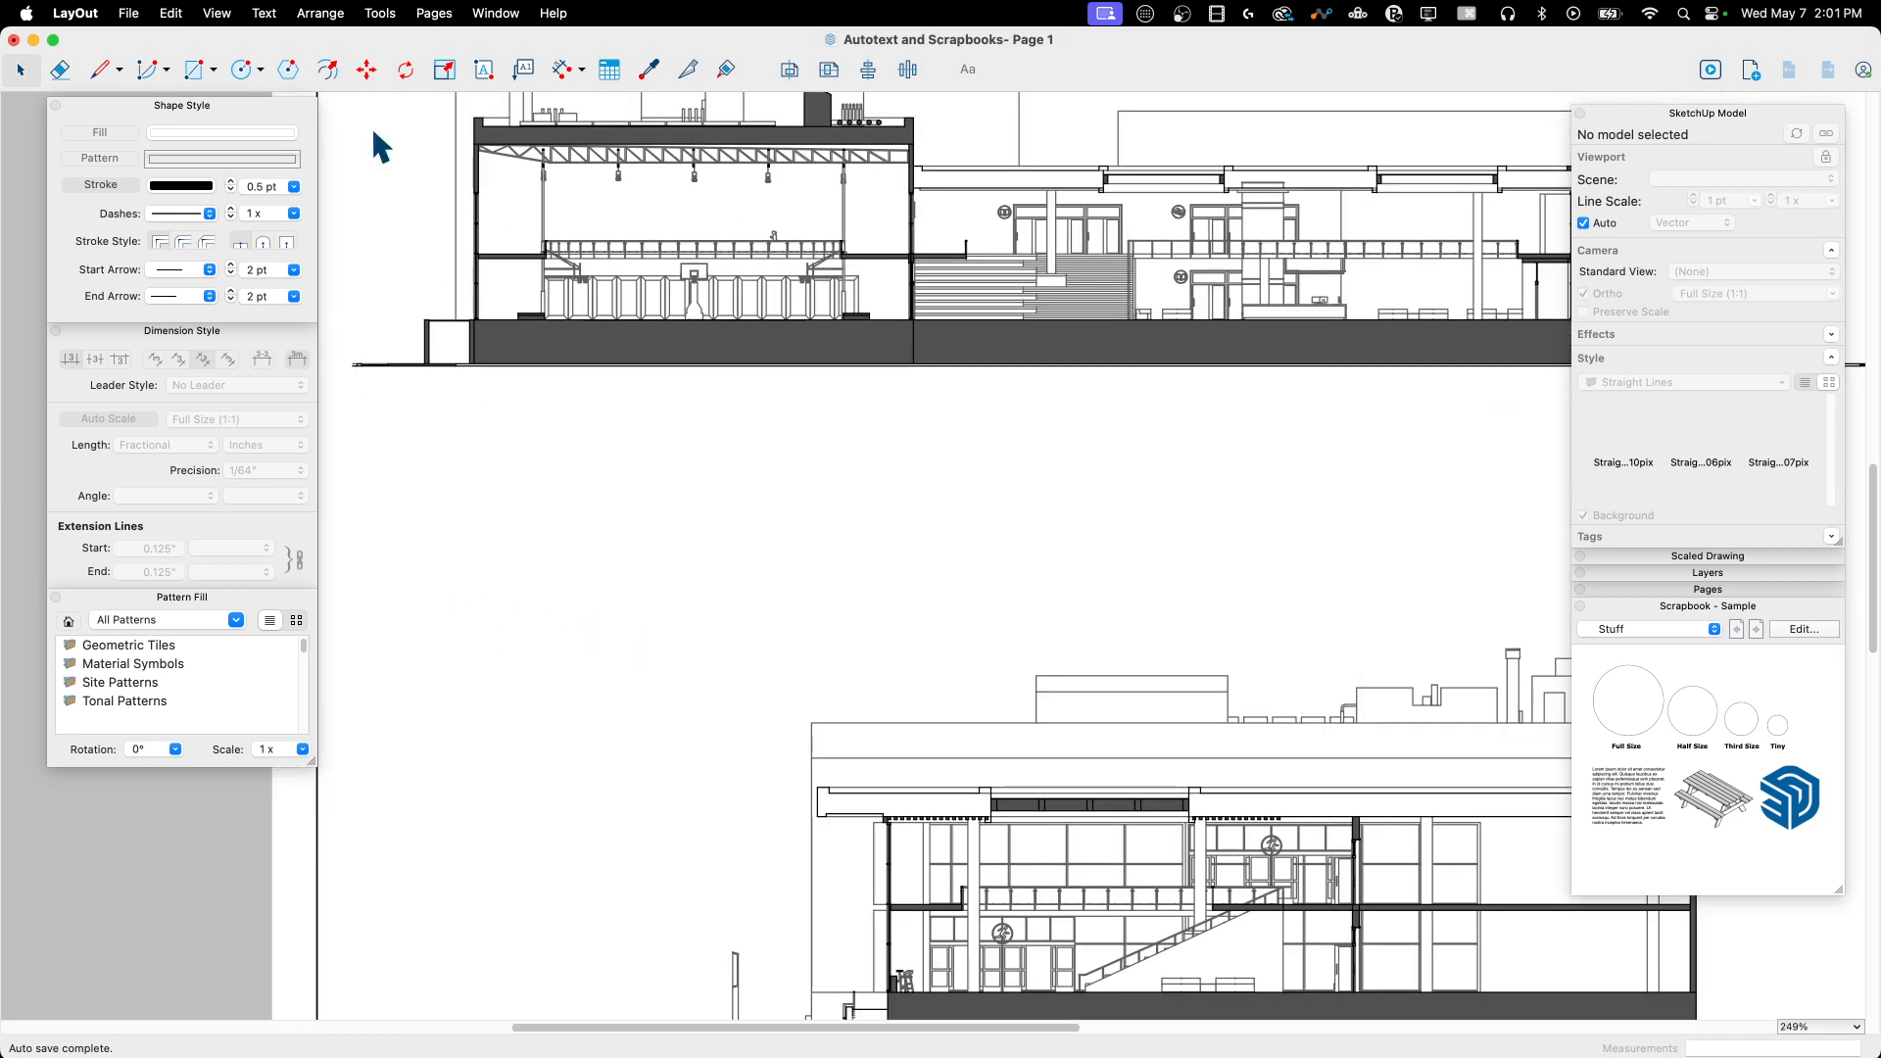
Step: Draw the rectangular label frame between the two sections and return to the Select tool
{"action": "left_click_drag", "start_coordinate": [361, 423], "coordinate": [599, 503]}
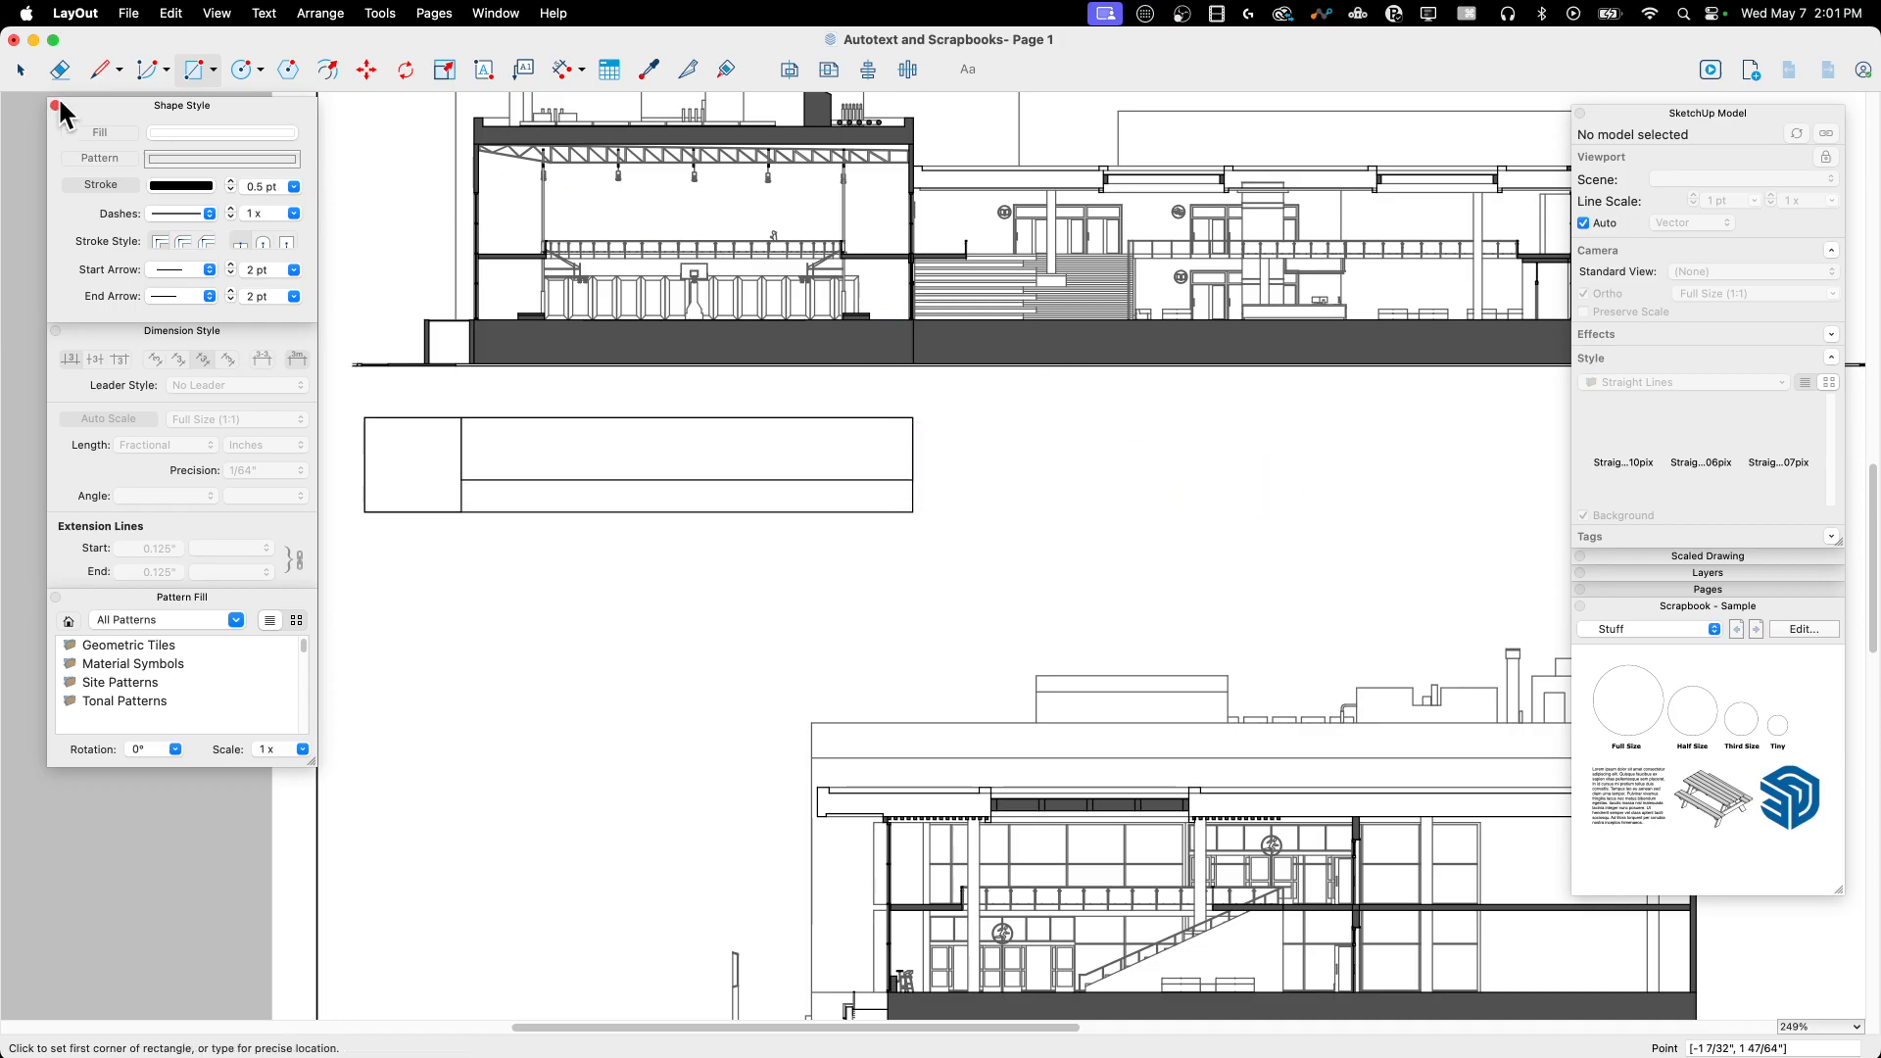
{"action": "left_click", "coordinate": [20, 70]}
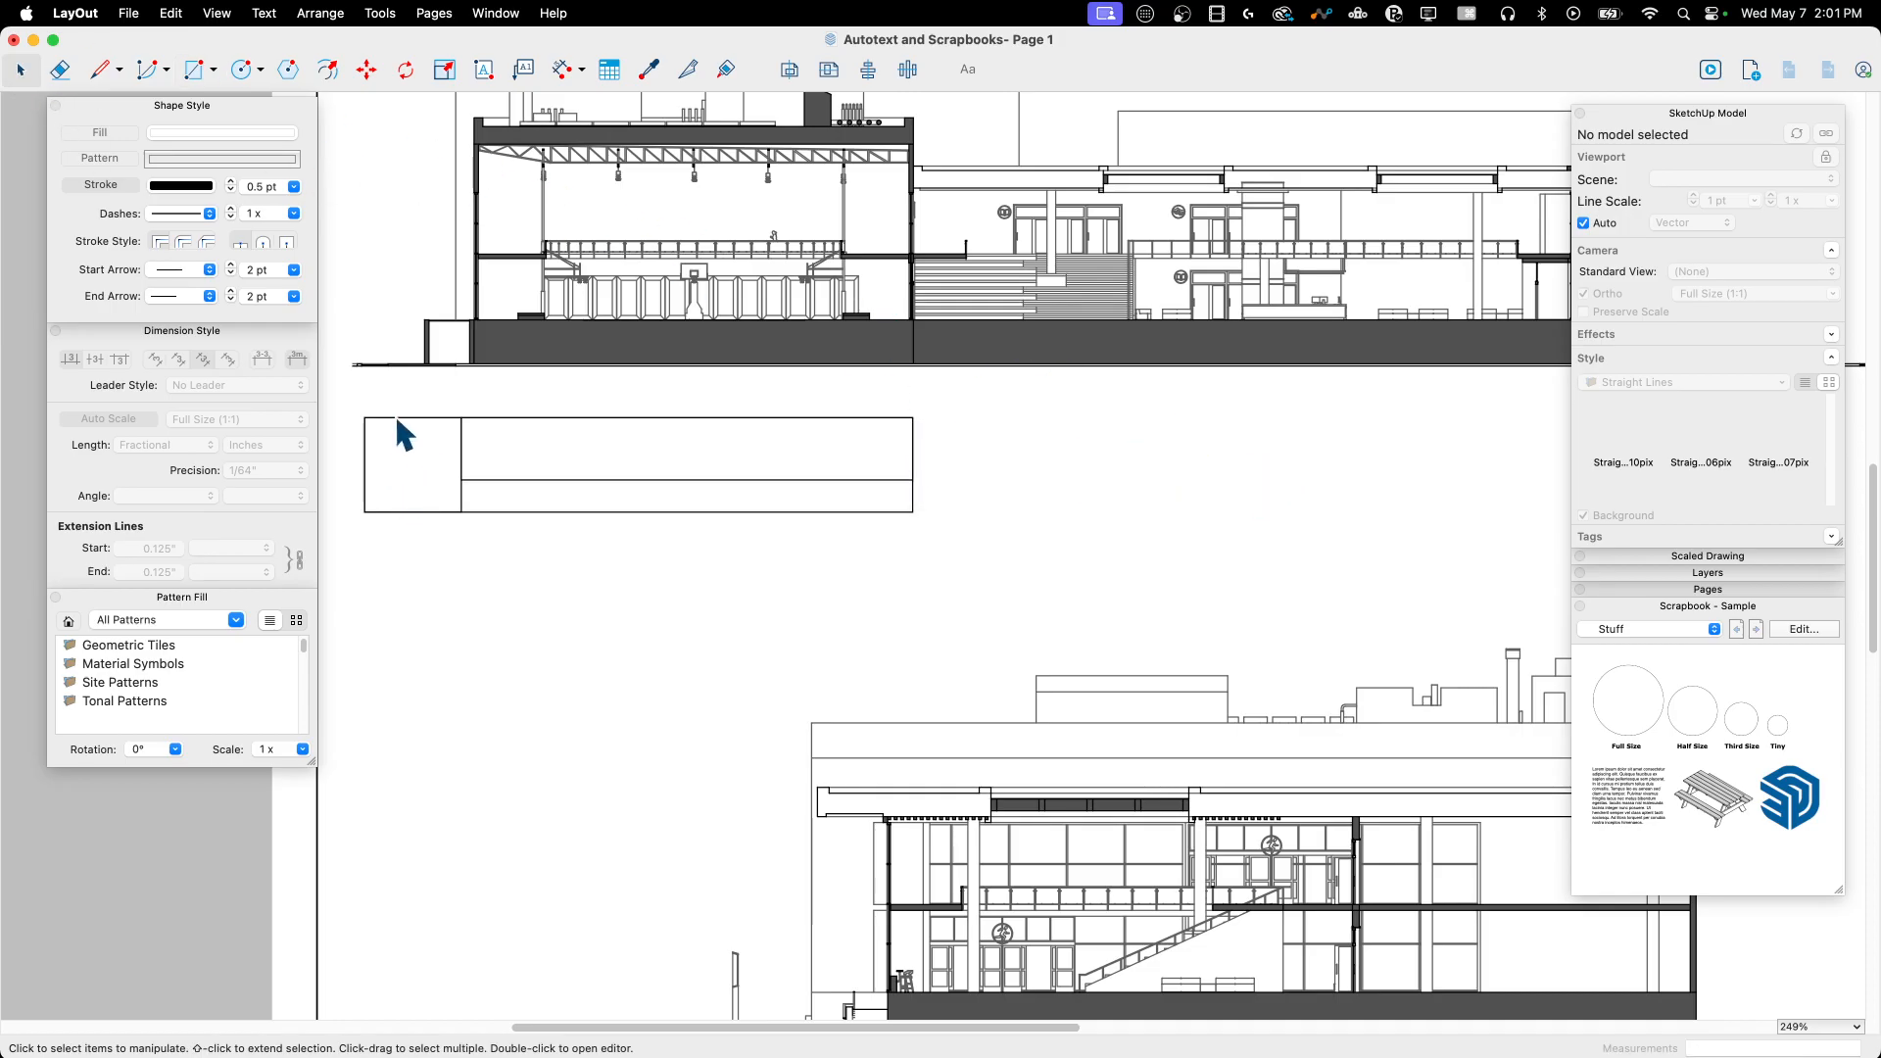
{"action": "mouse_move", "coordinate": [498, 467]}
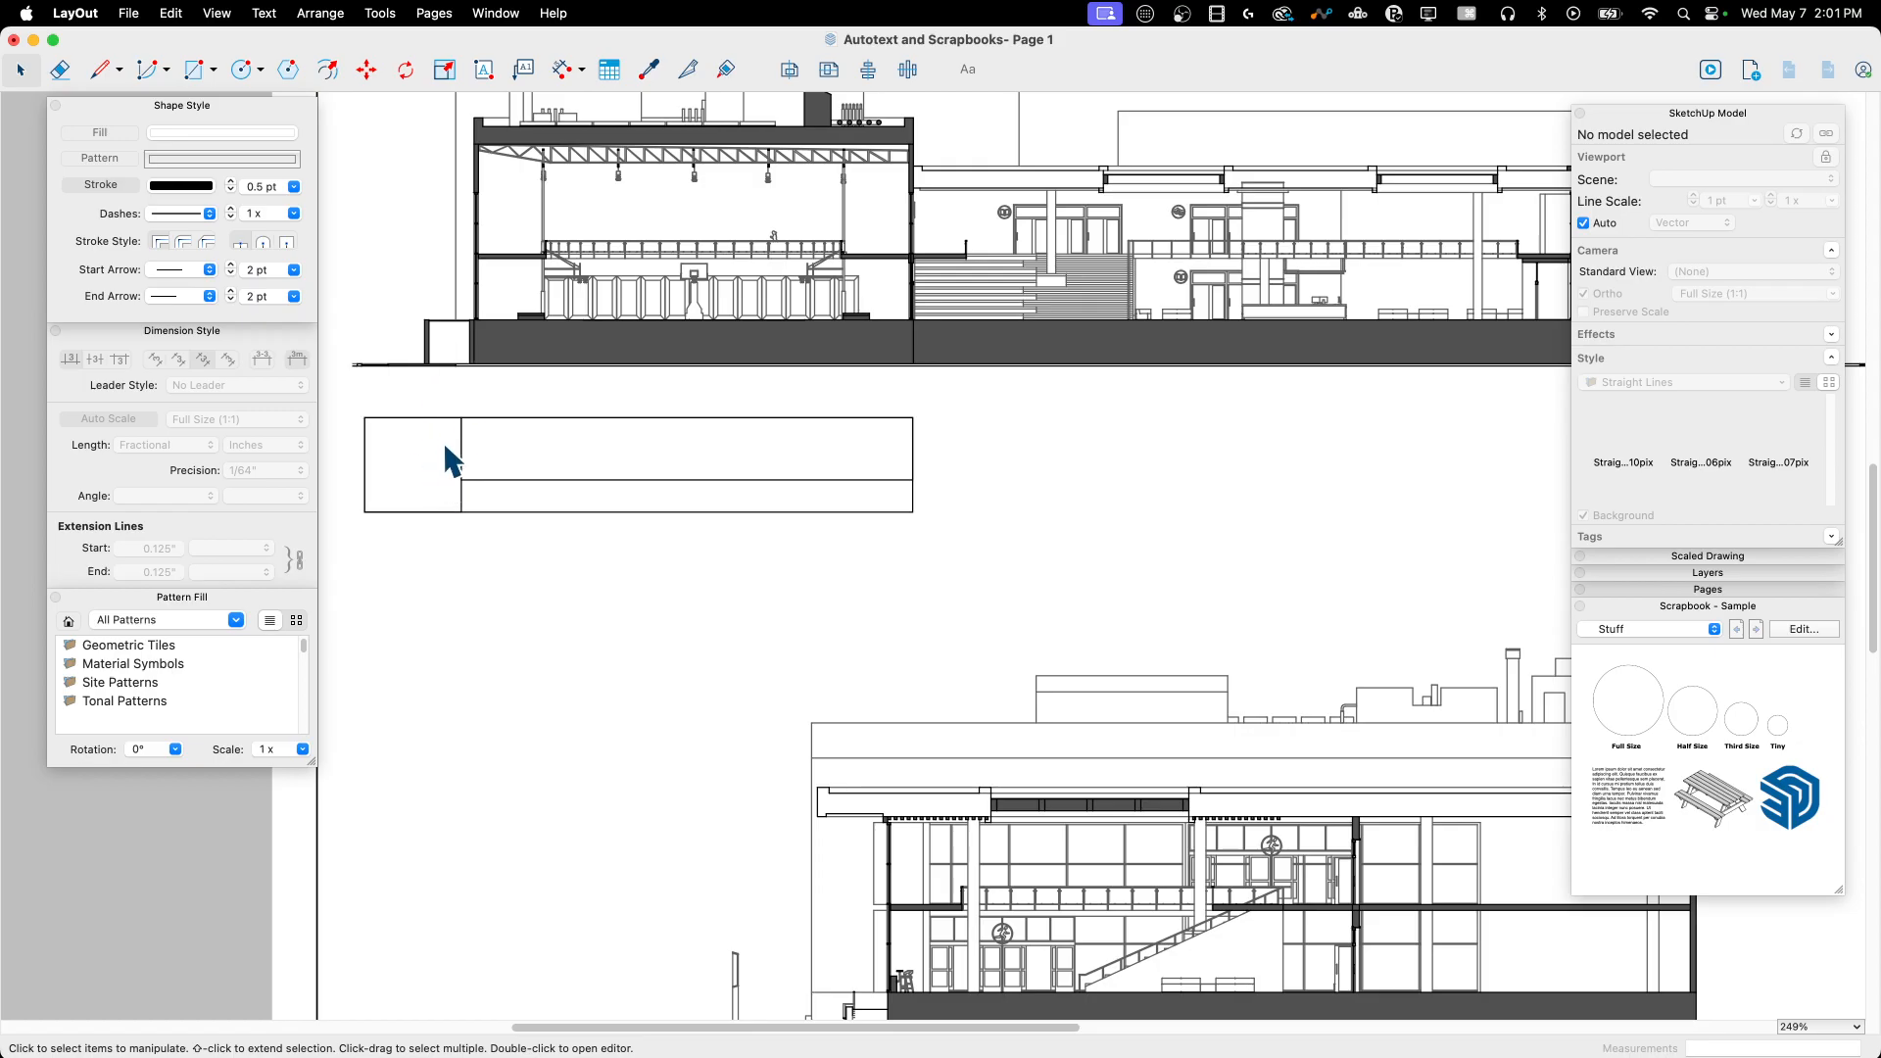
{"action": "mouse_move", "coordinate": [418, 435]}
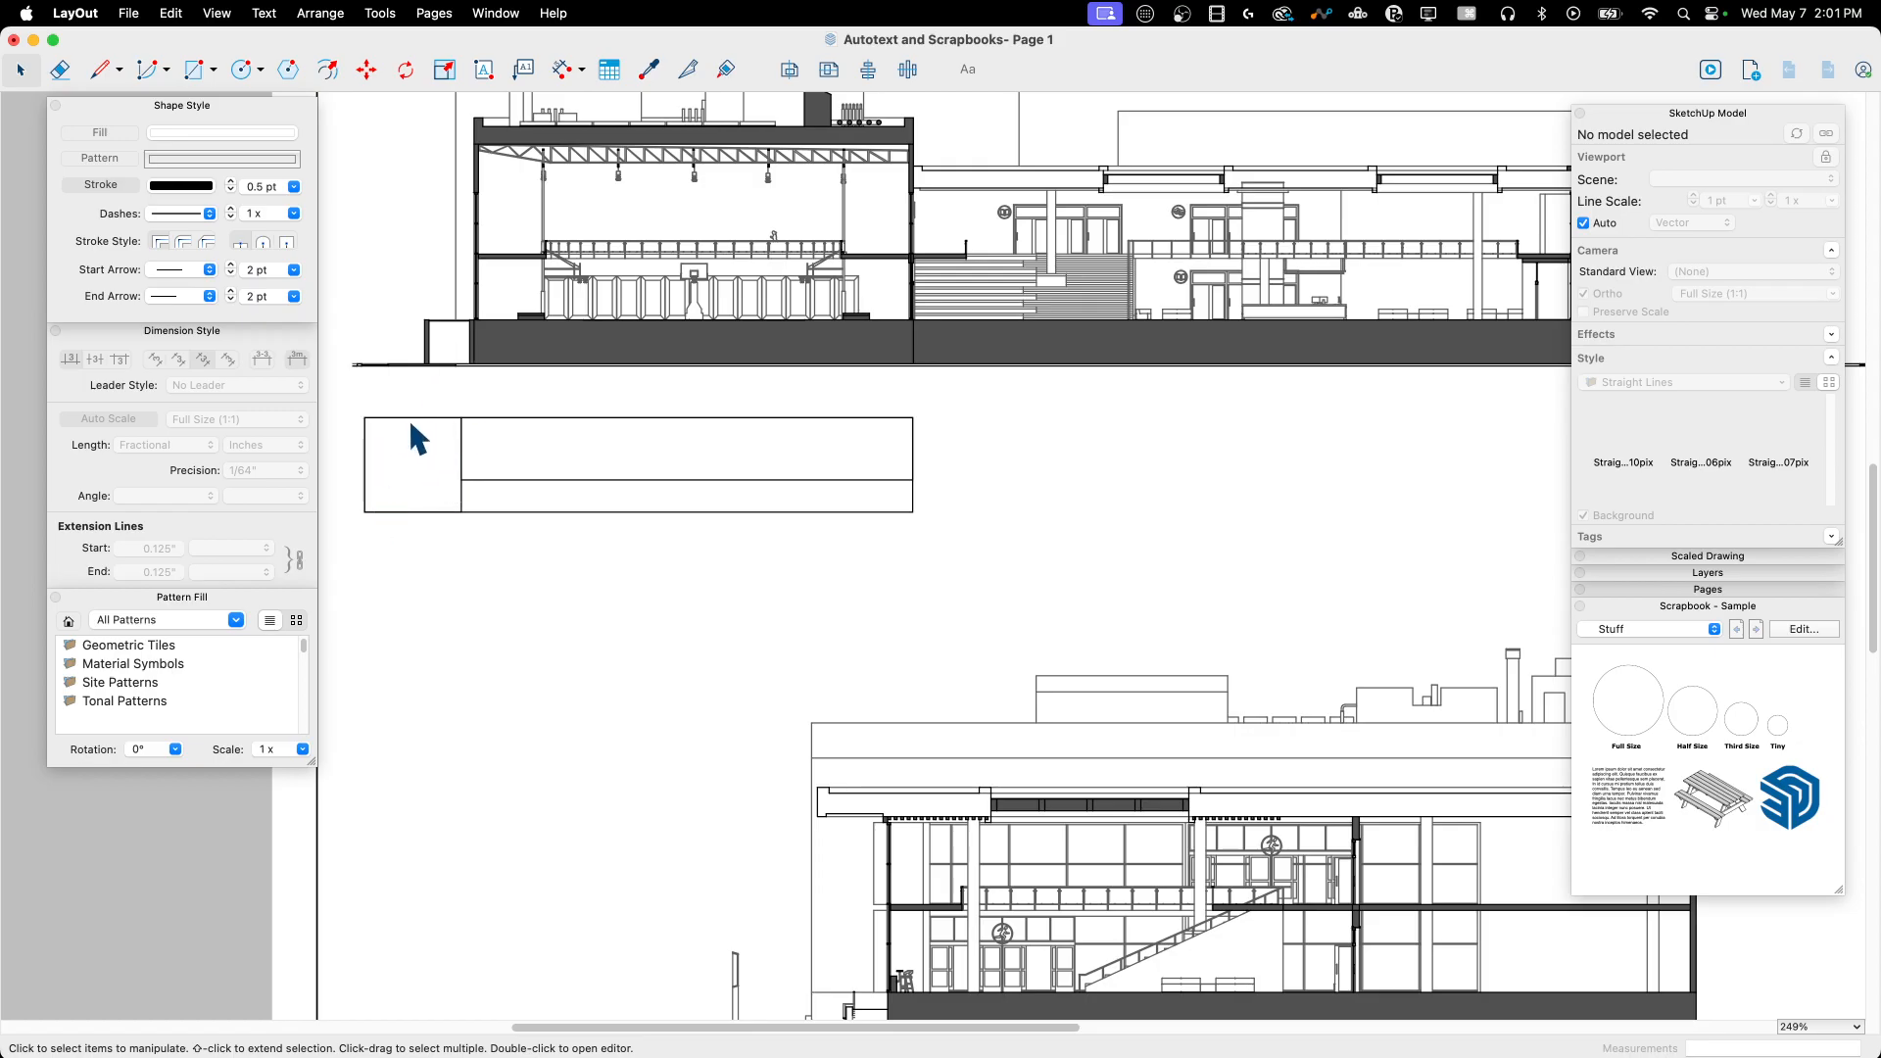
{"action": "mouse_move", "coordinate": [493, 500]}
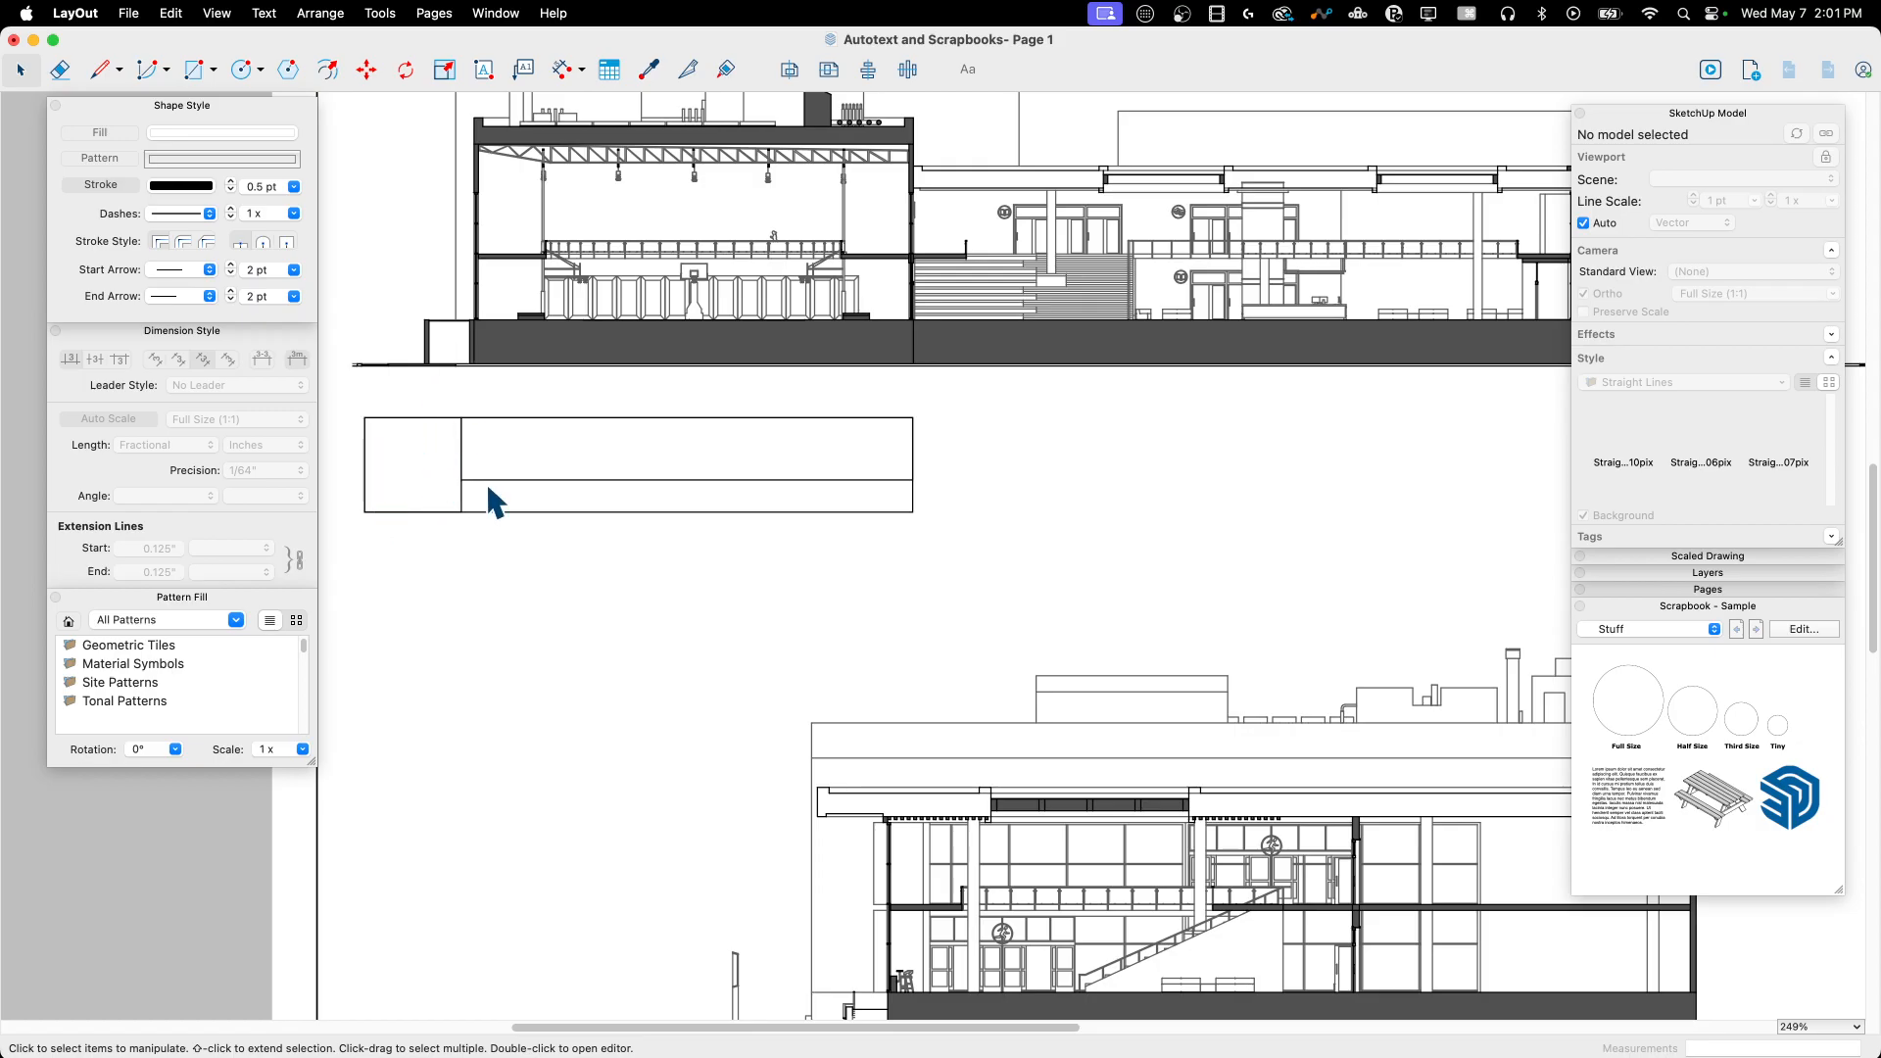
{"action": "mouse_move", "coordinate": [284, 94]}
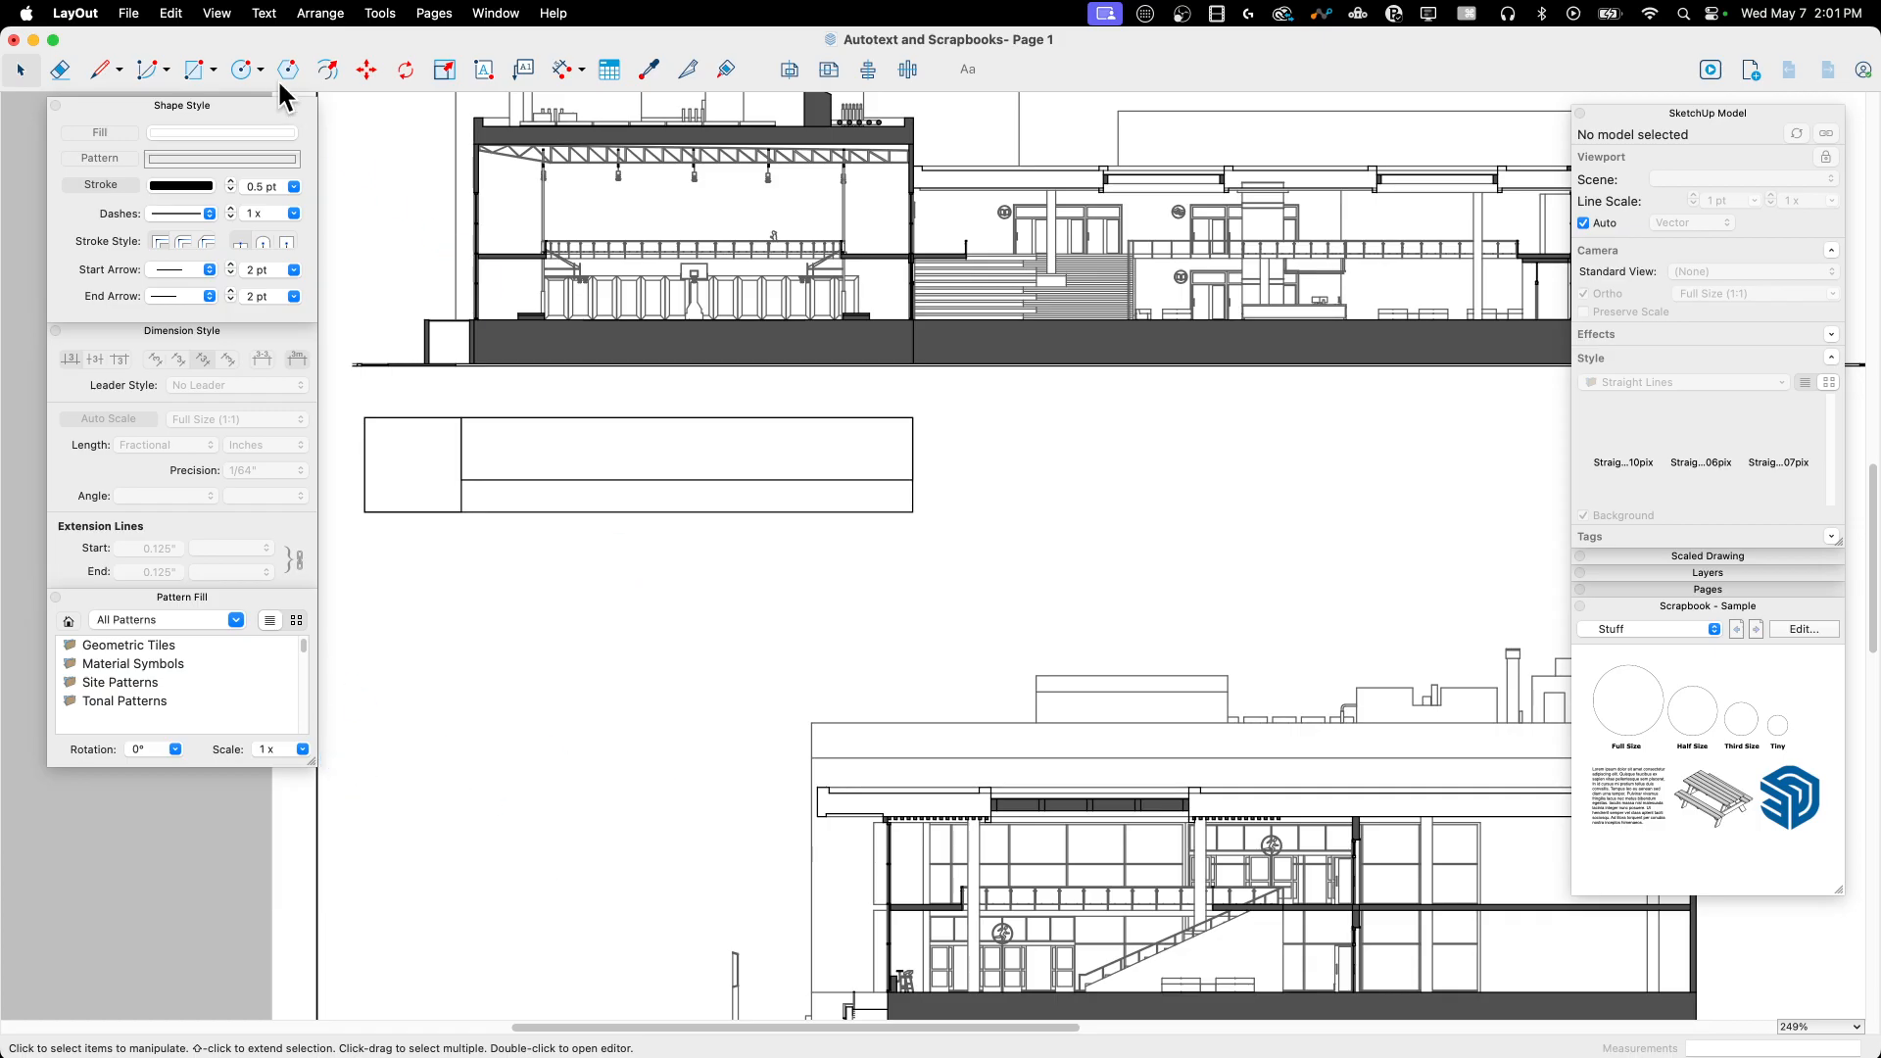
Step: Add a new custom sequence auto-text tag (DrawingNum) in Document Setup's Auto-Text page
{"action": "left_click", "coordinate": [264, 14]}
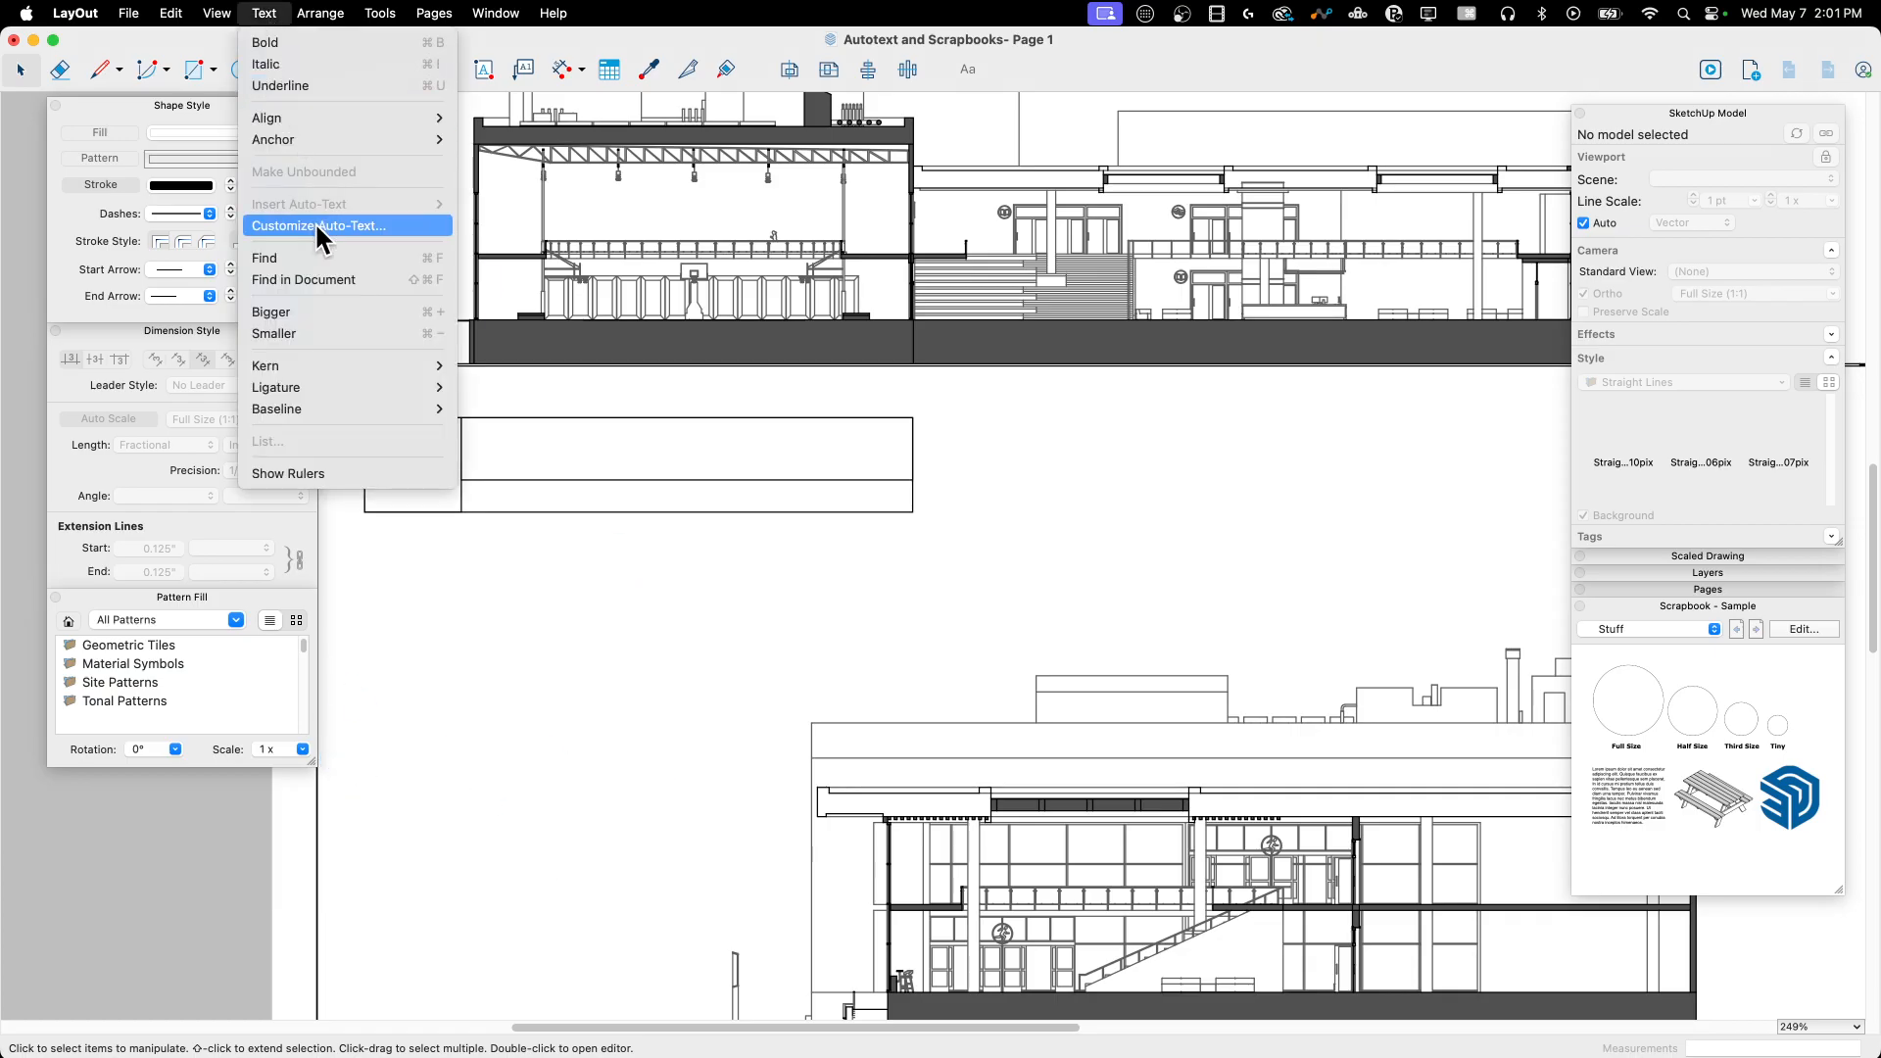
{"action": "left_click", "coordinate": [320, 225]}
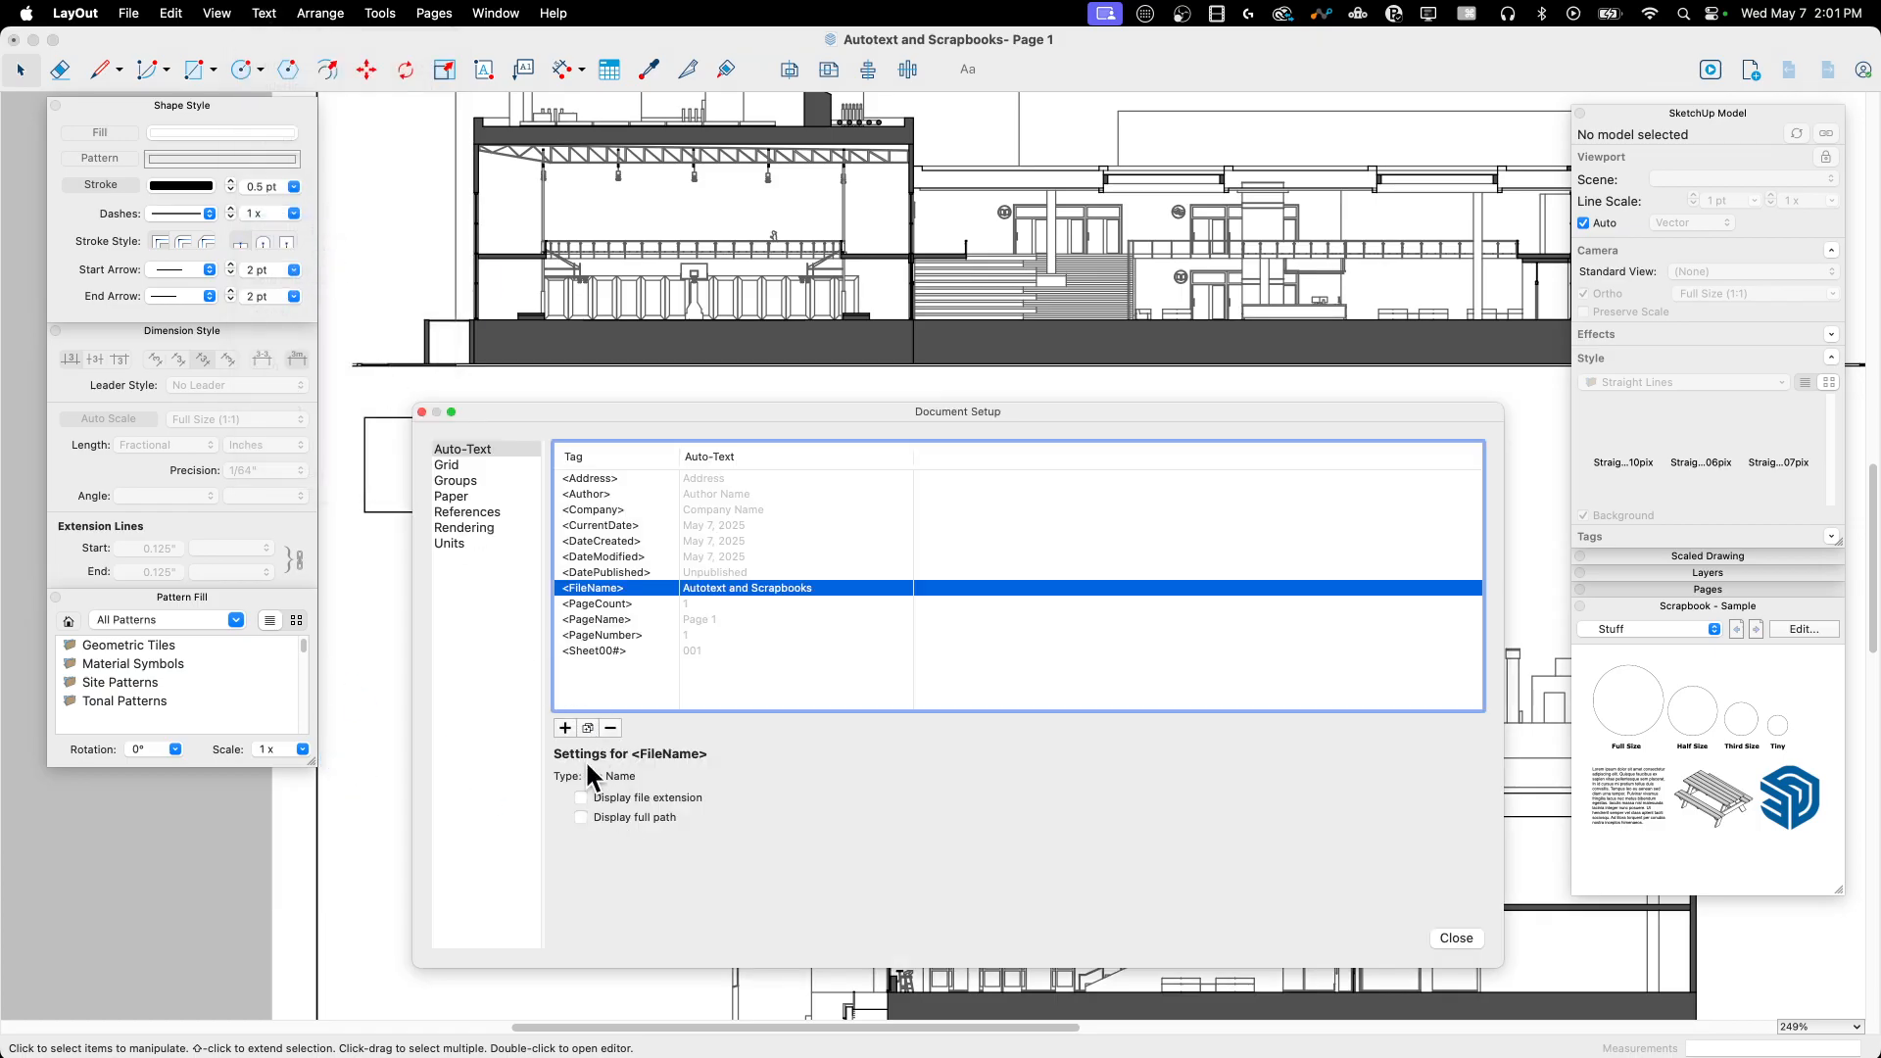
{"action": "left_click", "coordinate": [564, 729]}
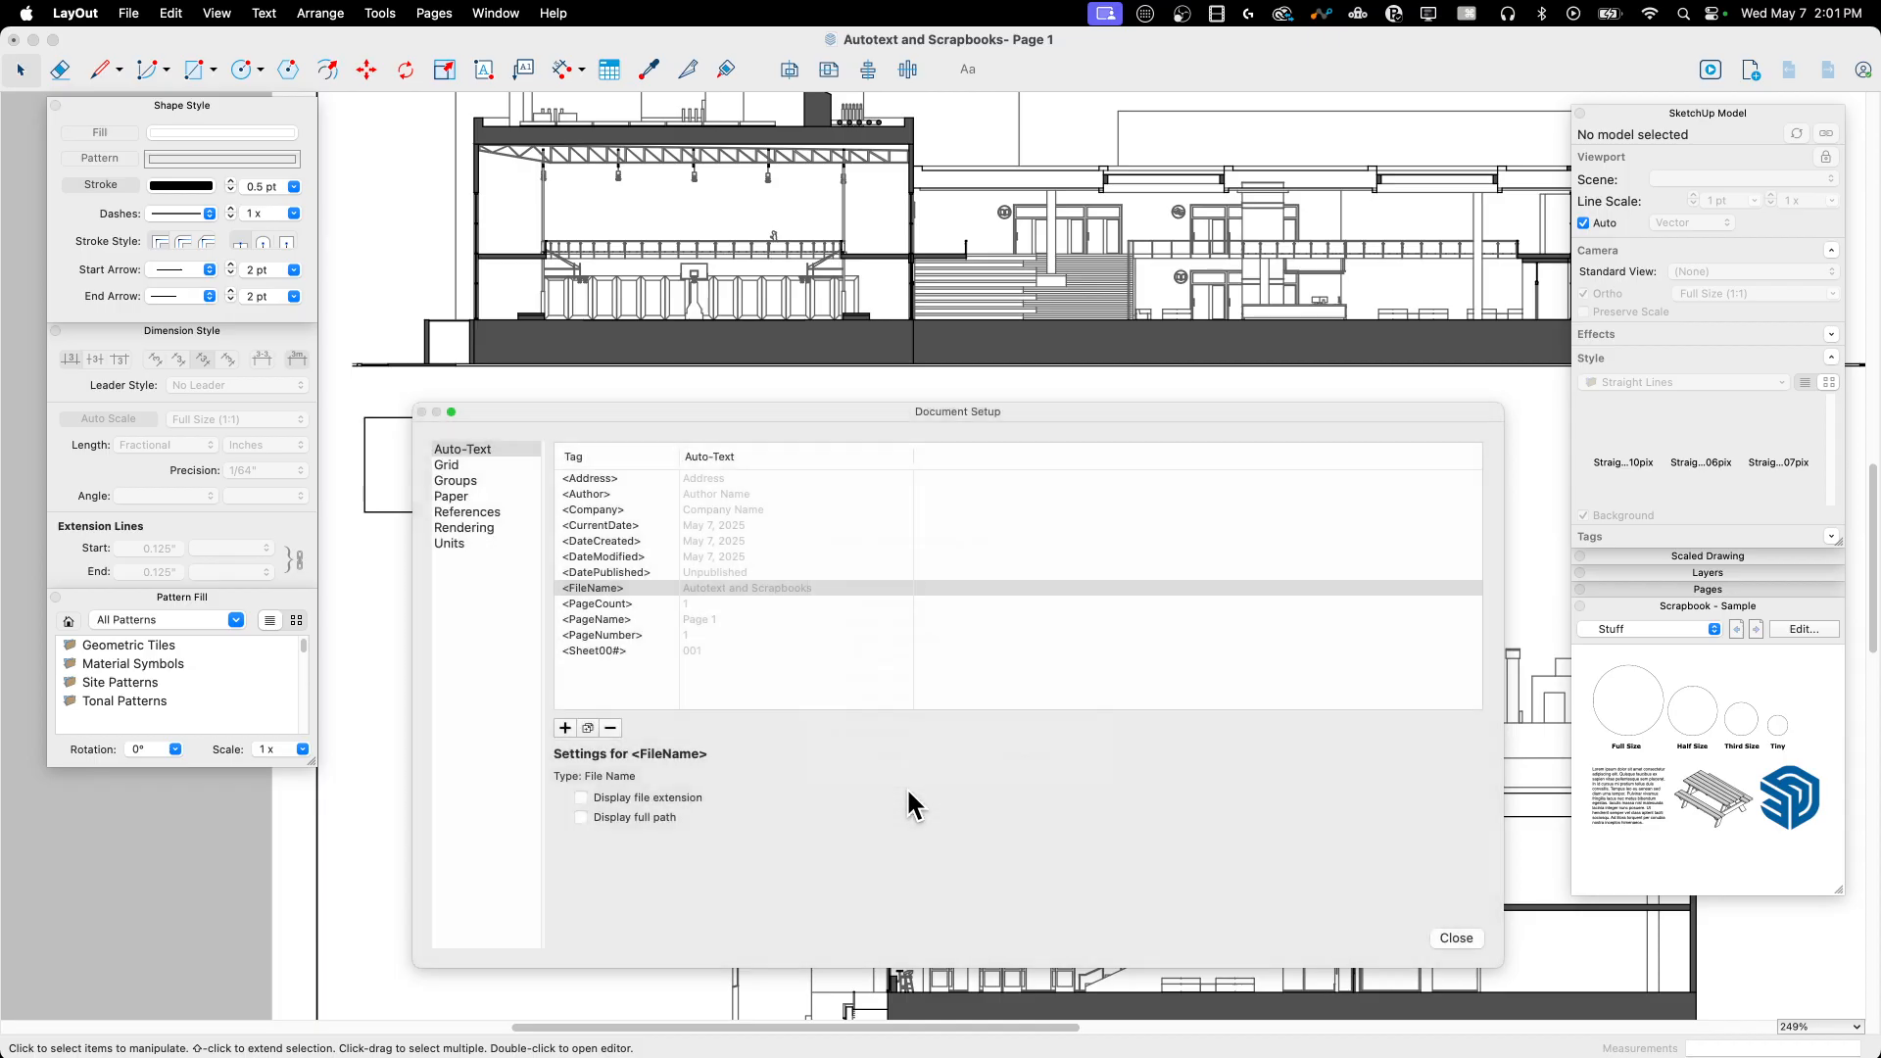
{"action": "left_click", "coordinate": [564, 729]}
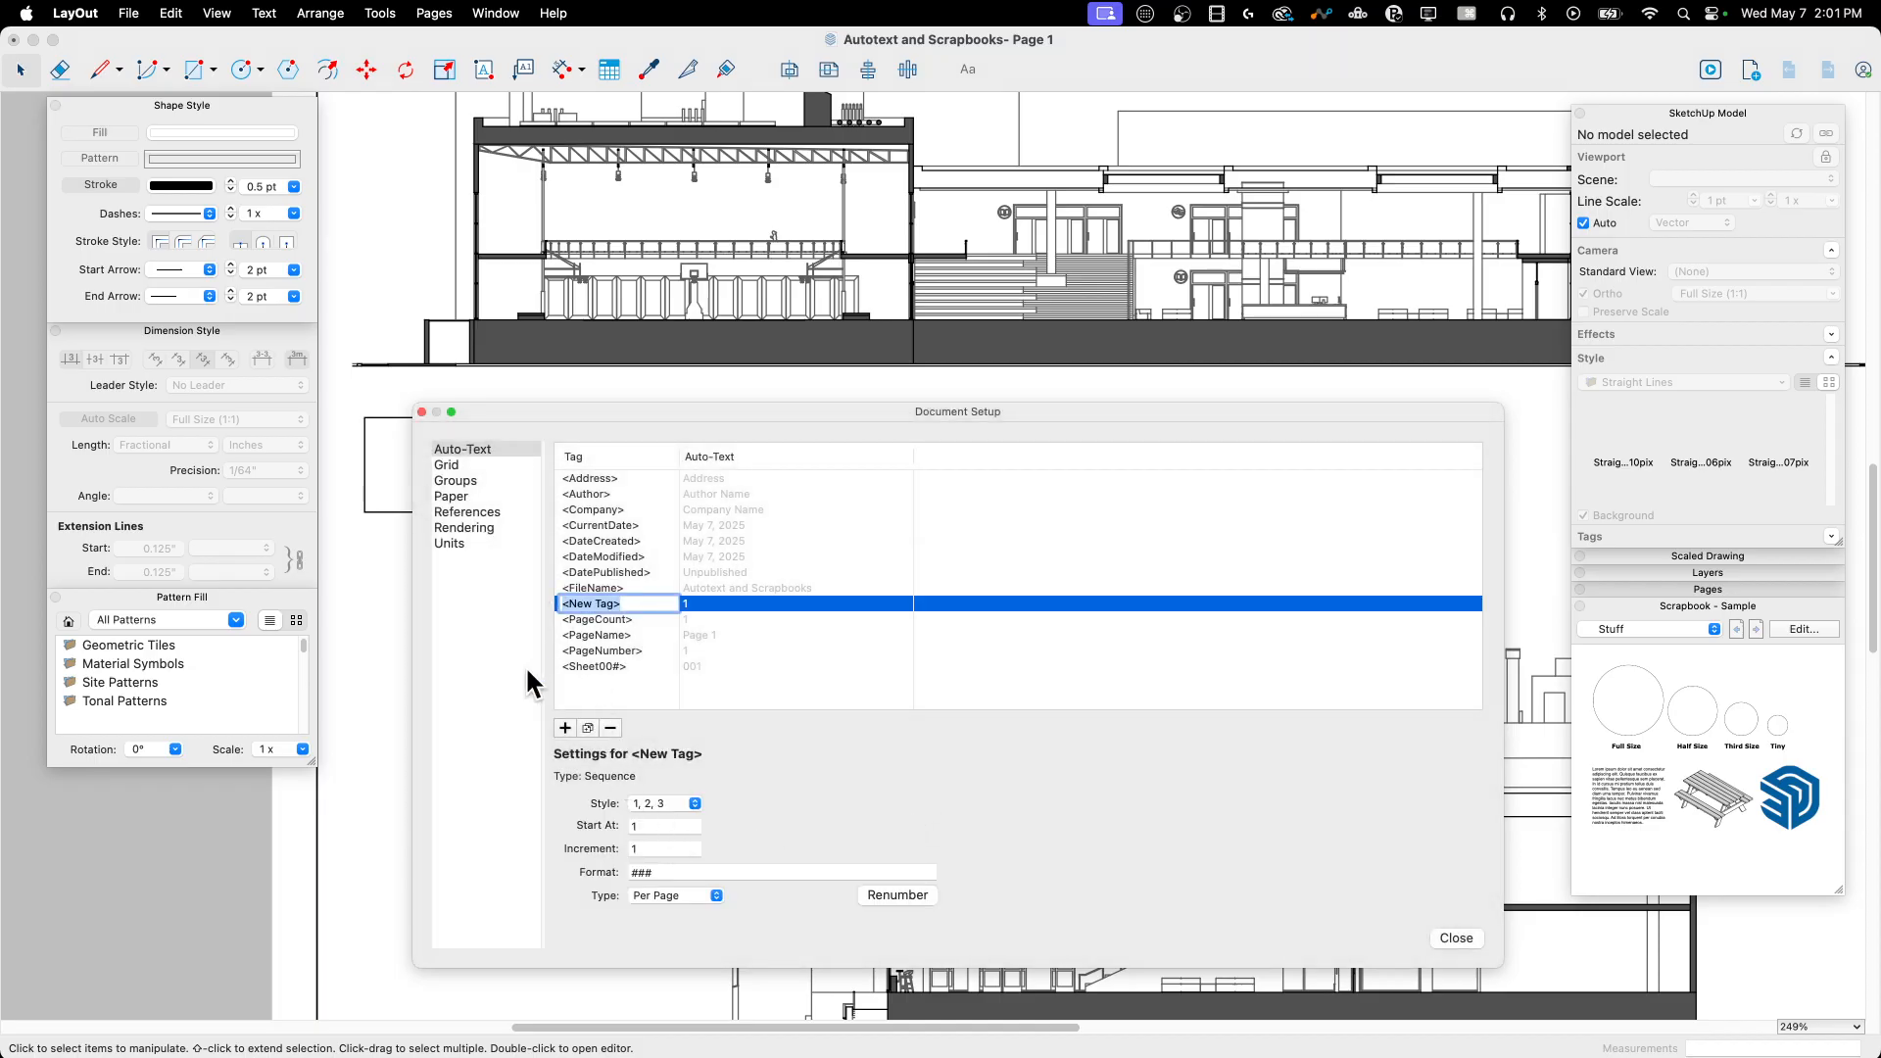
{"action": "mouse_move", "coordinate": [635, 670]}
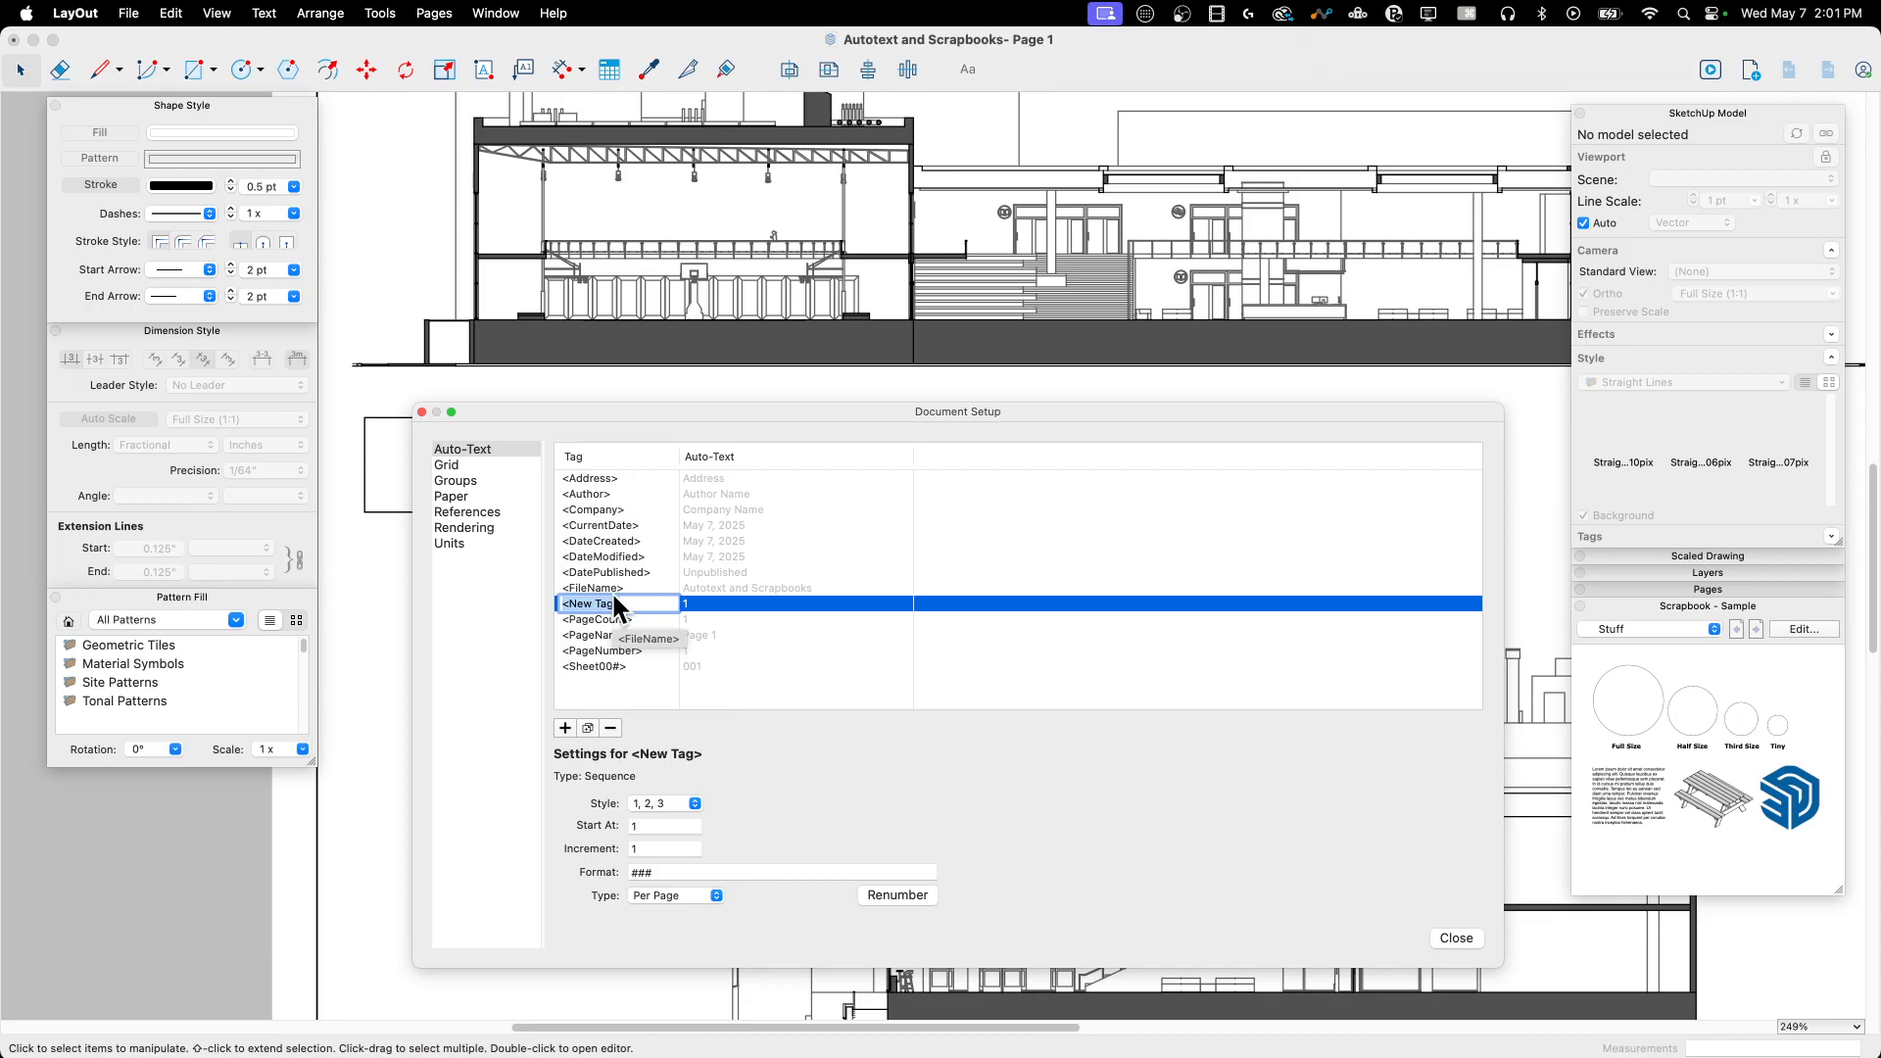
{"action": "mouse_move", "coordinate": [1019, 683]}
{"action": "type", "text": "<DrawingNum>"}
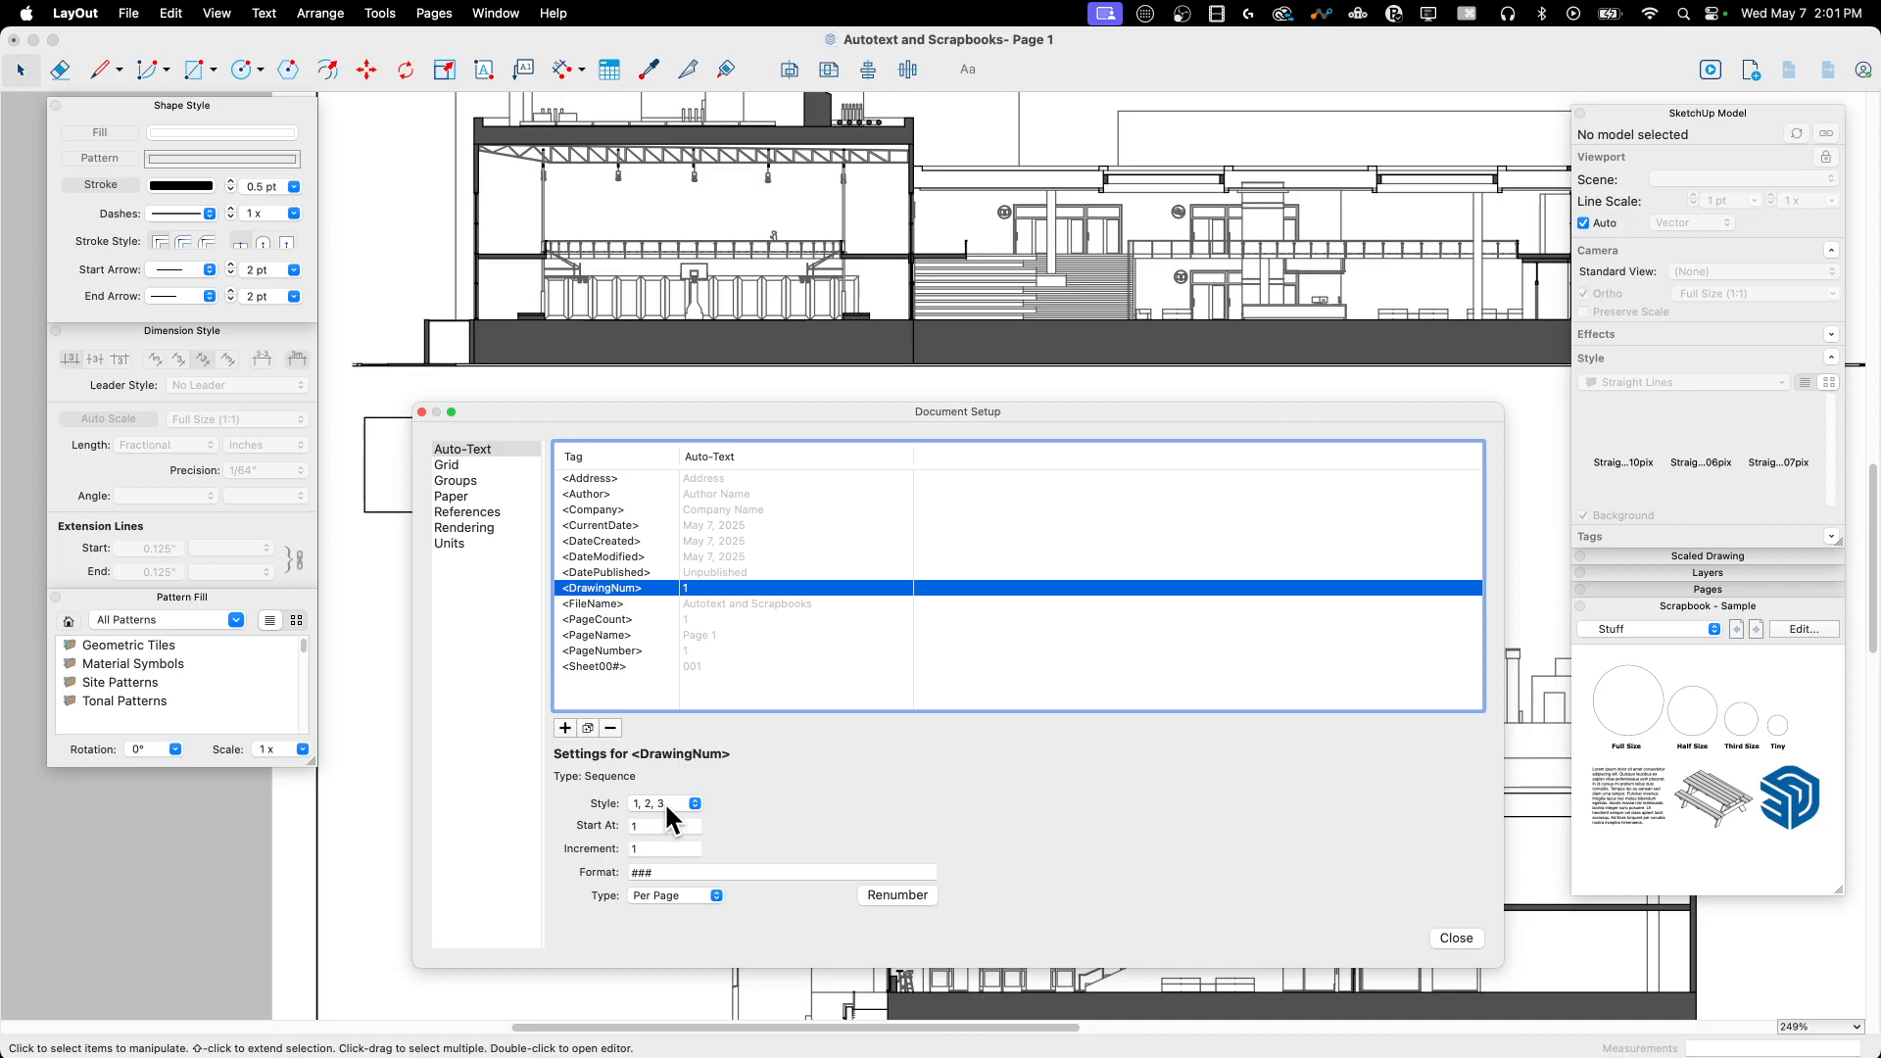
Step: Set DrawingNum to style A, B, C, starting at 0, numbered Per Document
{"action": "left_click", "coordinate": [660, 803]}
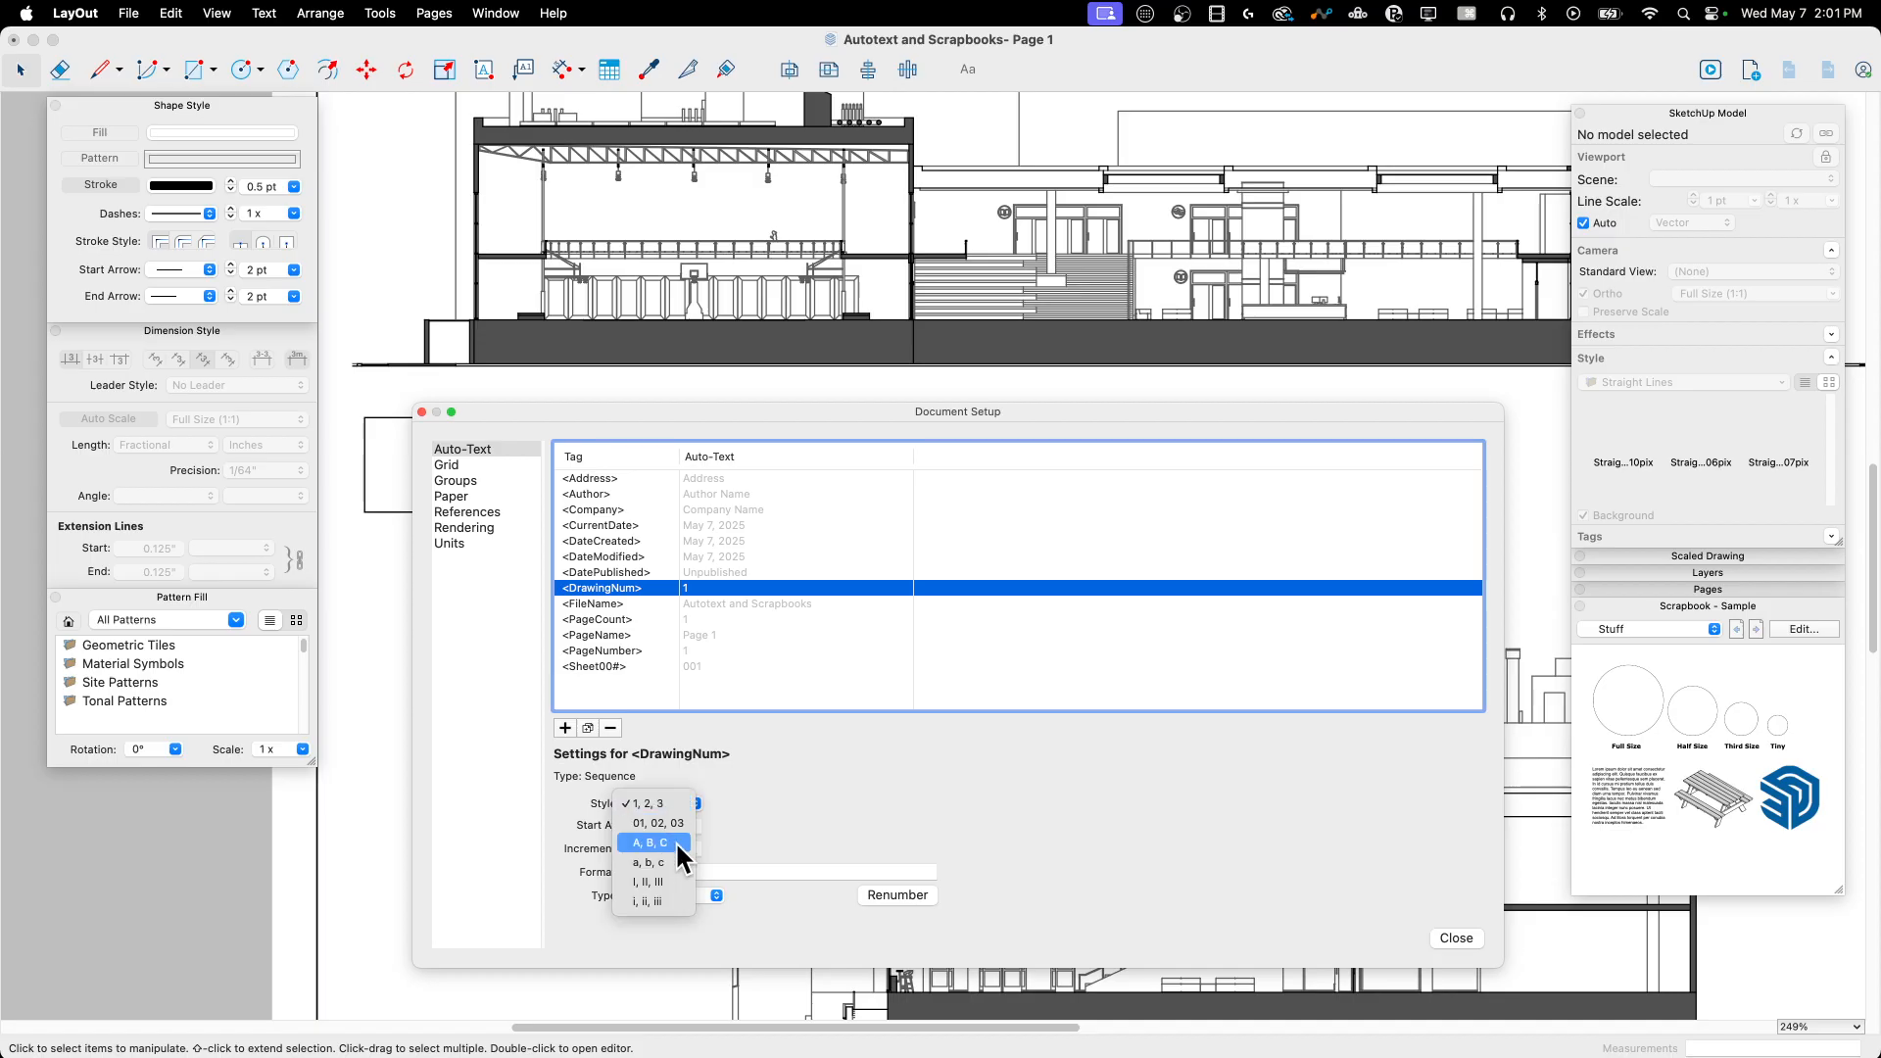
{"action": "left_click", "coordinate": [648, 841]}
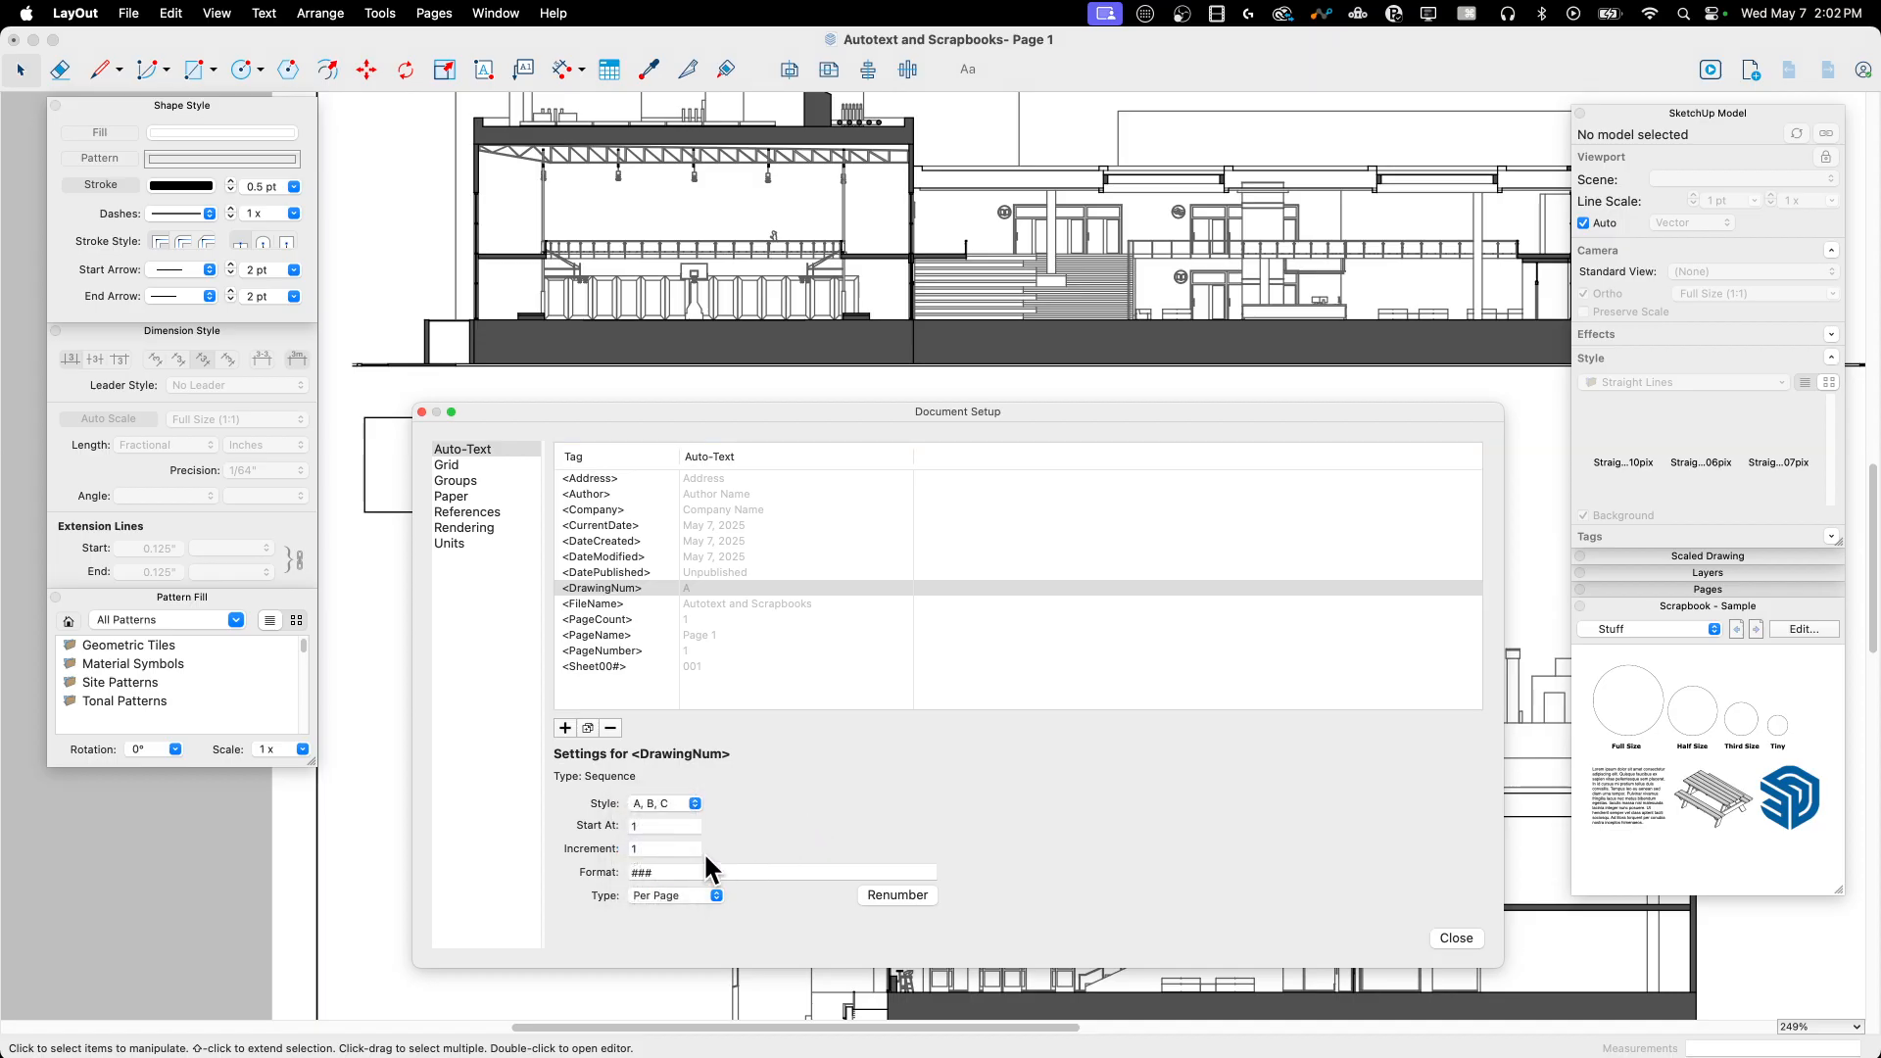
{"action": "left_click", "coordinate": [664, 825]}
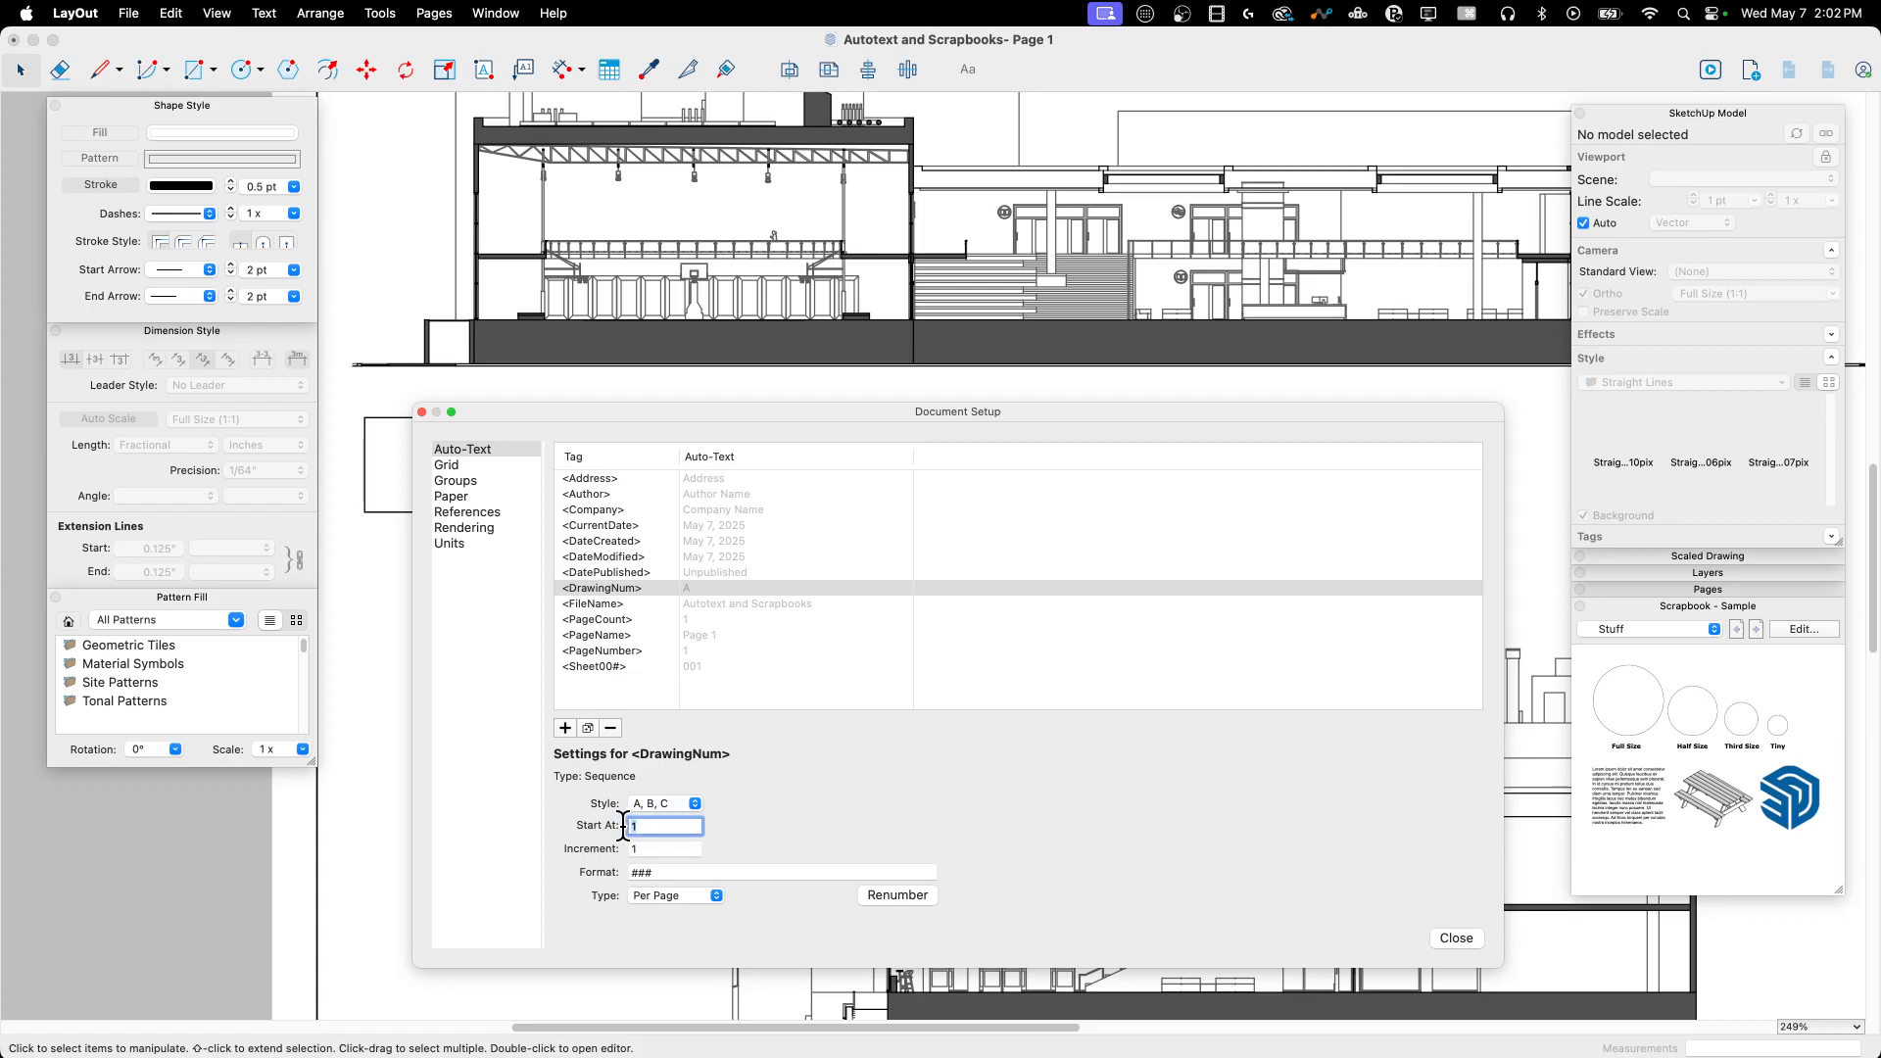
{"action": "type", "text": "0"}
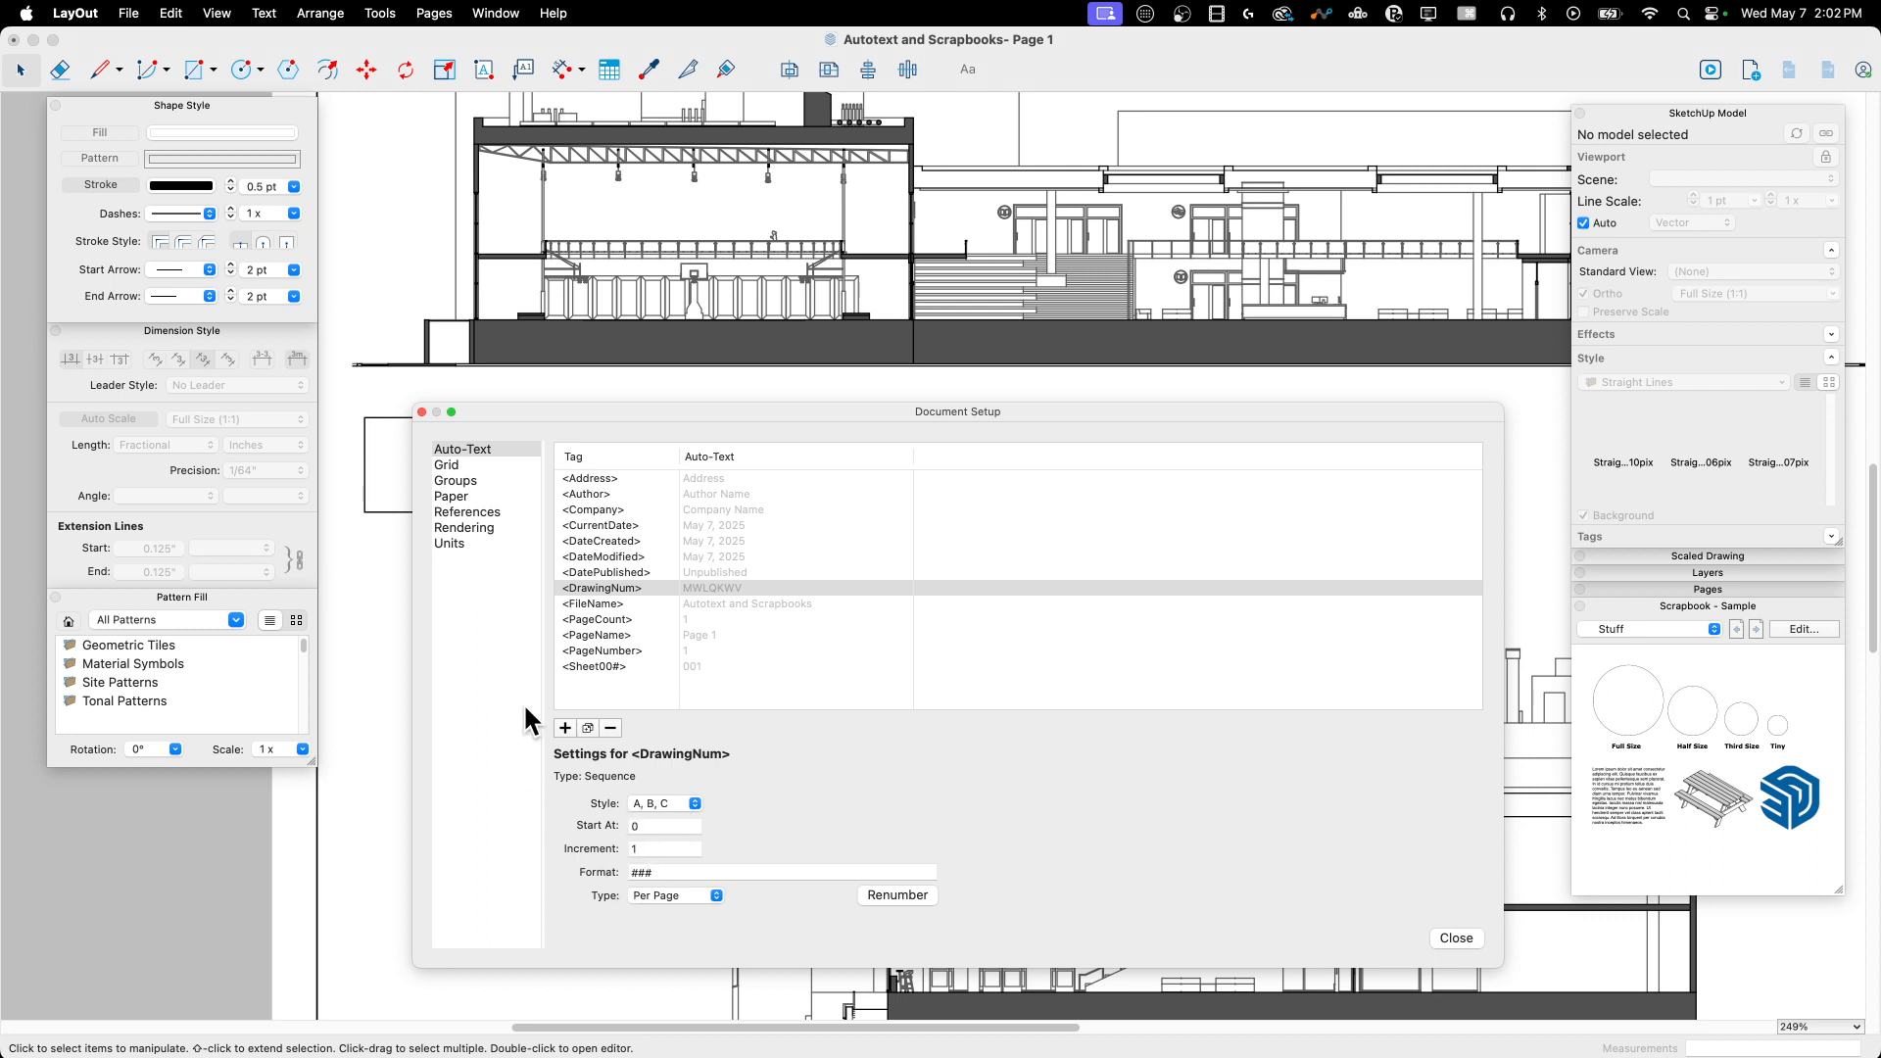
{"action": "mouse_move", "coordinate": [1193, 866]}
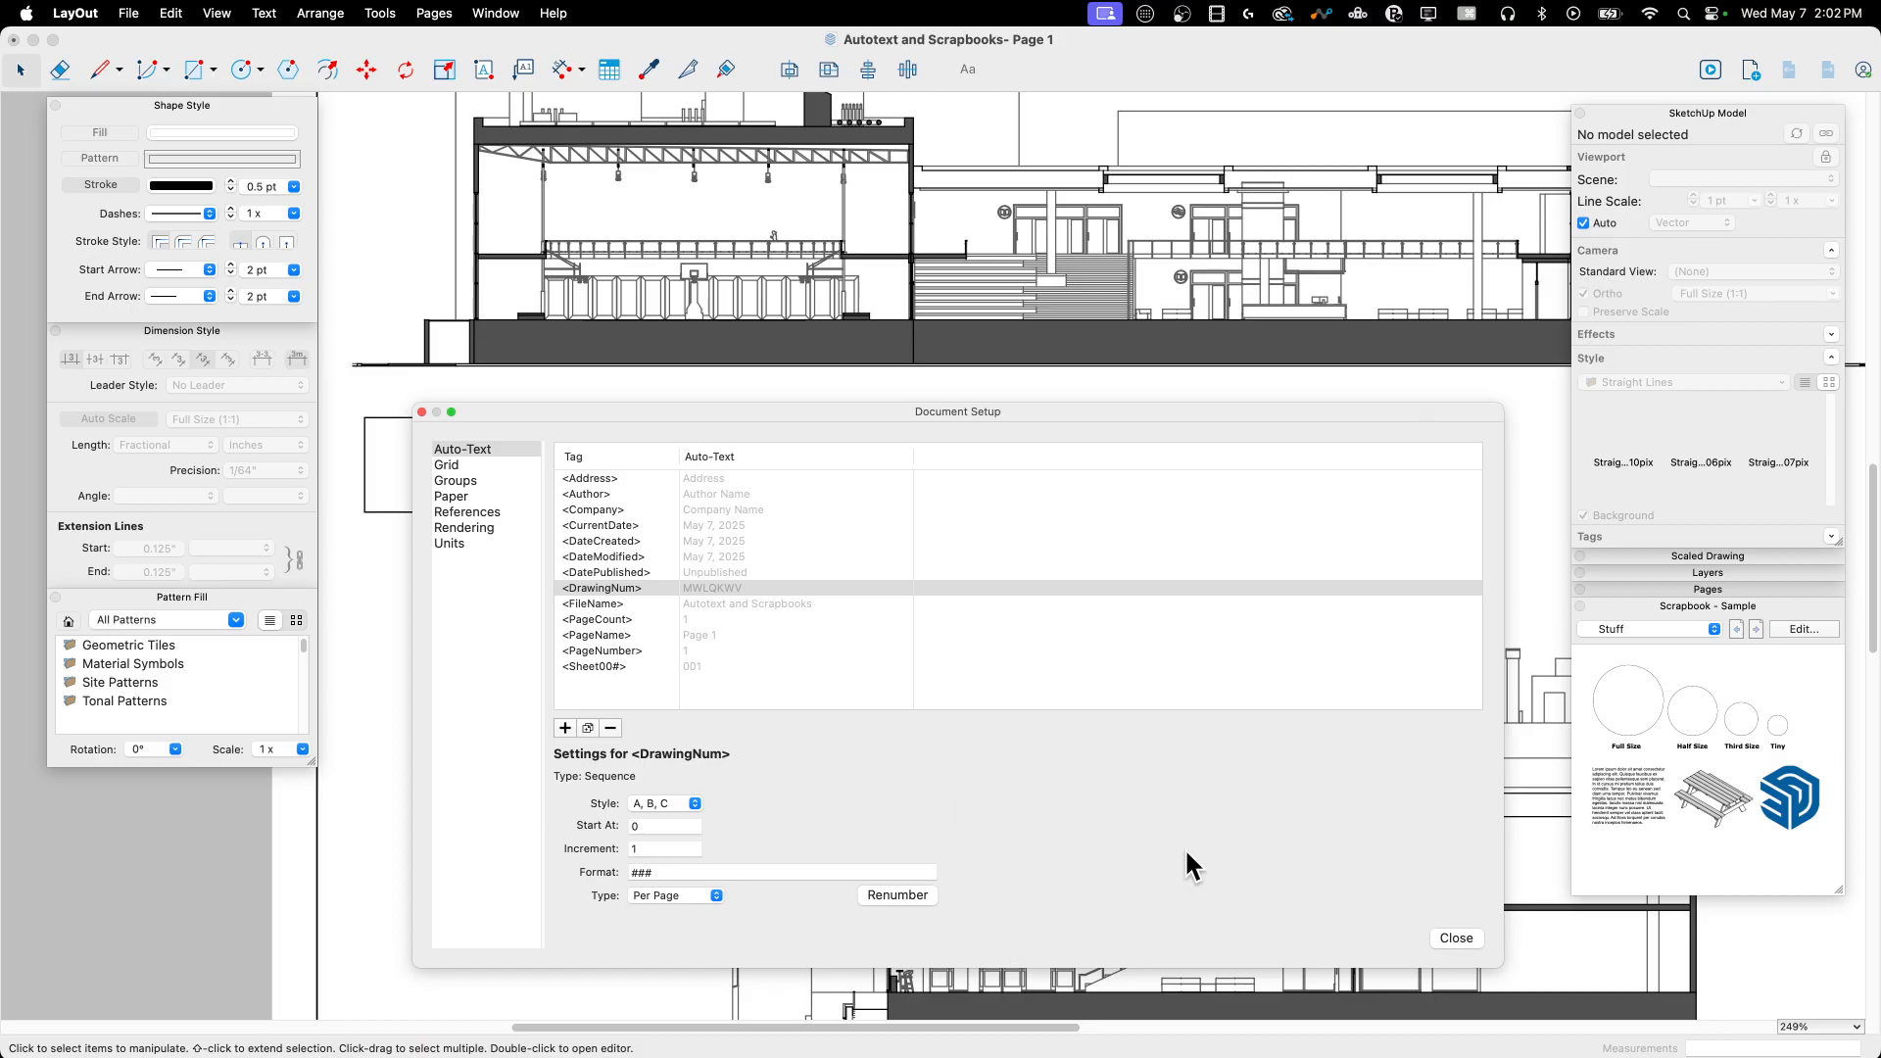
{"action": "mouse_move", "coordinate": [756, 713]}
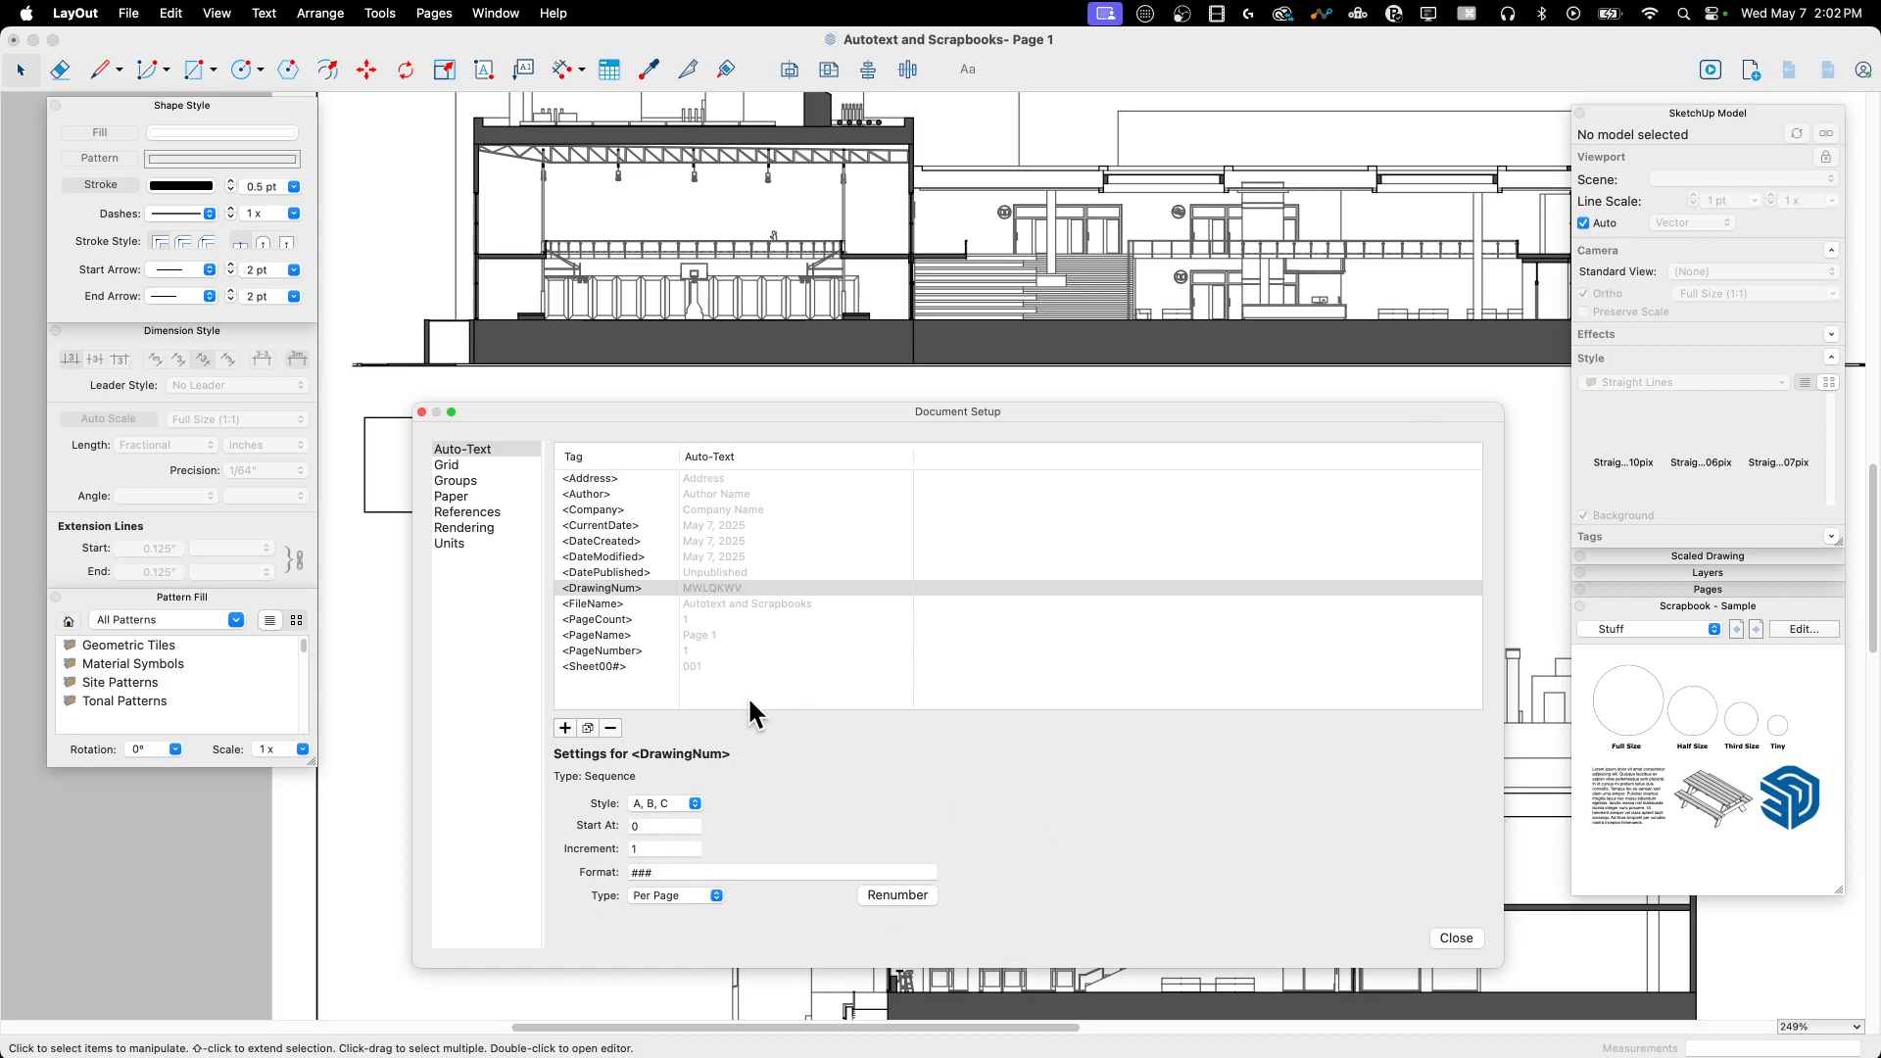
{"action": "mouse_move", "coordinate": [714, 842]}
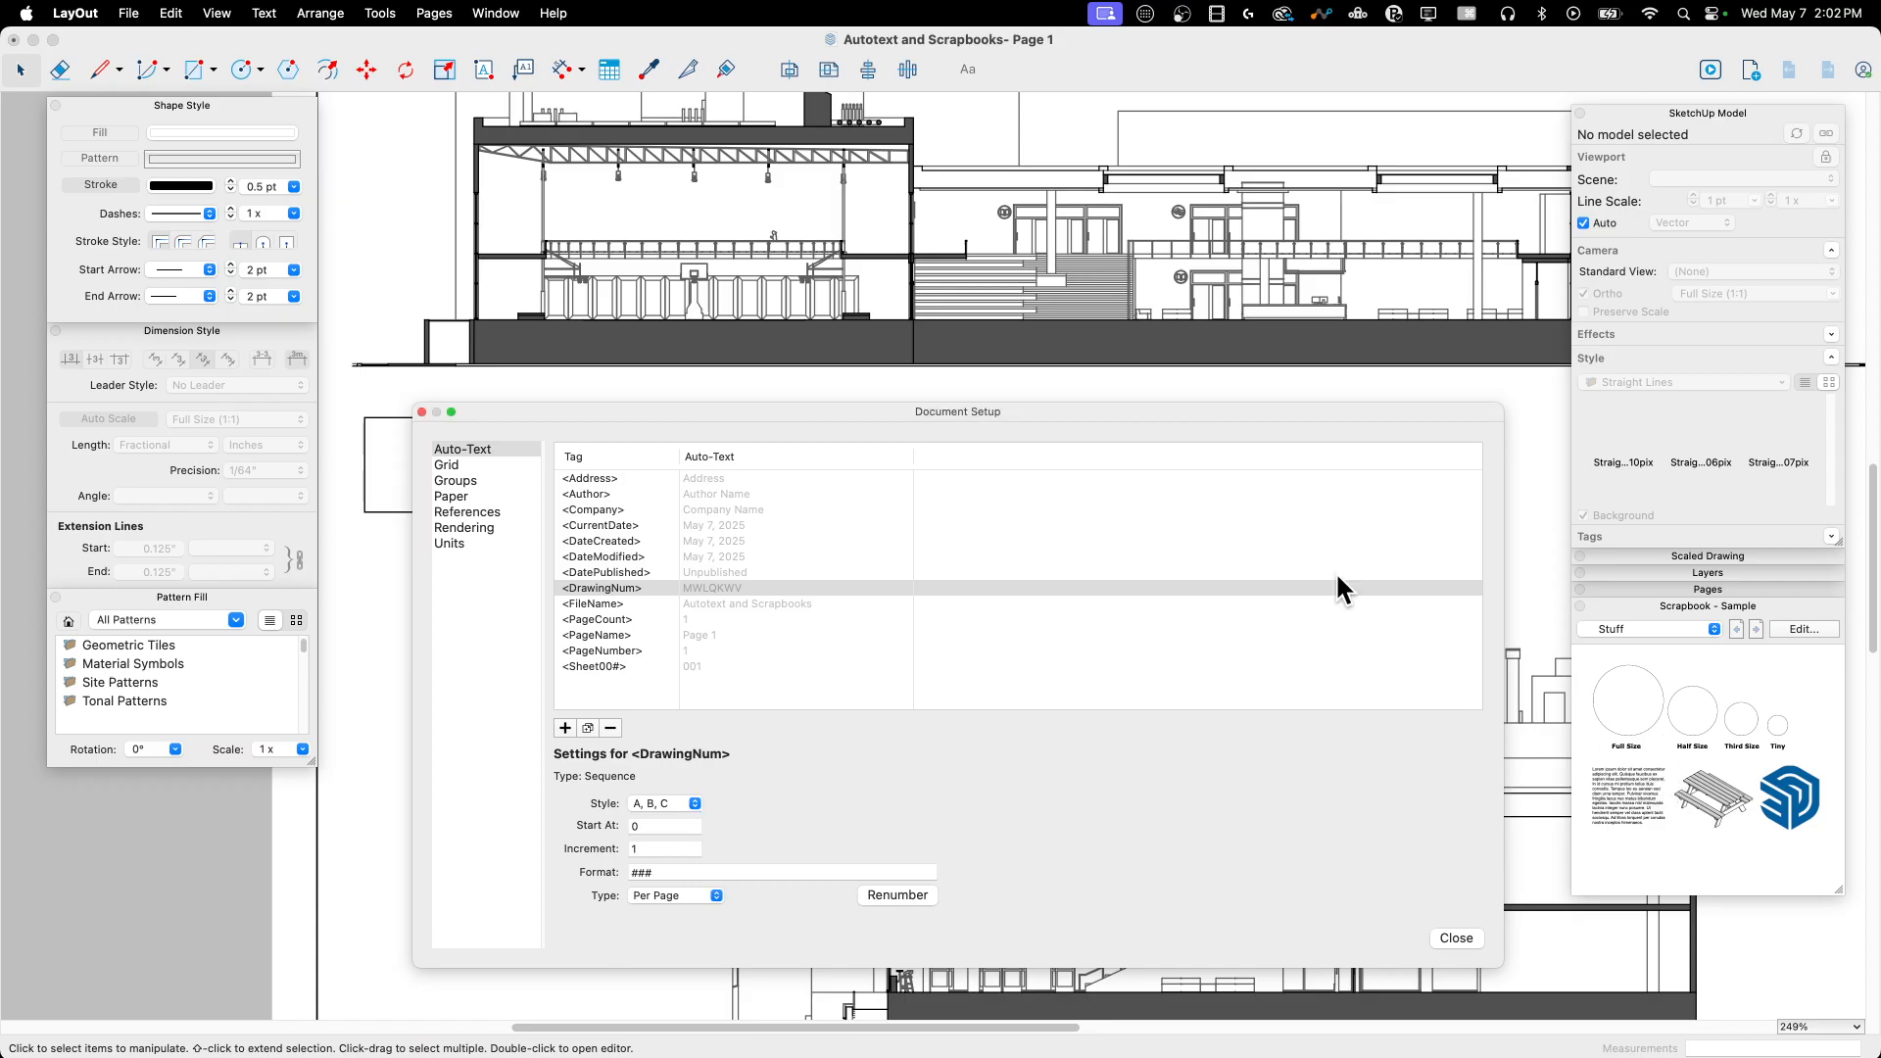
{"action": "mouse_move", "coordinate": [674, 536]}
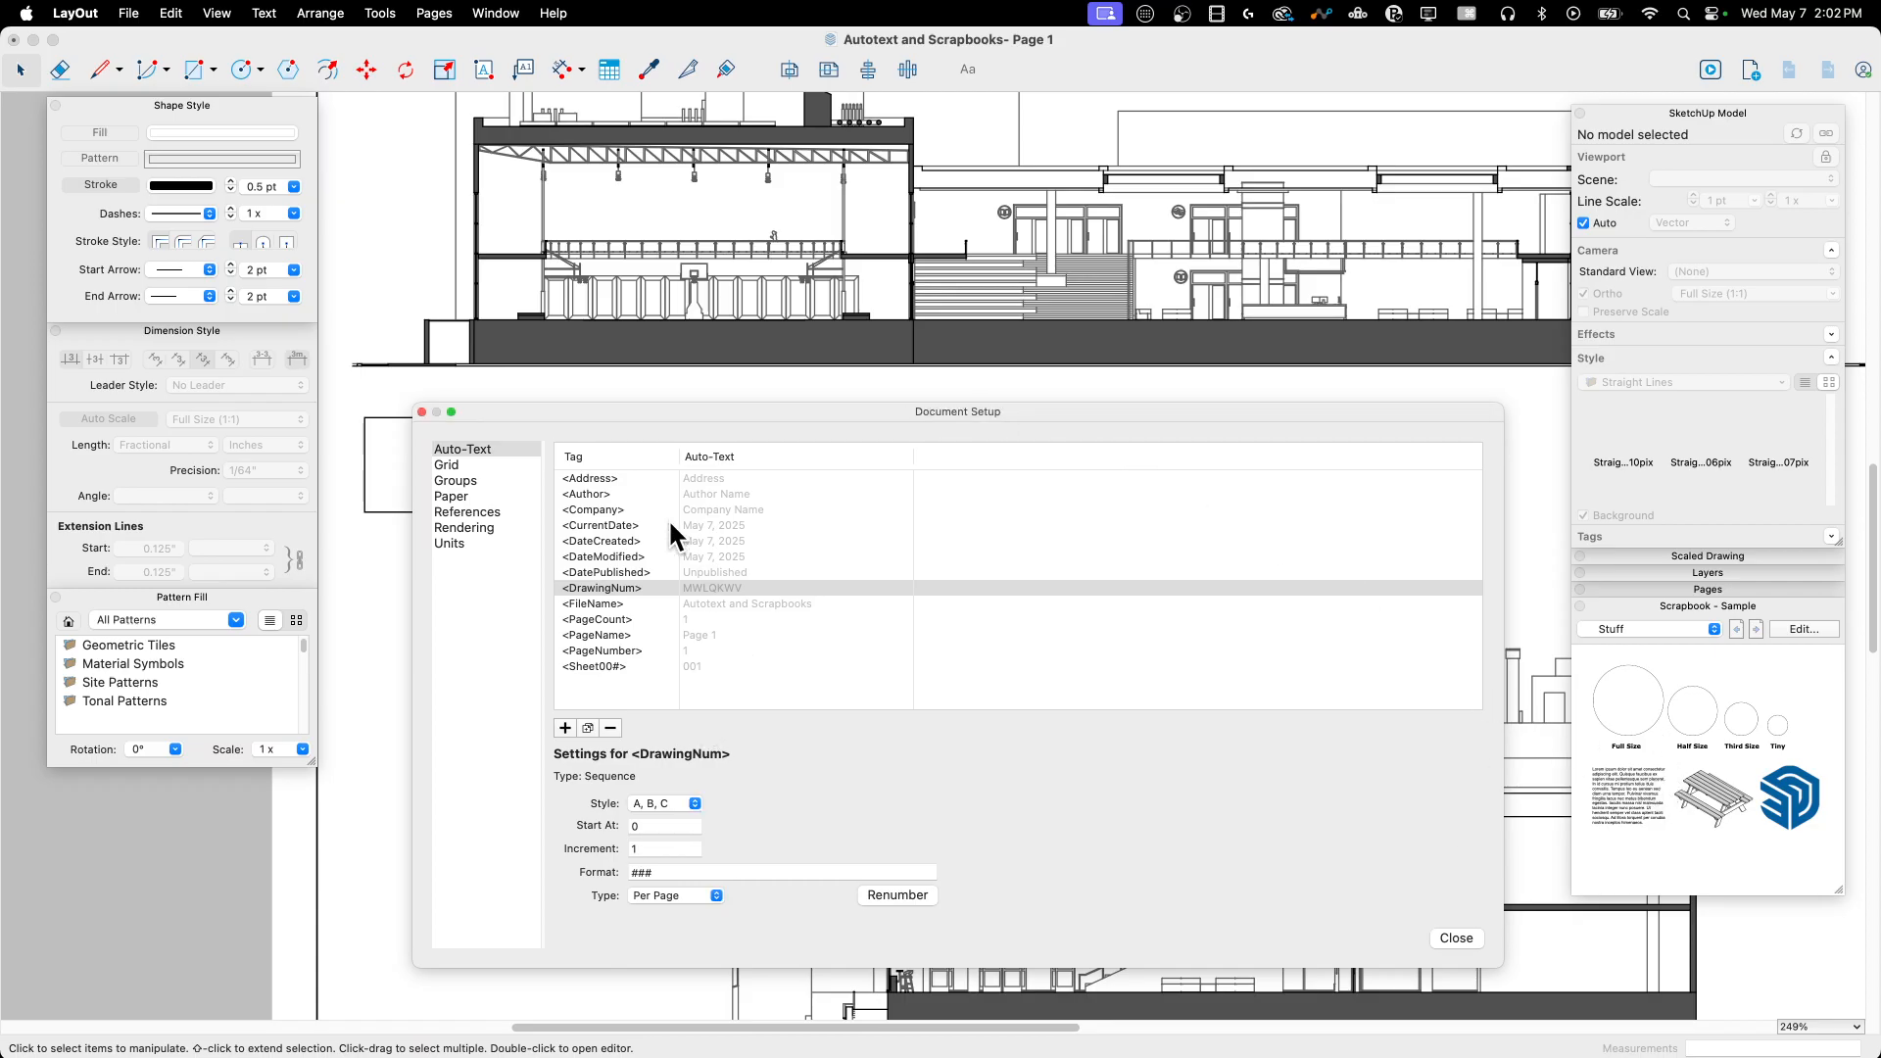
{"action": "mouse_move", "coordinate": [632, 842]}
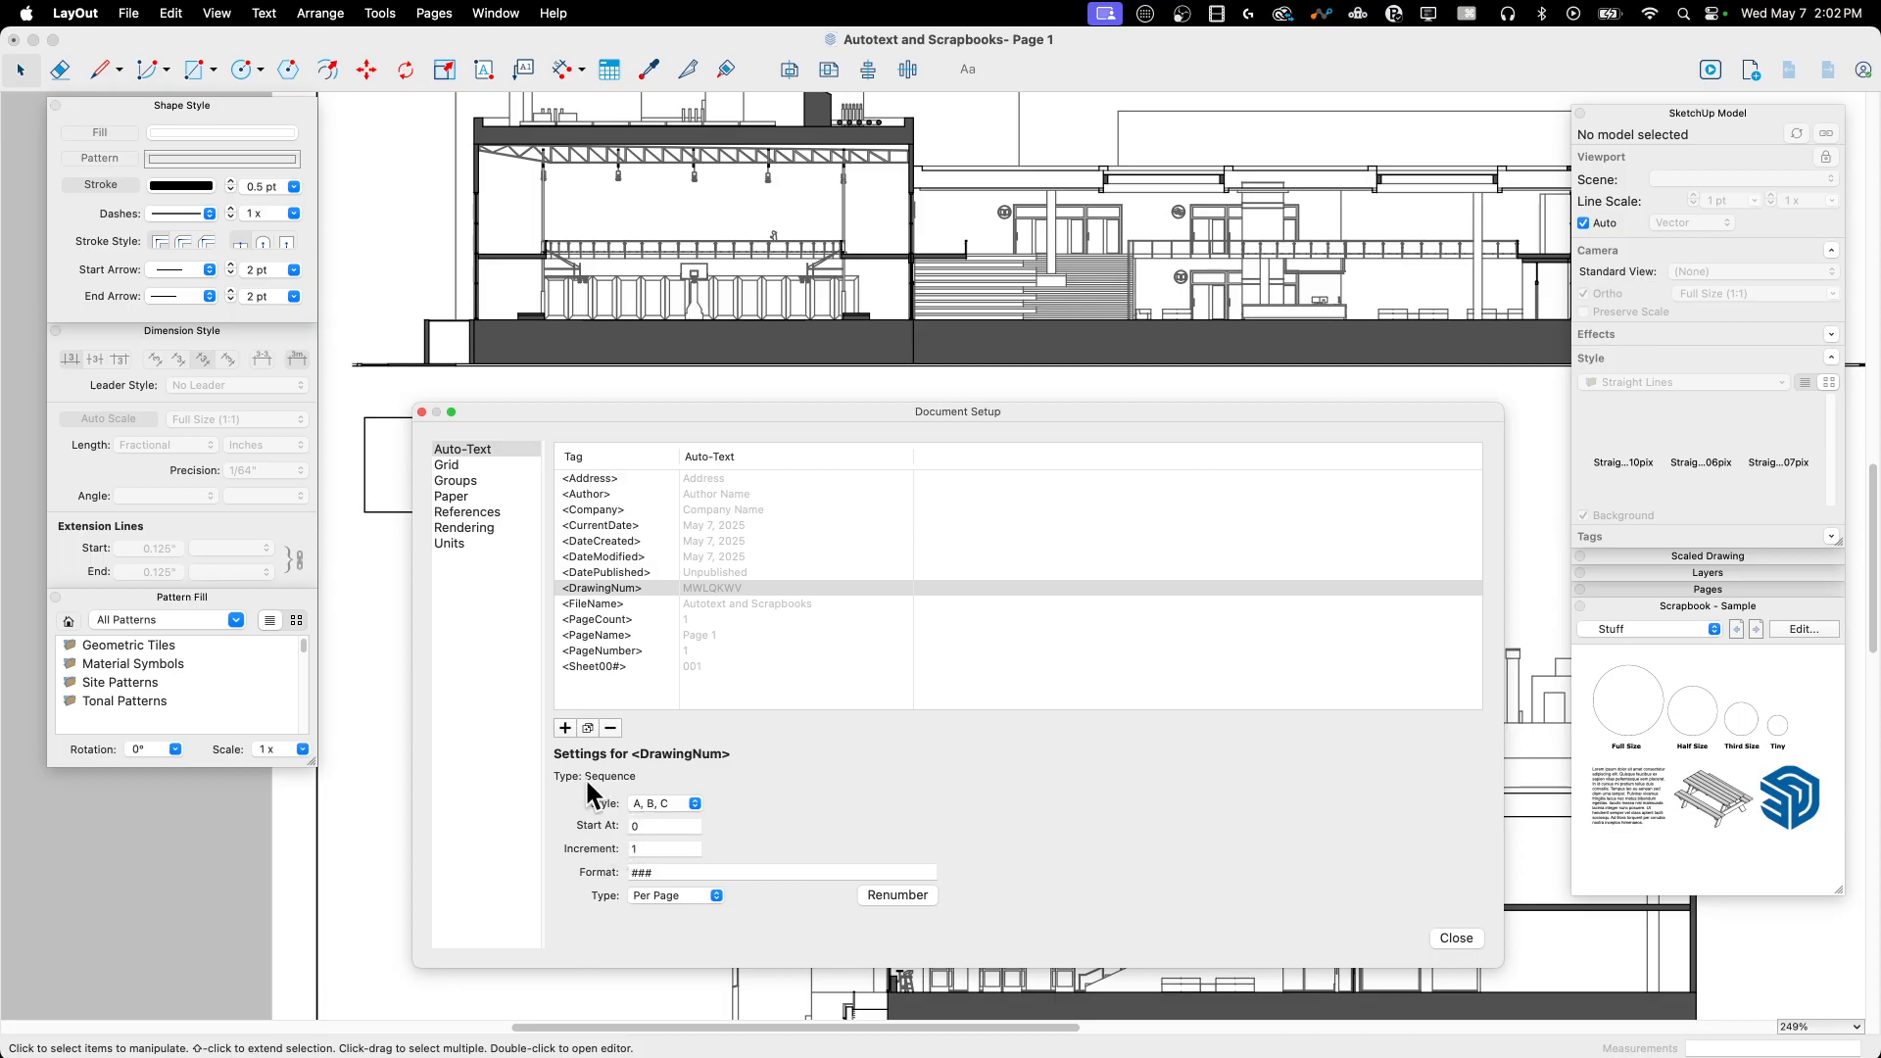
{"action": "mouse_move", "coordinate": [644, 815]}
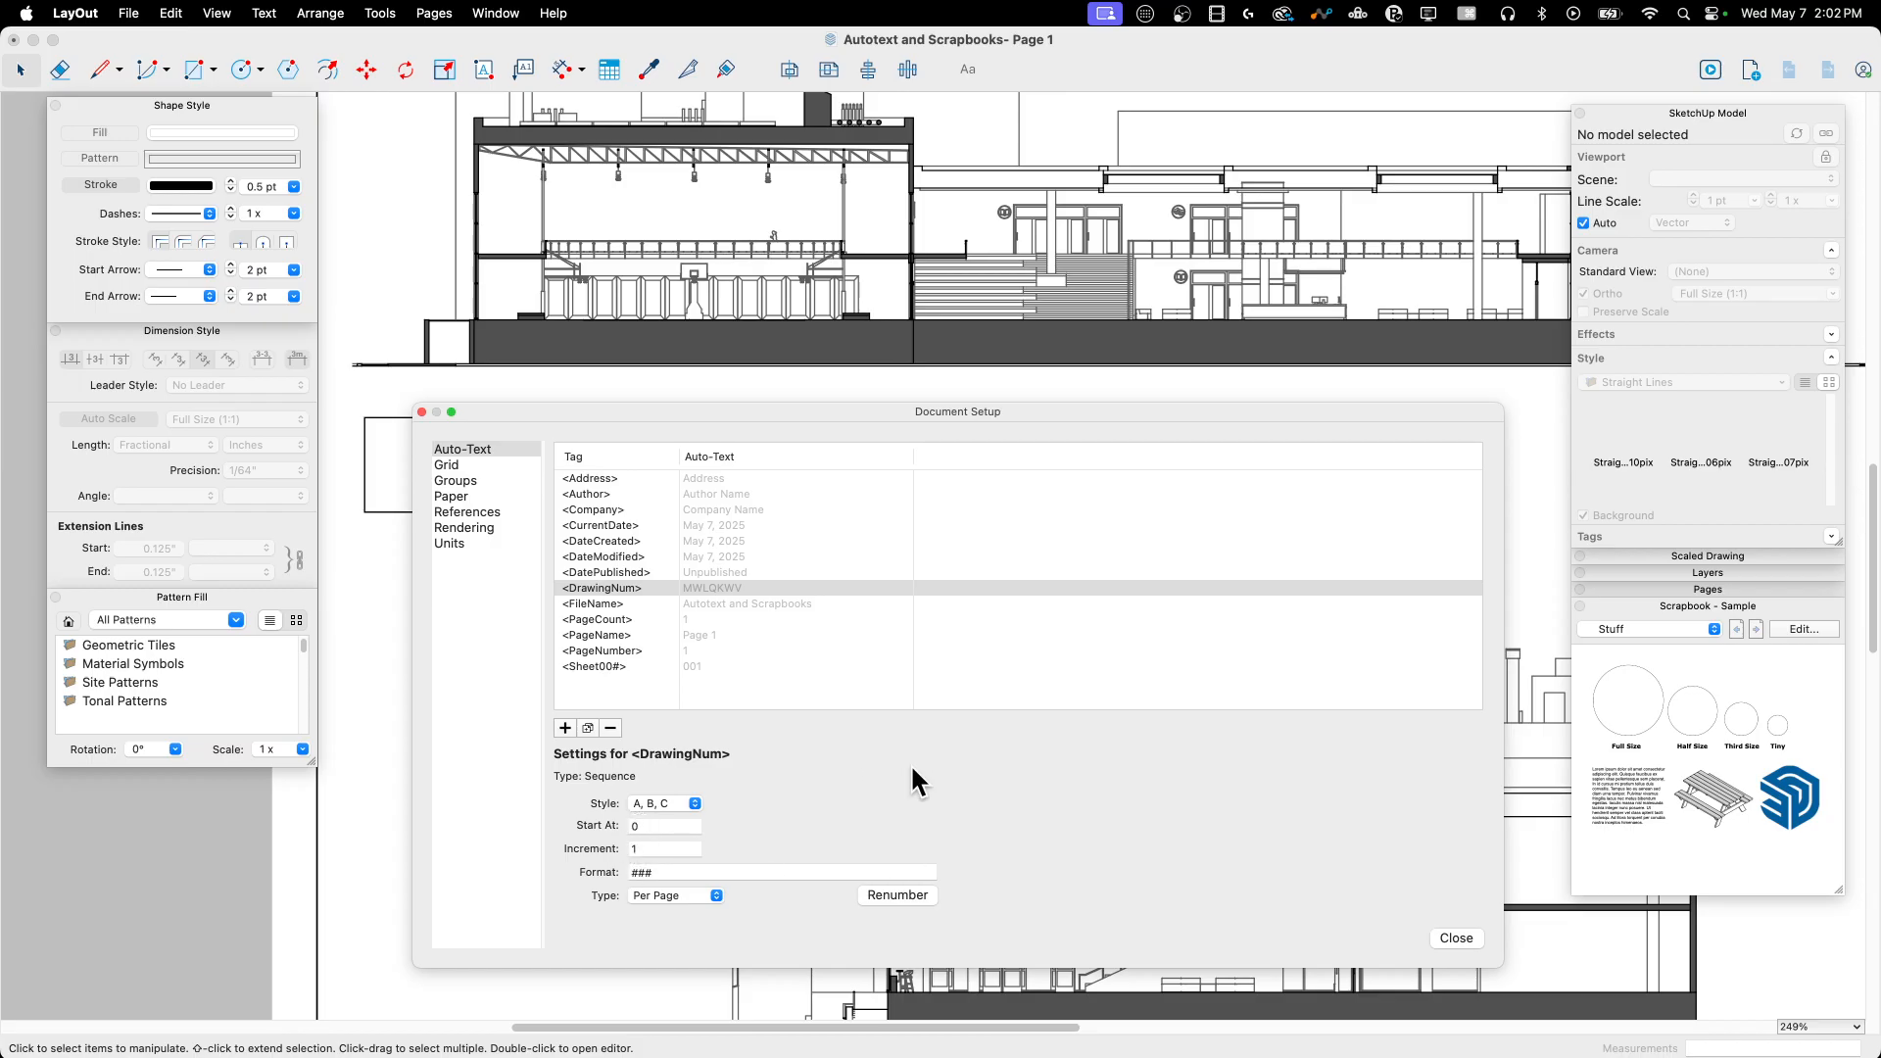
{"action": "mouse_move", "coordinate": [970, 806]}
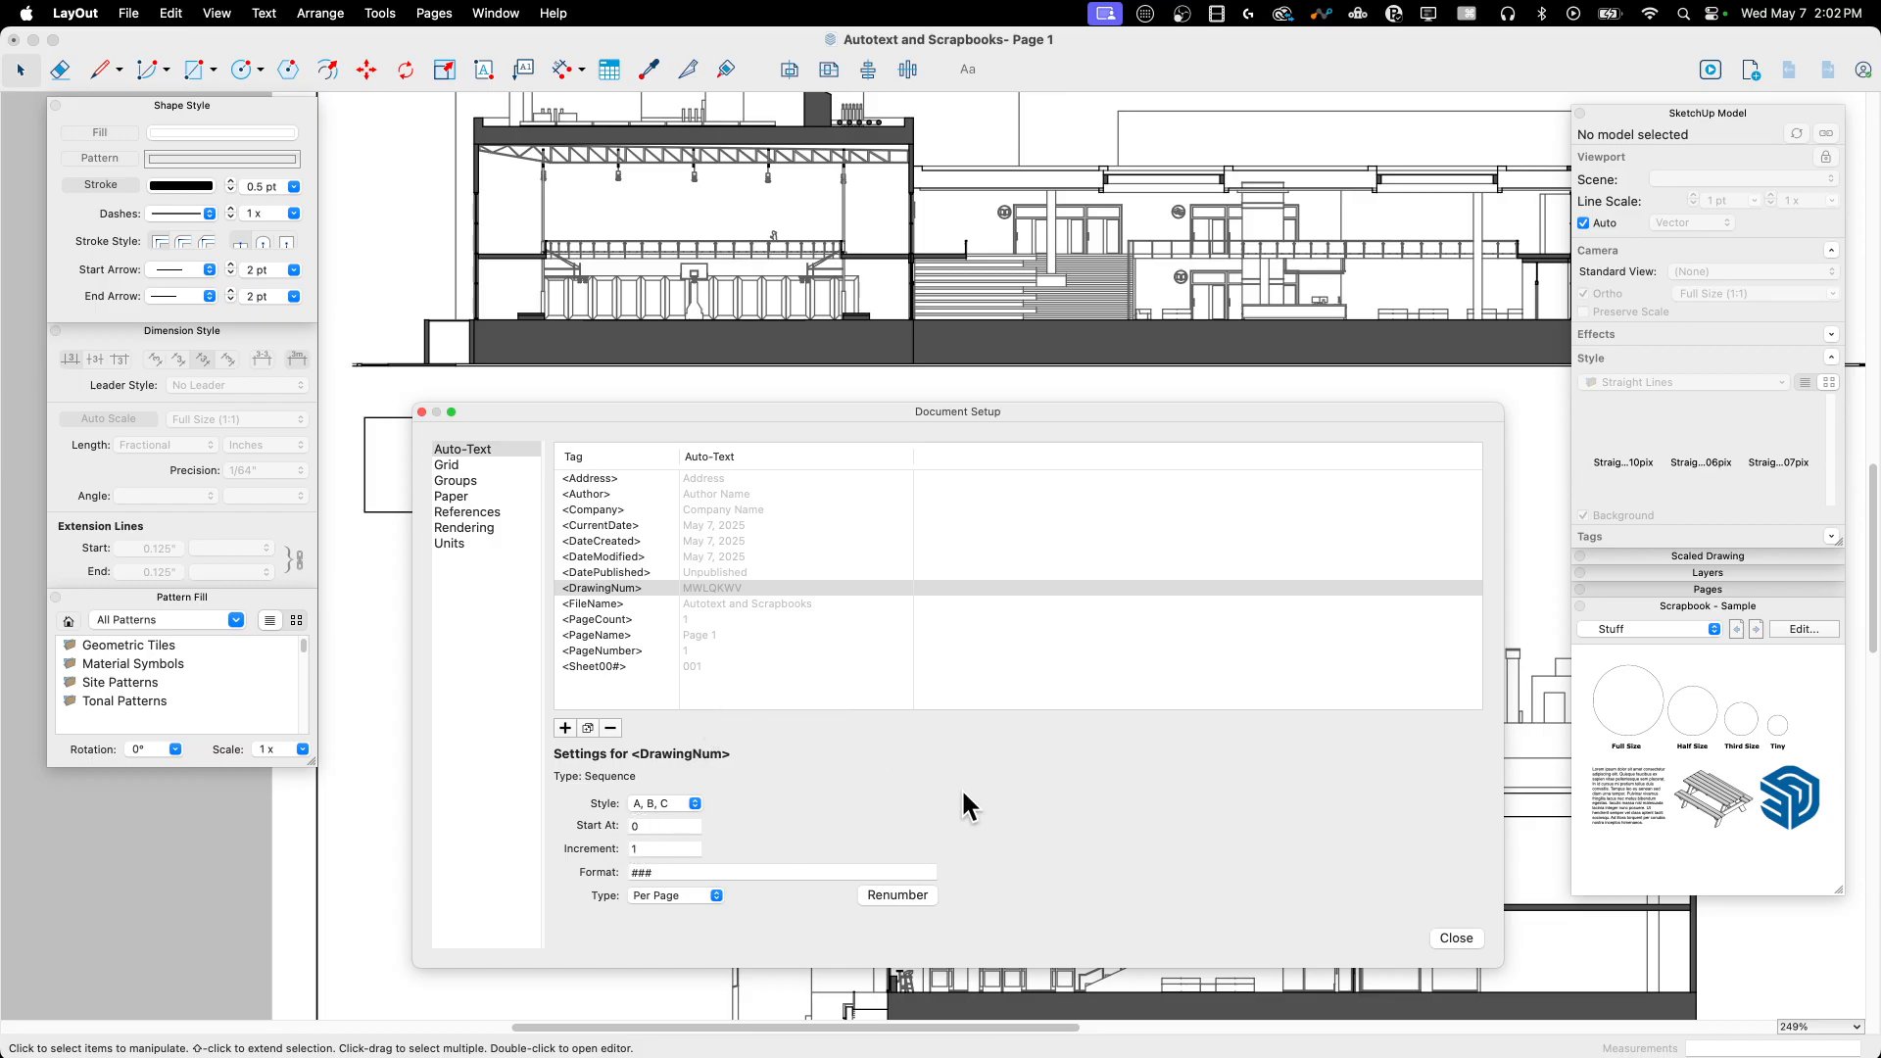
{"action": "left_click", "coordinate": [674, 896]}
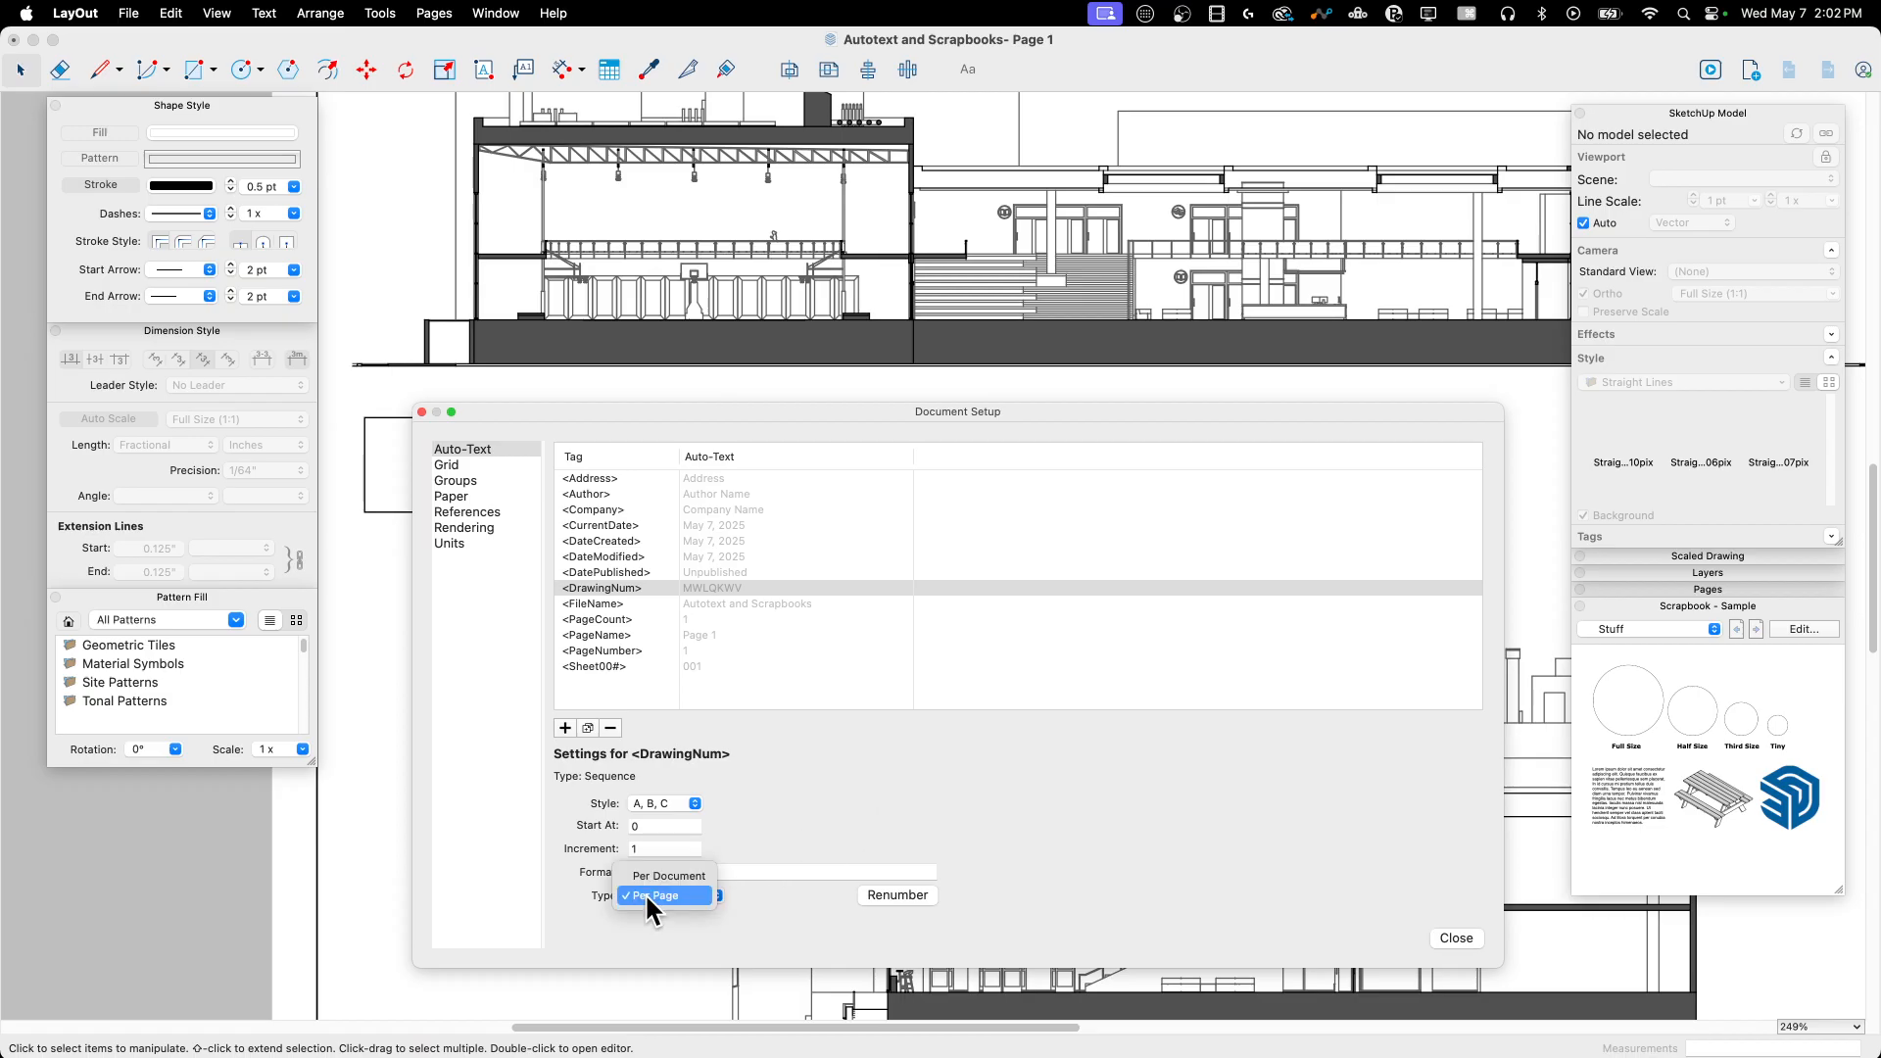
{"action": "mouse_move", "coordinate": [664, 876]}
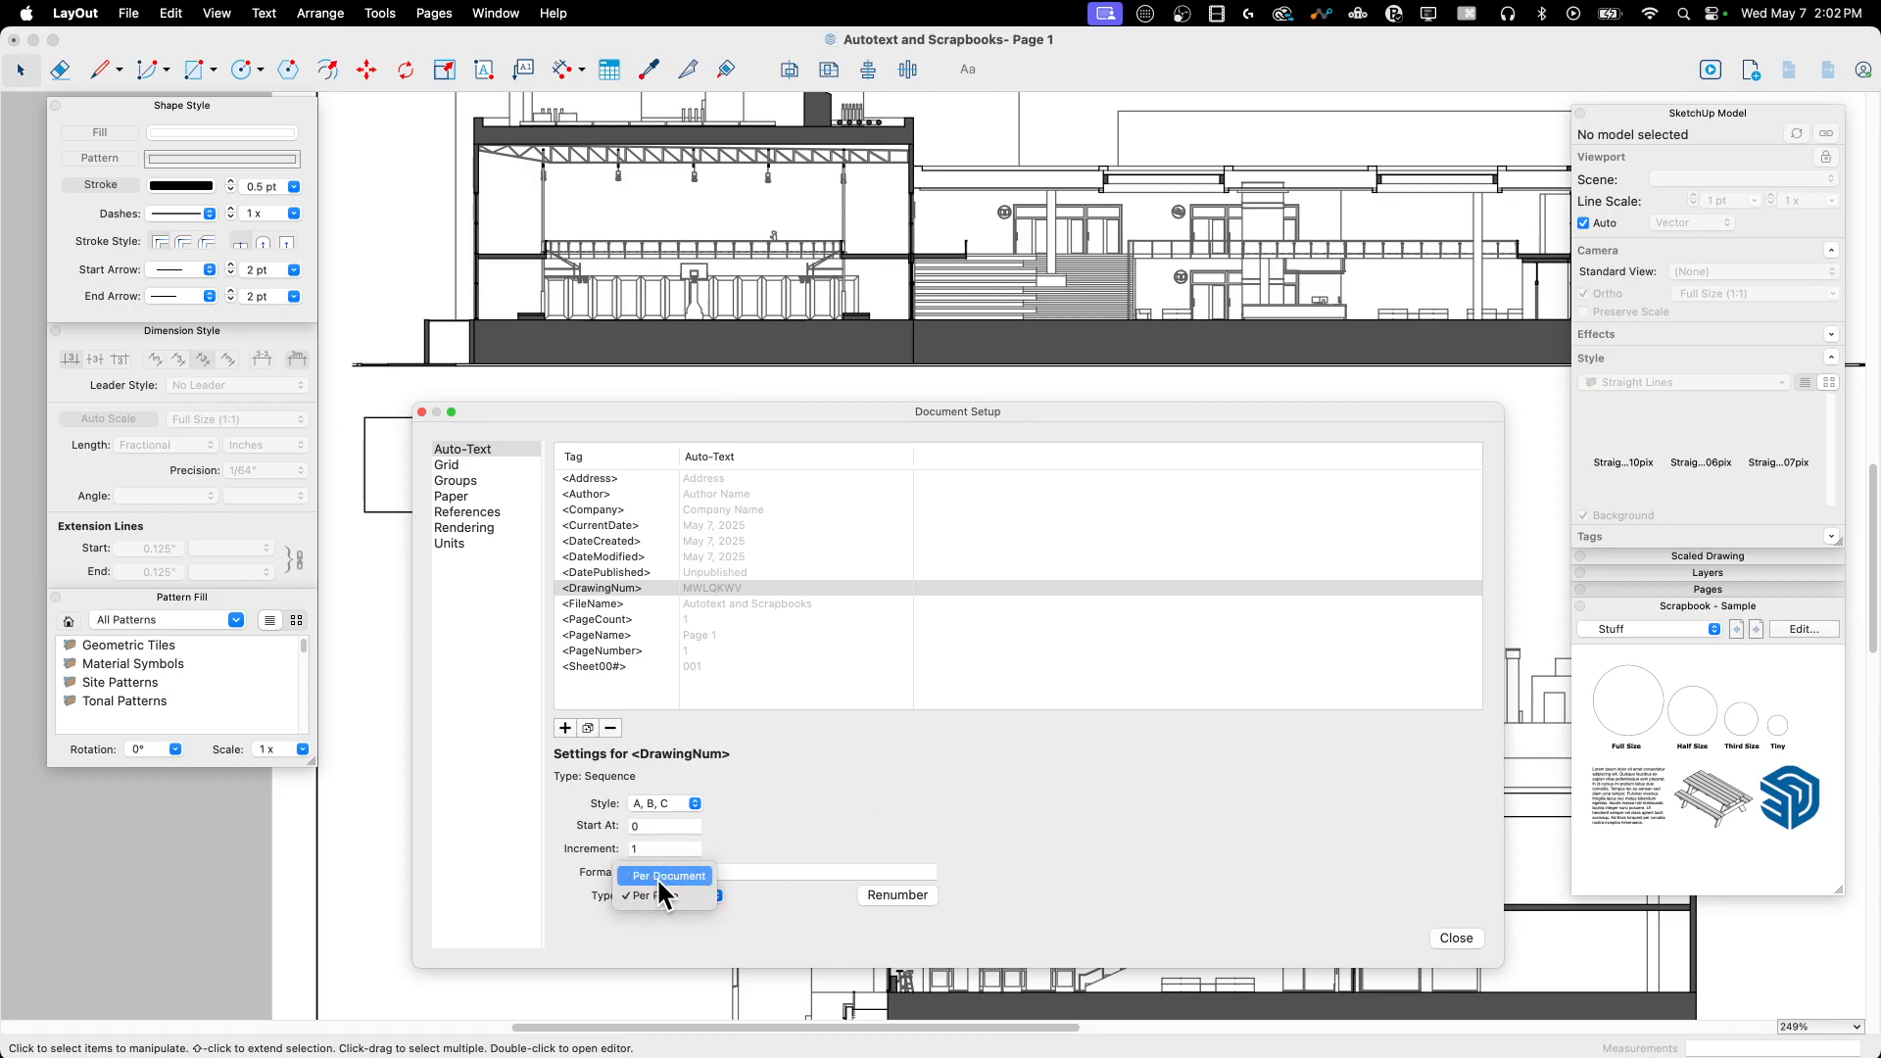
{"action": "left_click", "coordinate": [666, 876]}
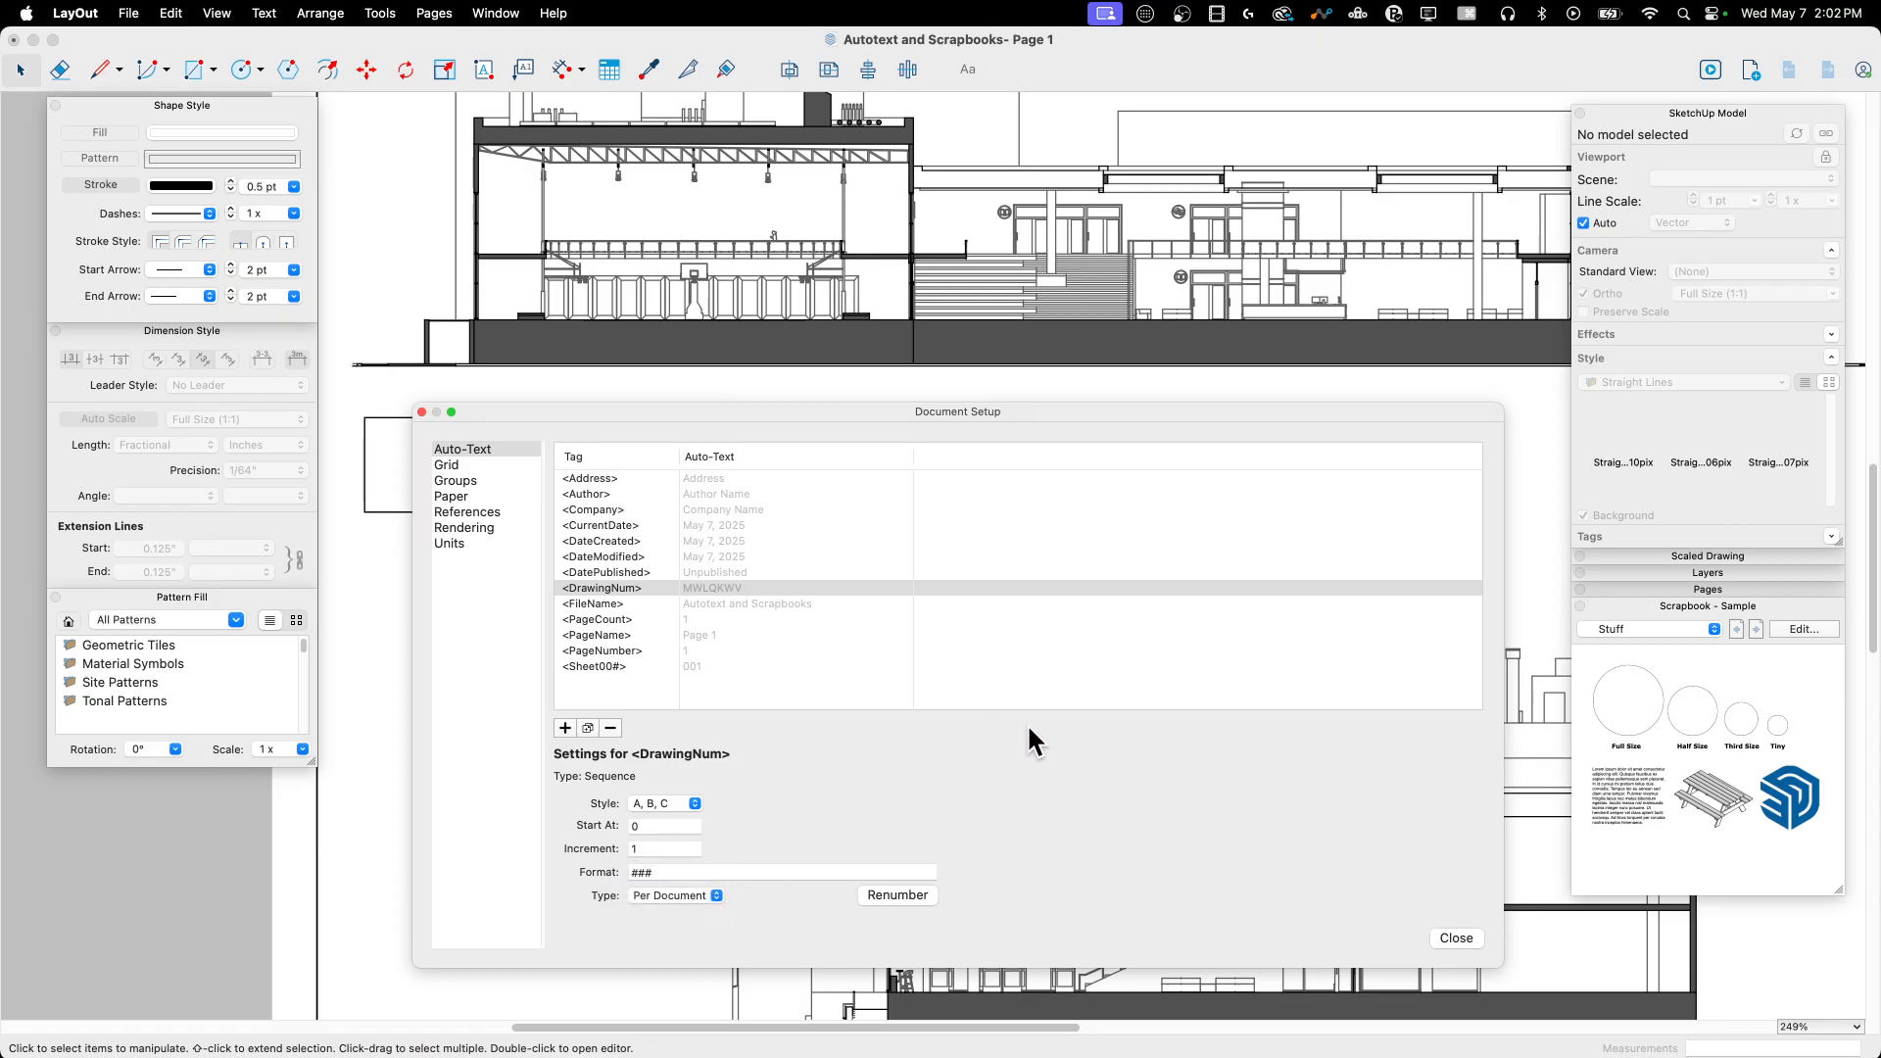
{"action": "mouse_move", "coordinate": [514, 751]}
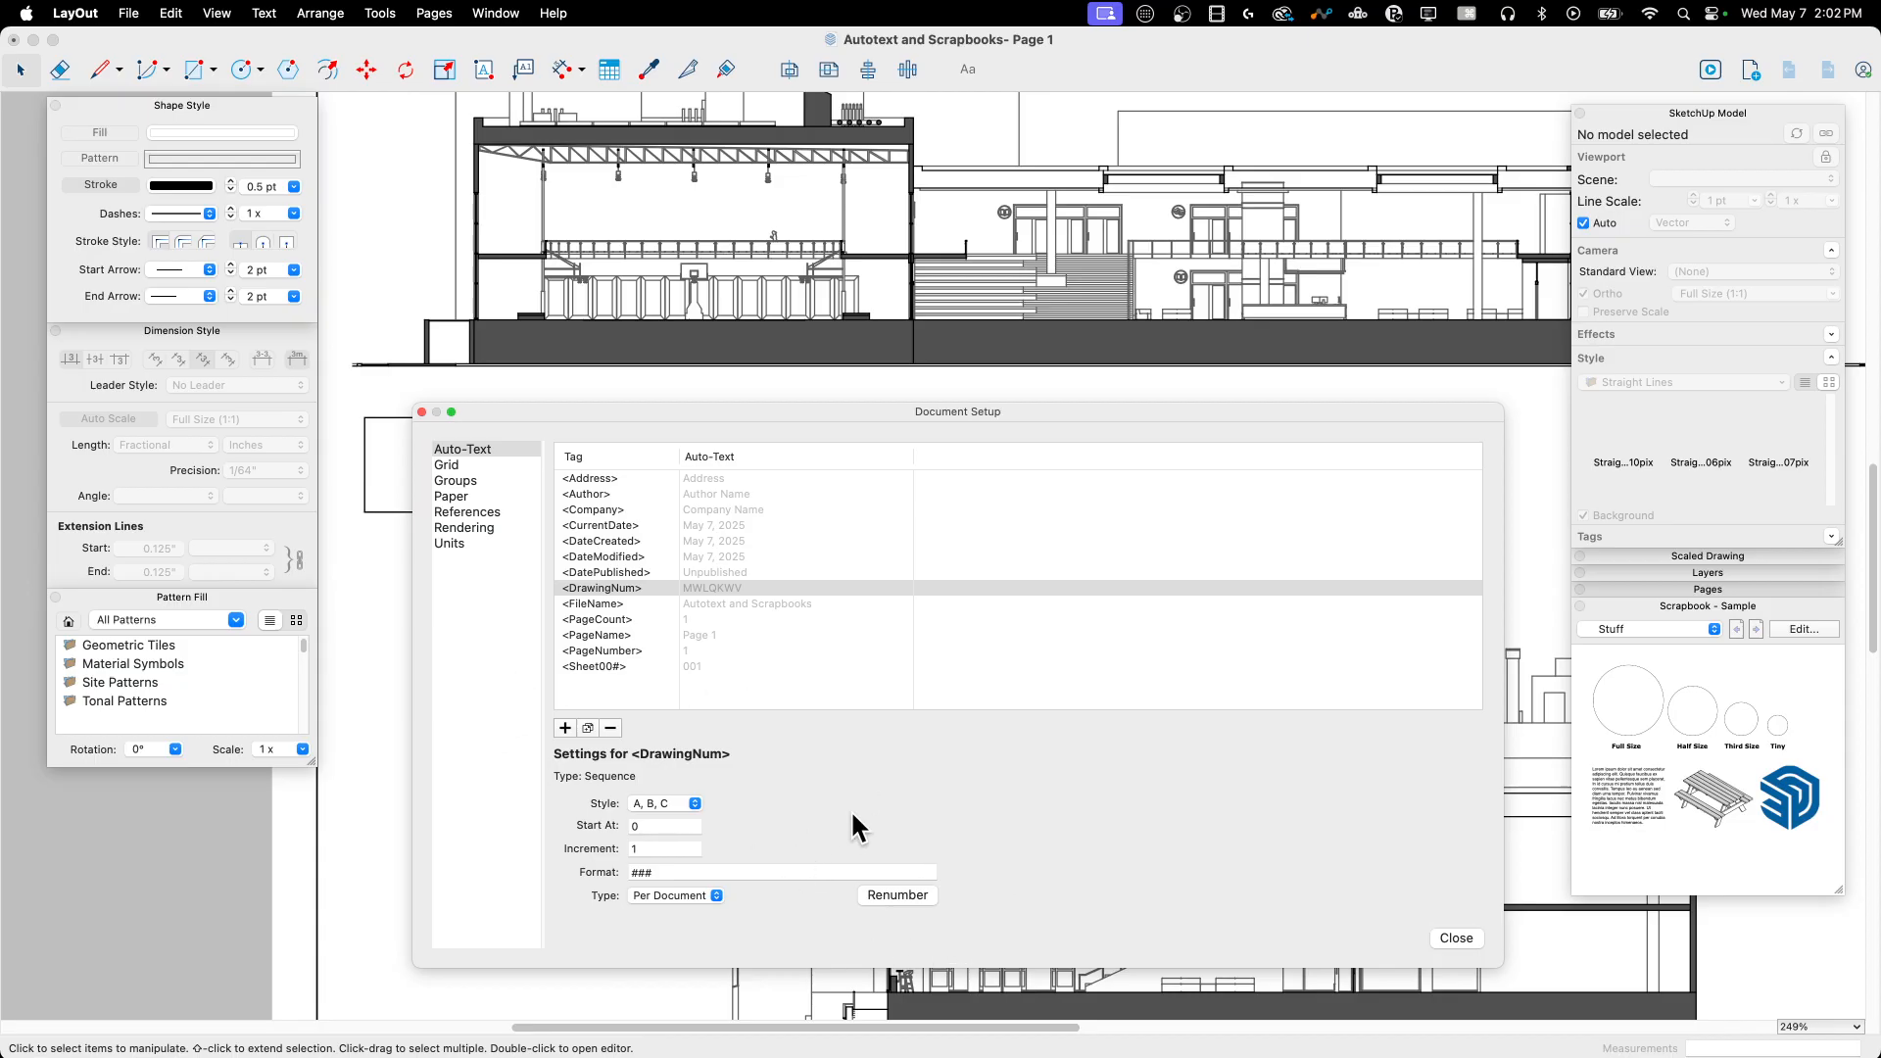
{"action": "mouse_move", "coordinate": [1001, 964]}
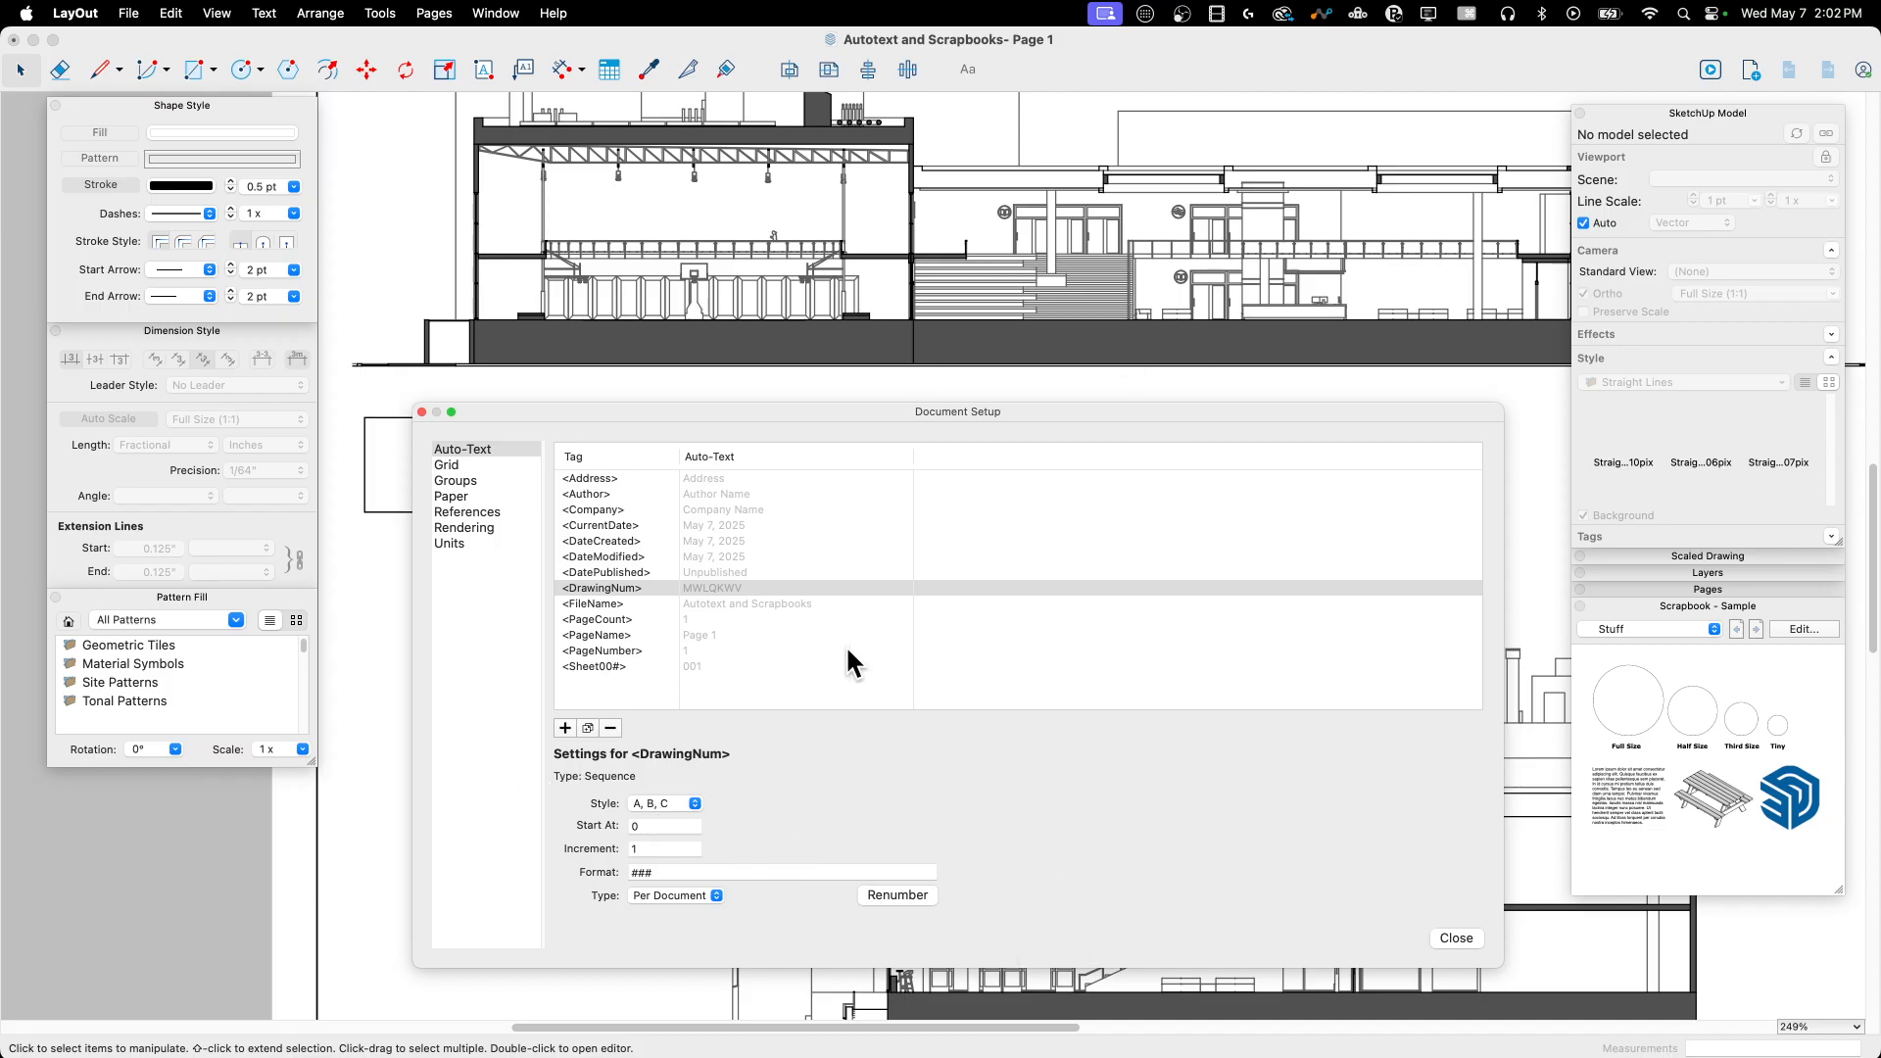
{"action": "mouse_move", "coordinate": [1405, 950]}
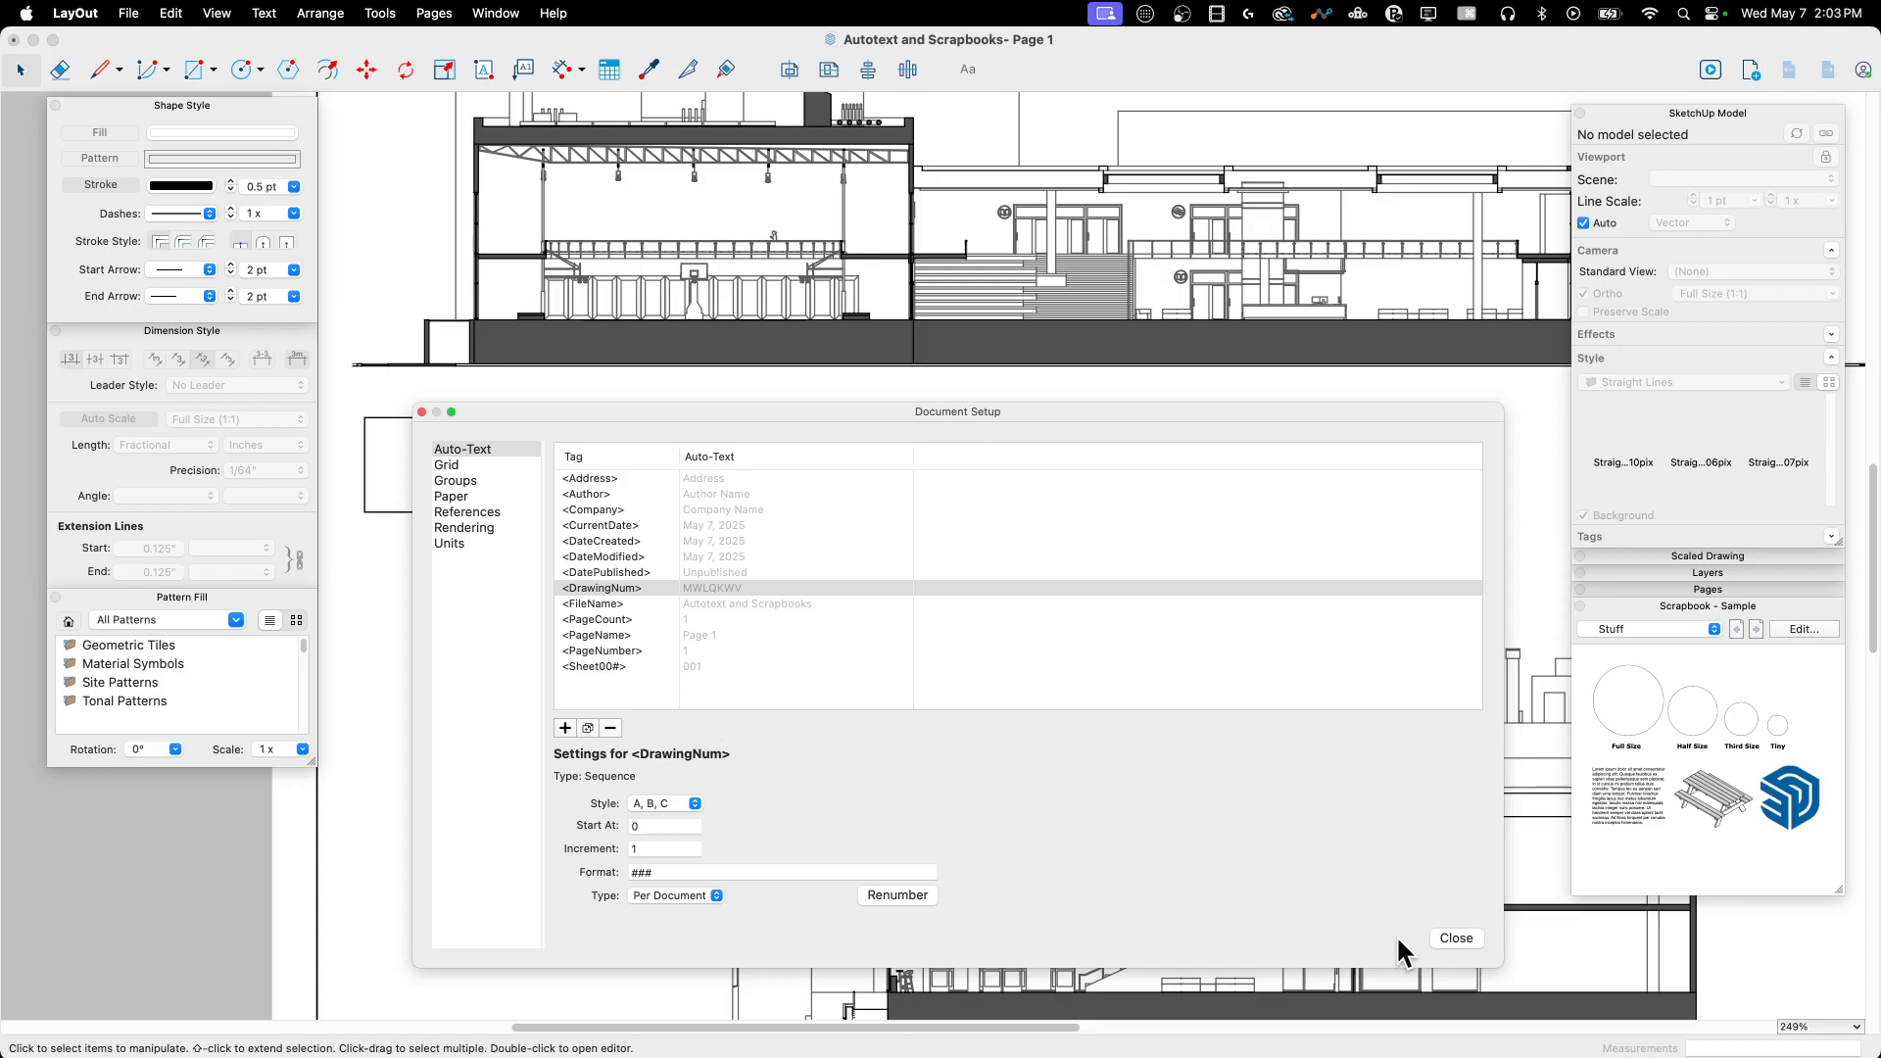
Step: Insert the <DrawingNum> auto-text into the title block's left cell and reopen it for editing
{"action": "left_click", "coordinate": [1456, 938]}
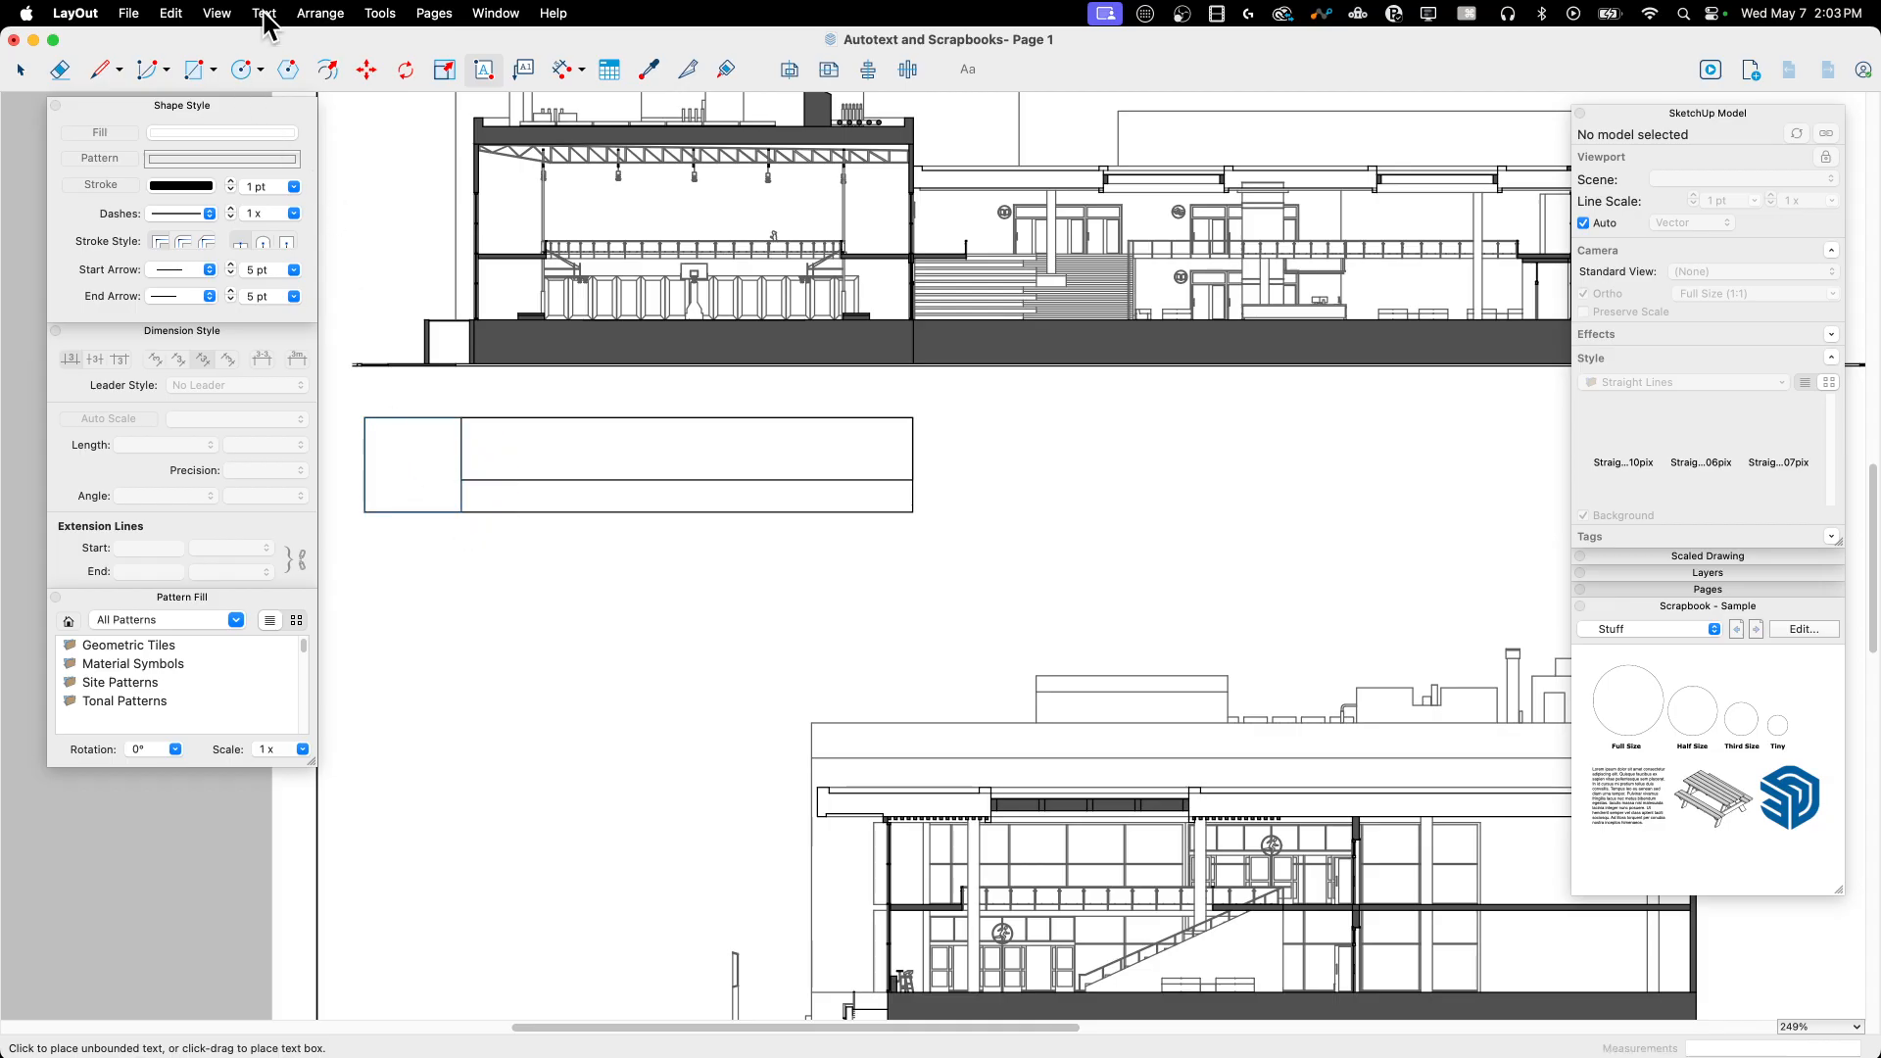
{"action": "left_click", "coordinate": [264, 14]}
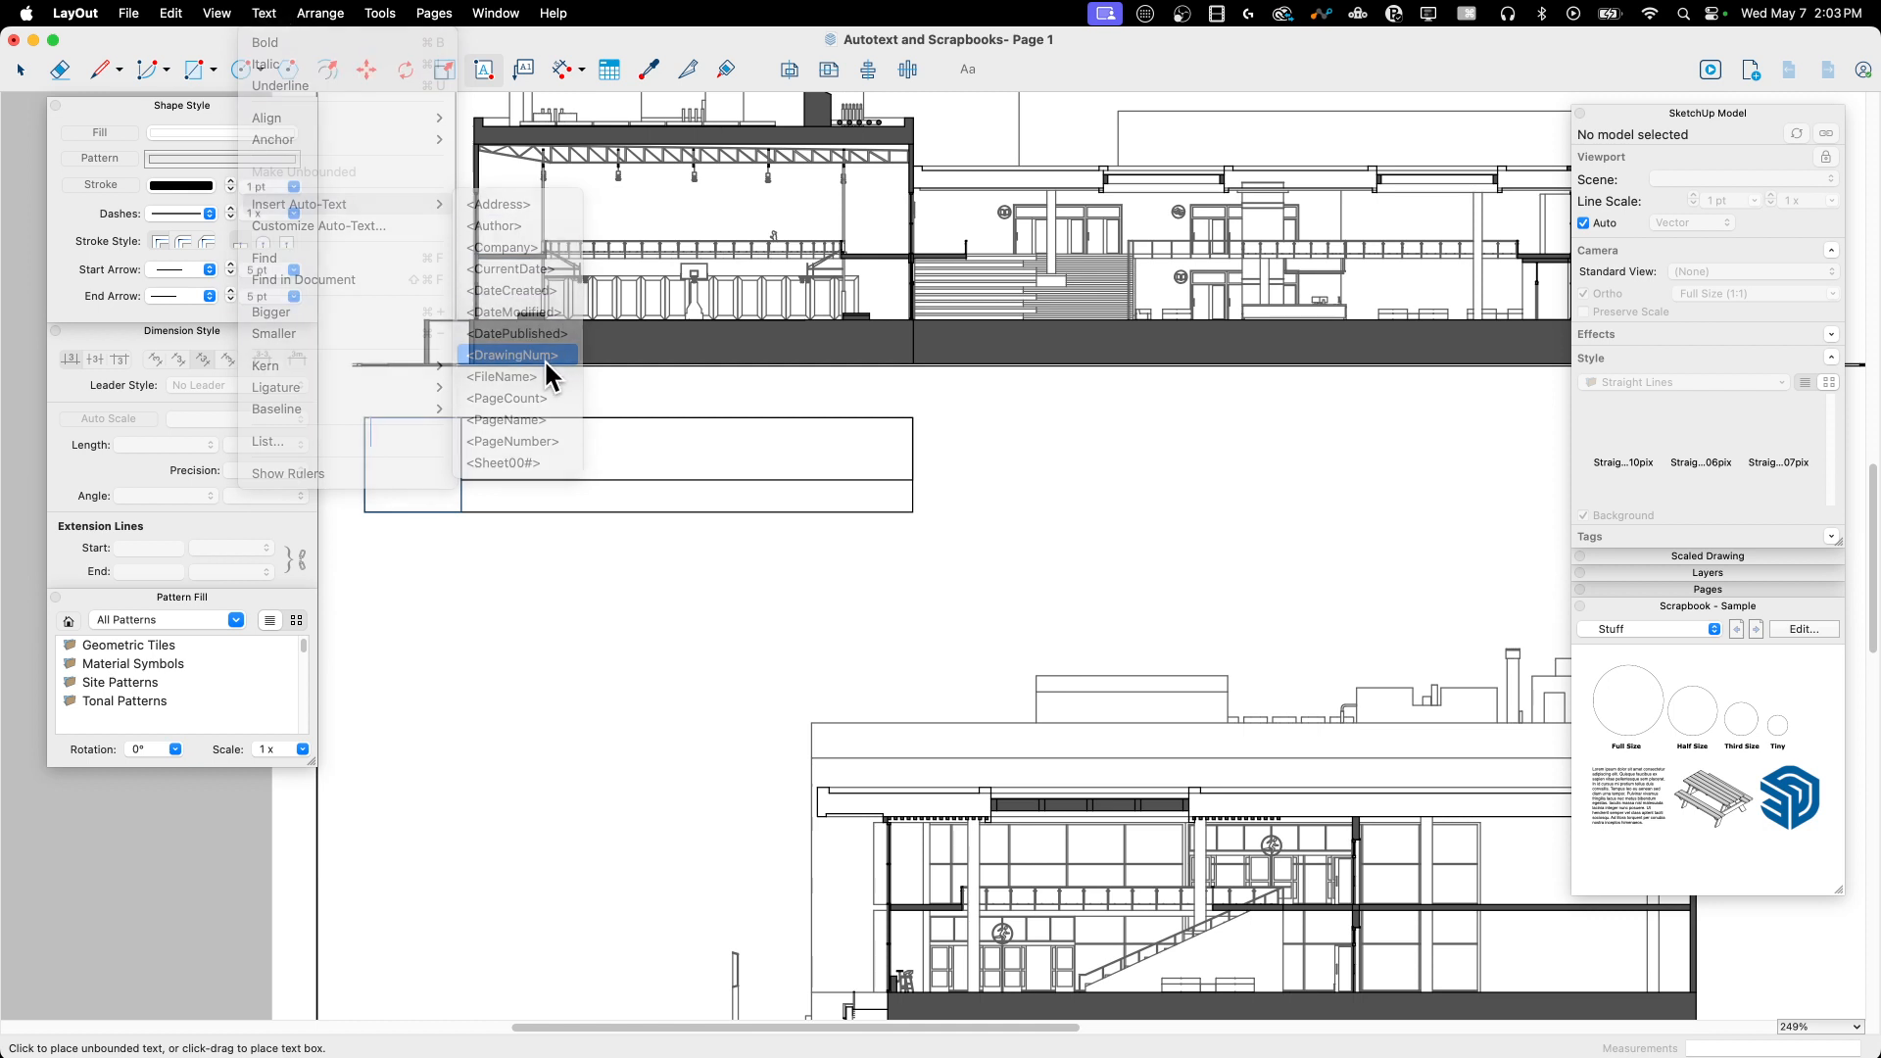
{"action": "left_click", "coordinate": [509, 354]}
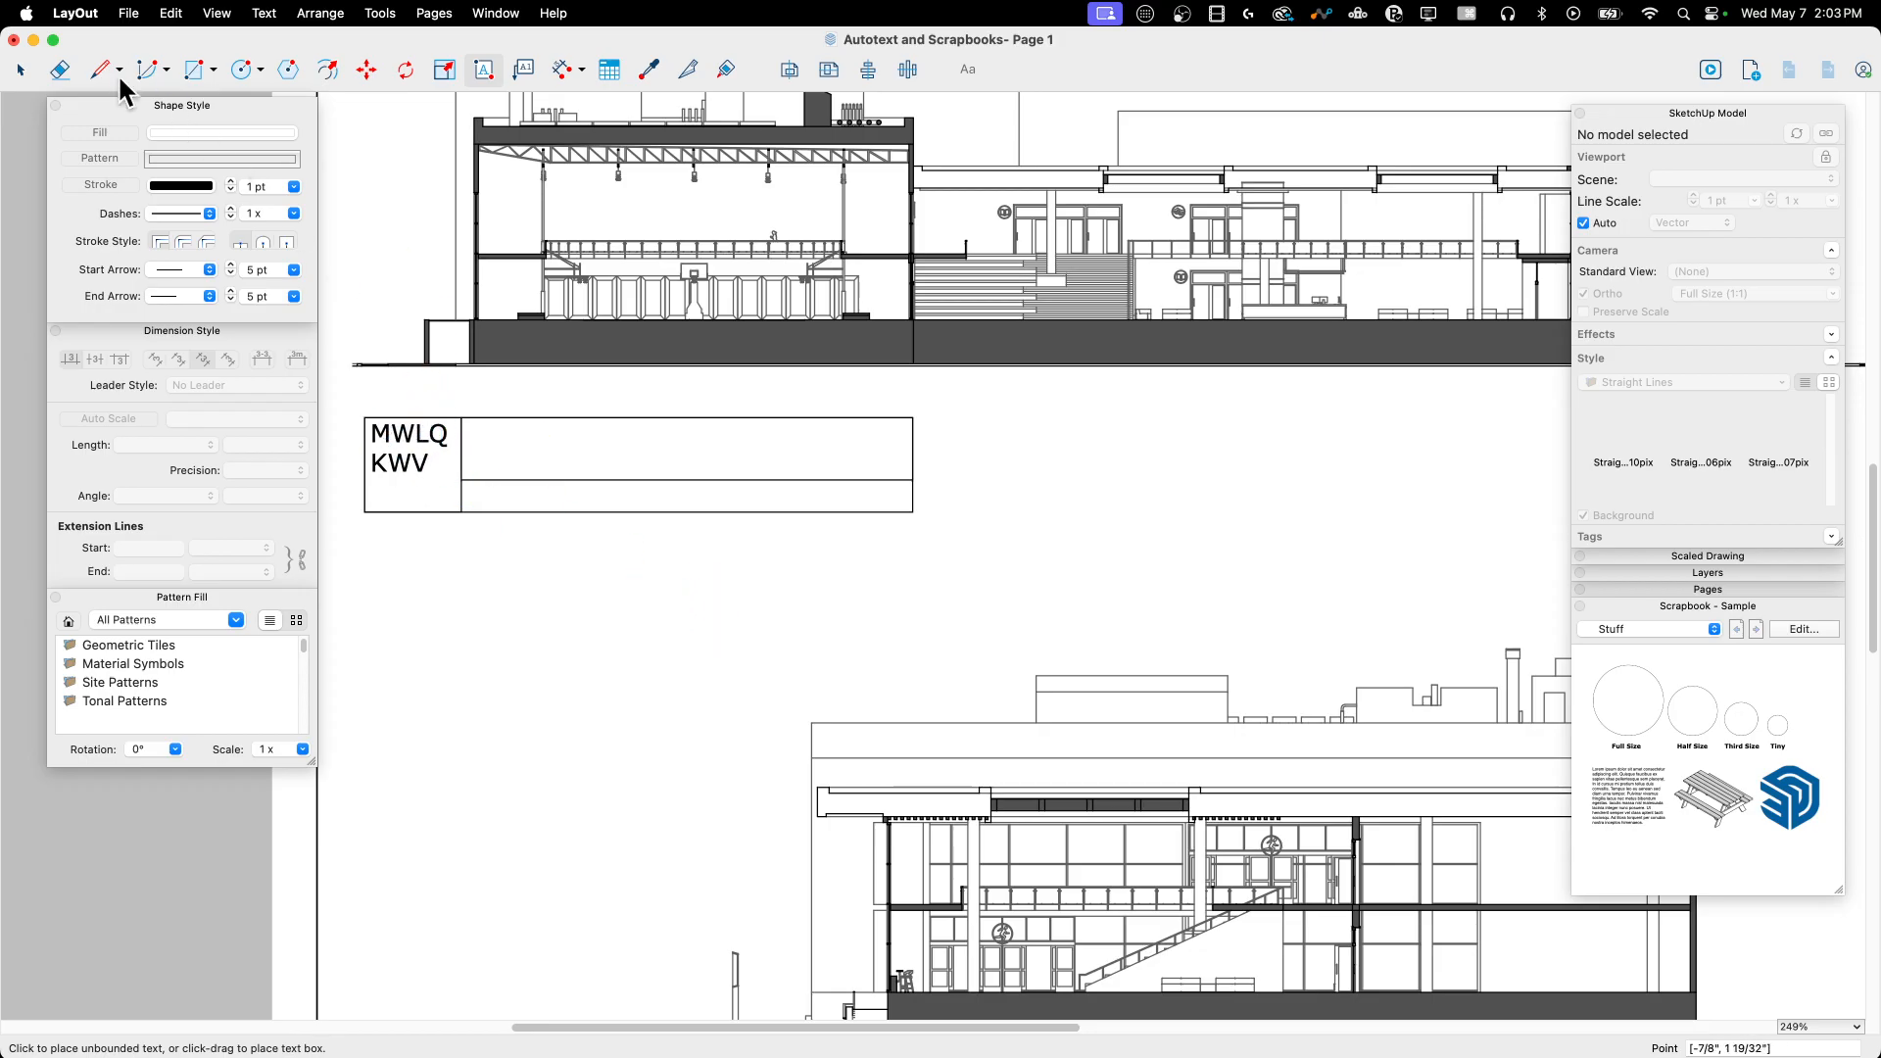
{"action": "left_click", "coordinate": [20, 70]}
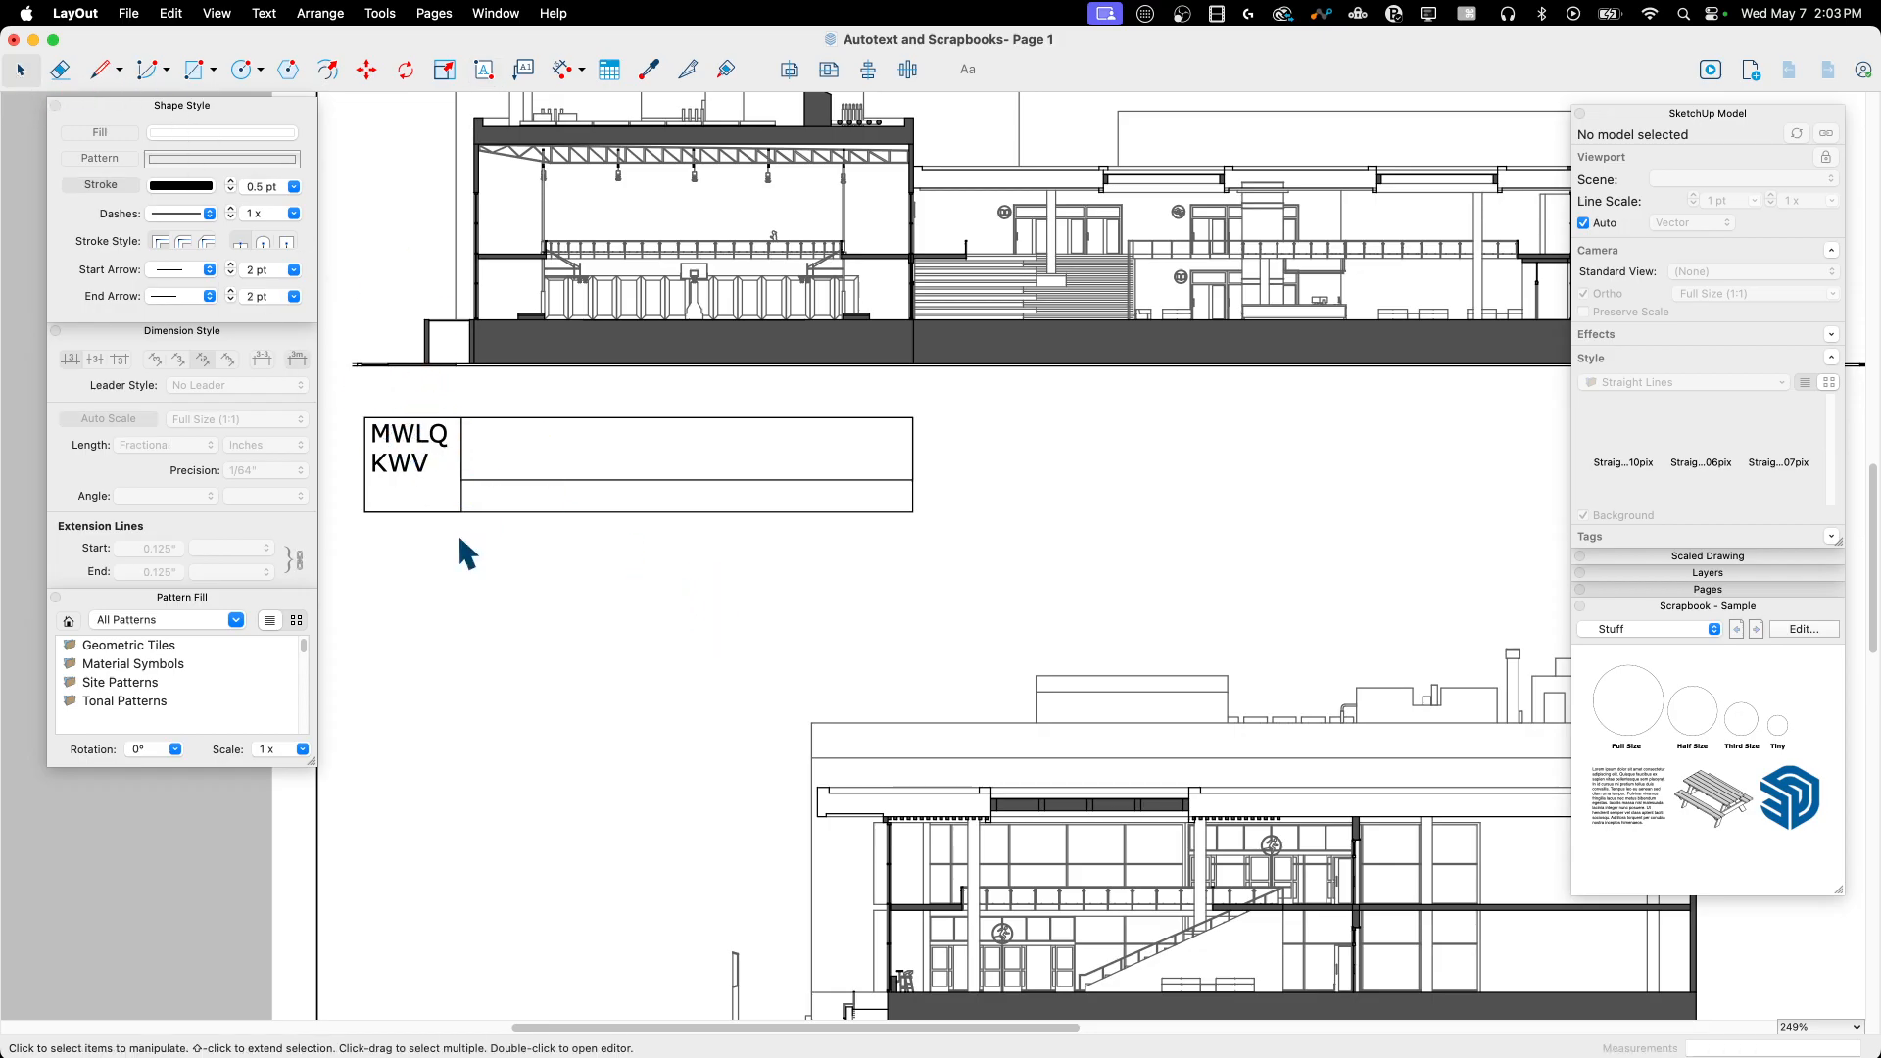
{"action": "double_click", "coordinate": [410, 444]}
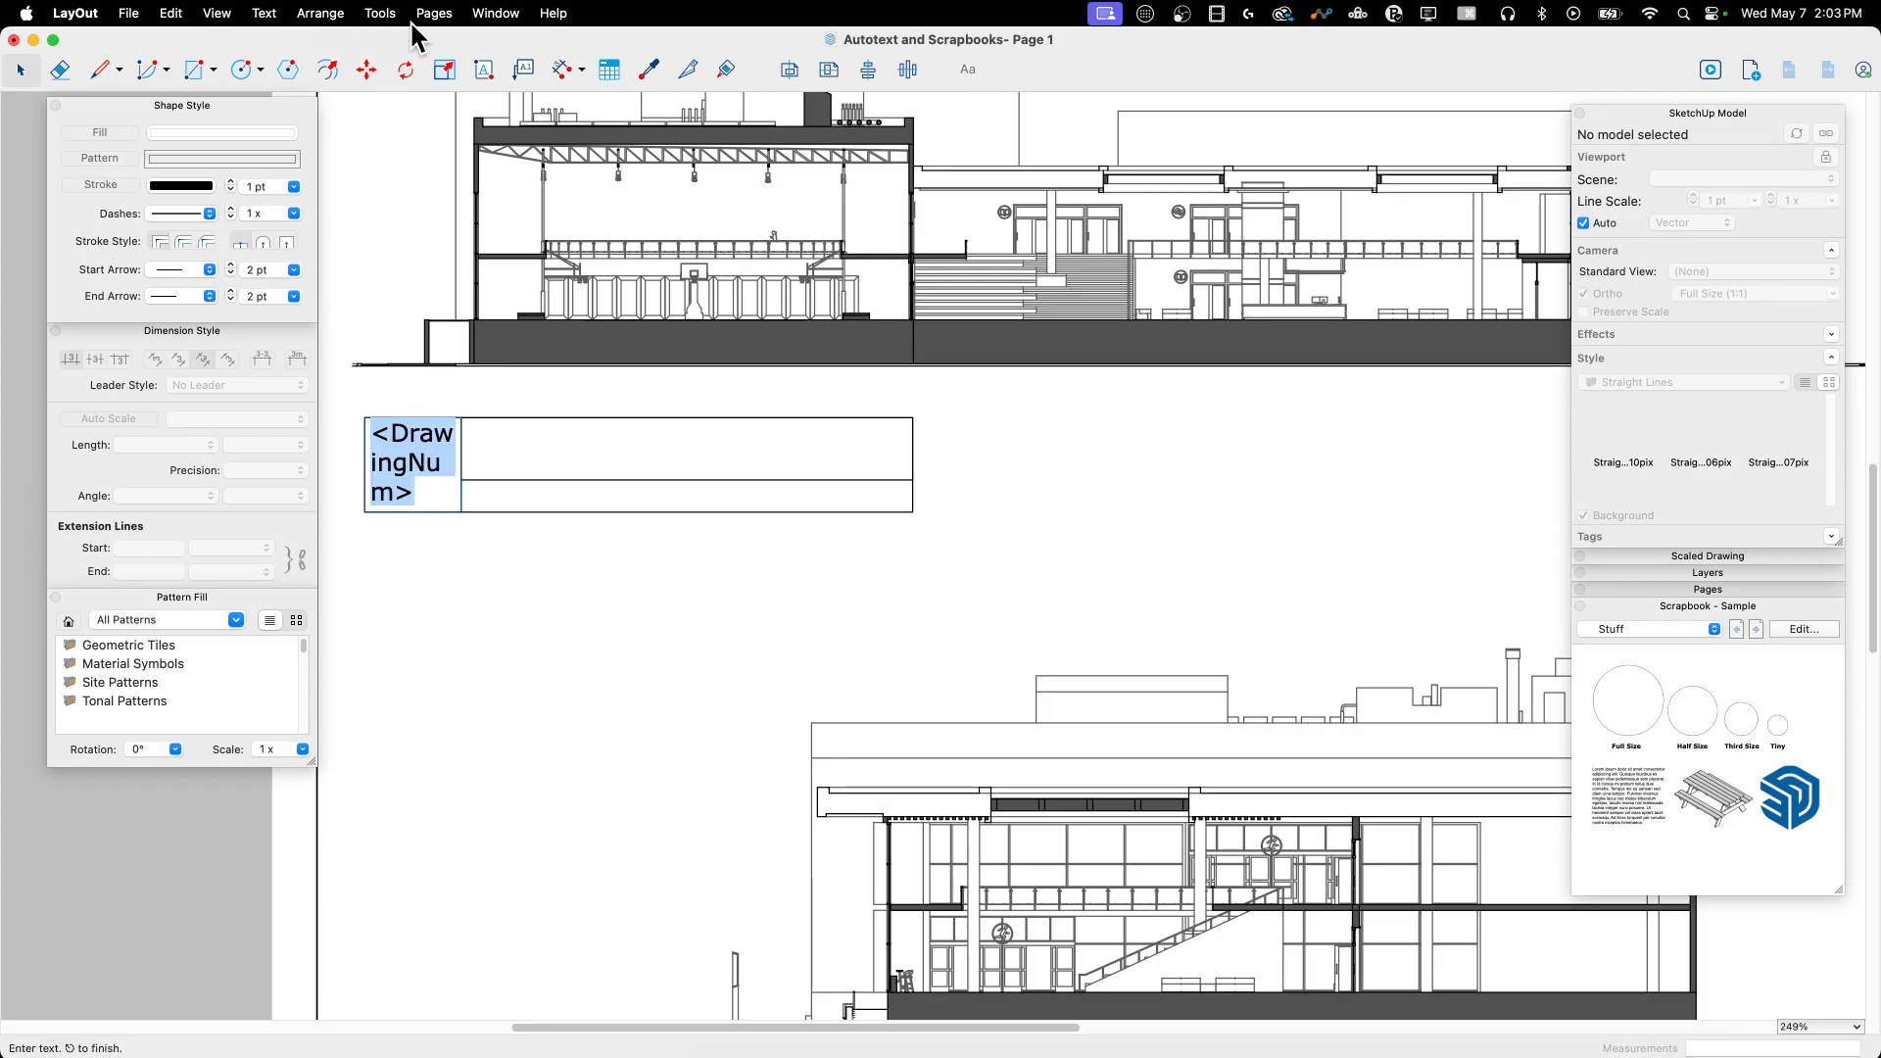
{"action": "mouse_move", "coordinate": [435, 27]}
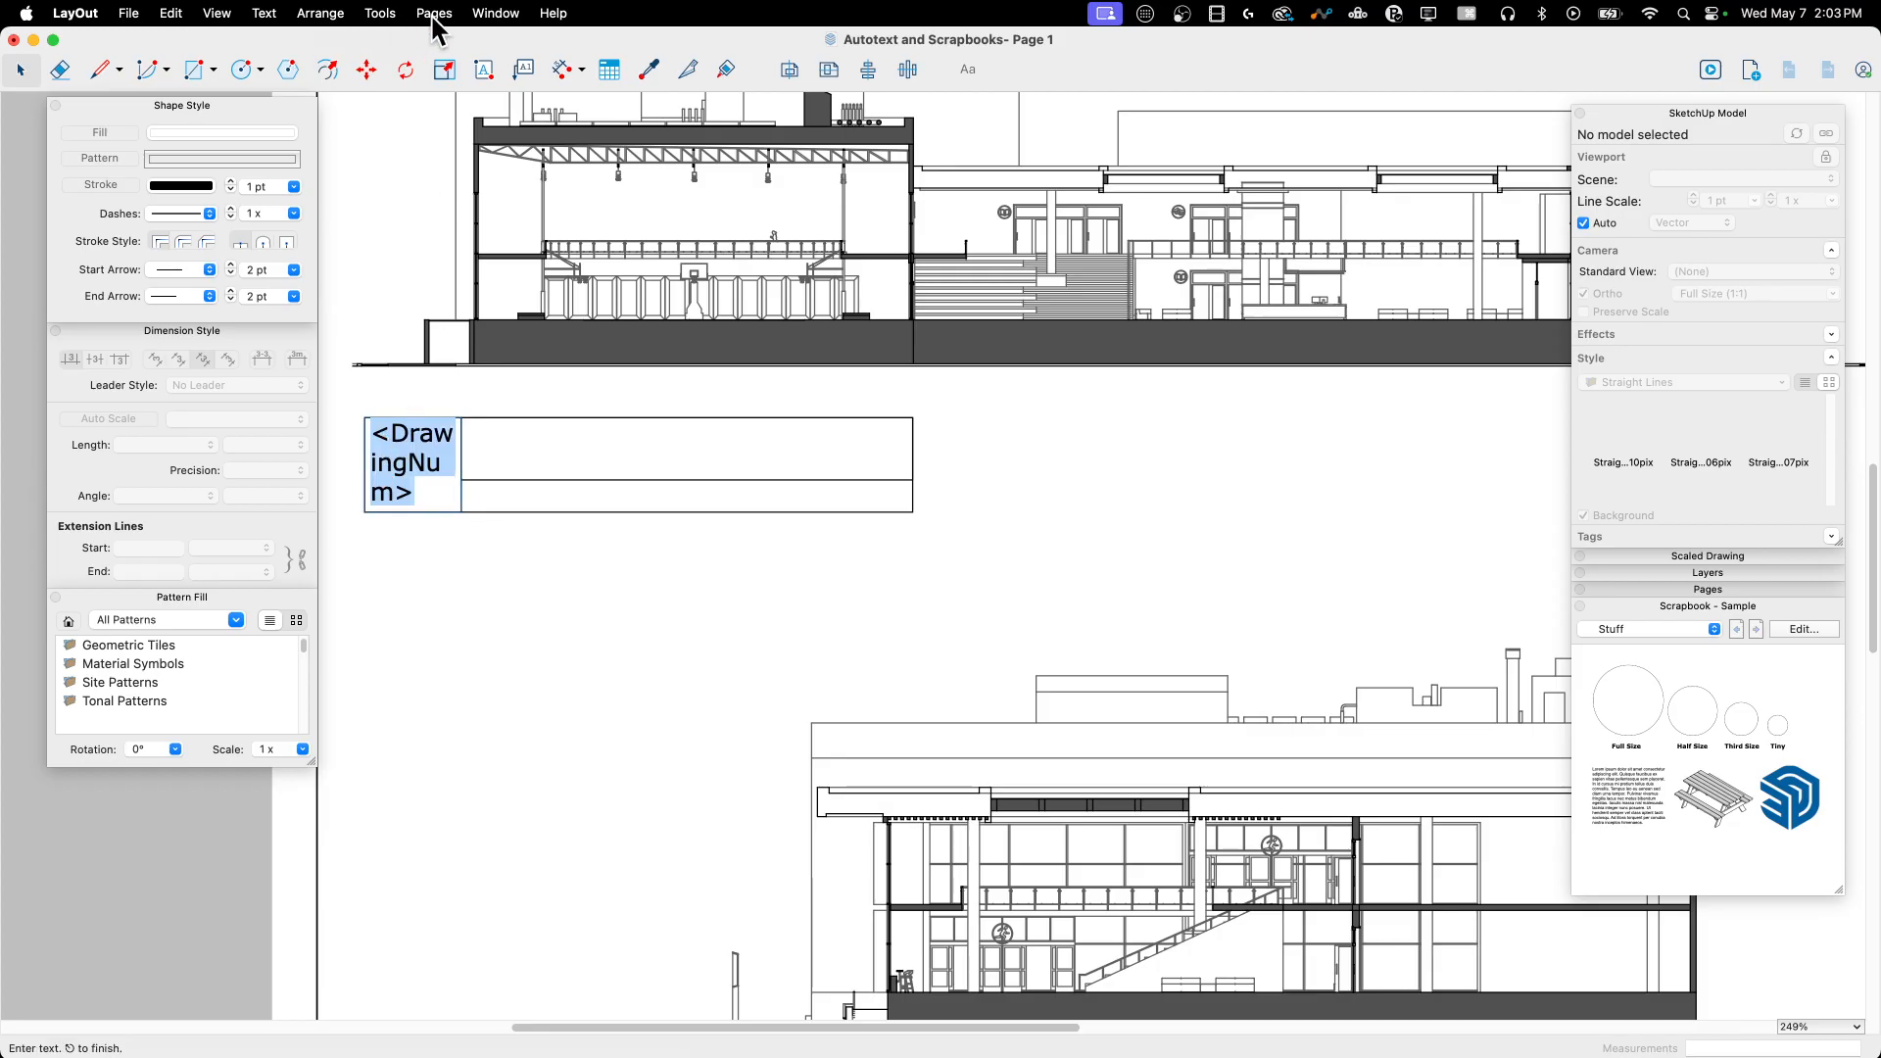
Step: Show the Fonts panel and give the drawing-number letter a much larger size
{"action": "left_click", "coordinate": [493, 14]}
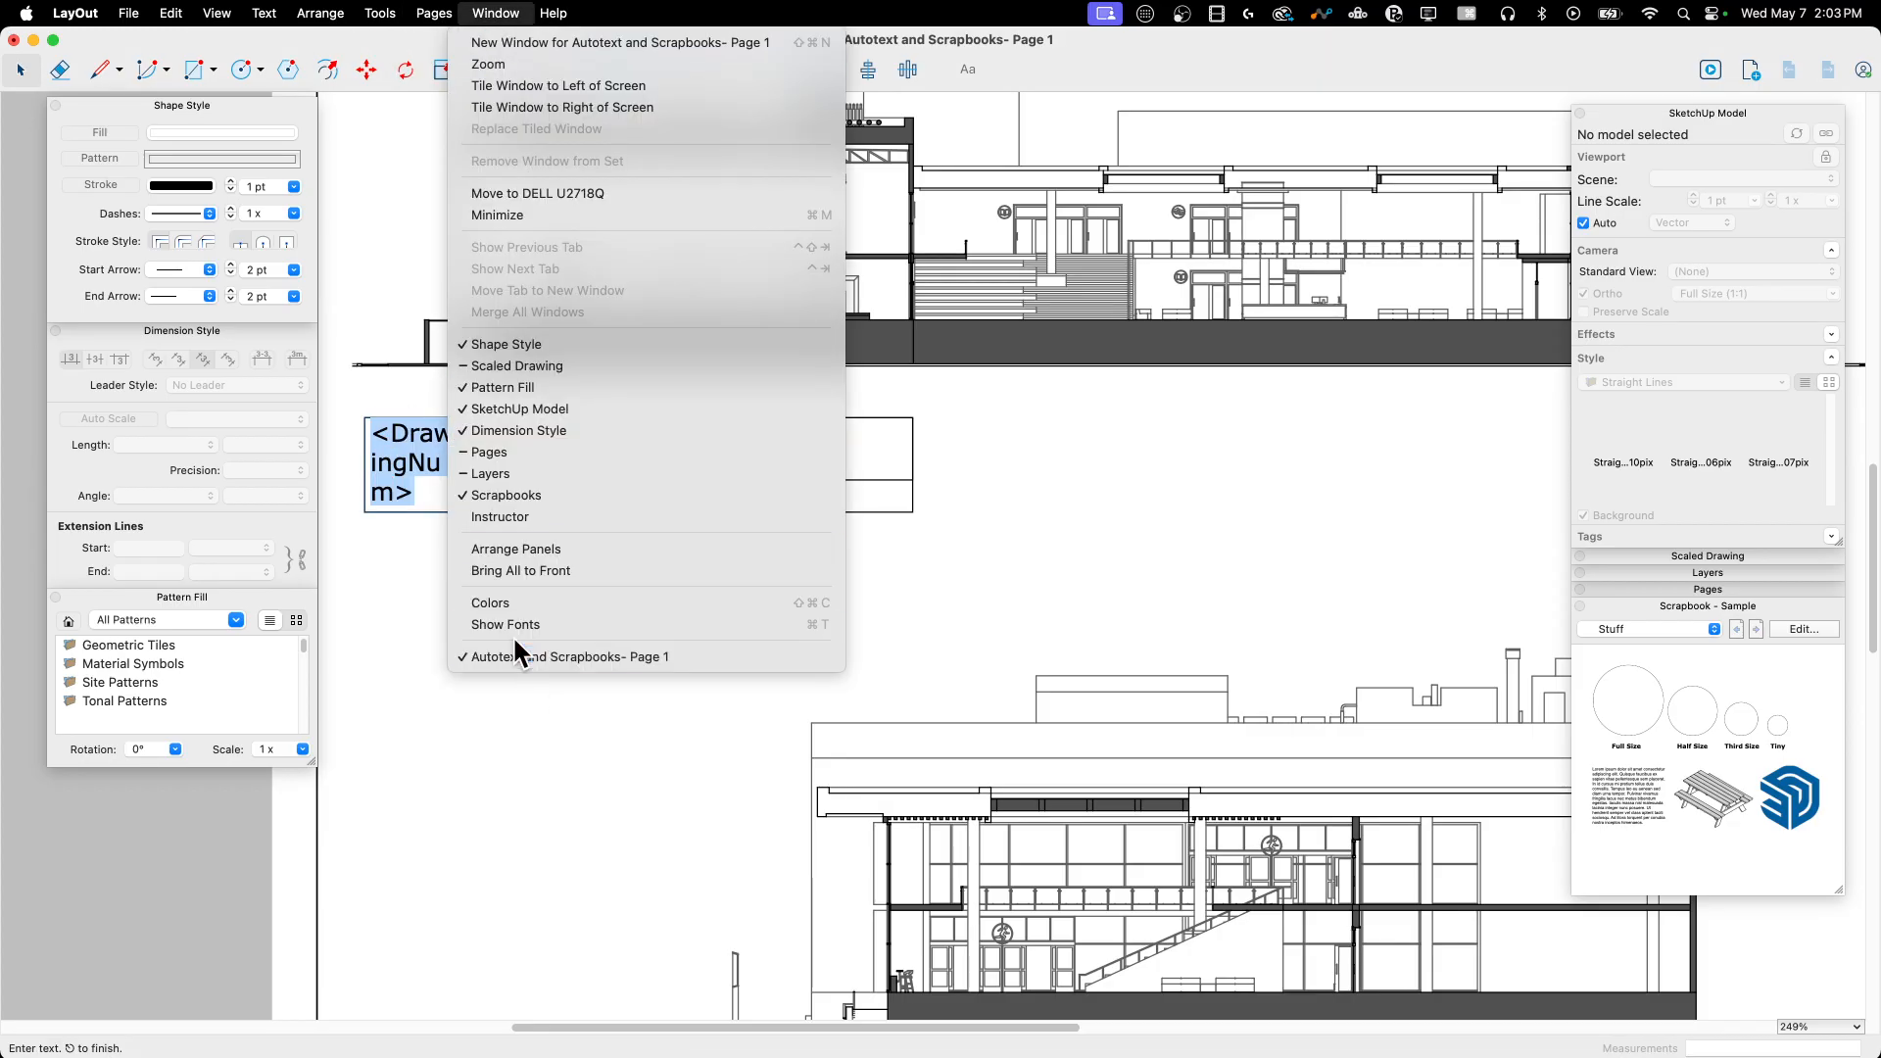
{"action": "left_click", "coordinate": [506, 623]}
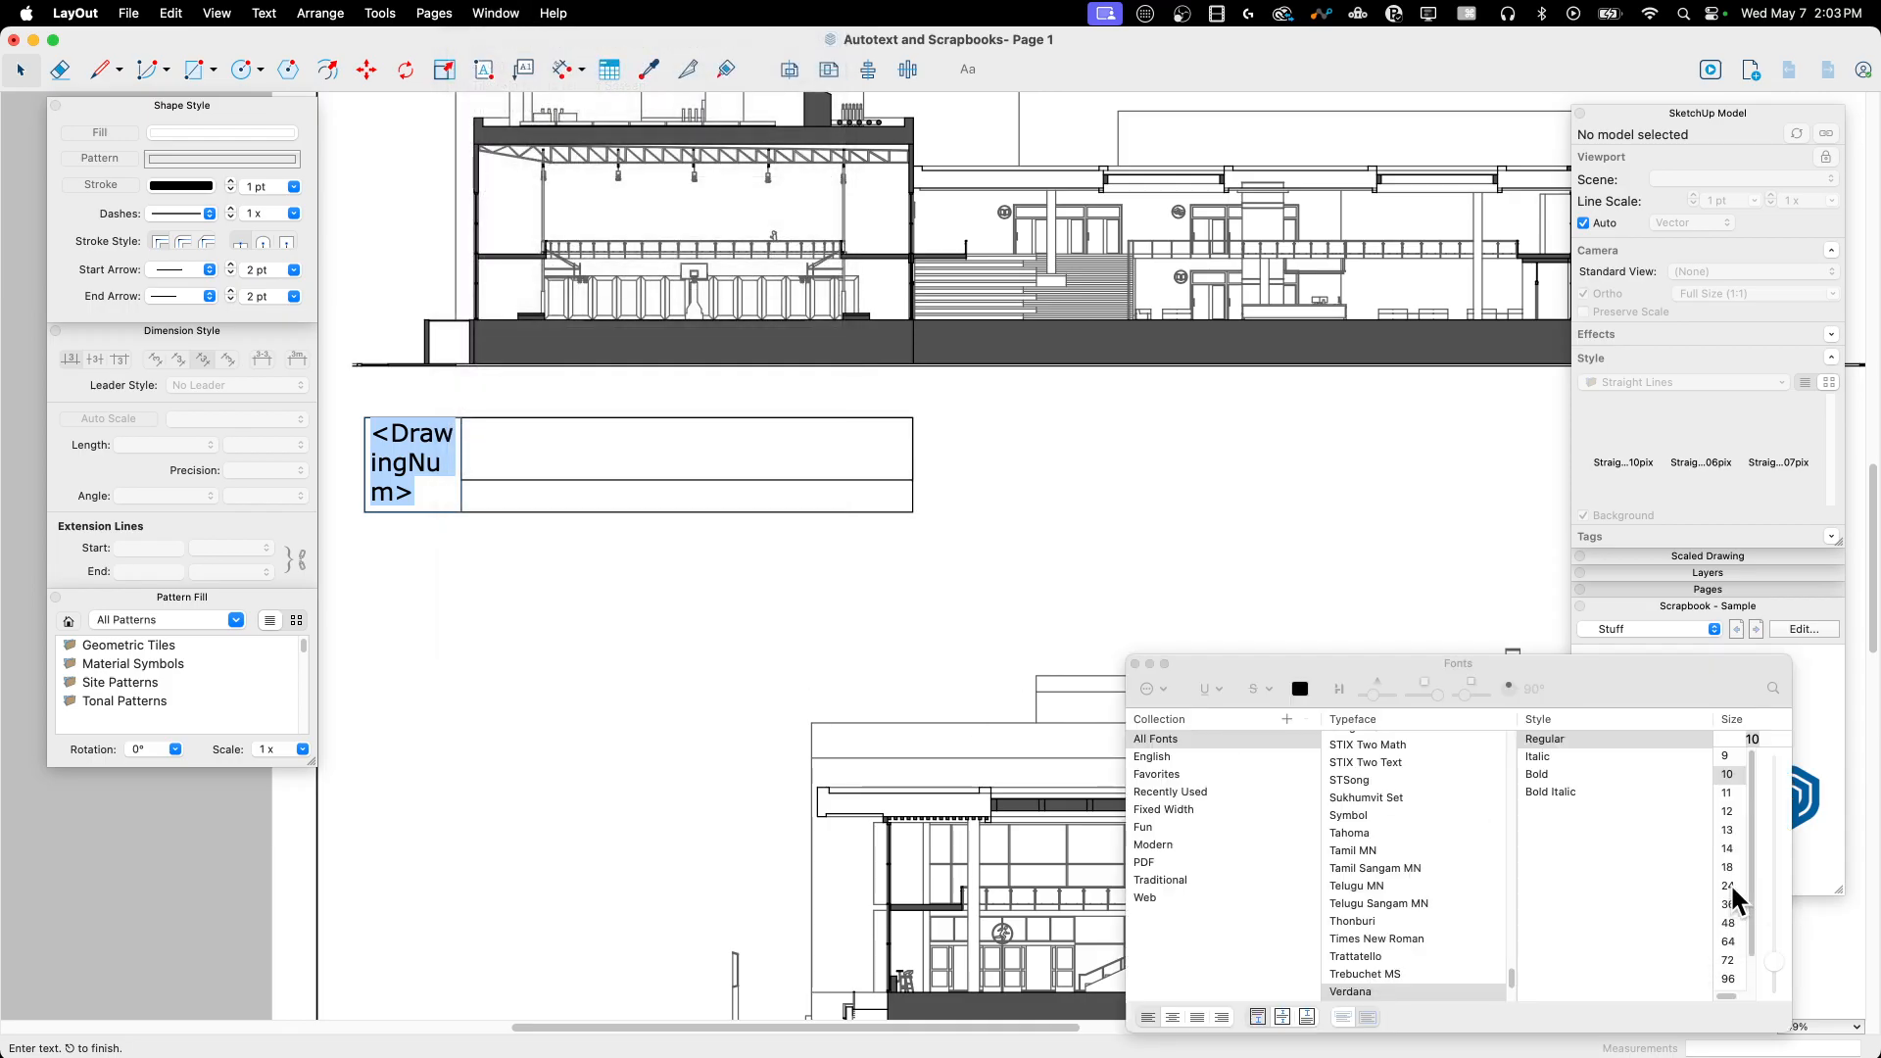
{"action": "left_click", "coordinate": [1728, 886]}
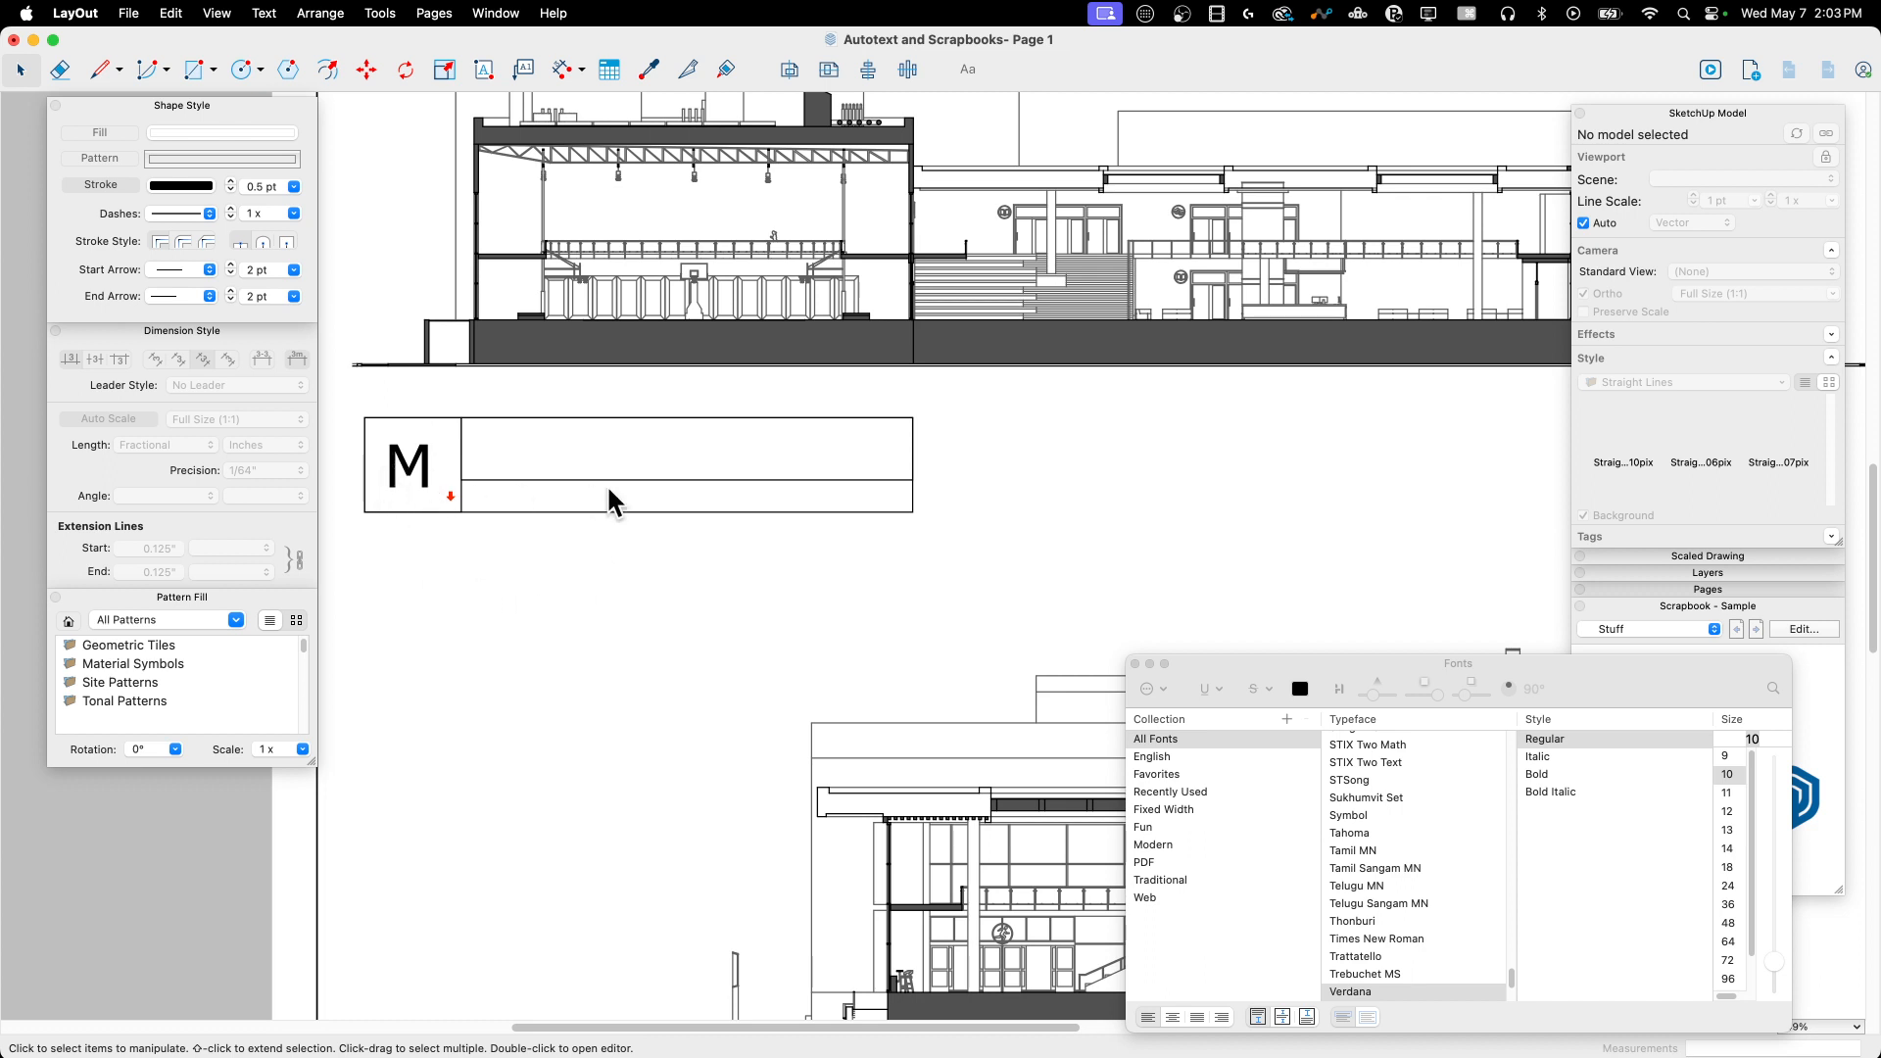
{"action": "mouse_move", "coordinate": [486, 340]}
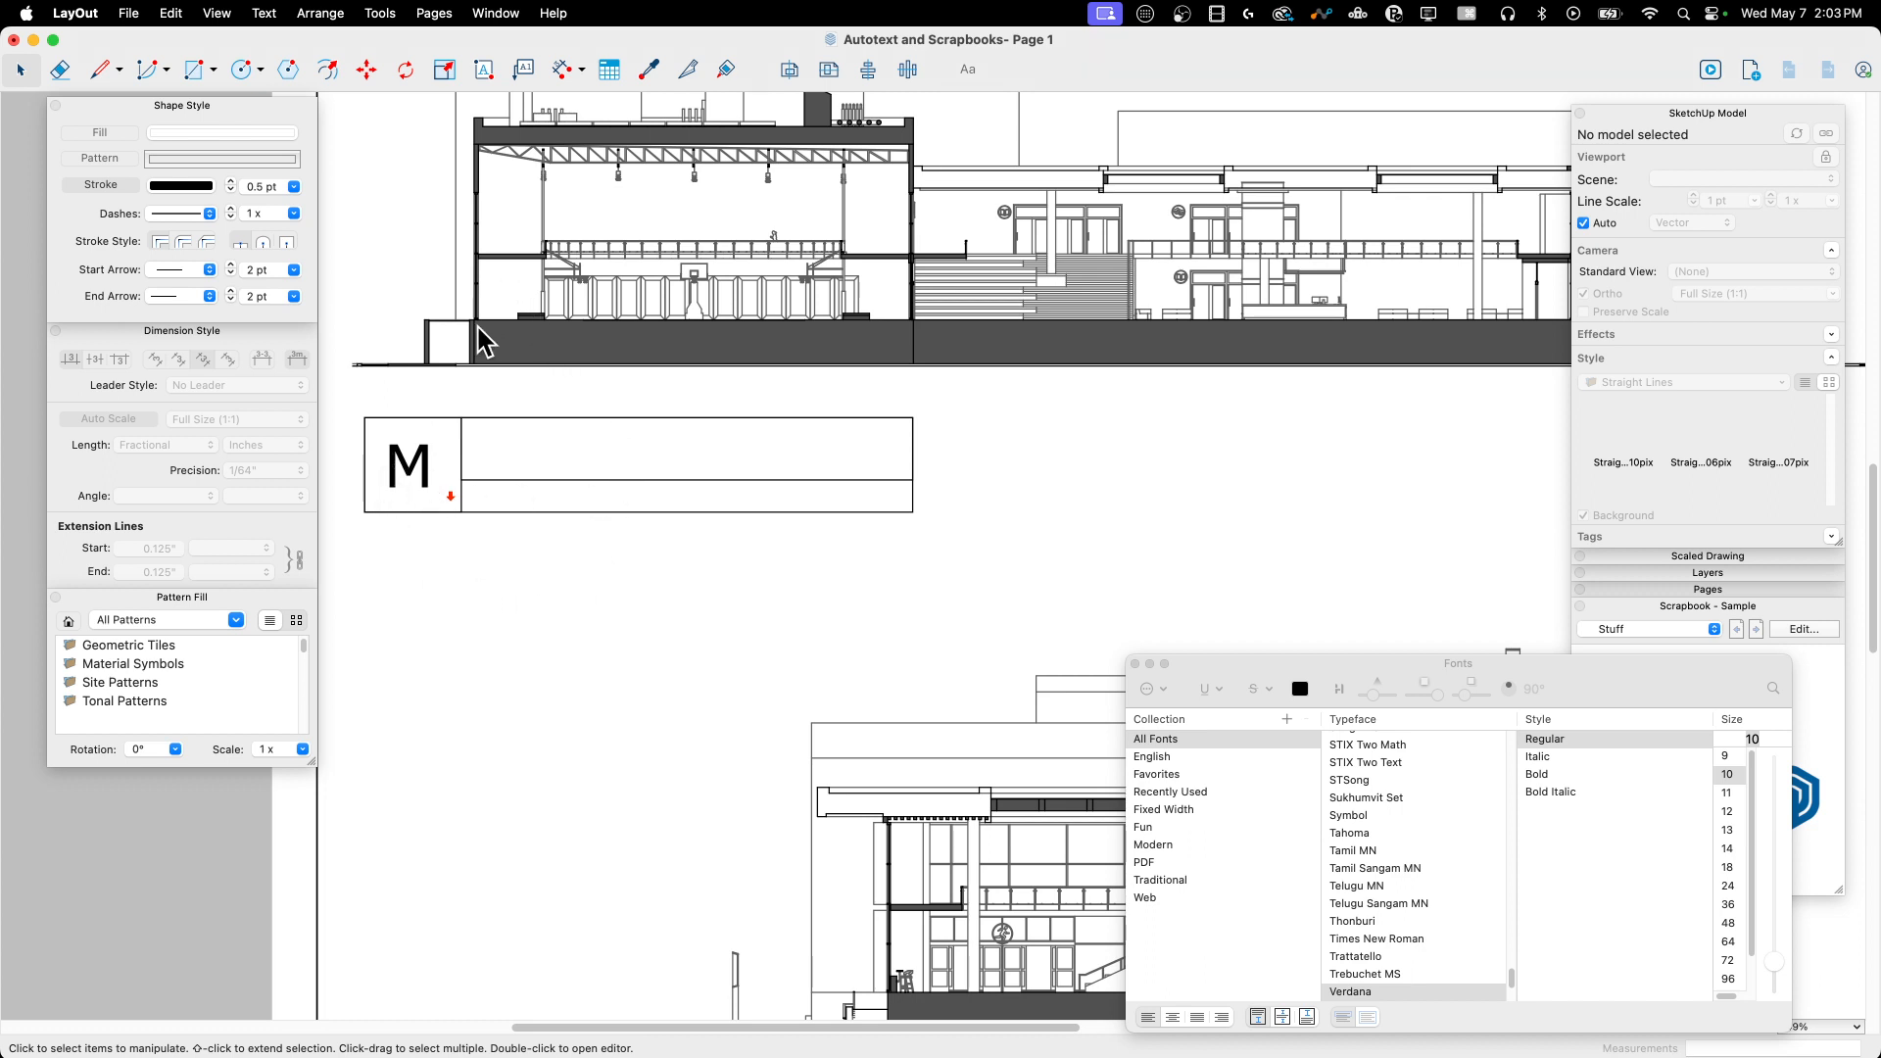
{"action": "mouse_move", "coordinate": [541, 429]}
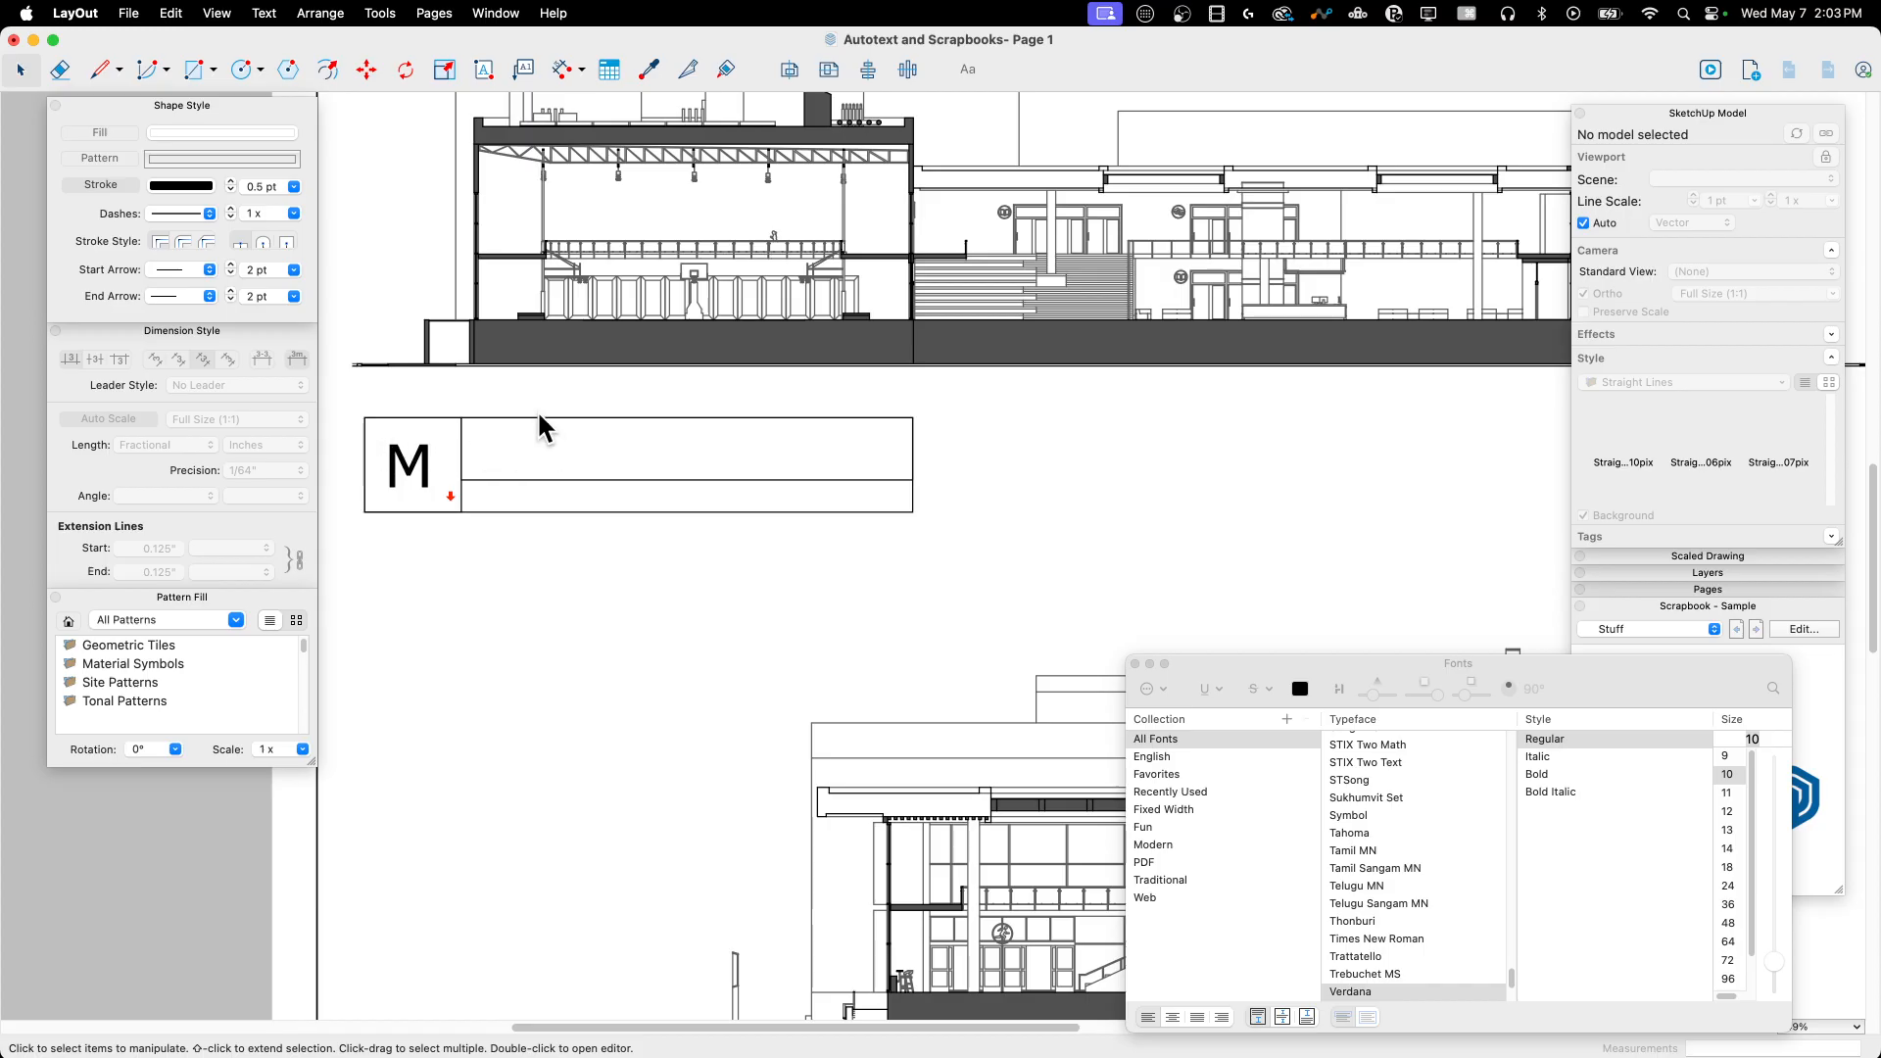
{"action": "mouse_move", "coordinate": [472, 461]}
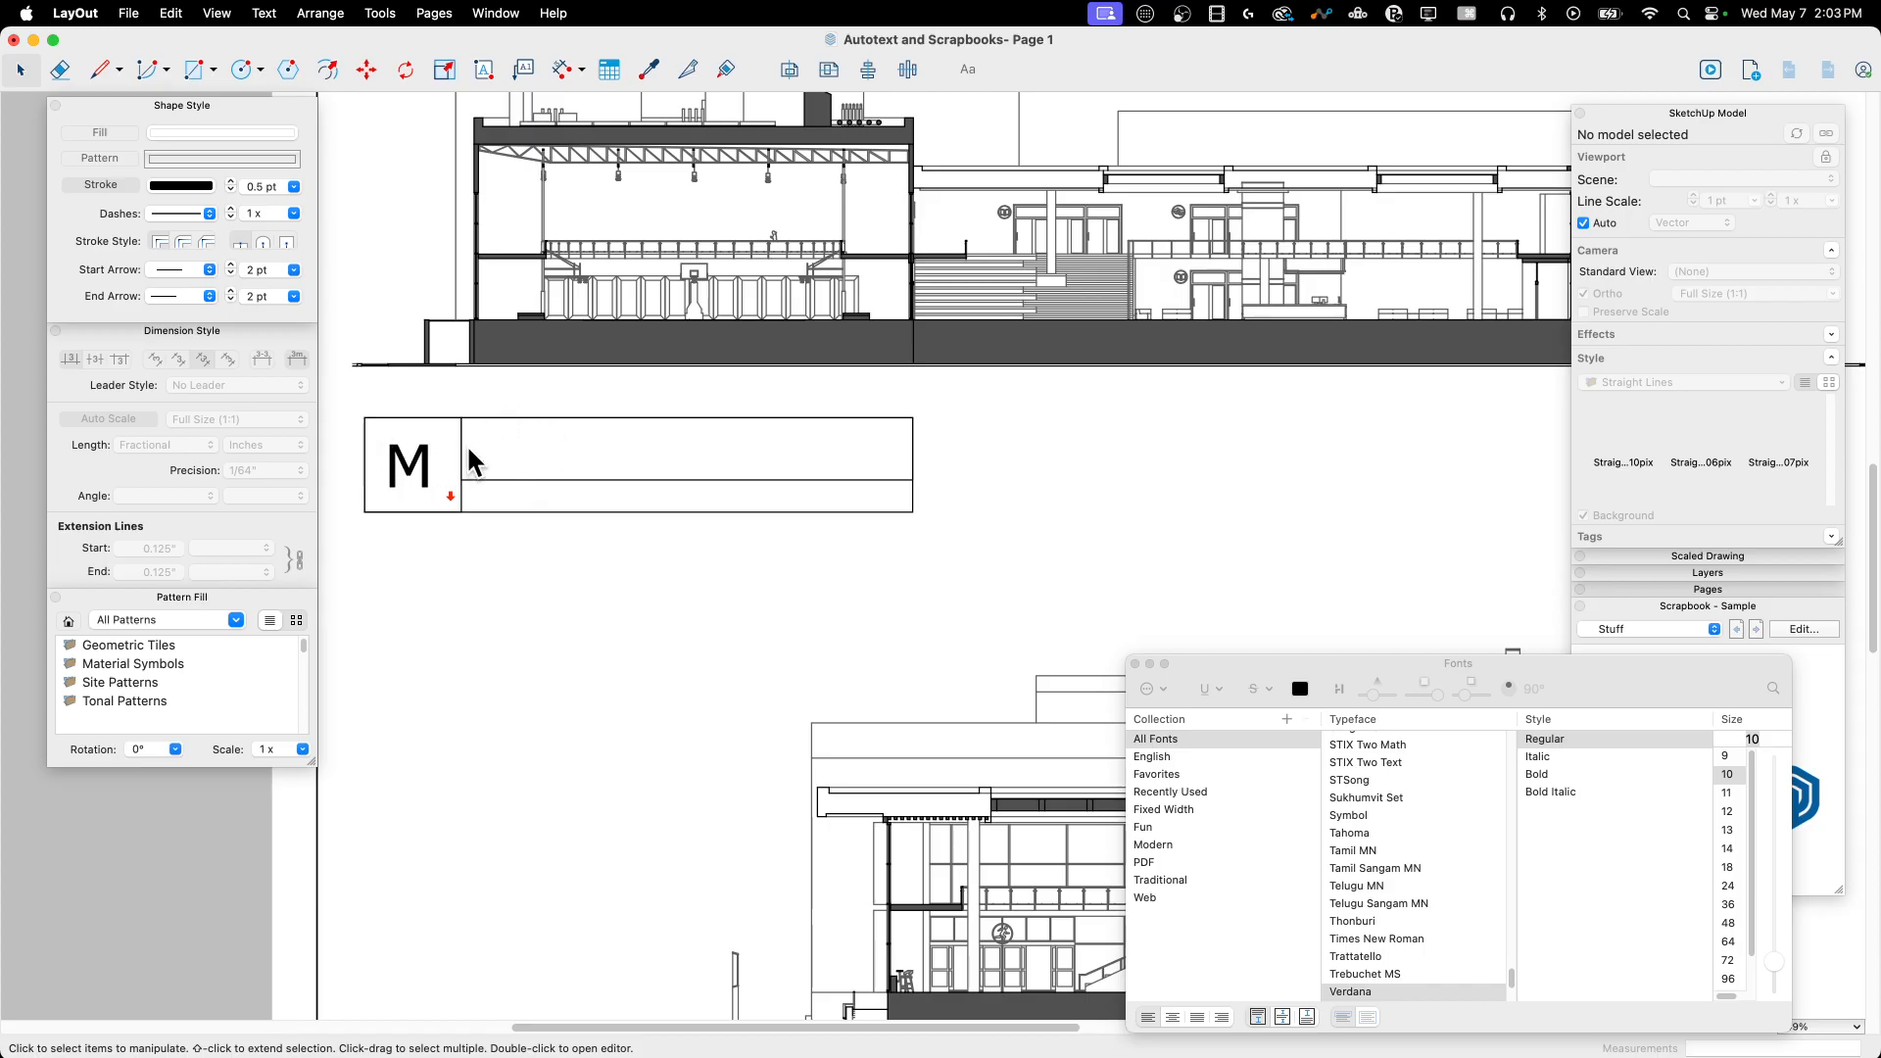
{"action": "mouse_move", "coordinate": [572, 429]}
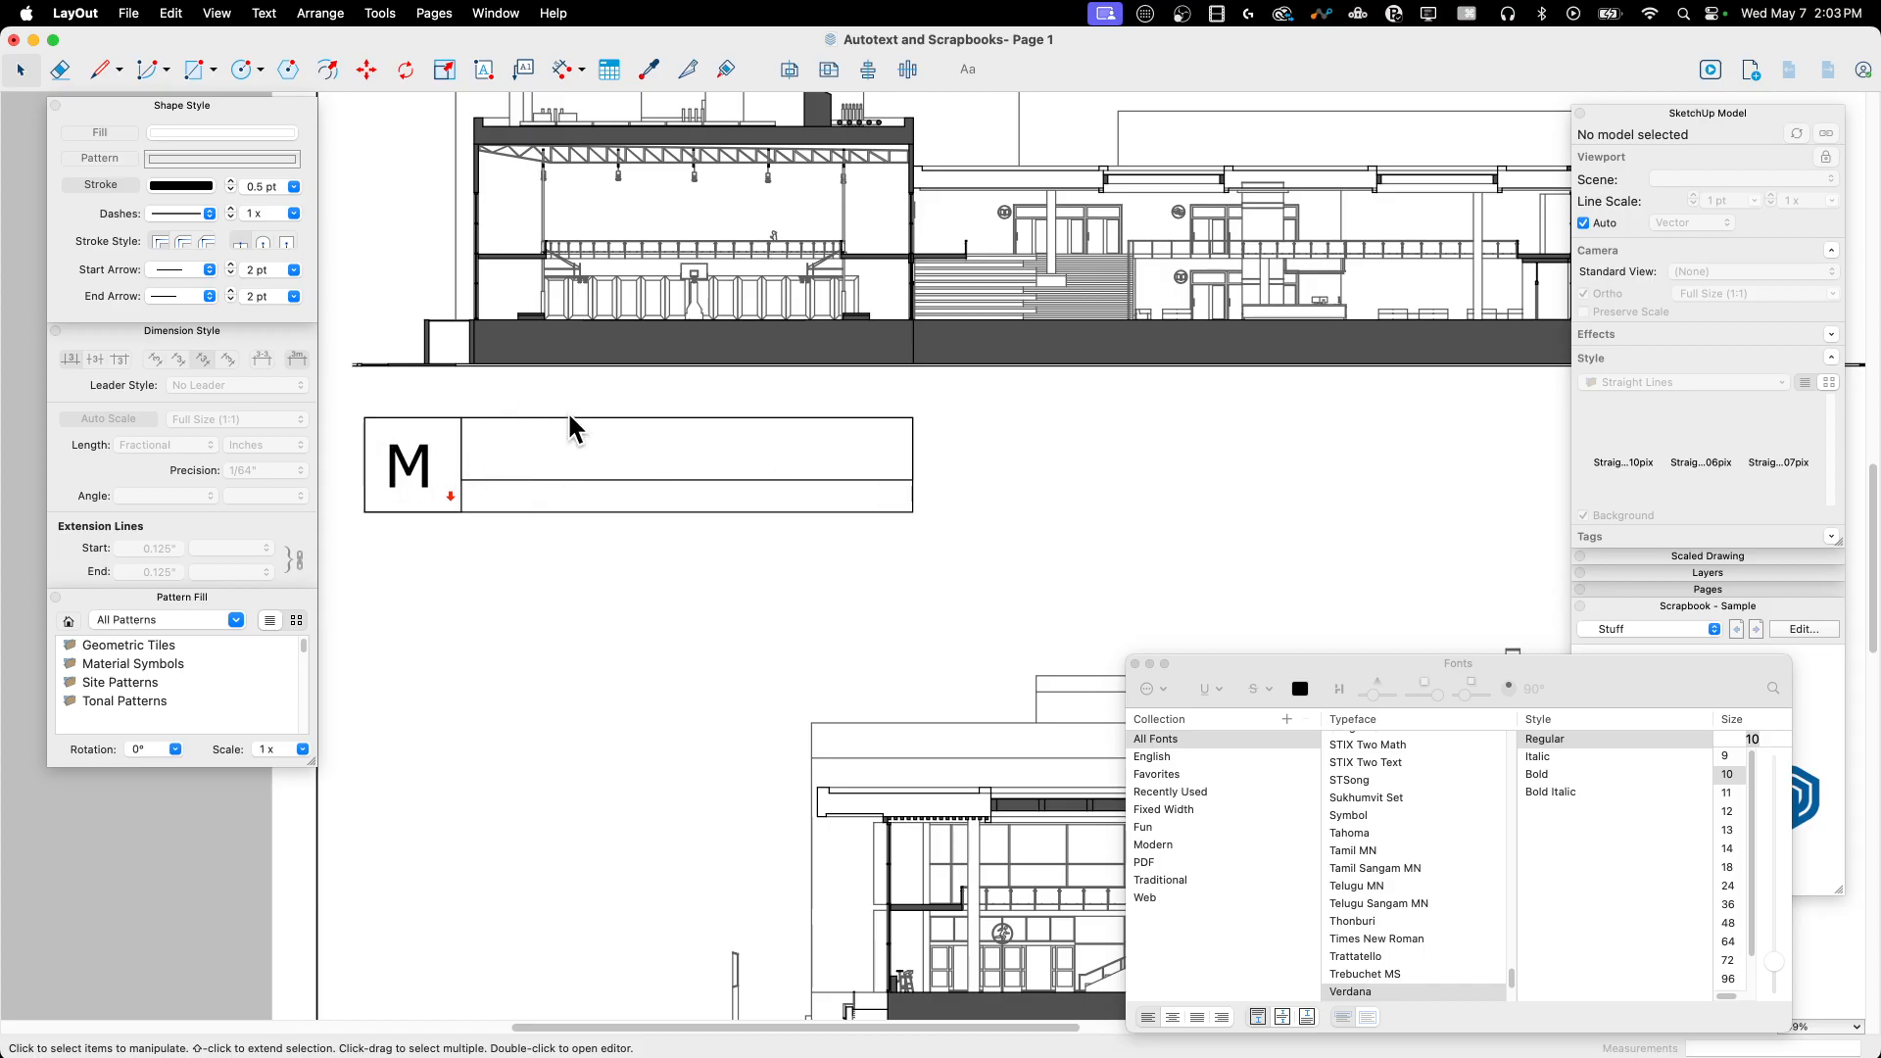
{"action": "mouse_move", "coordinate": [797, 468]}
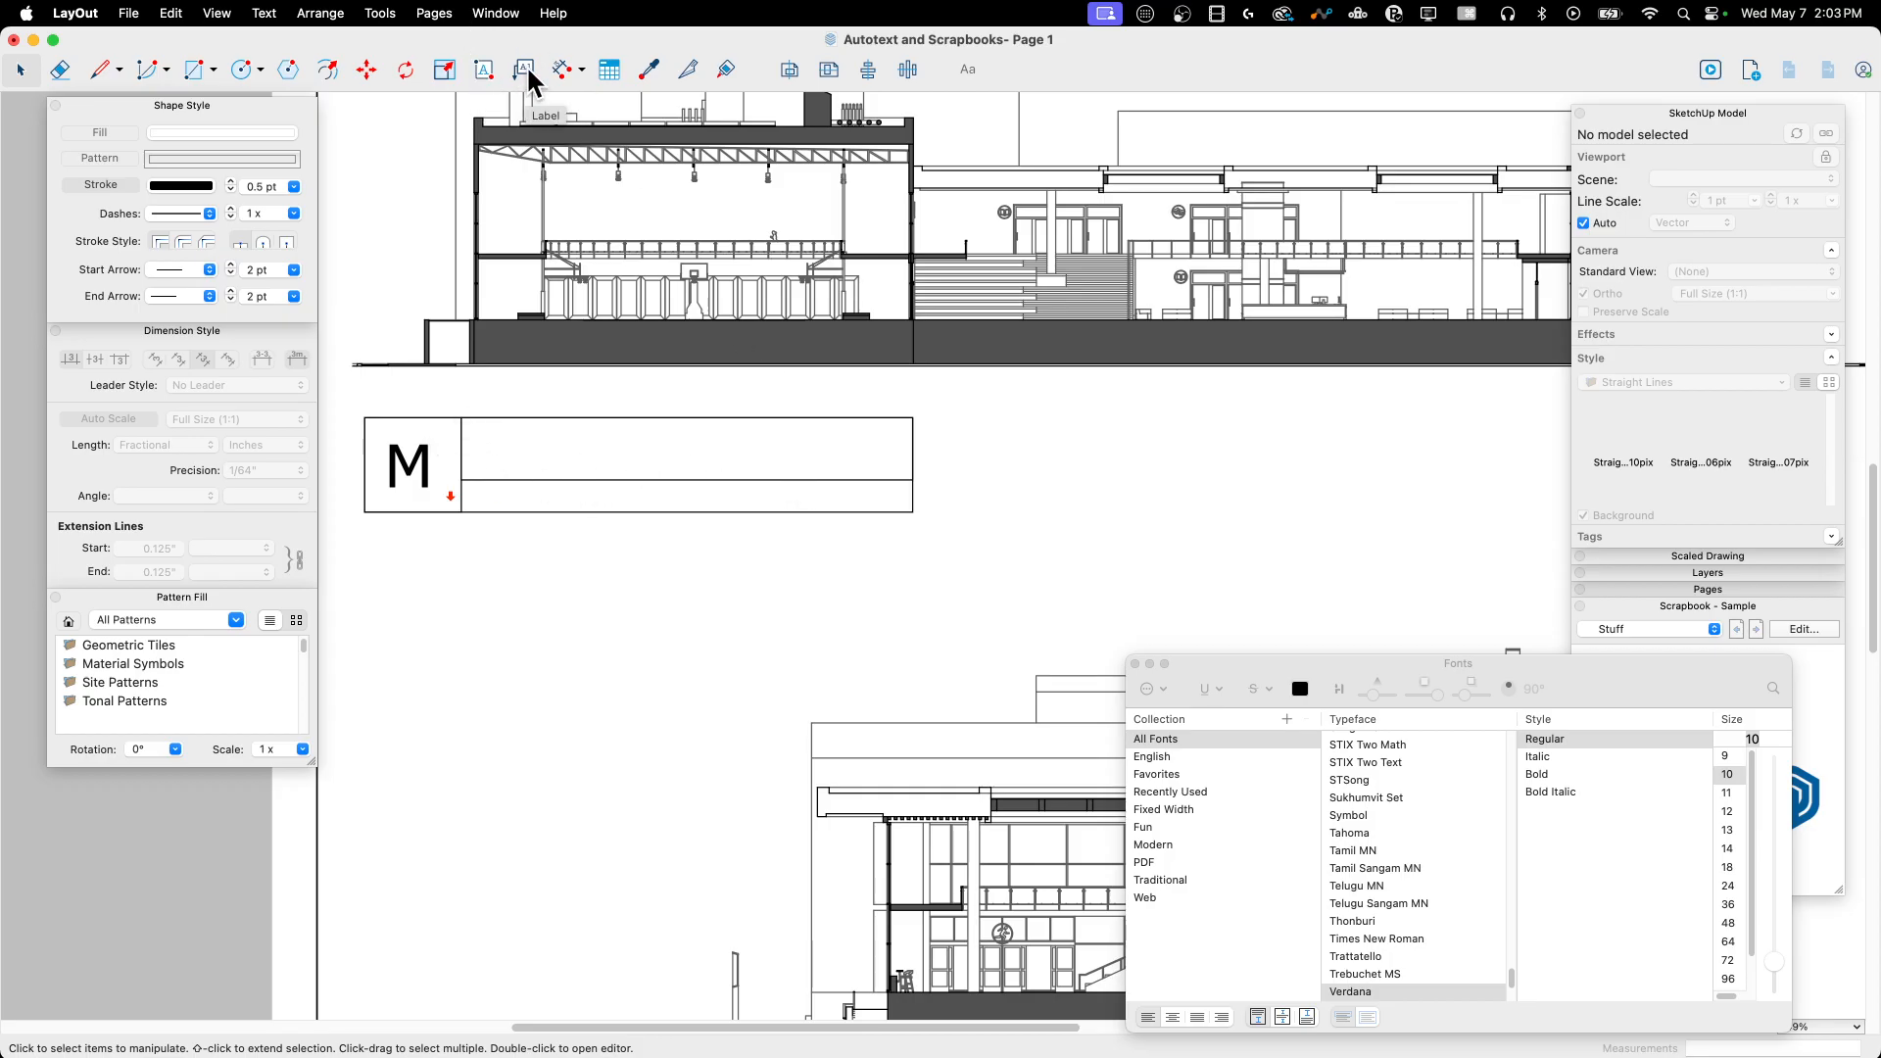
Step: Place a leader label reading <SceneName> in the title block's top row and make it bold
{"action": "left_click", "coordinate": [523, 68]}
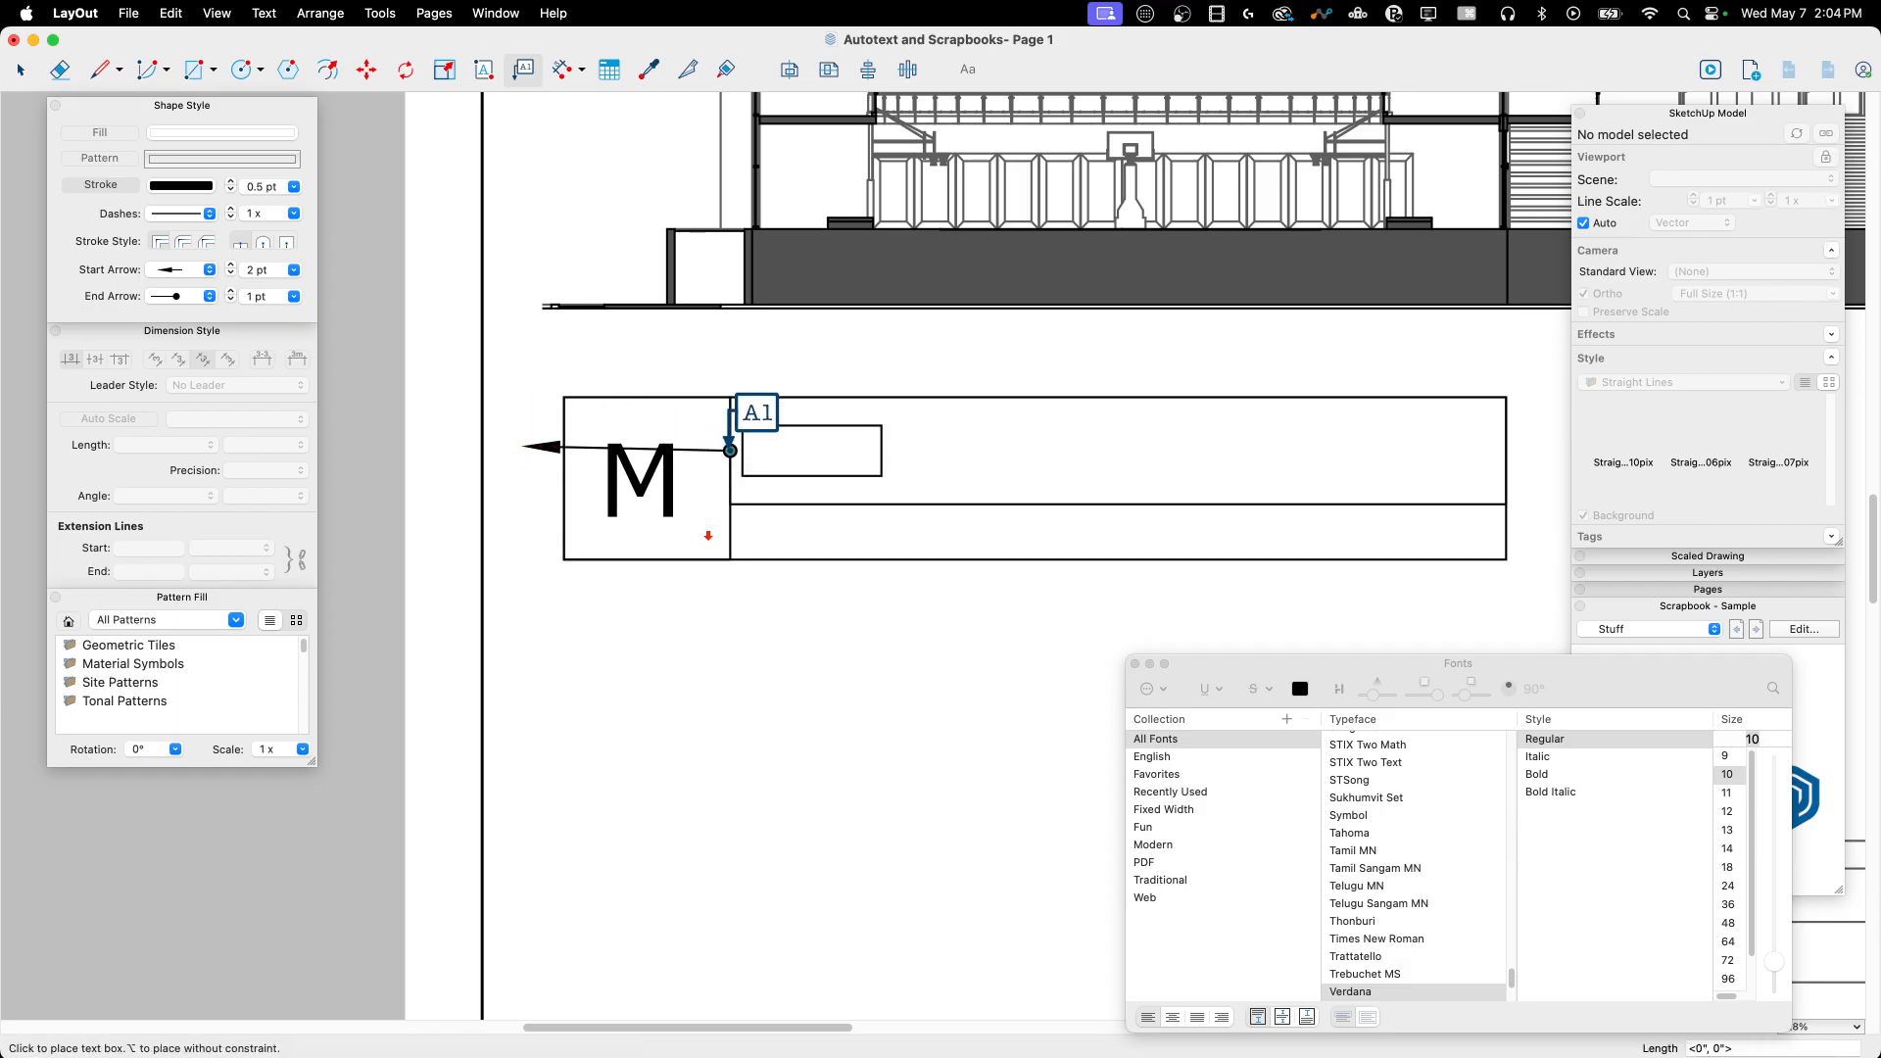
{"action": "left_click", "coordinate": [757, 452]}
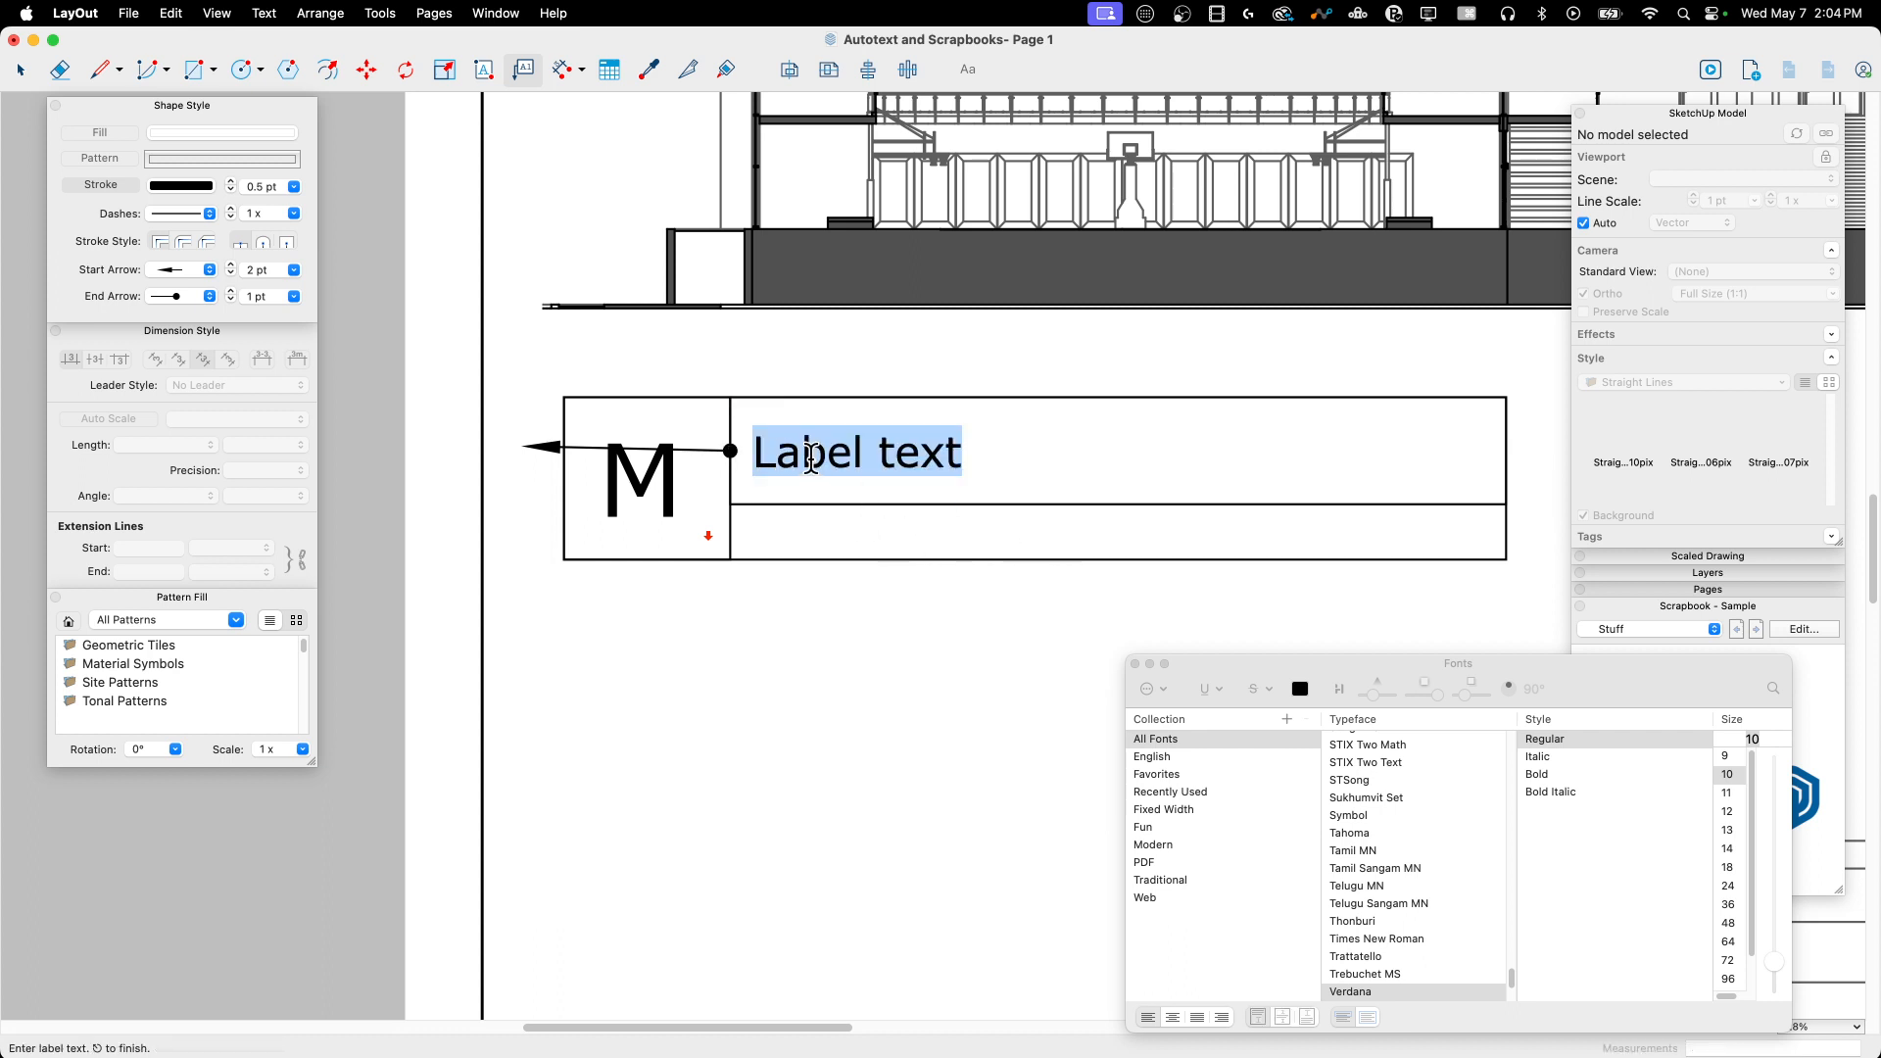
{"action": "type", "text": "<"}
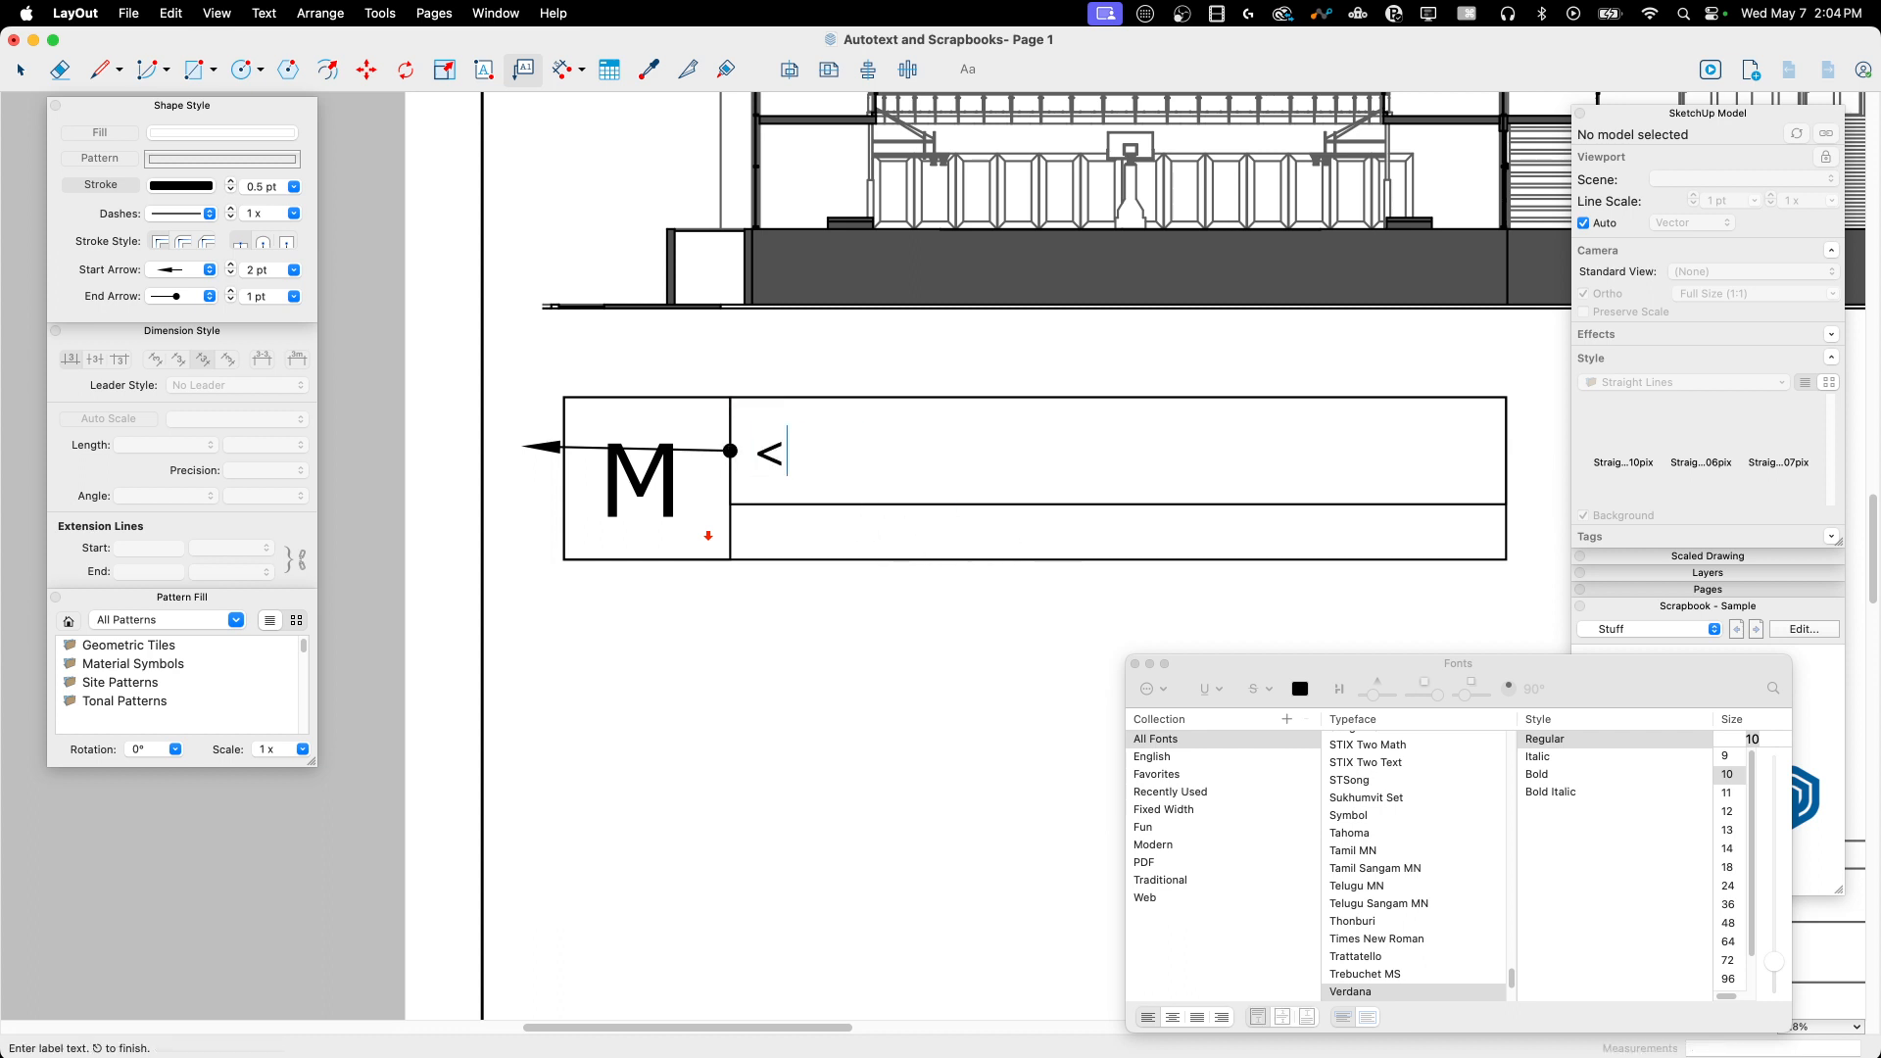
{"action": "type", "text": "SceneNa"}
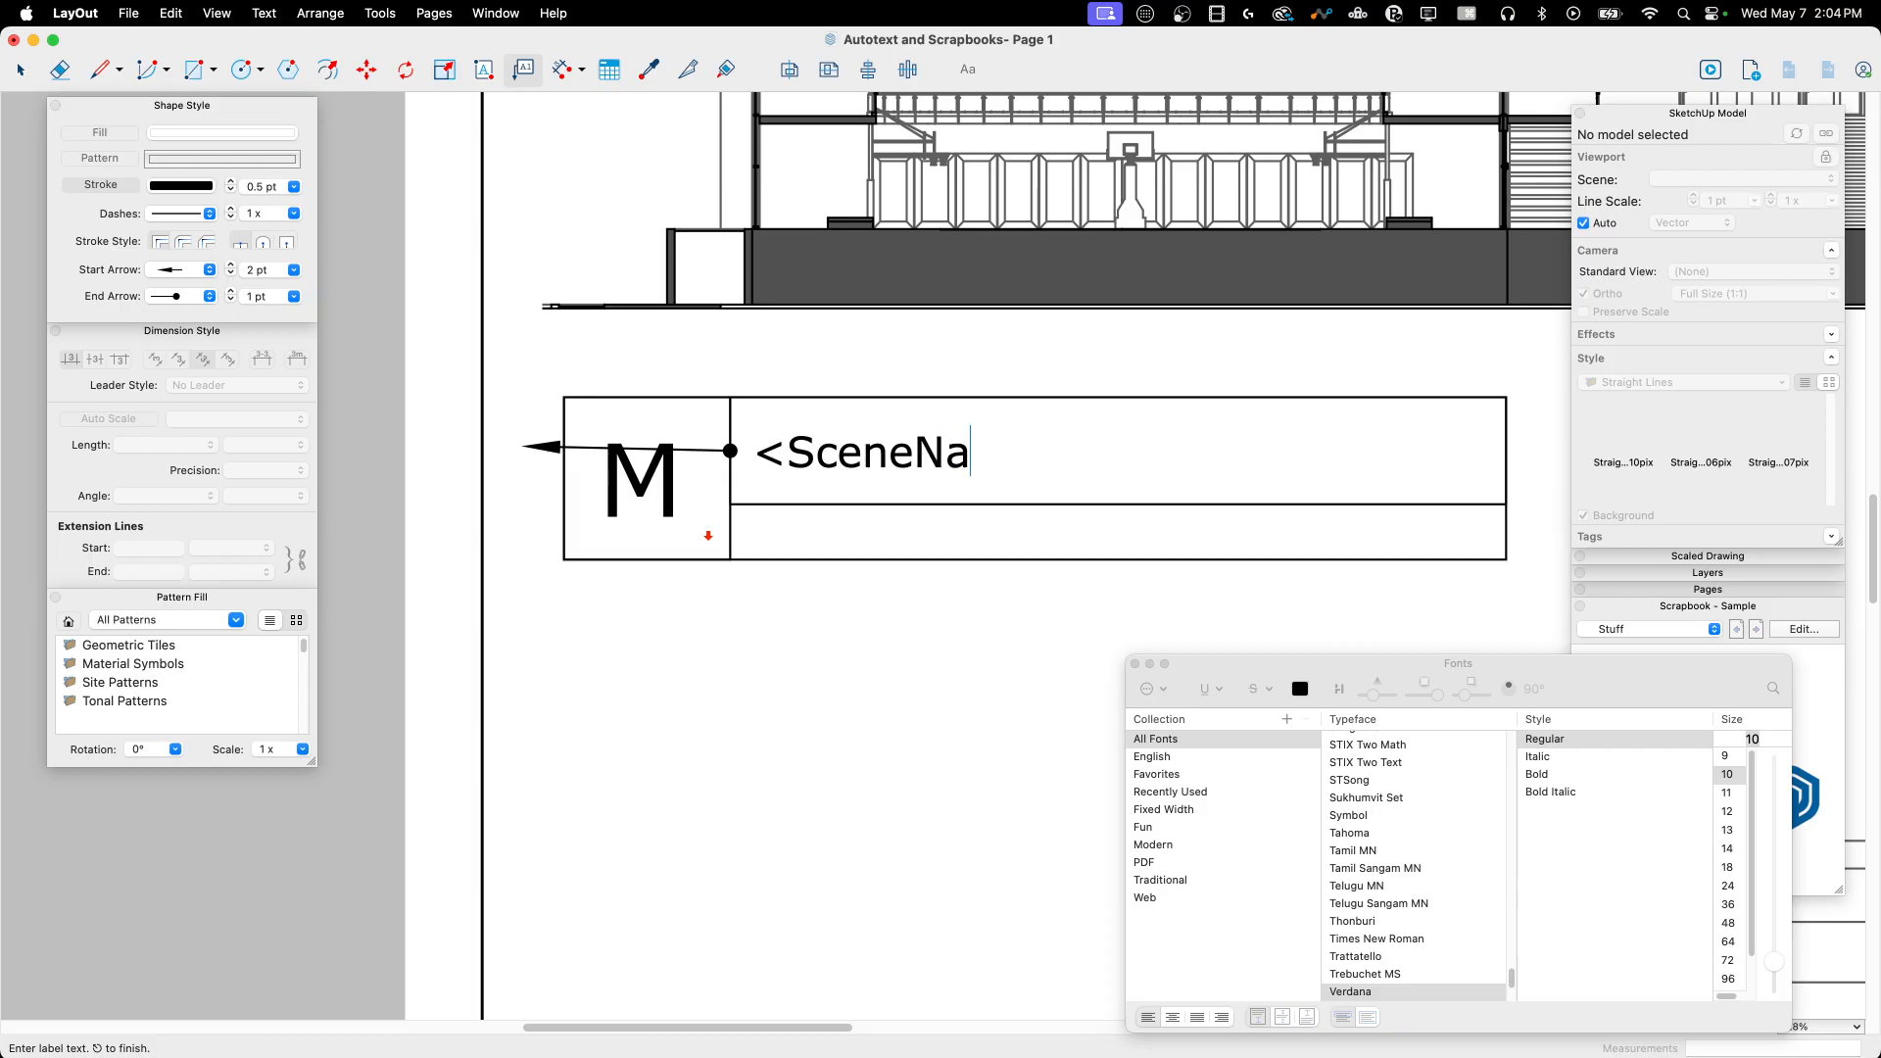
{"action": "type", "text": "me>"}
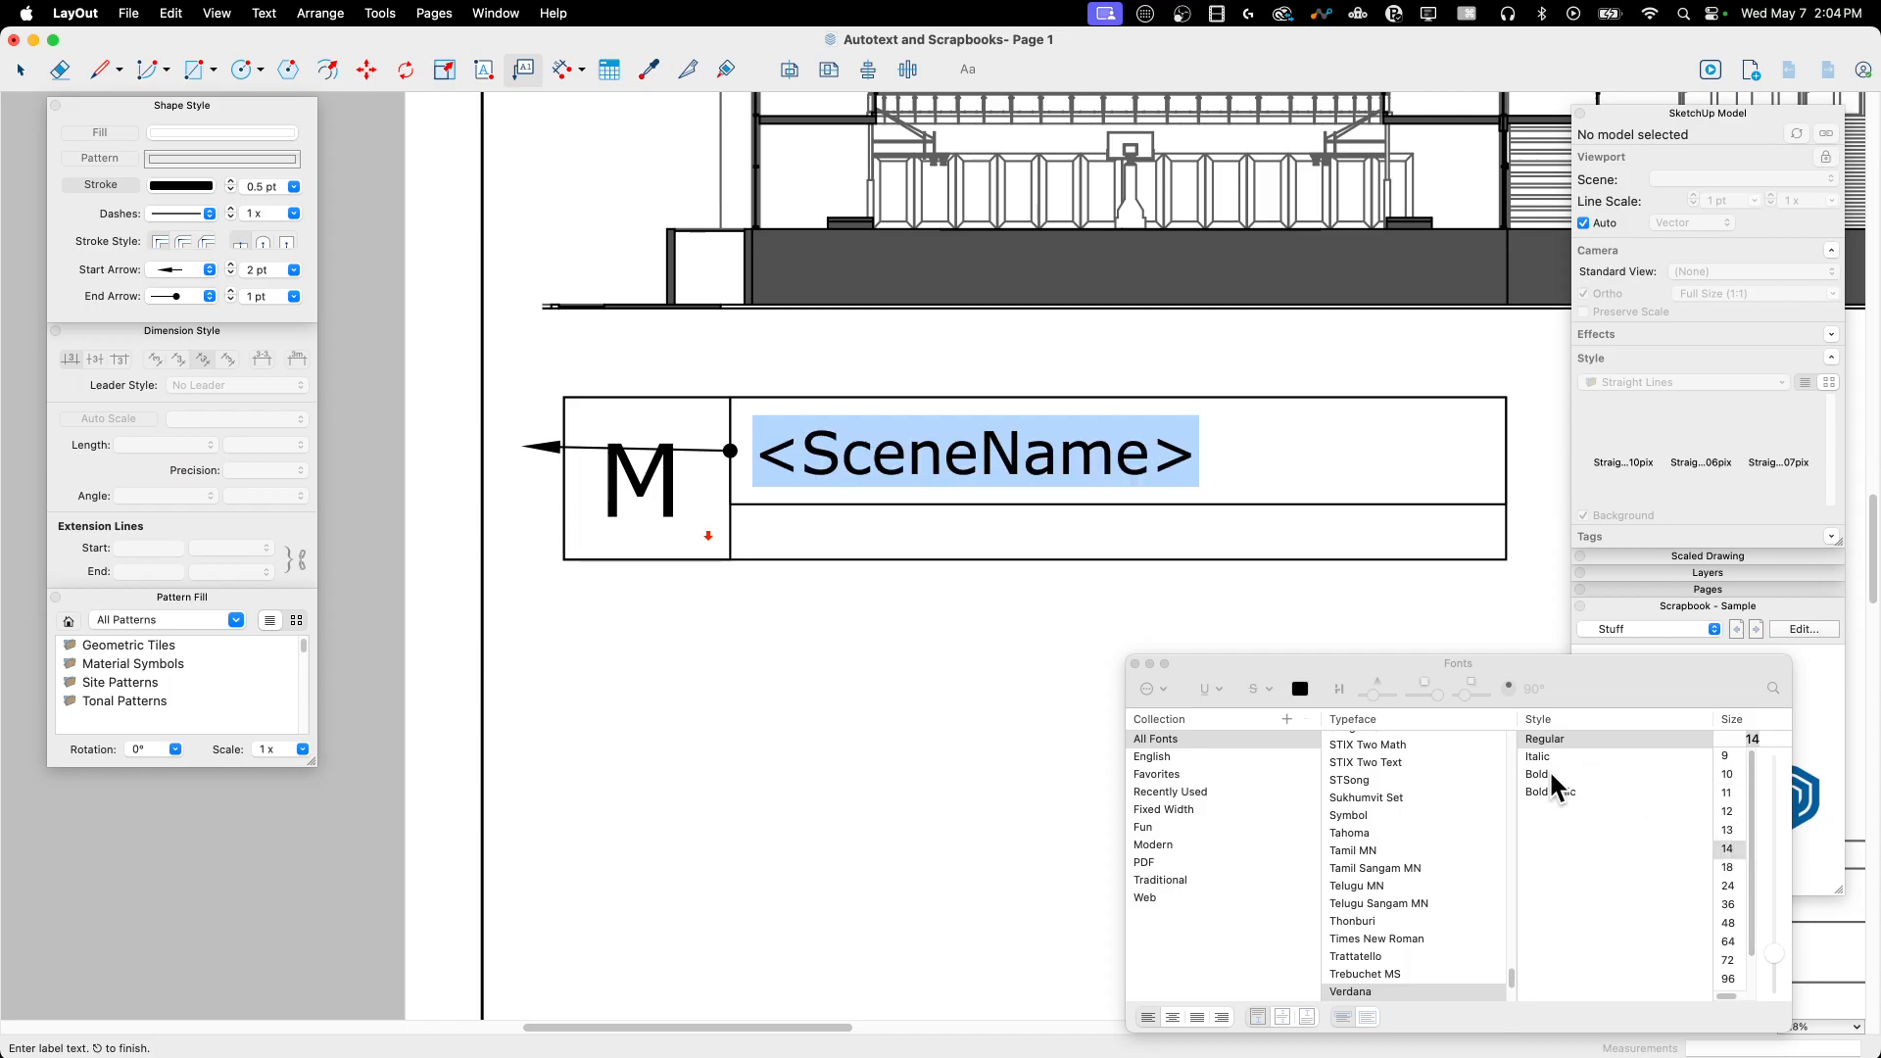
{"action": "left_click", "coordinate": [1536, 774]}
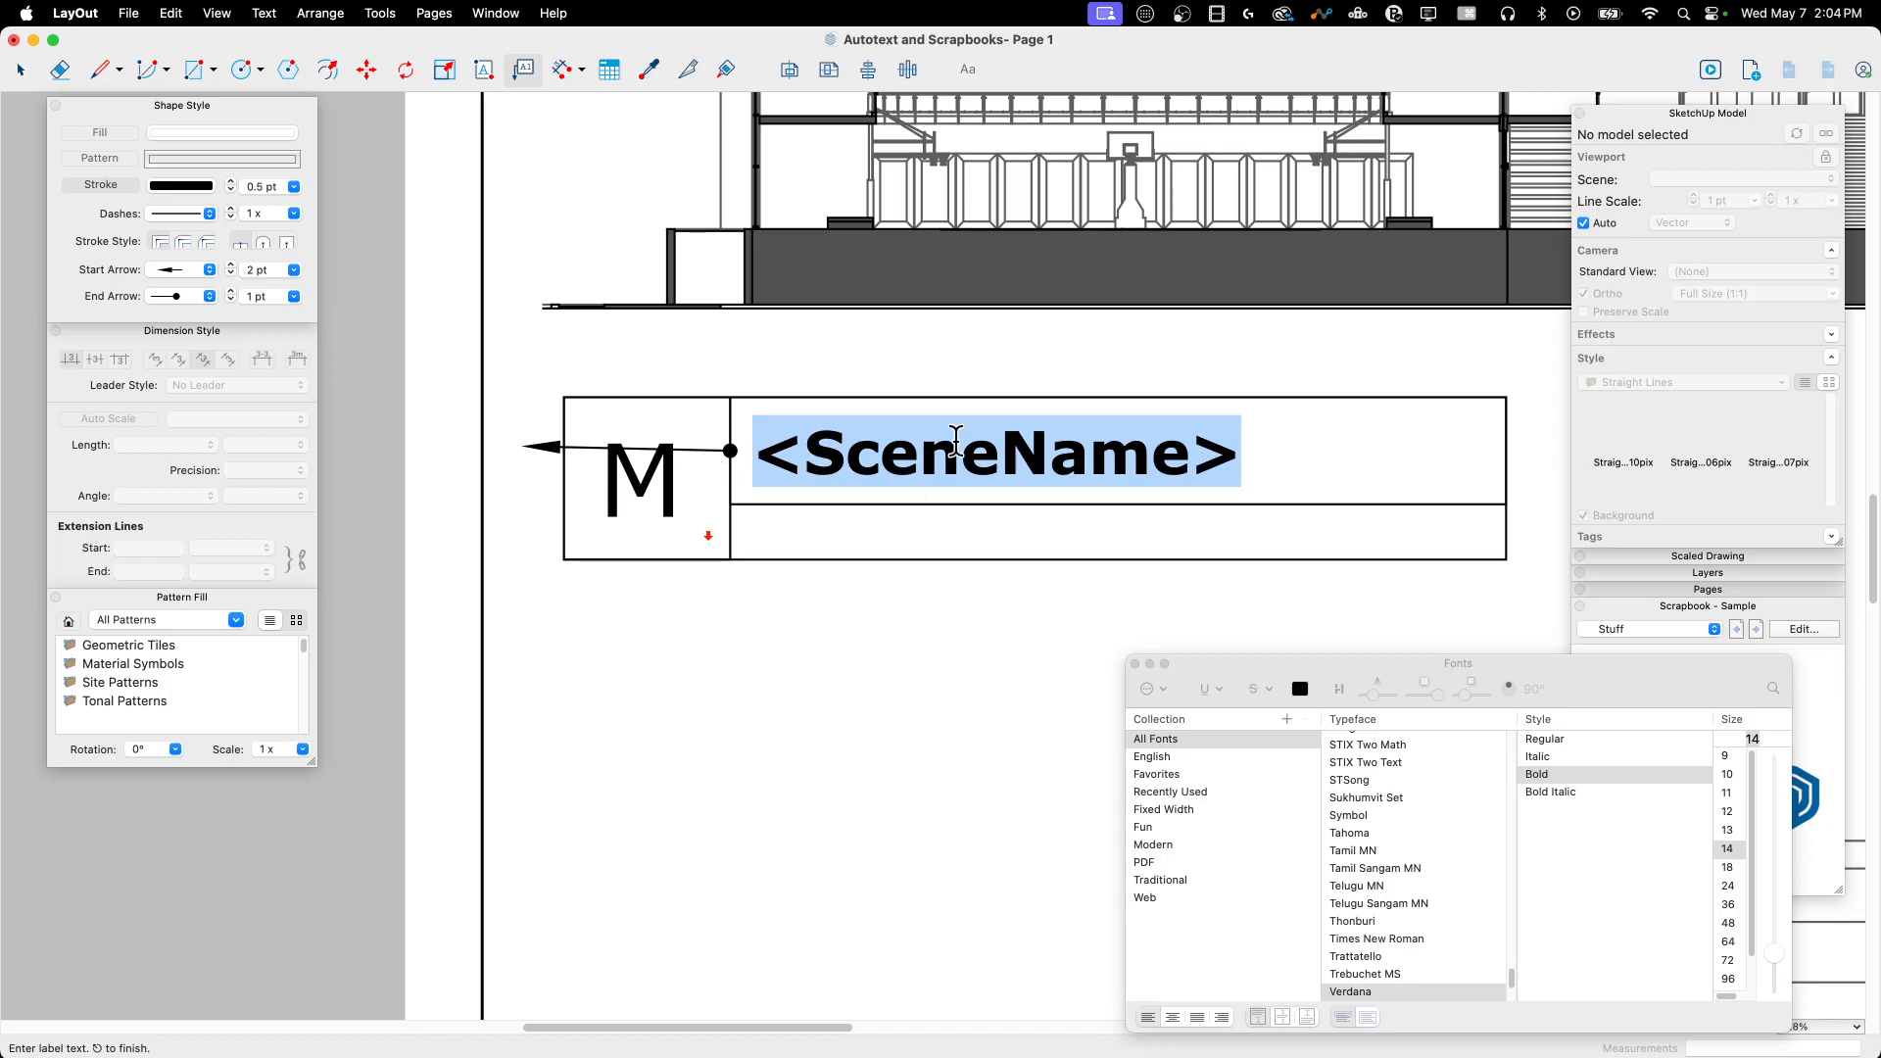
{"action": "mouse_move", "coordinate": [21, 82]}
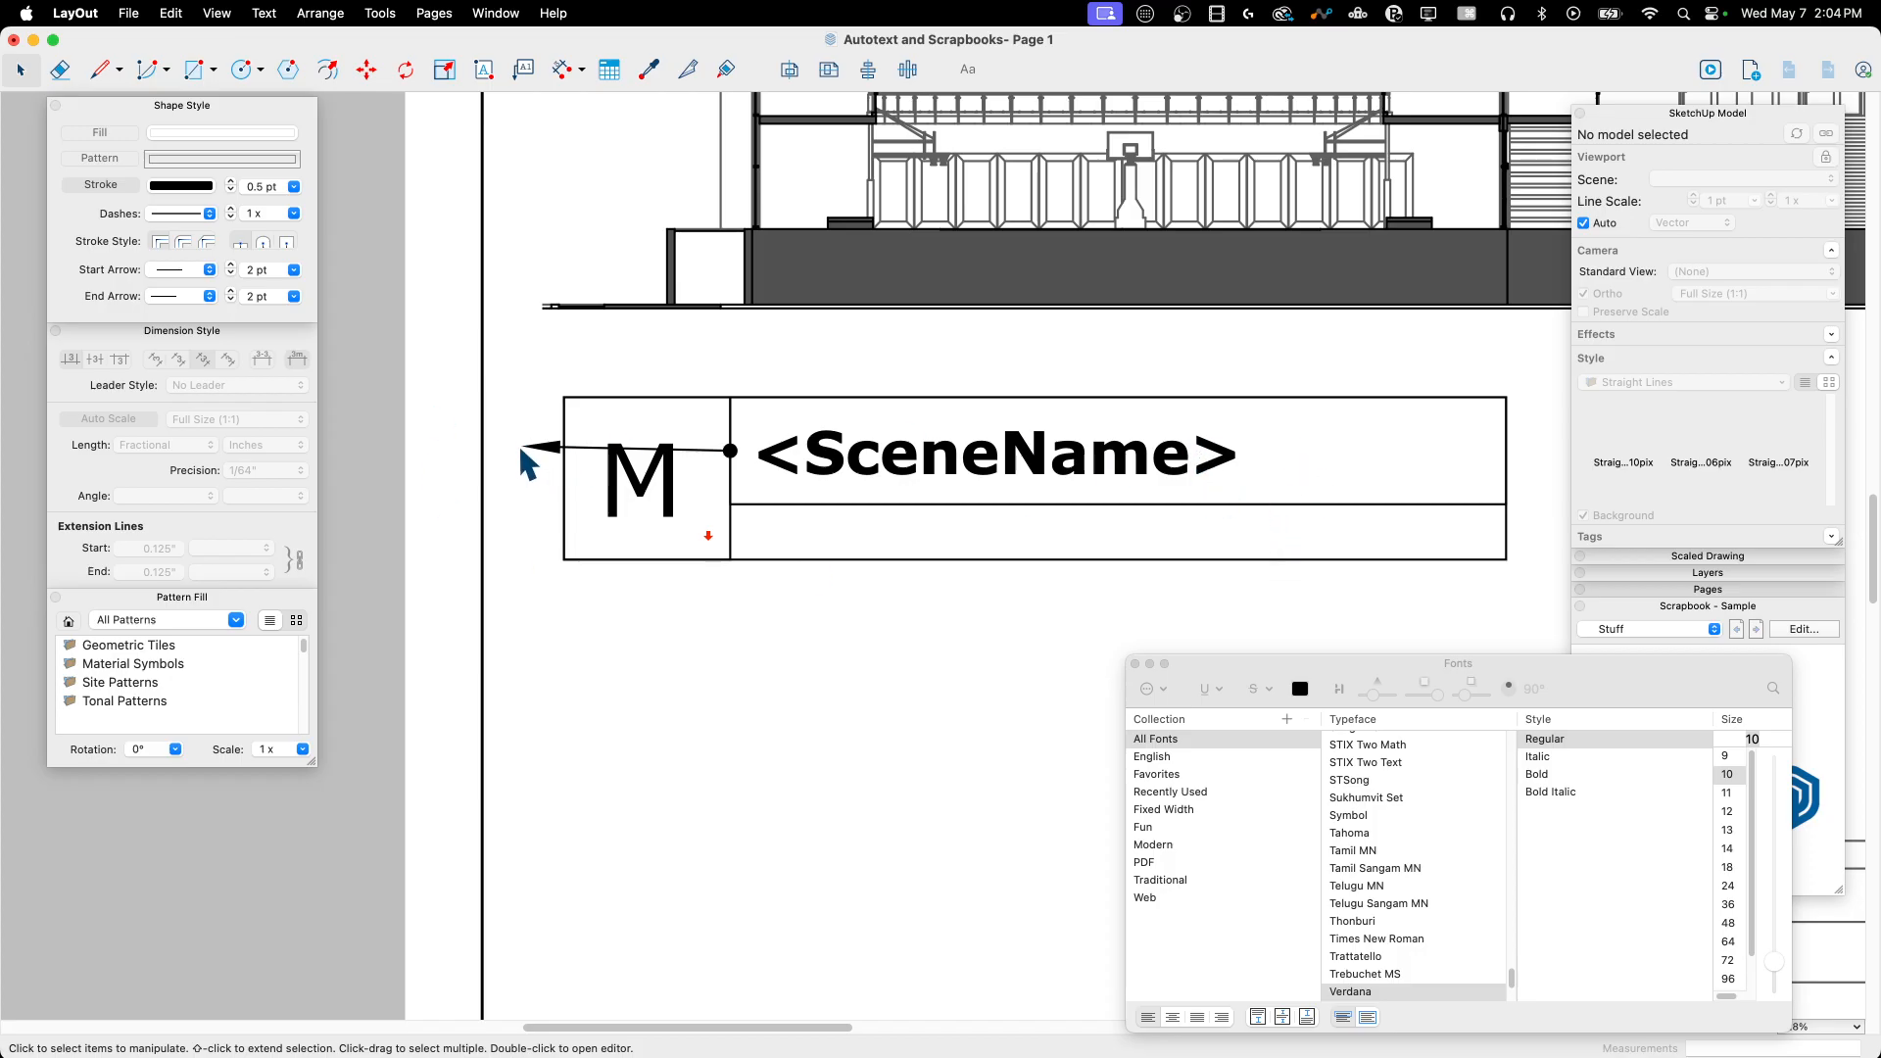
{"action": "mouse_move", "coordinate": [554, 466]}
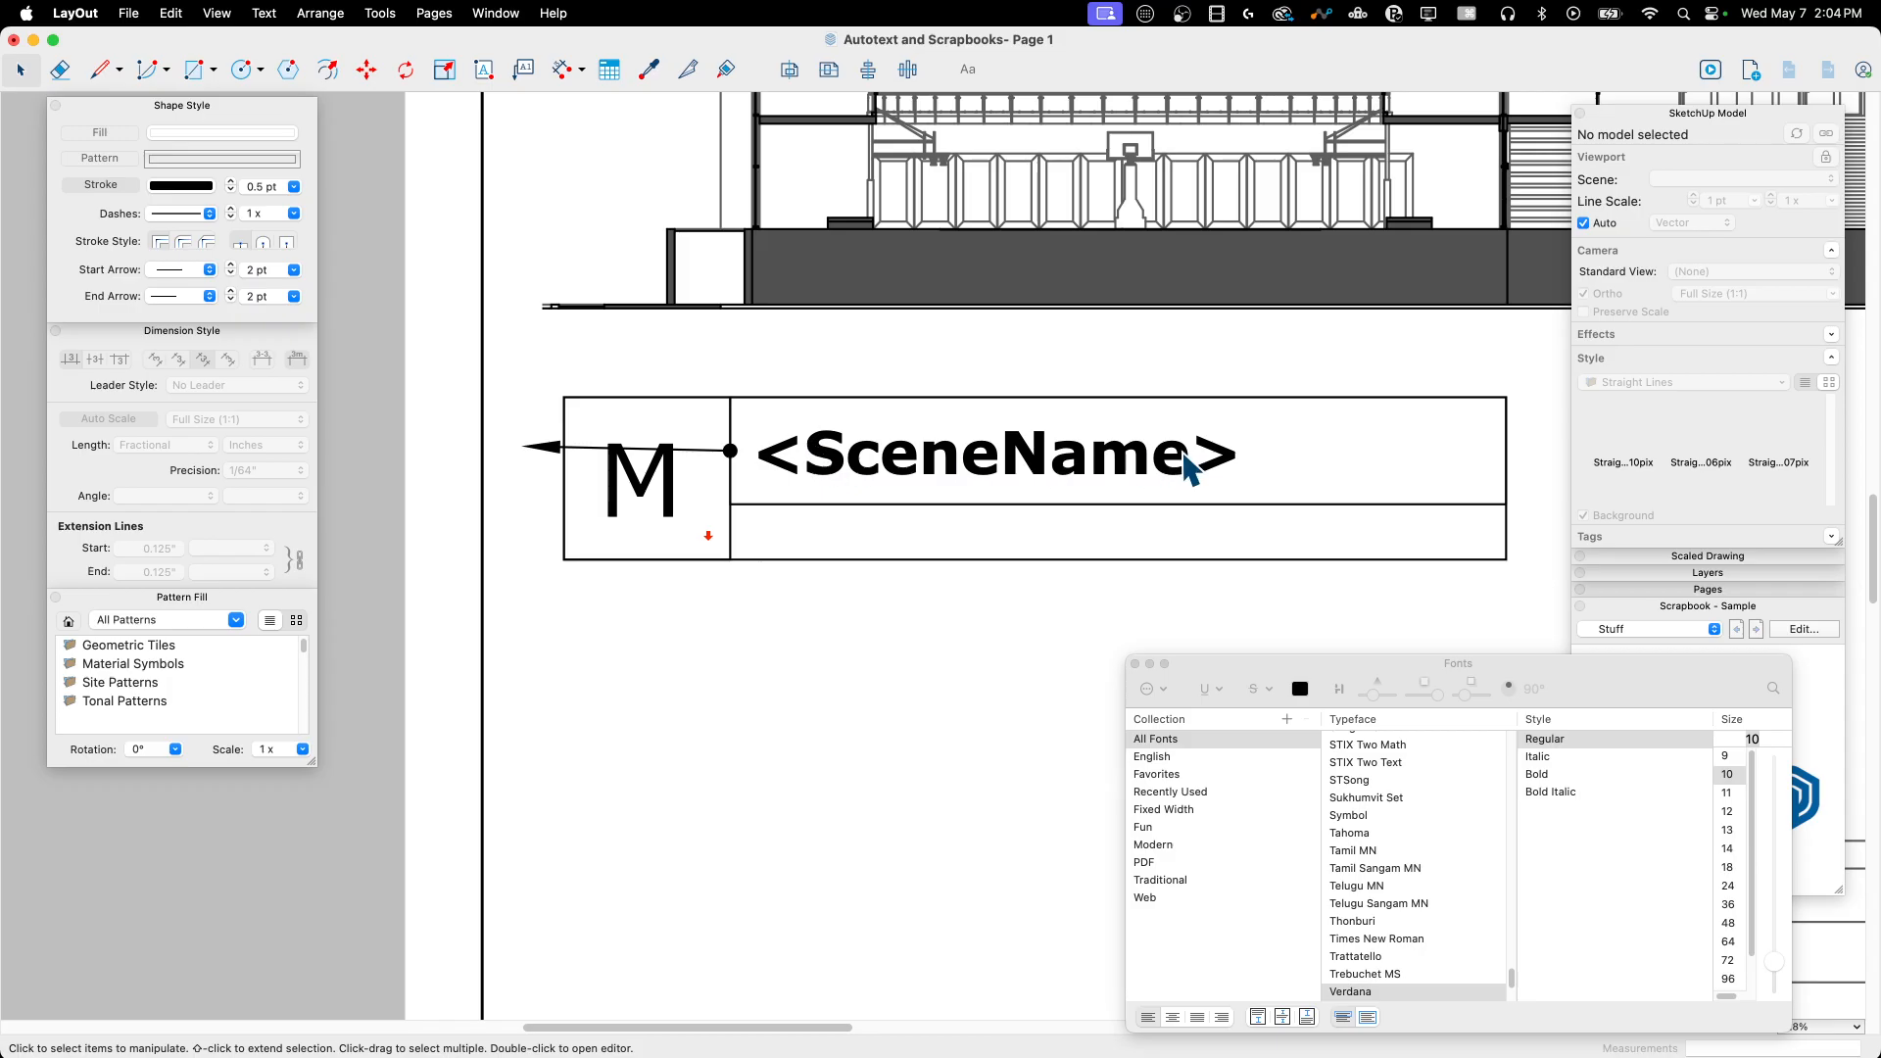
{"action": "mouse_move", "coordinate": [411, 447]}
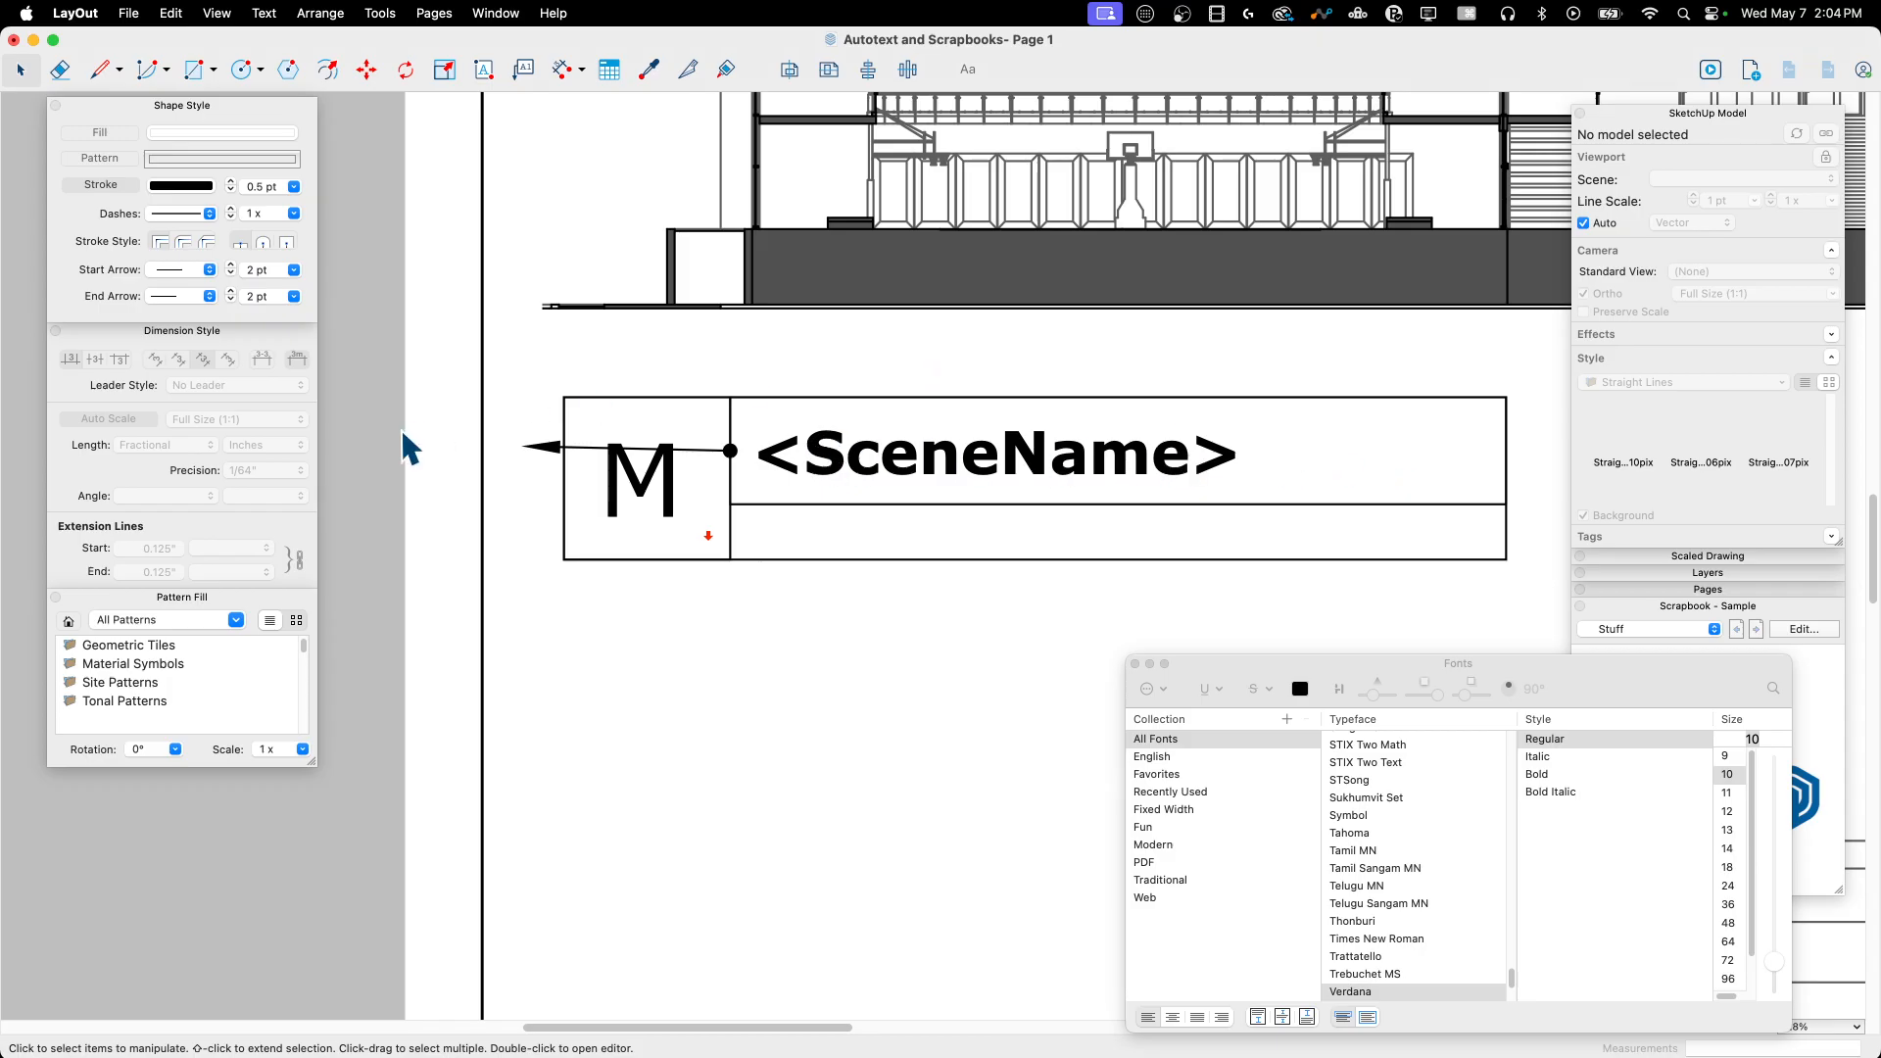
{"action": "left_click", "coordinate": [993, 453]}
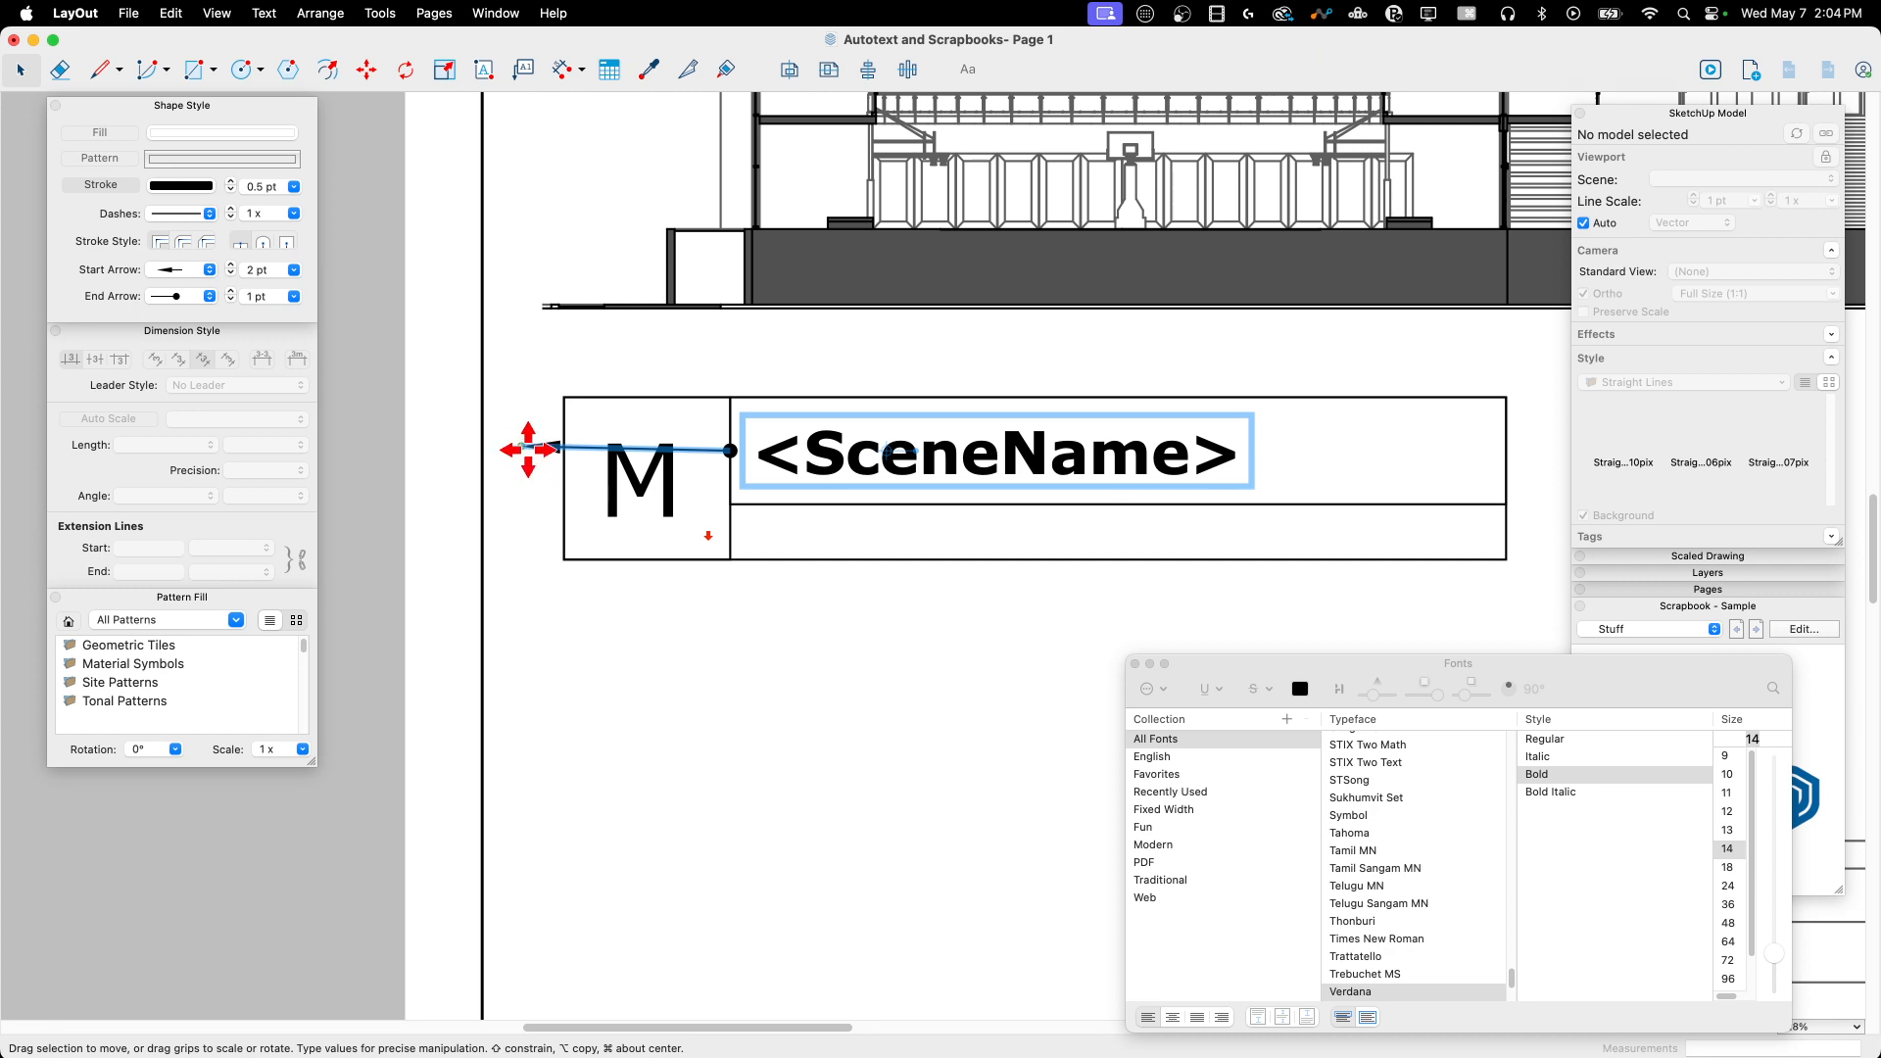
{"action": "mouse_move", "coordinate": [609, 453]}
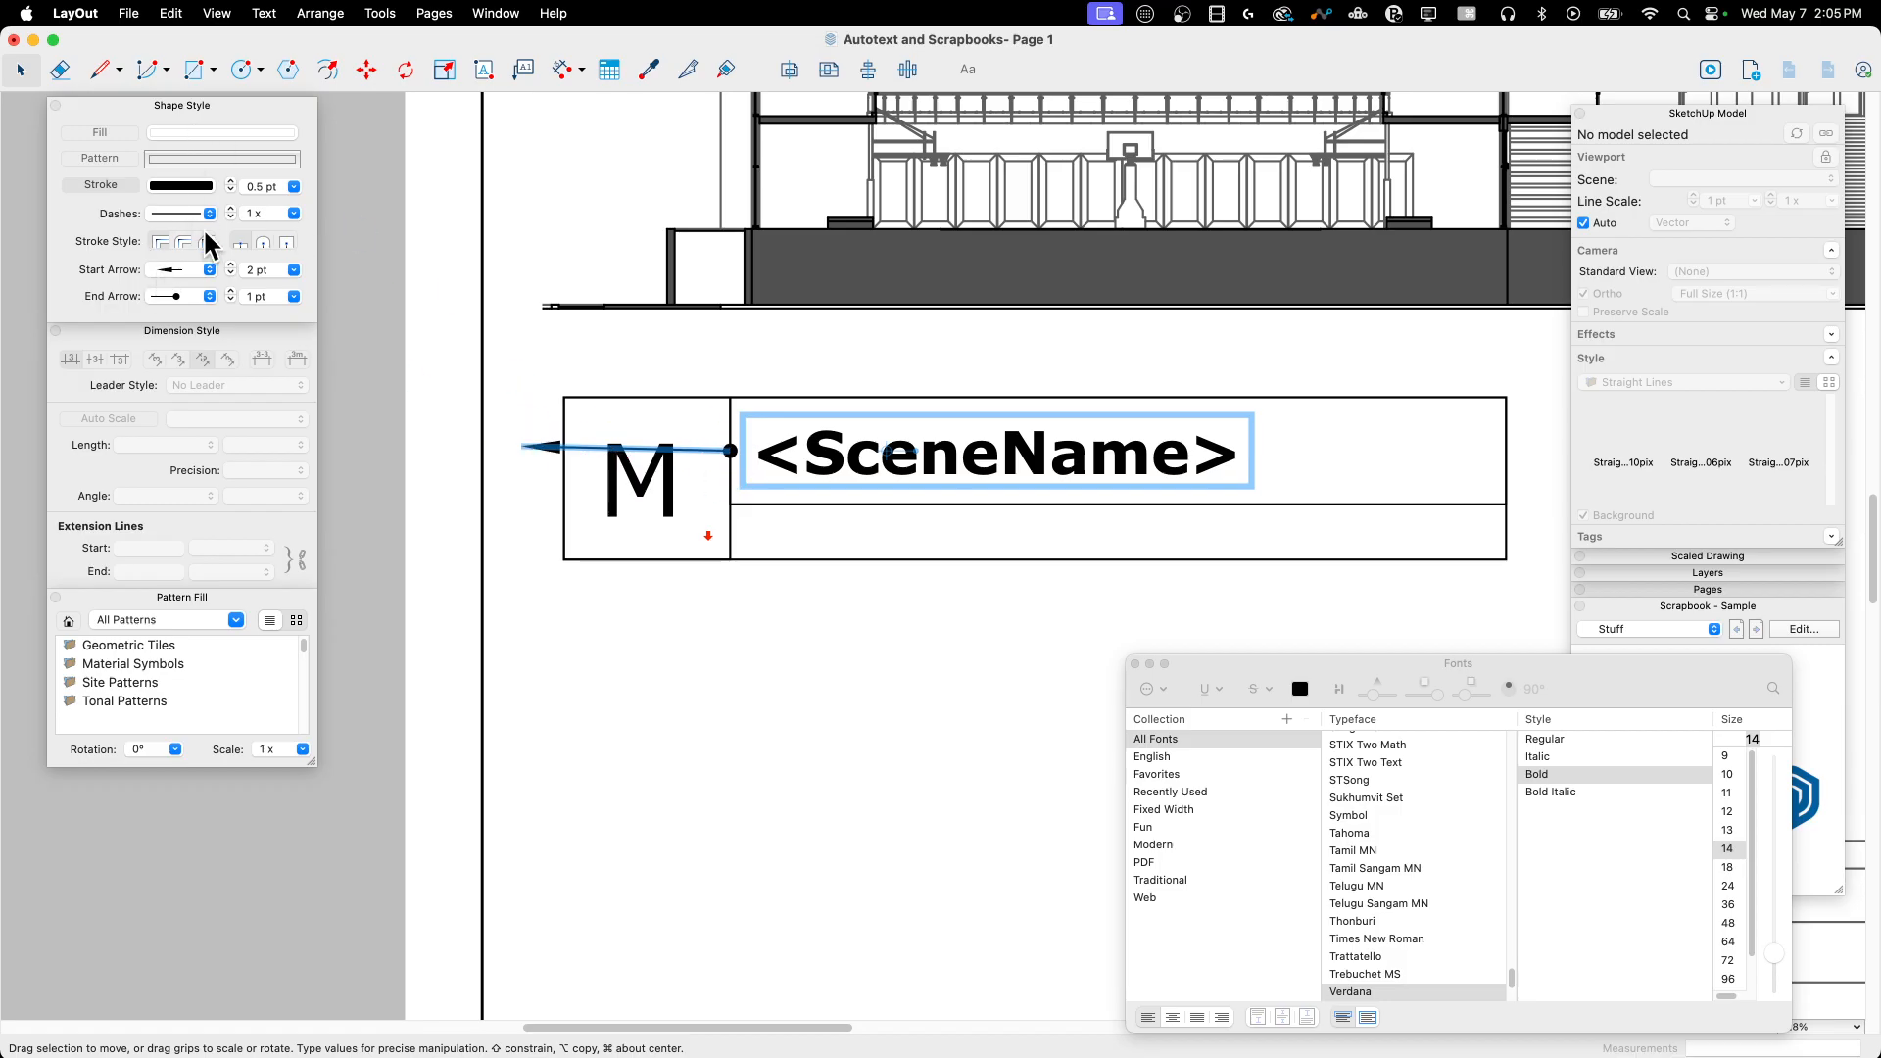
{"action": "left_click", "coordinate": [288, 186]}
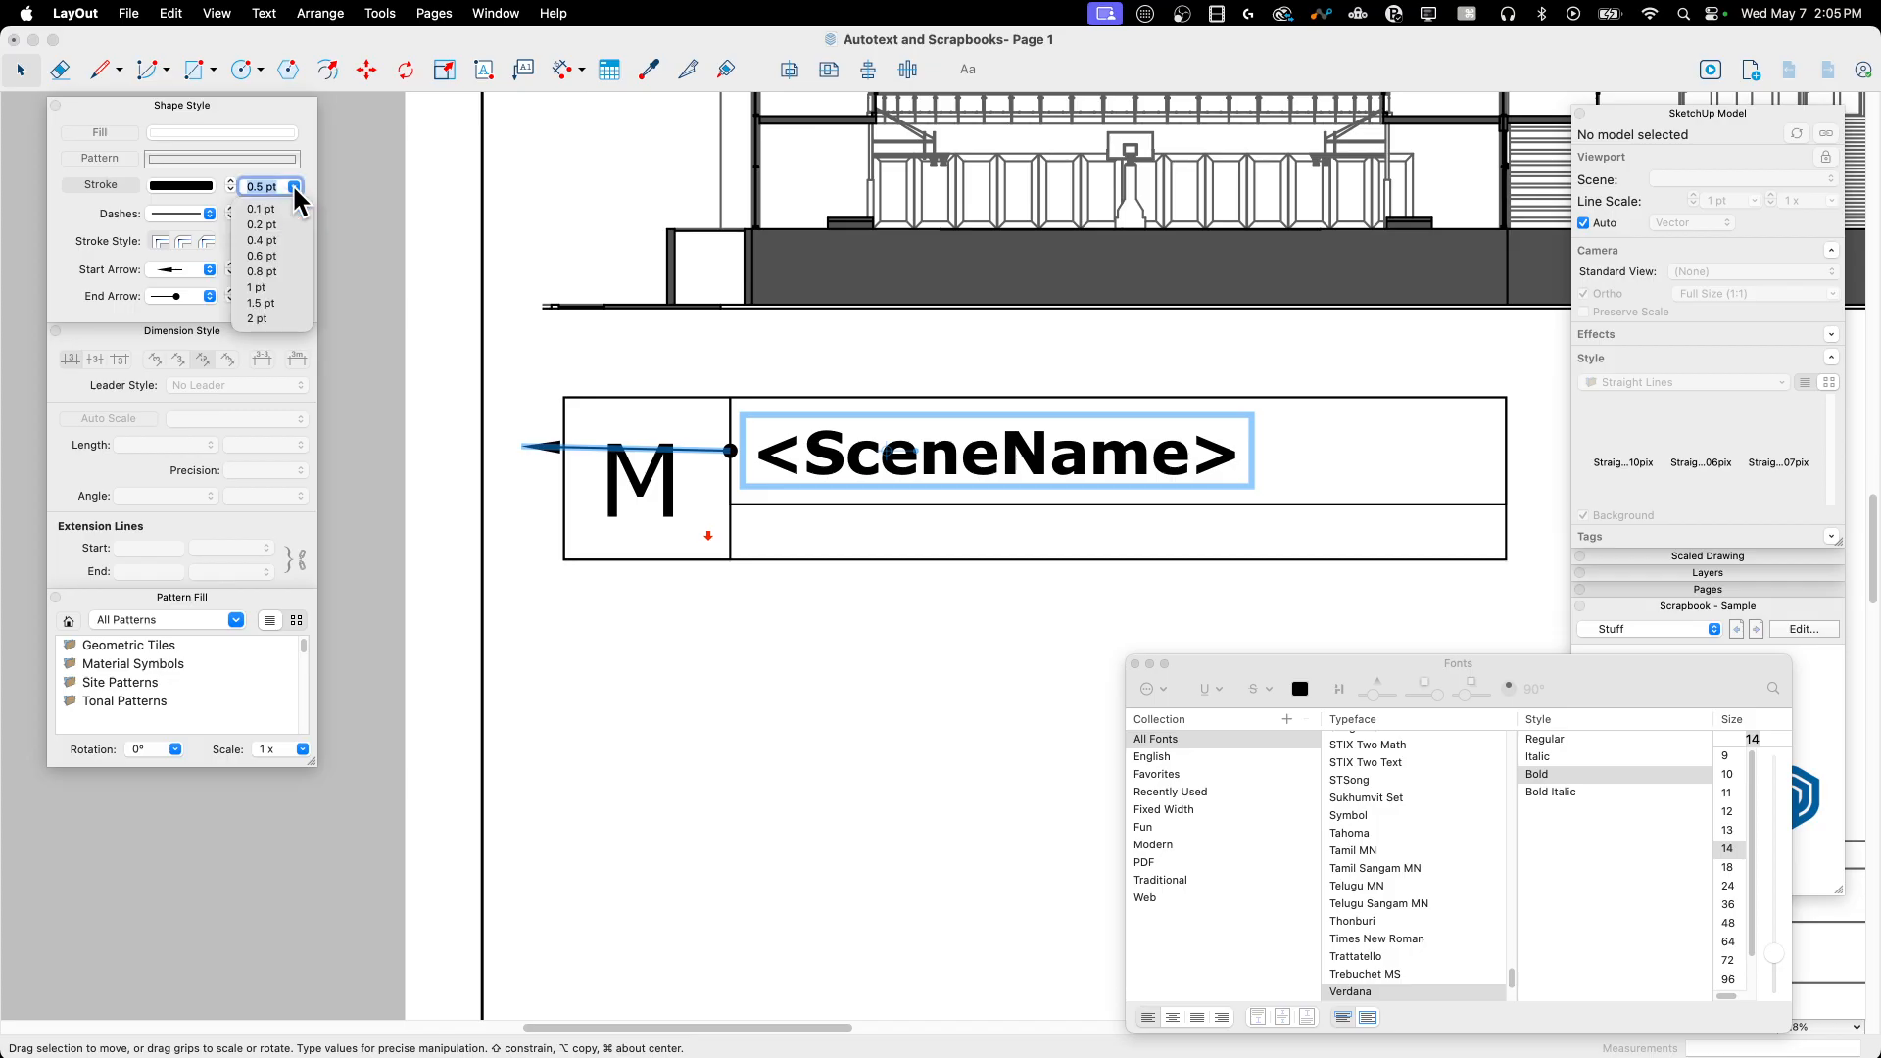
{"action": "mouse_move", "coordinate": [268, 225]}
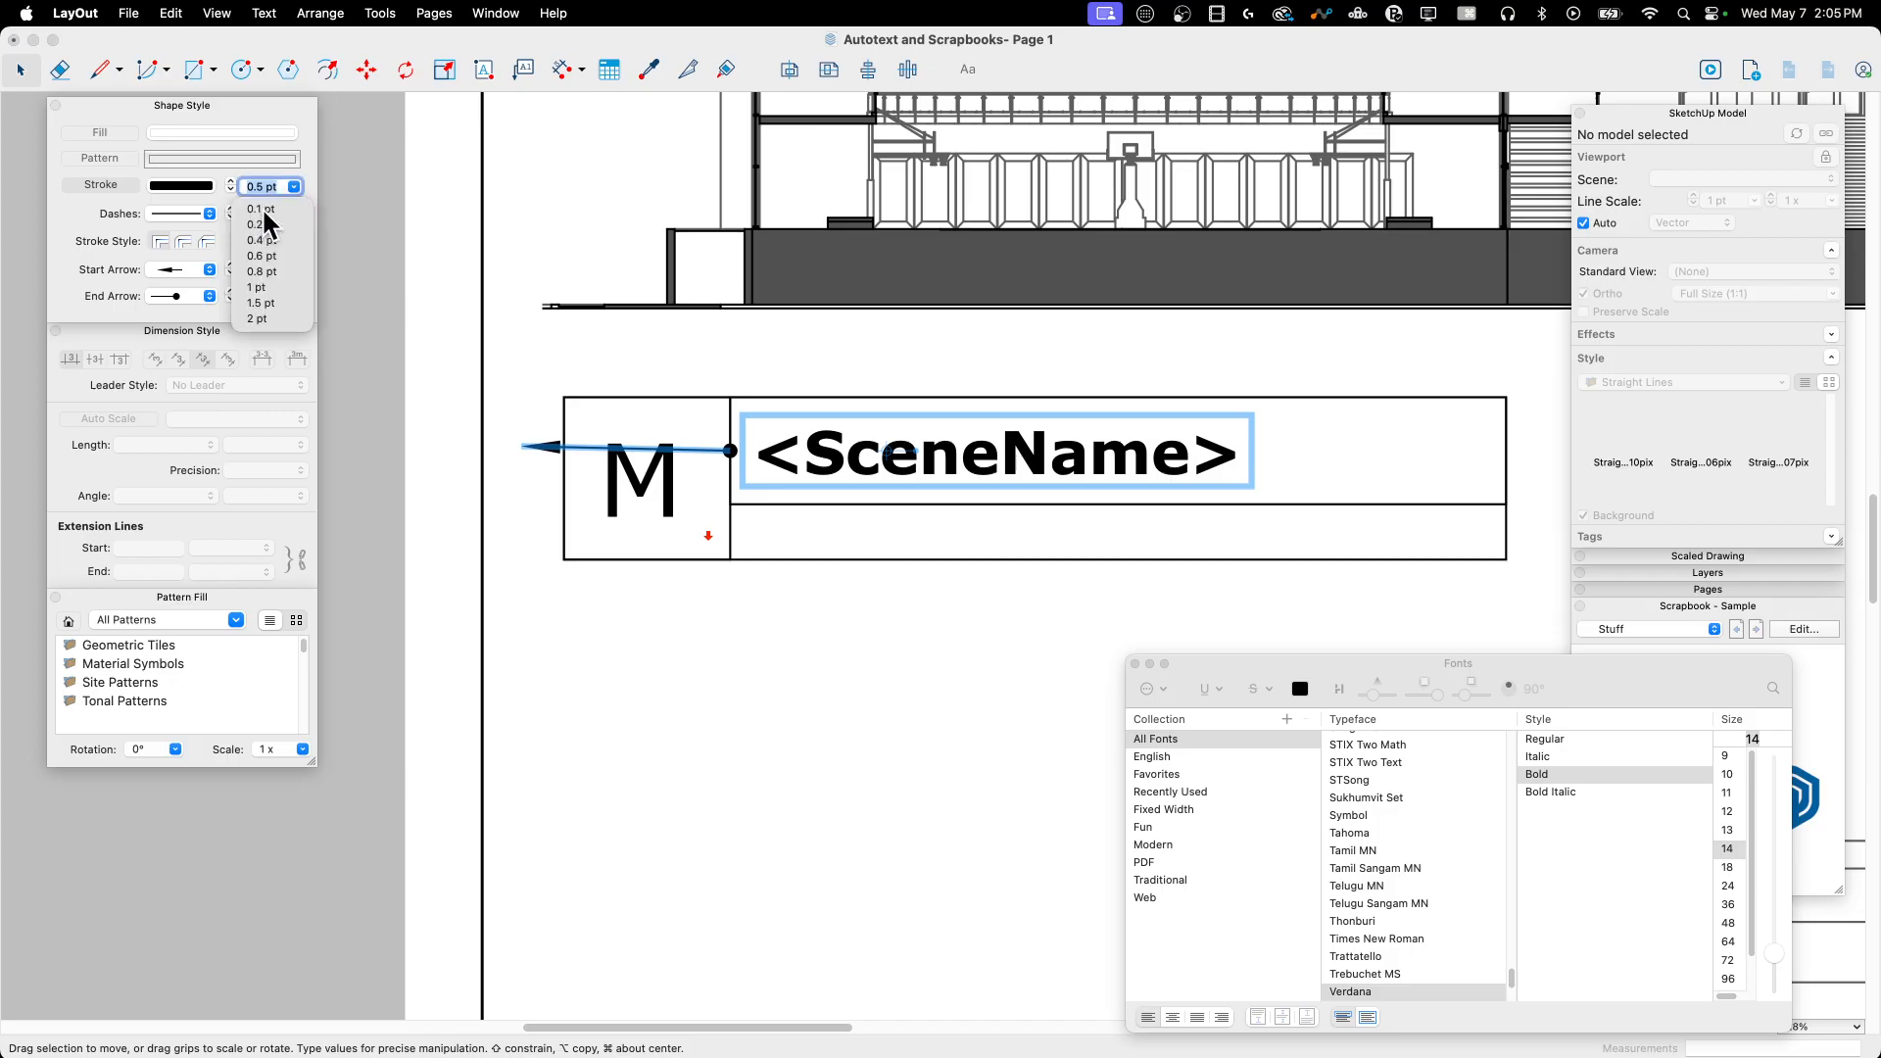
{"action": "mouse_move", "coordinate": [569, 470]}
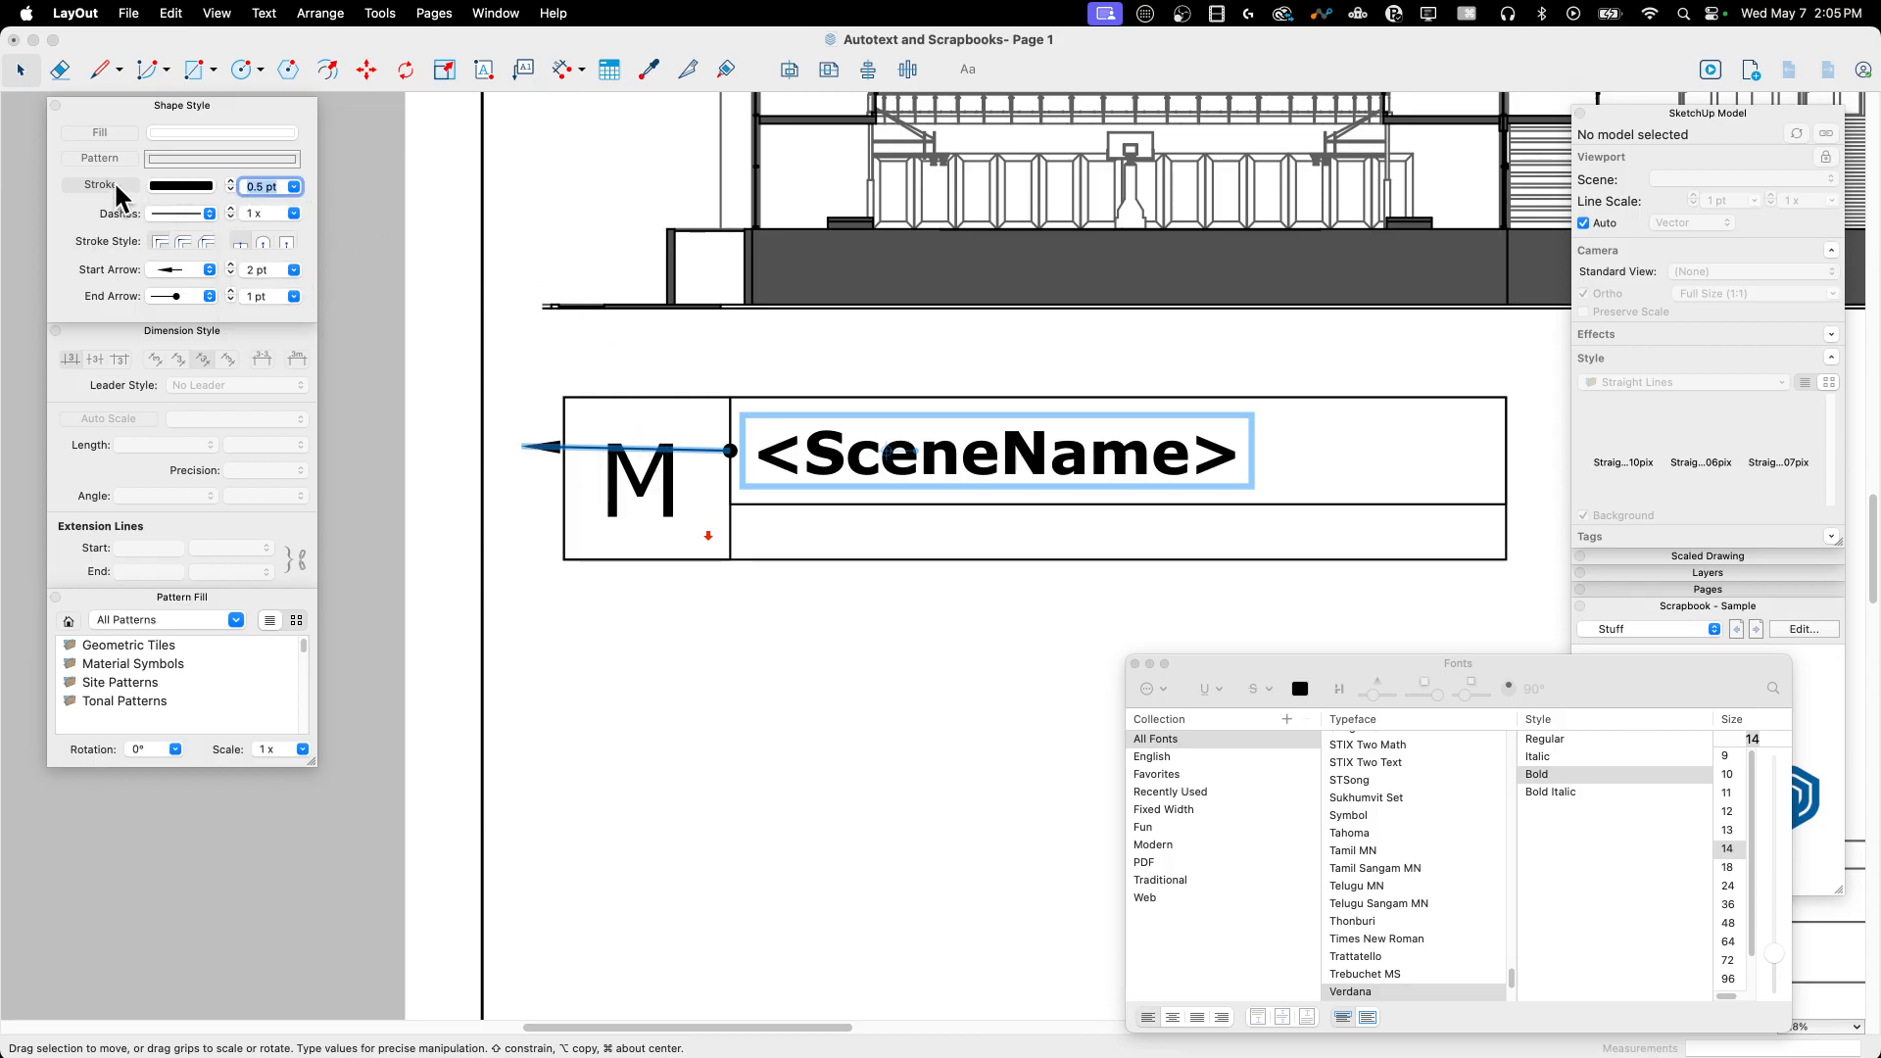
Step: Set the leader line's stroke colour opacity down to 0% in the Colors window
{"action": "left_click", "coordinate": [178, 186]}
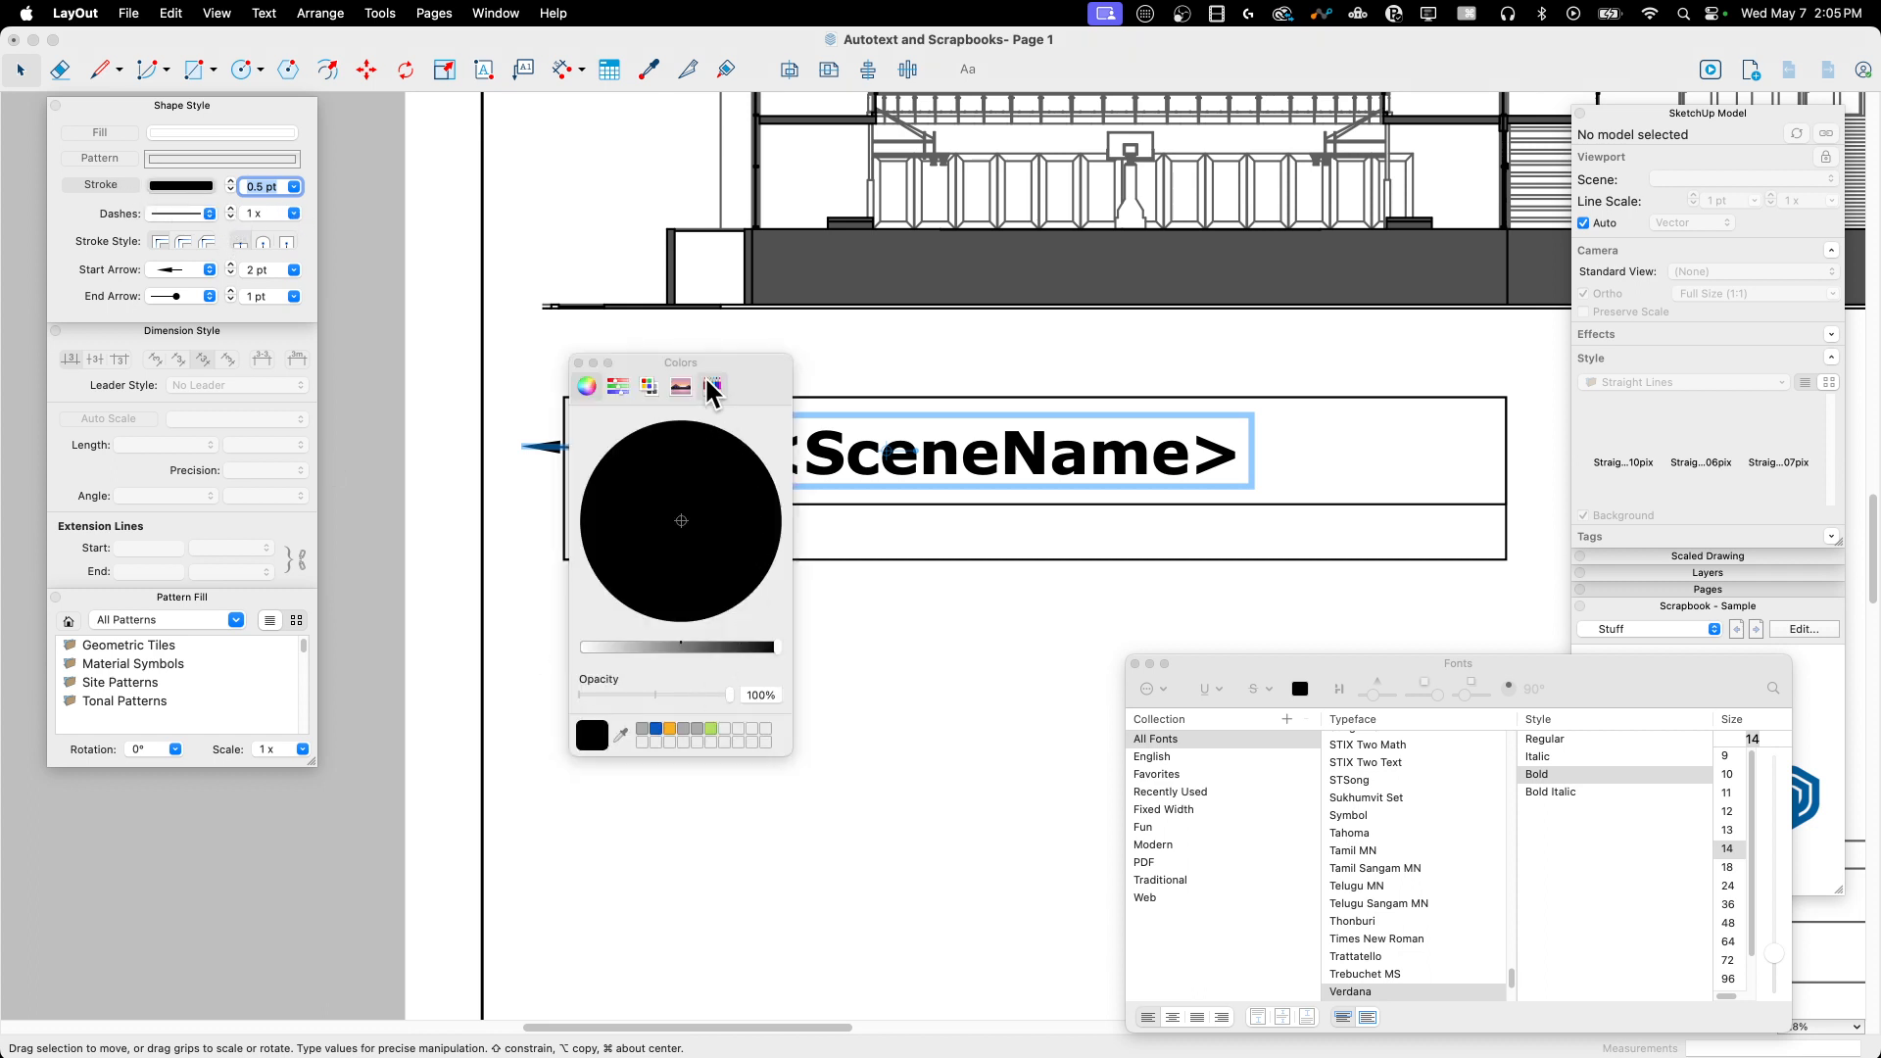
{"action": "left_click", "coordinate": [709, 386]}
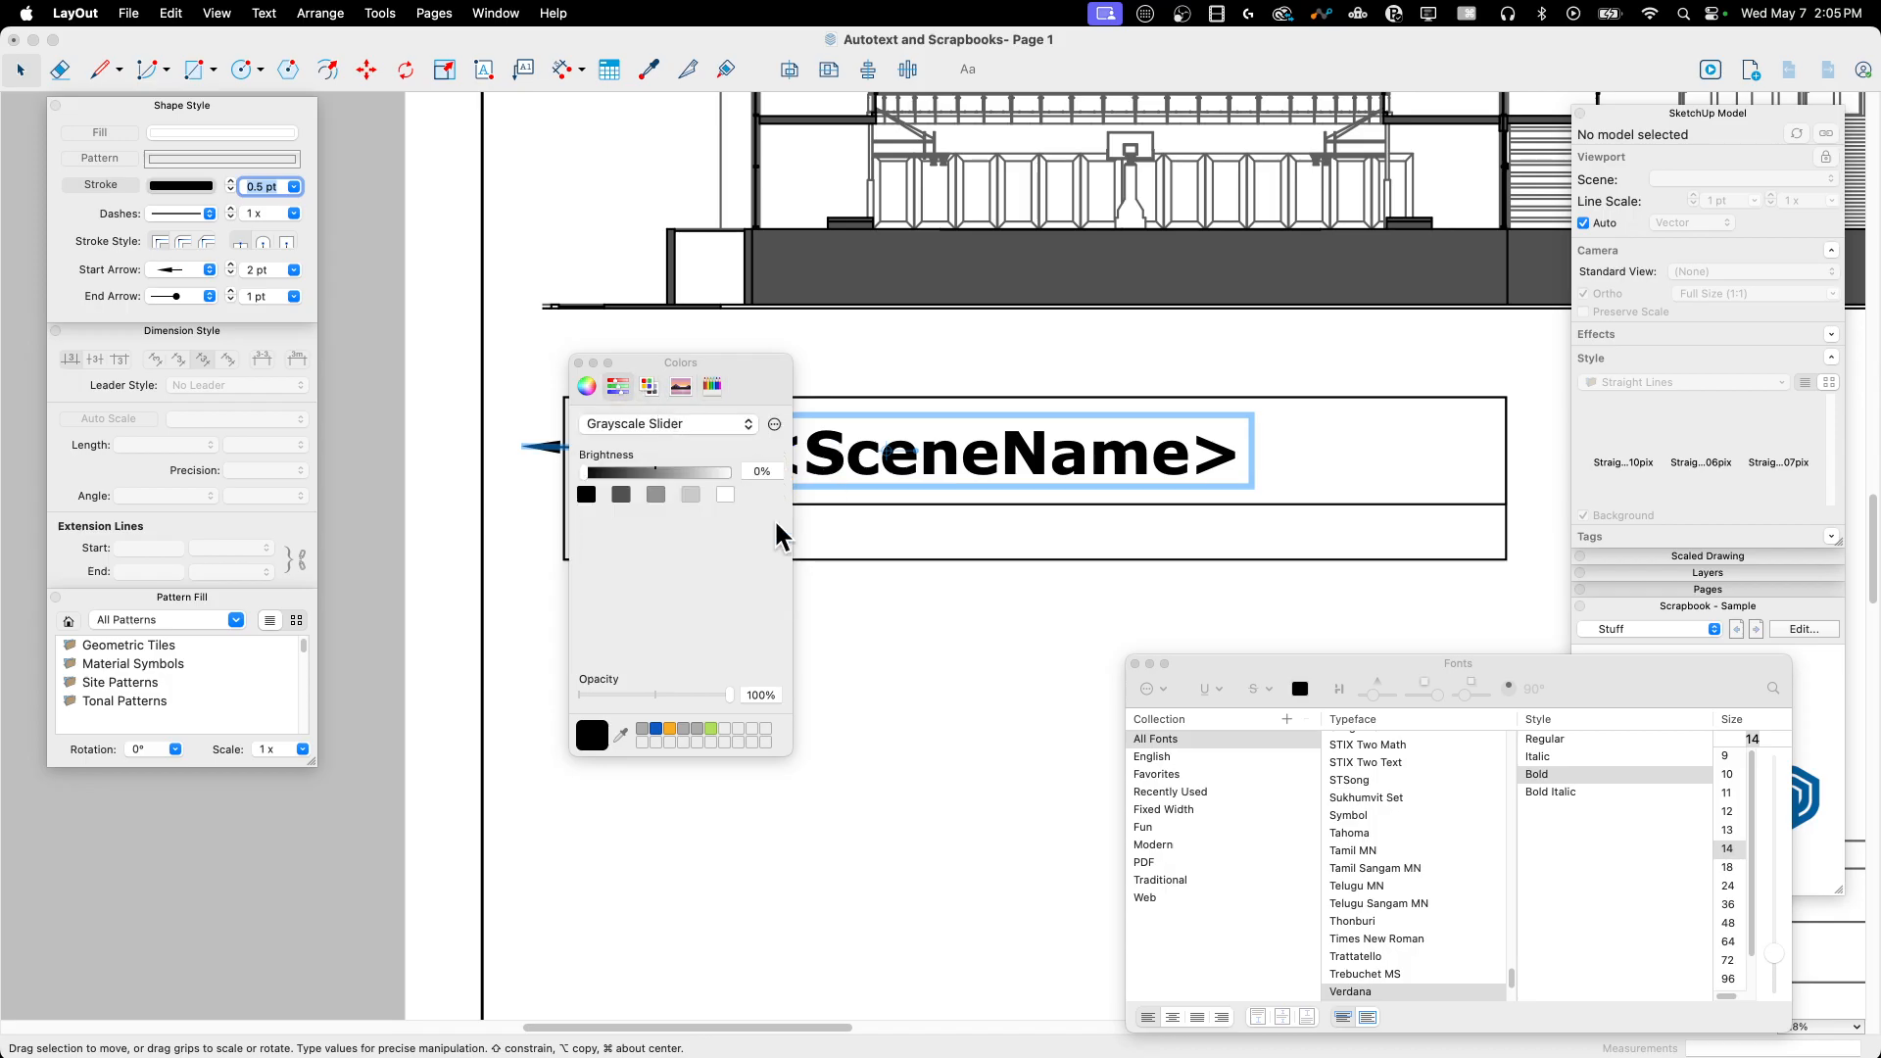
{"action": "left_click", "coordinate": [649, 386]}
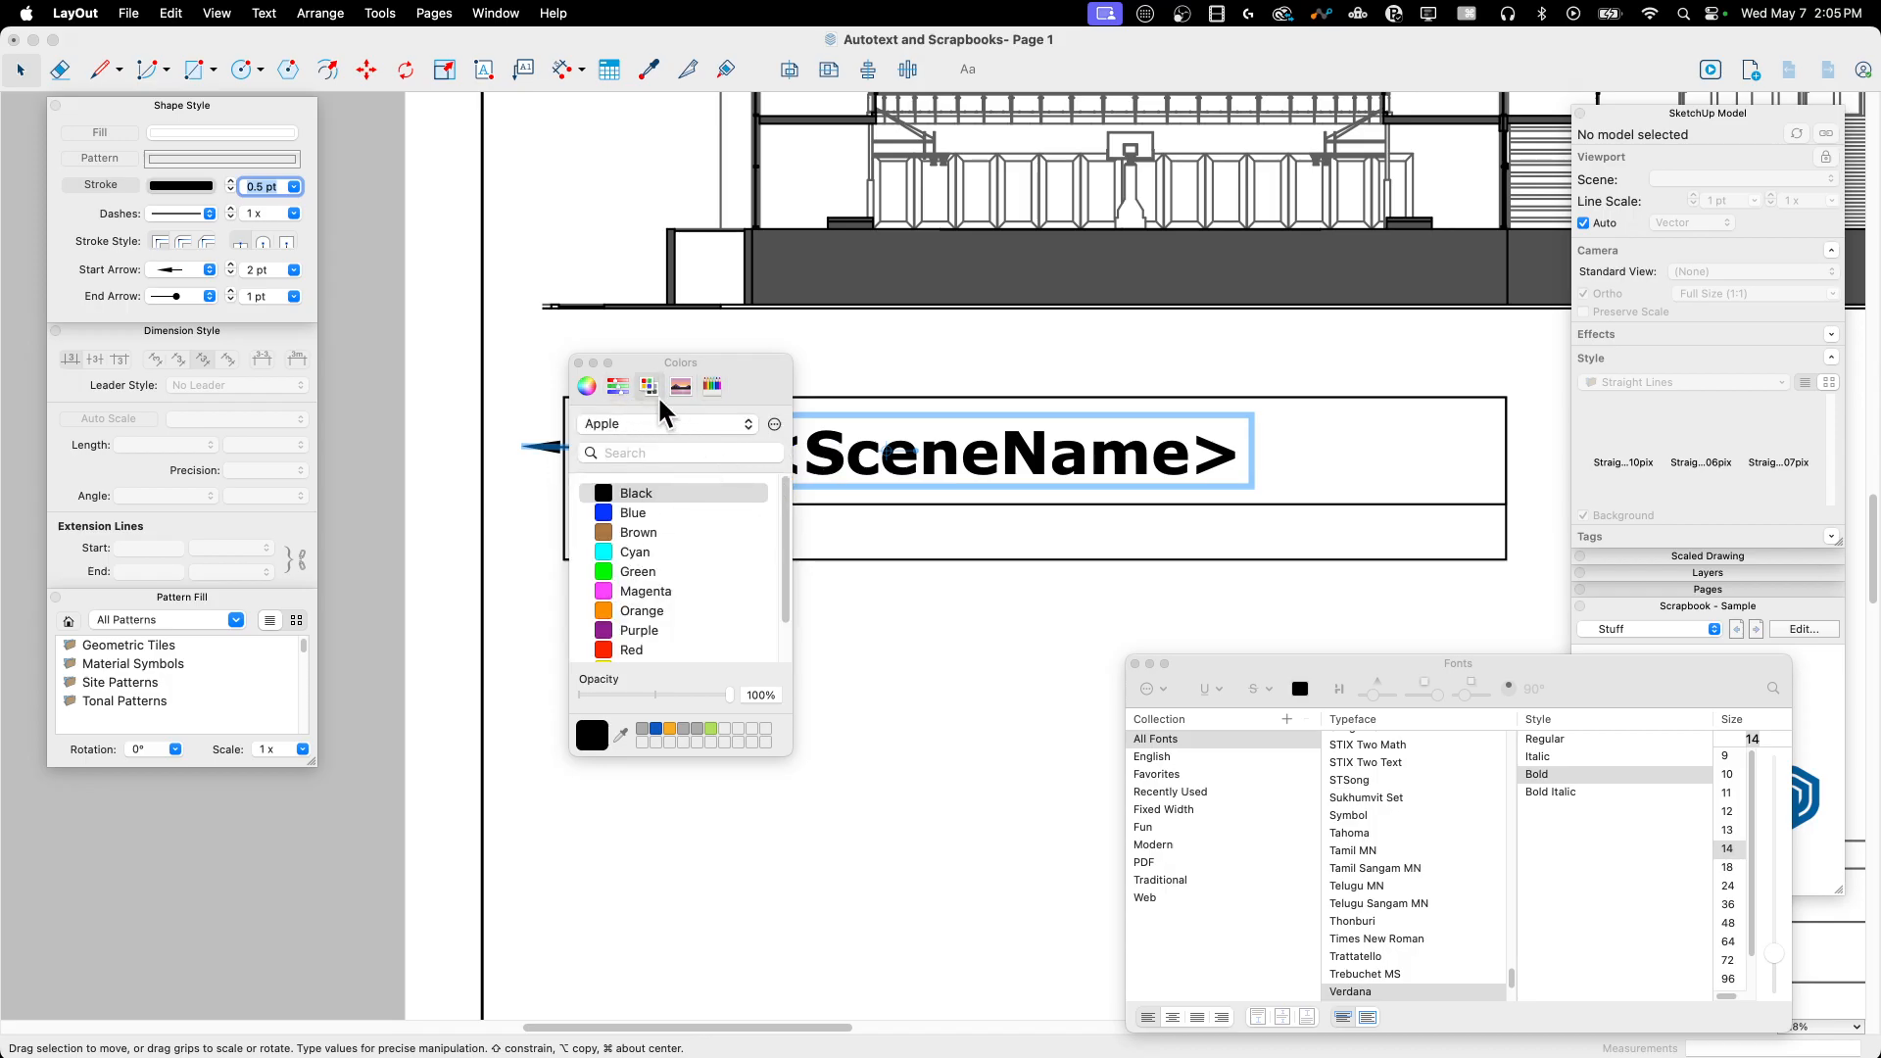
{"action": "left_click", "coordinate": [586, 386]}
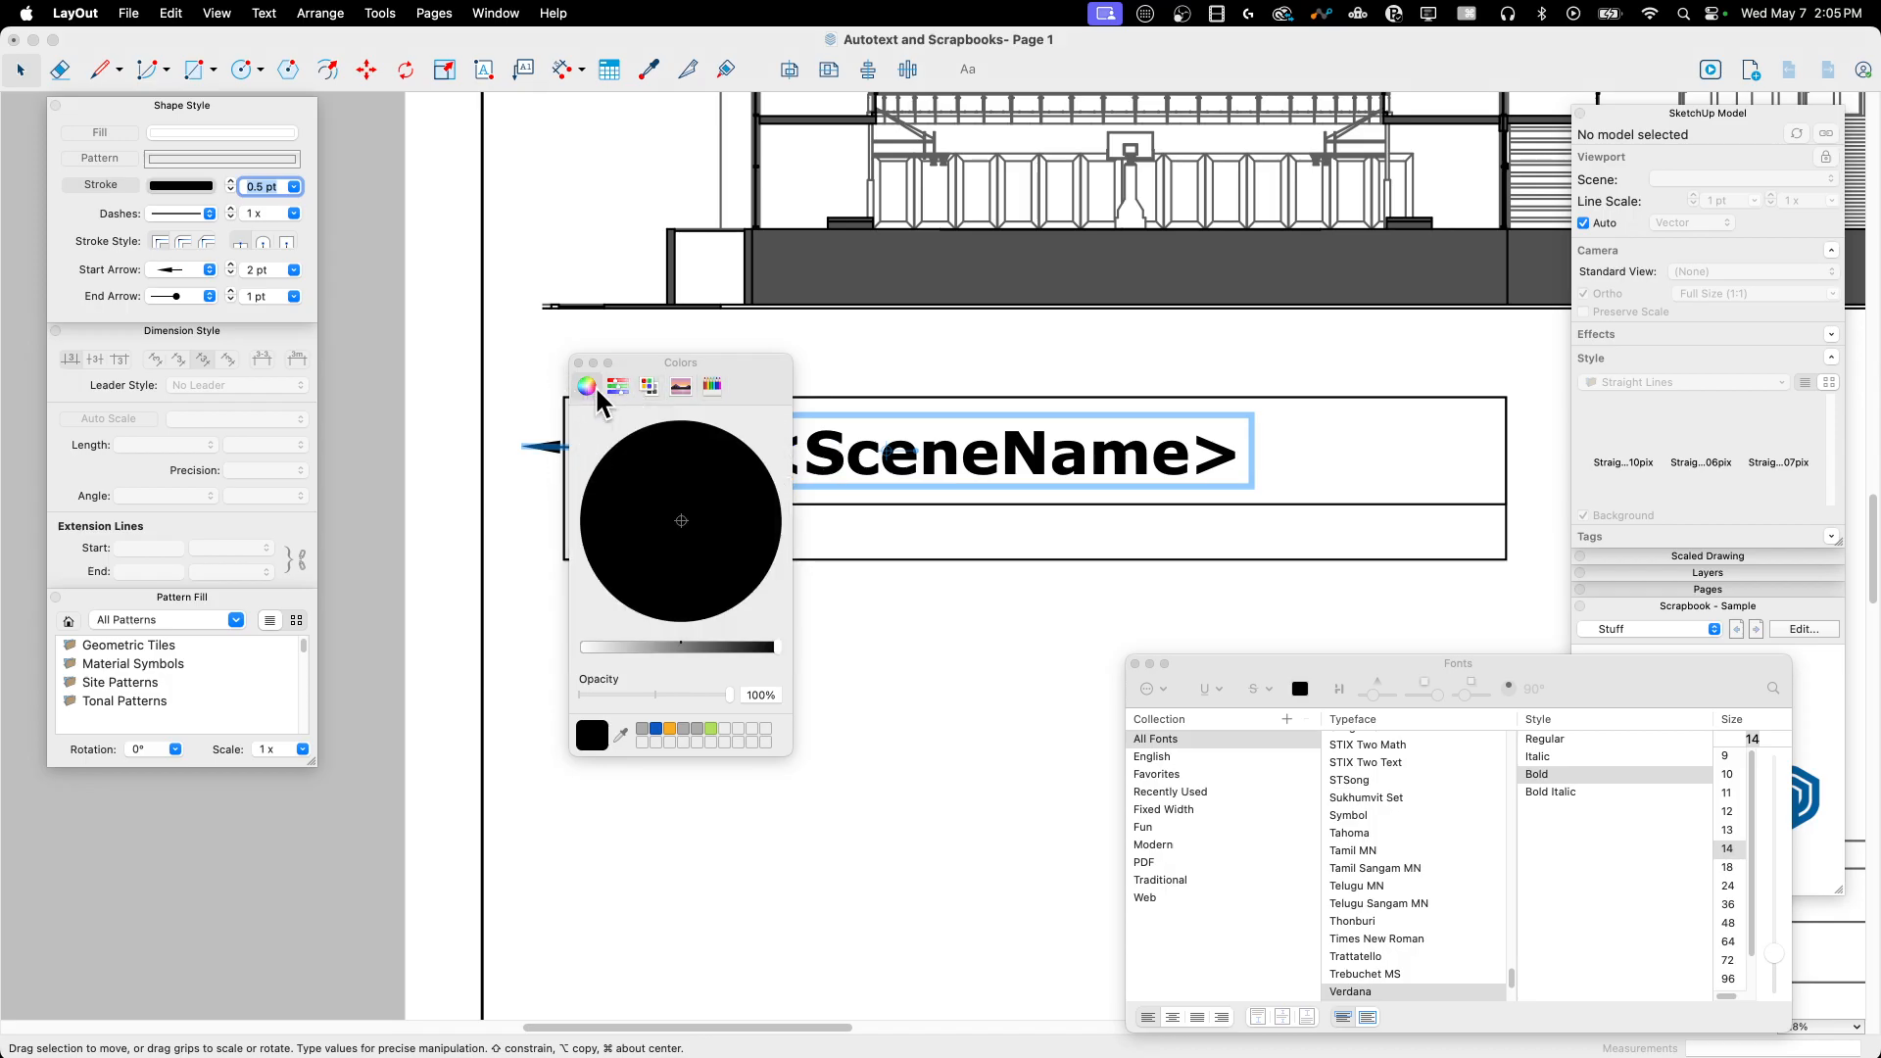
{"action": "mouse_move", "coordinate": [633, 691]}
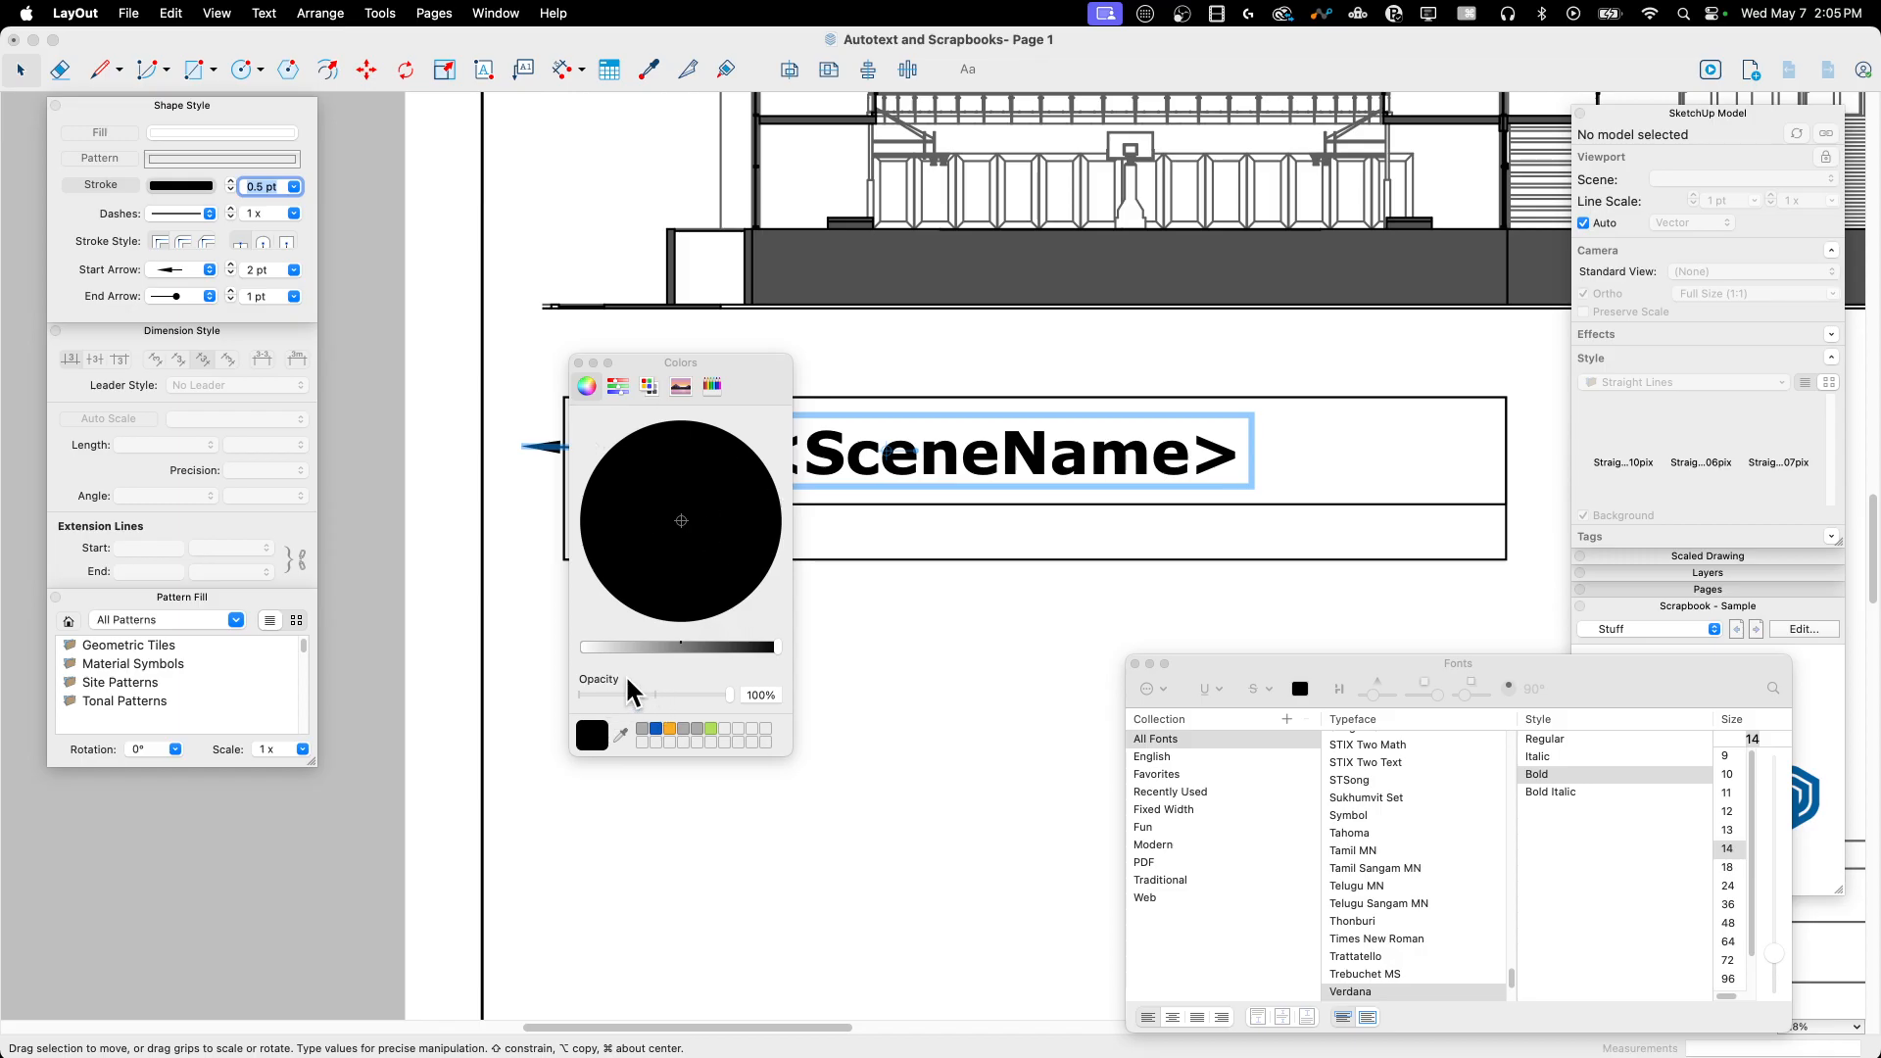
{"action": "left_click_drag", "start_coordinate": [731, 694], "coordinate": [679, 693]}
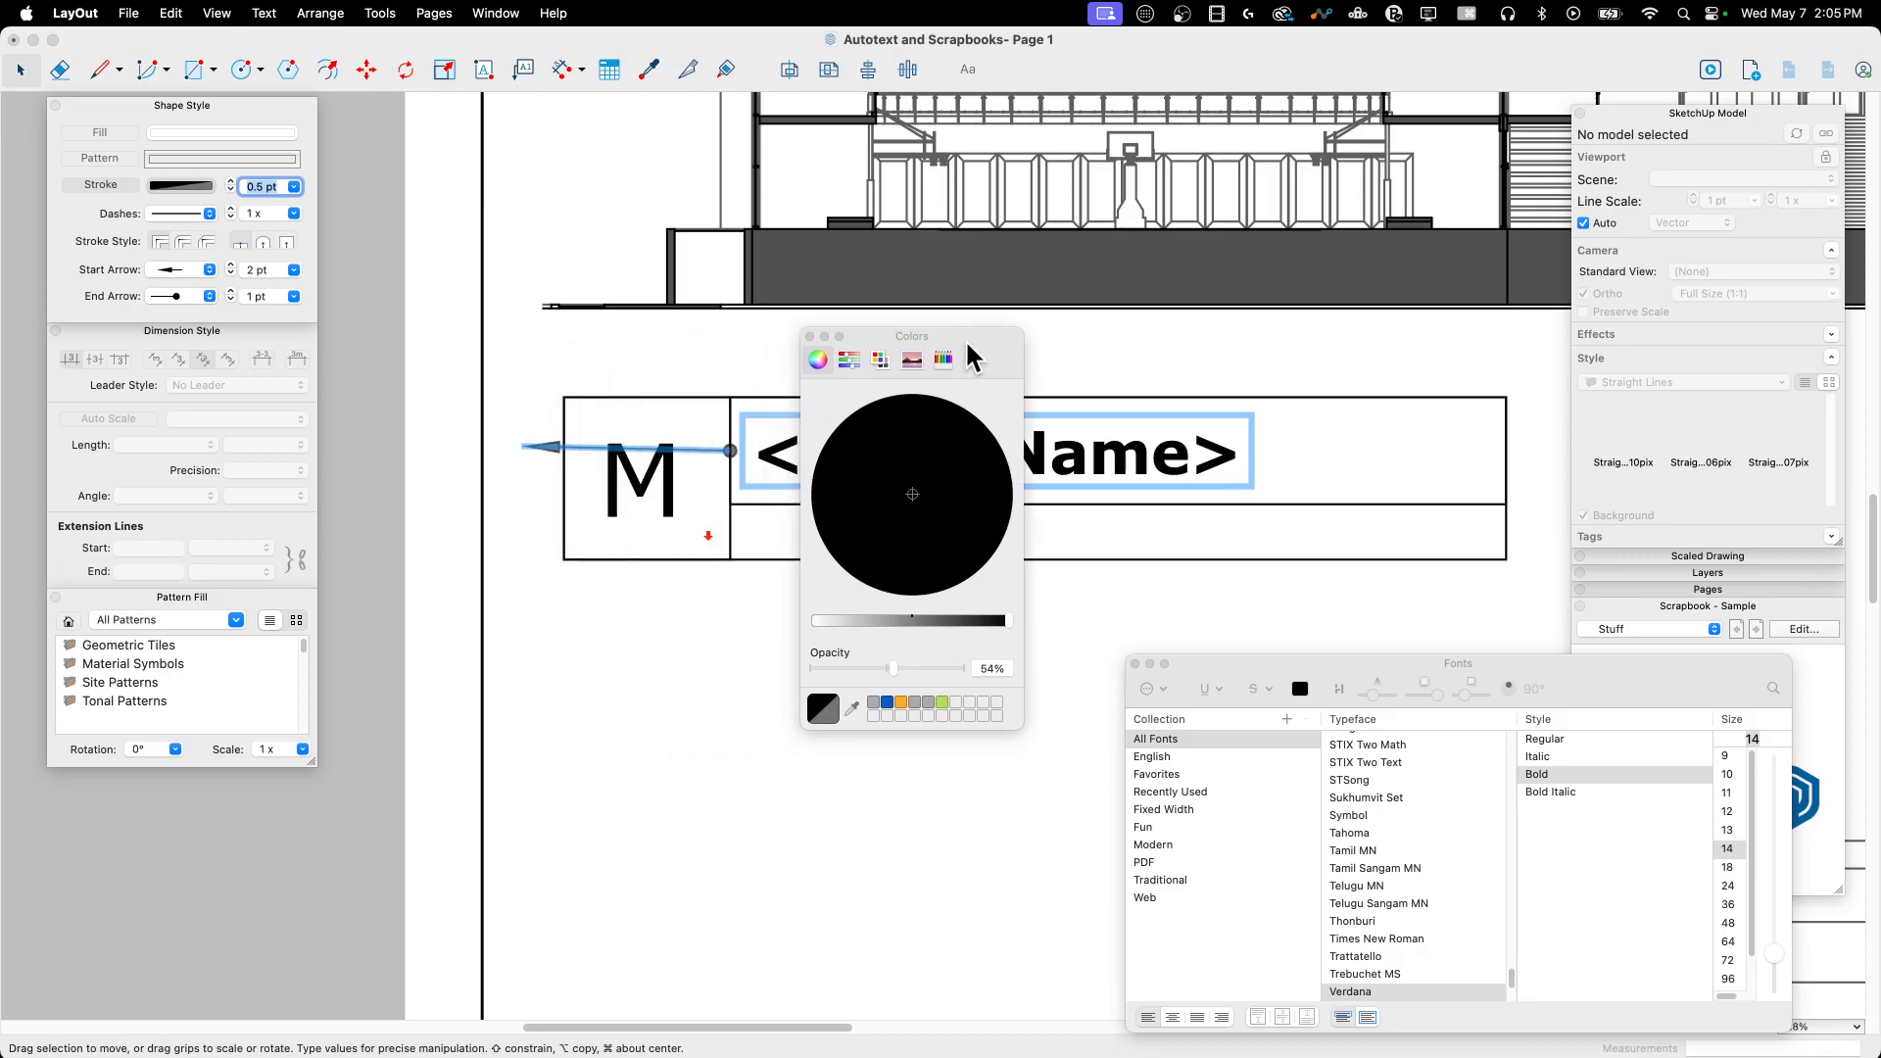
{"action": "left_click_drag", "start_coordinate": [894, 666], "coordinate": [840, 666]}
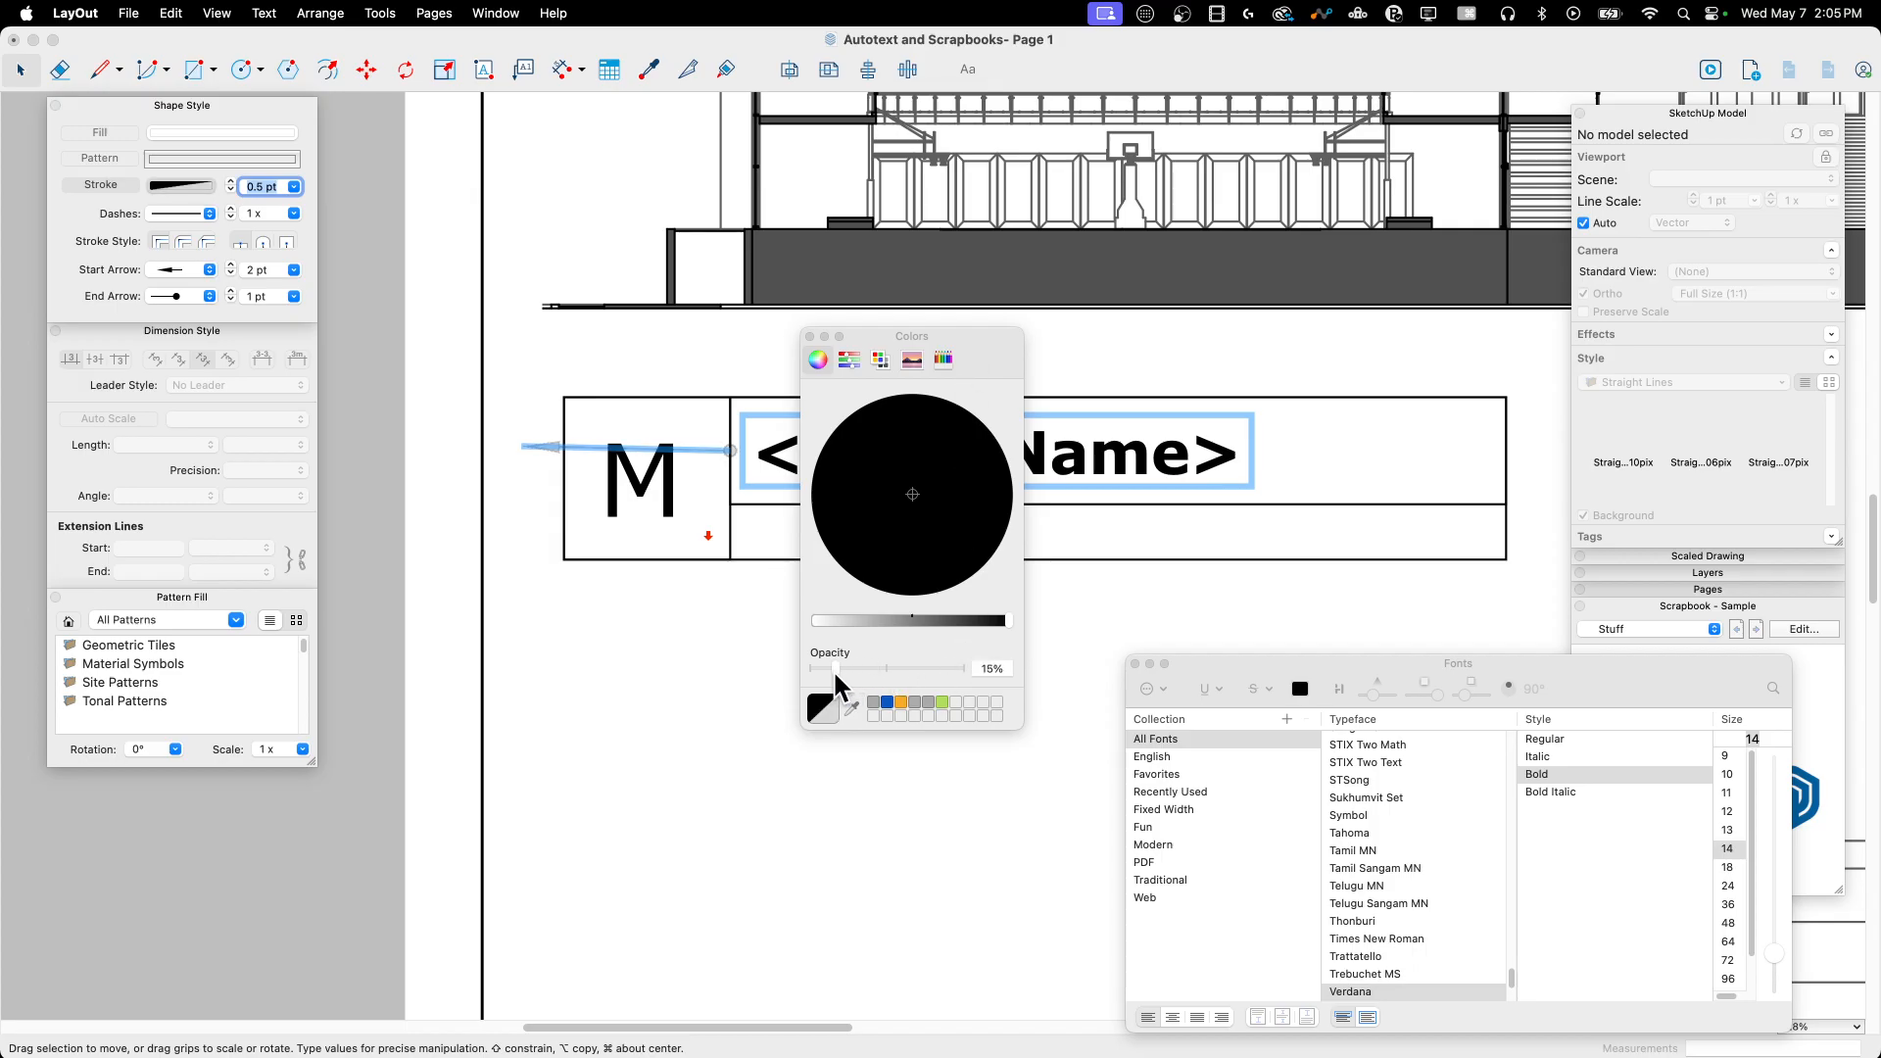
{"action": "left_click_drag", "start_coordinate": [888, 666], "coordinate": [809, 666]}
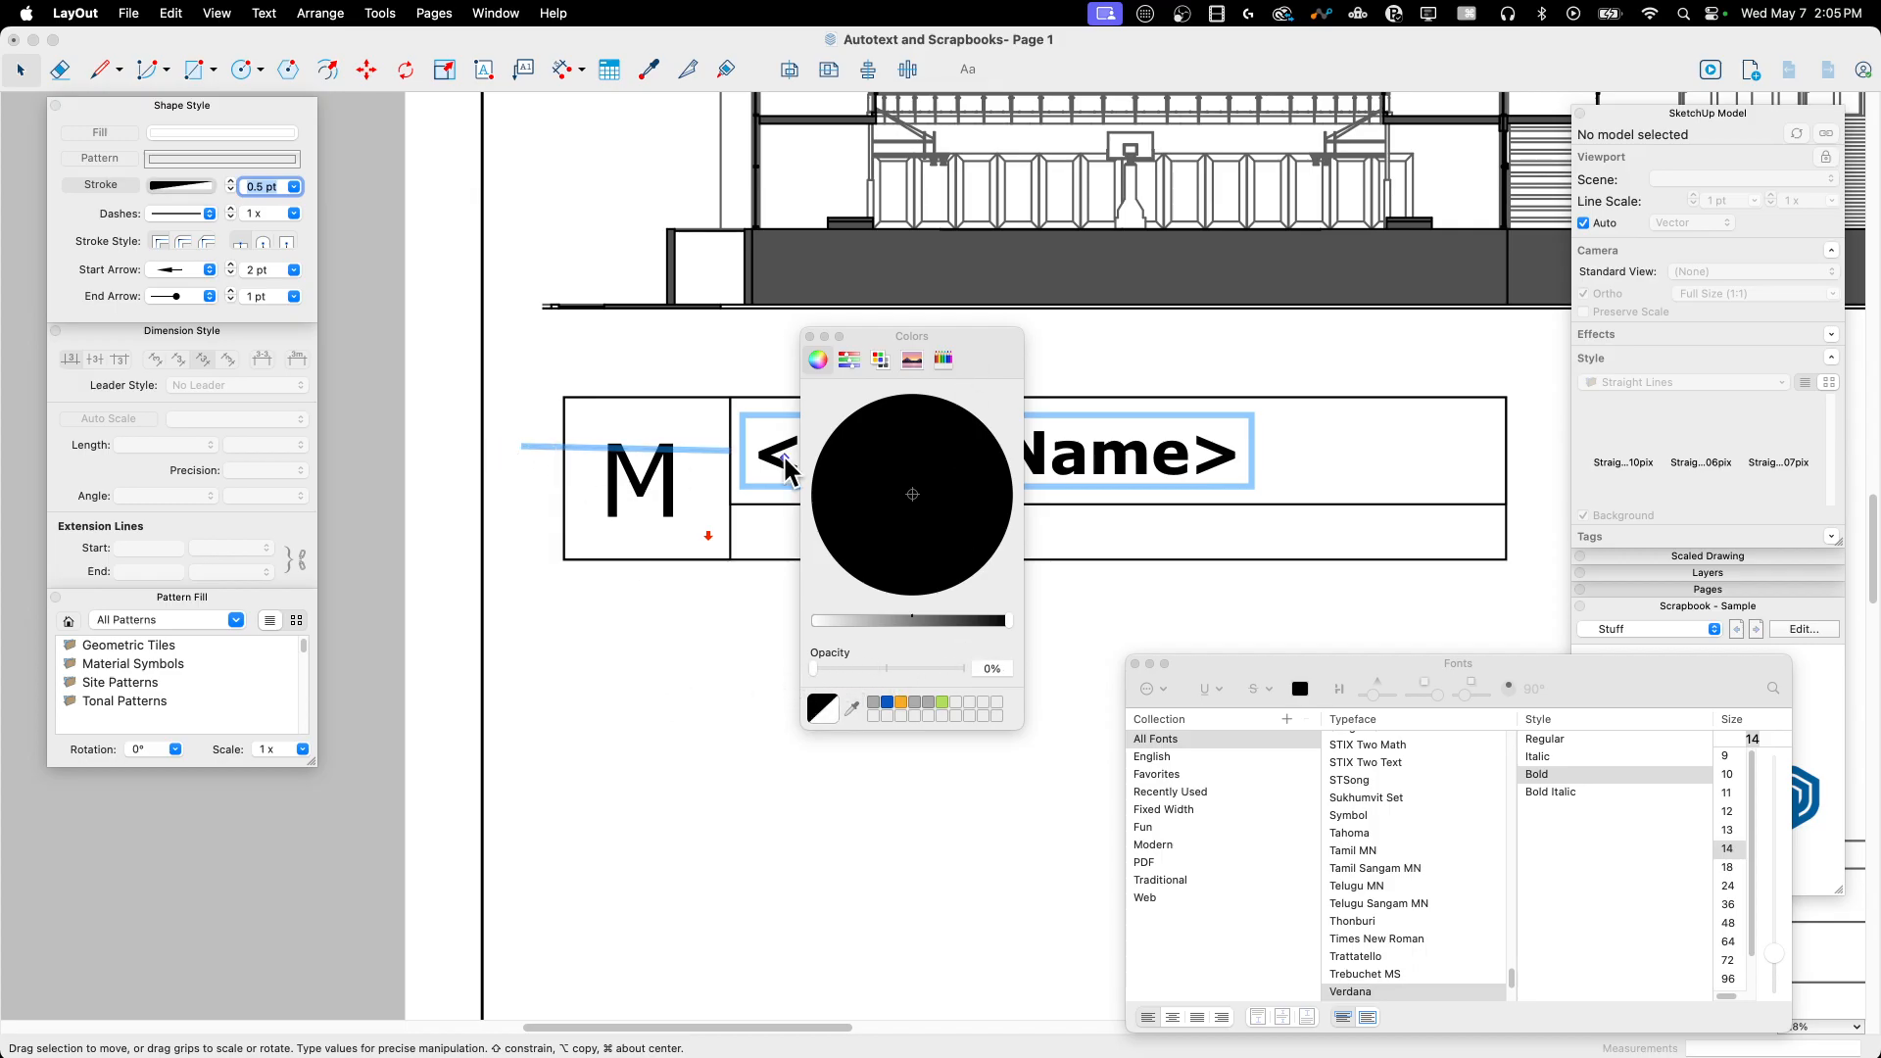
{"action": "mouse_move", "coordinate": [510, 445]}
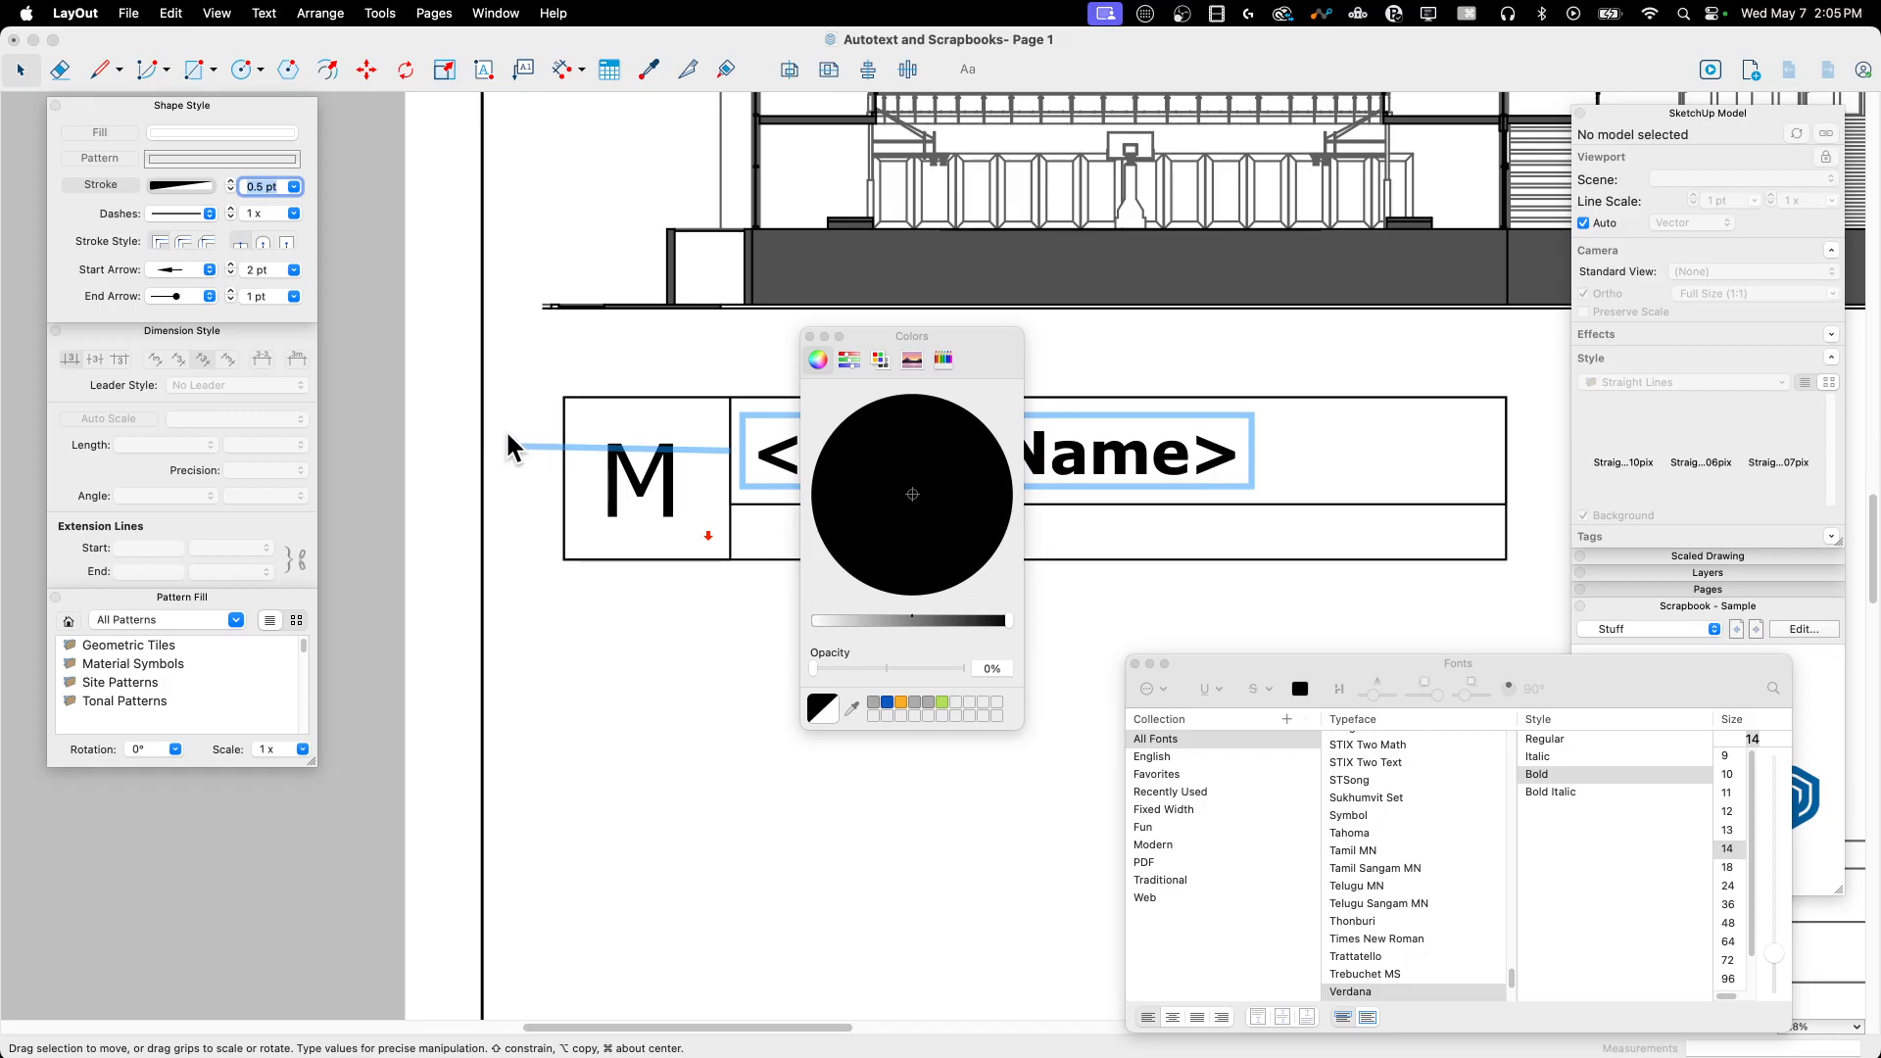
{"action": "mouse_move", "coordinate": [798, 347]}
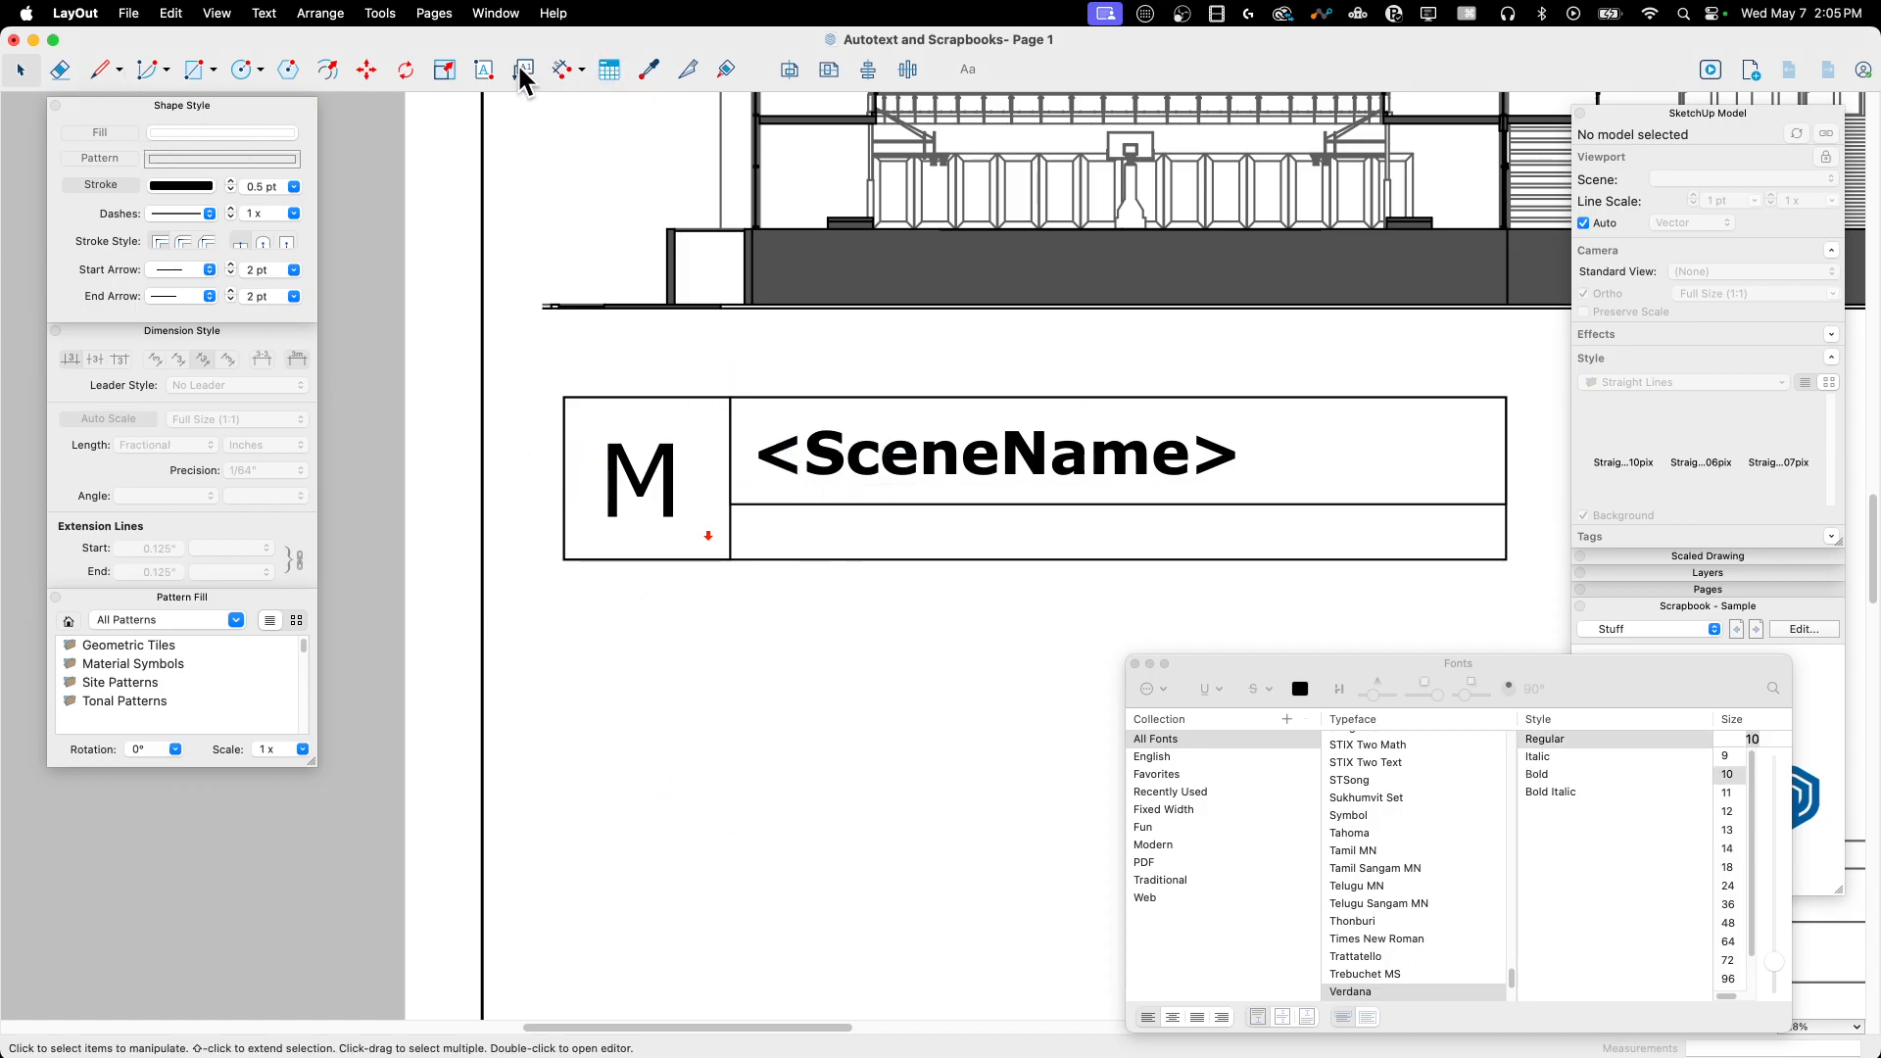
Step: Place a leader label reading <Scale> in the bottom row, fixing the typo, and select it for stroke colouring
{"action": "left_click", "coordinate": [522, 68]}
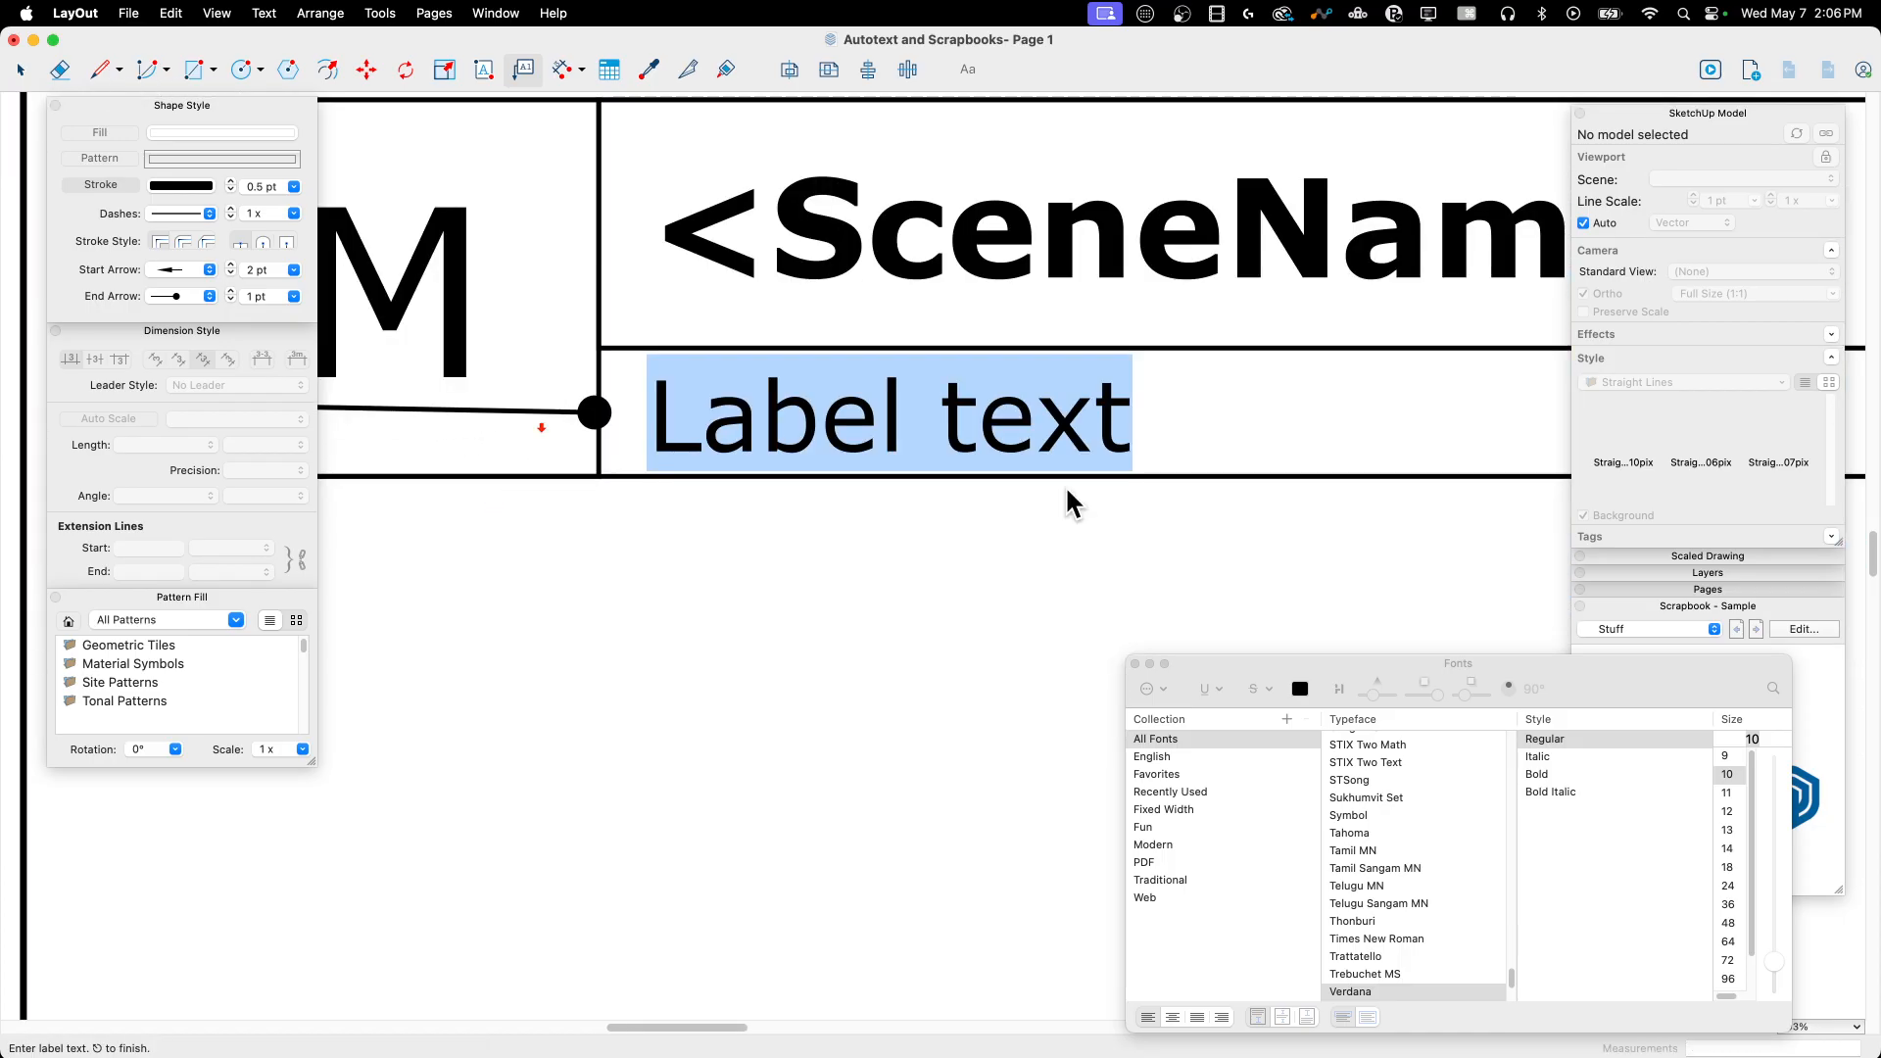
{"action": "type", "text": "<Sclae"}
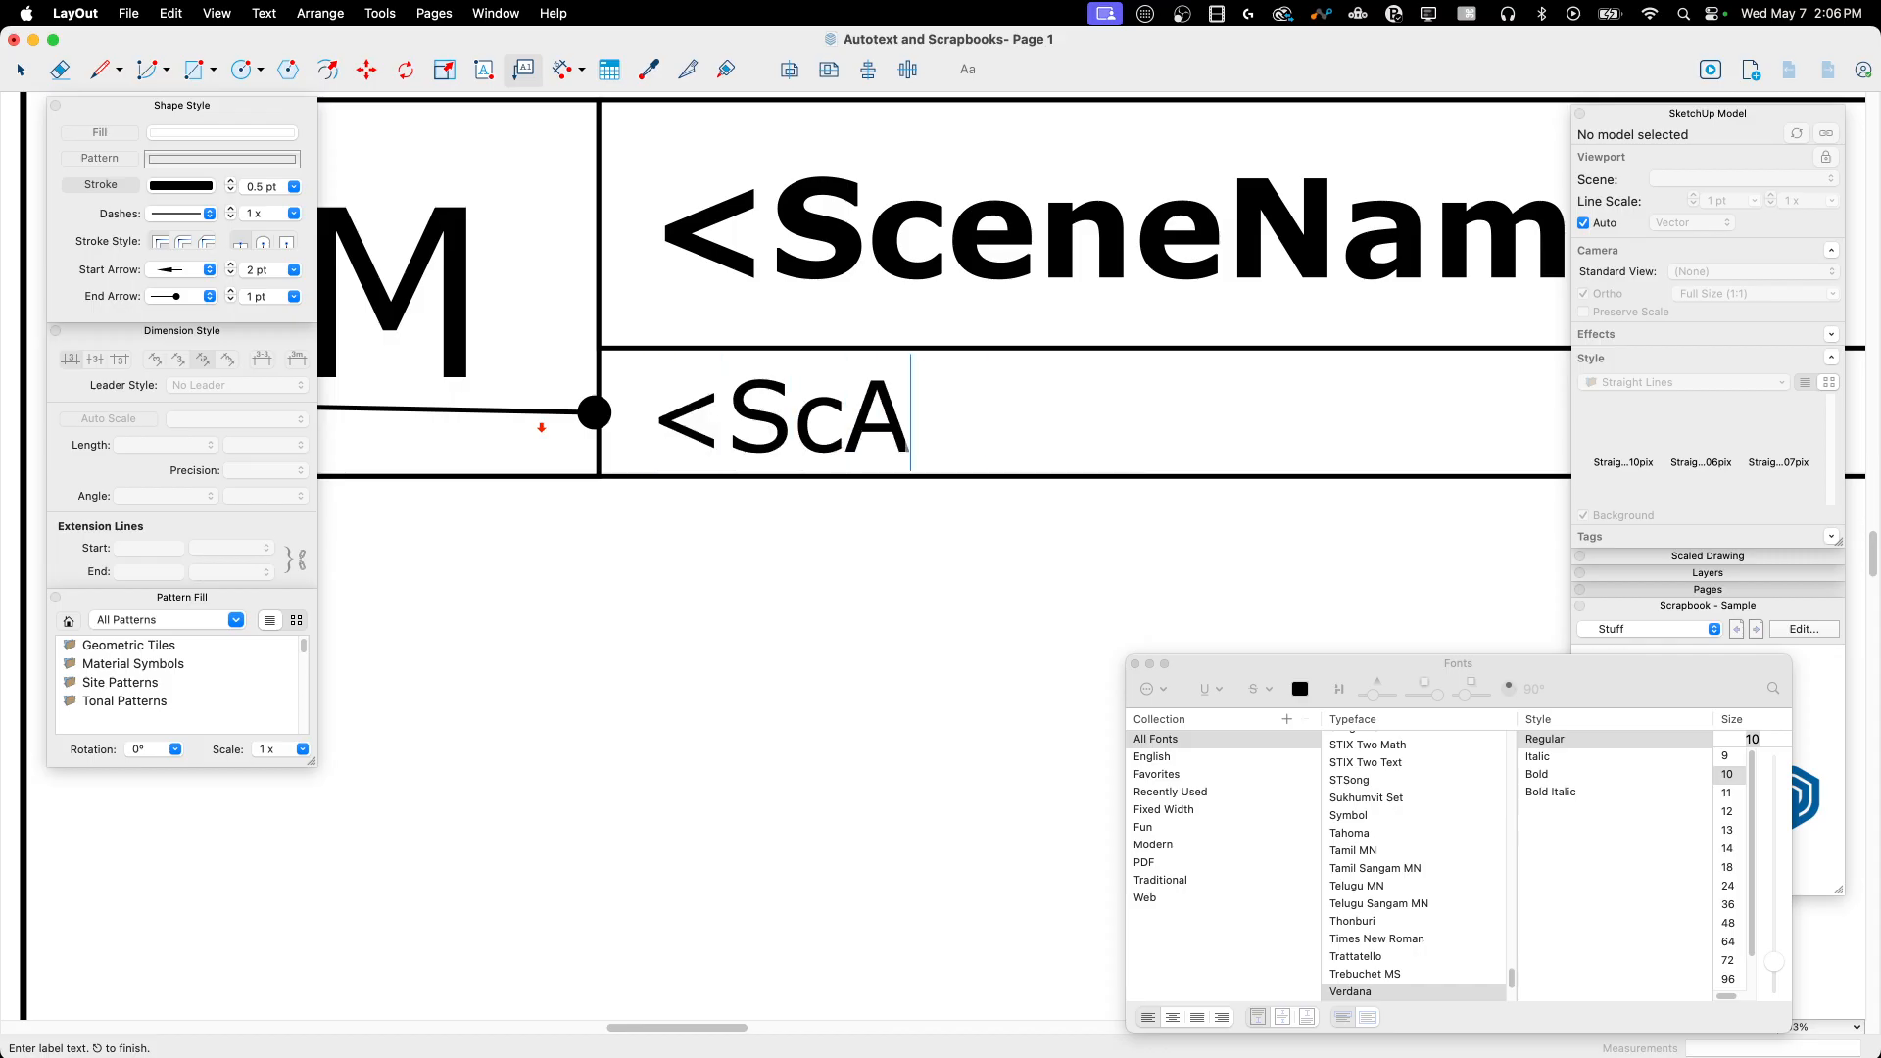
{"action": "key", "text": "backspace"}
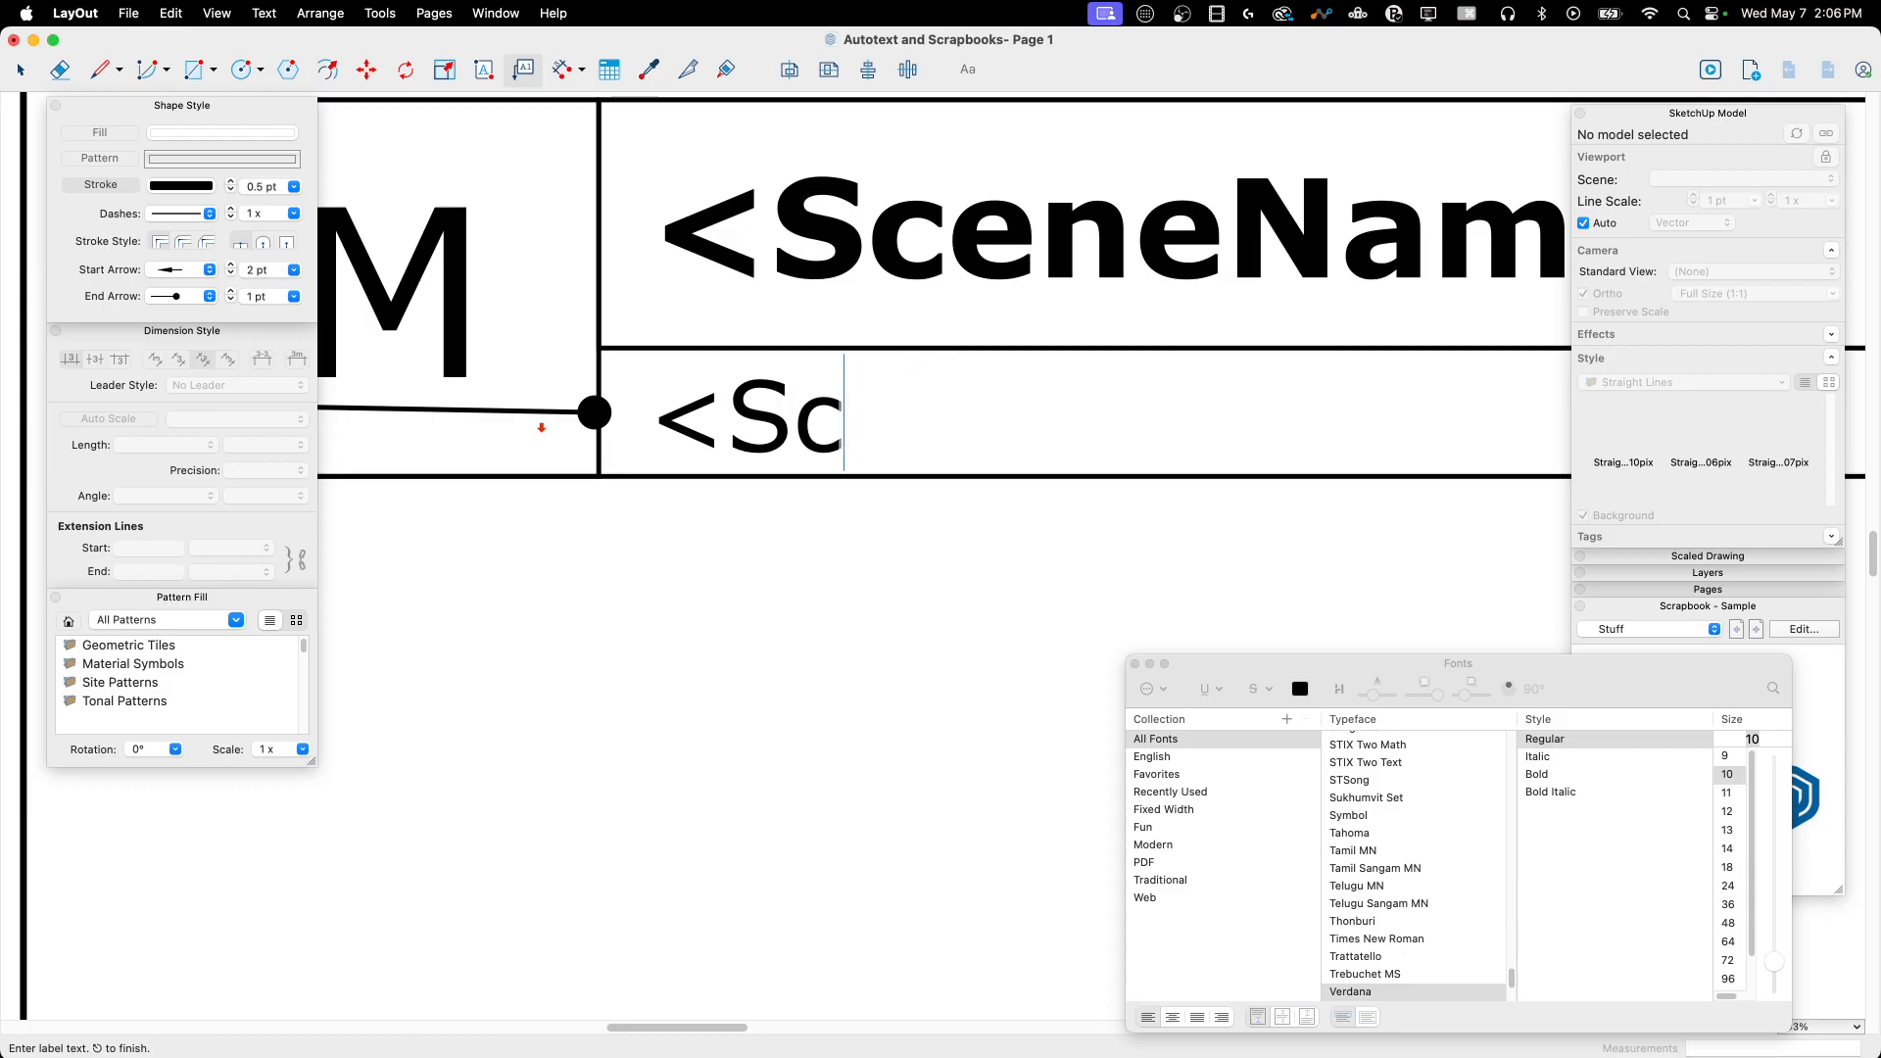
{"action": "type", "text": "ale"}
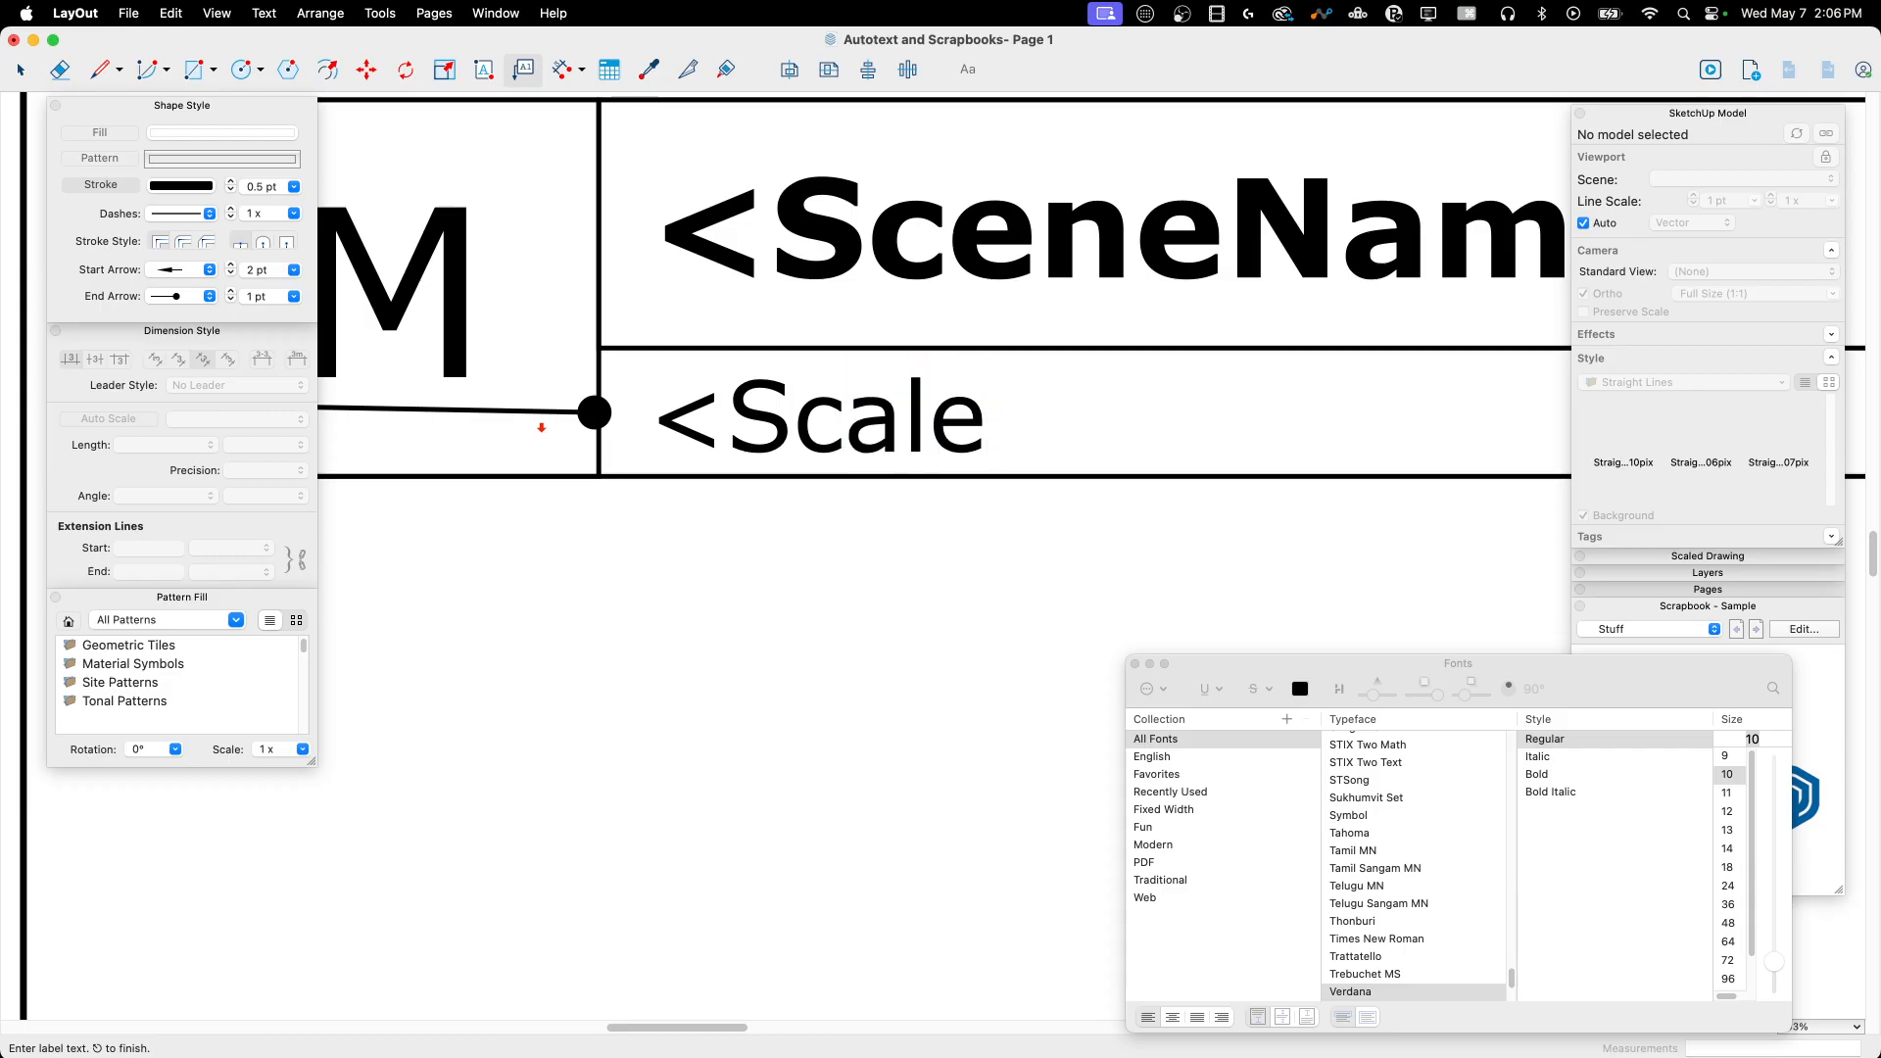
{"action": "type", "text": ">"}
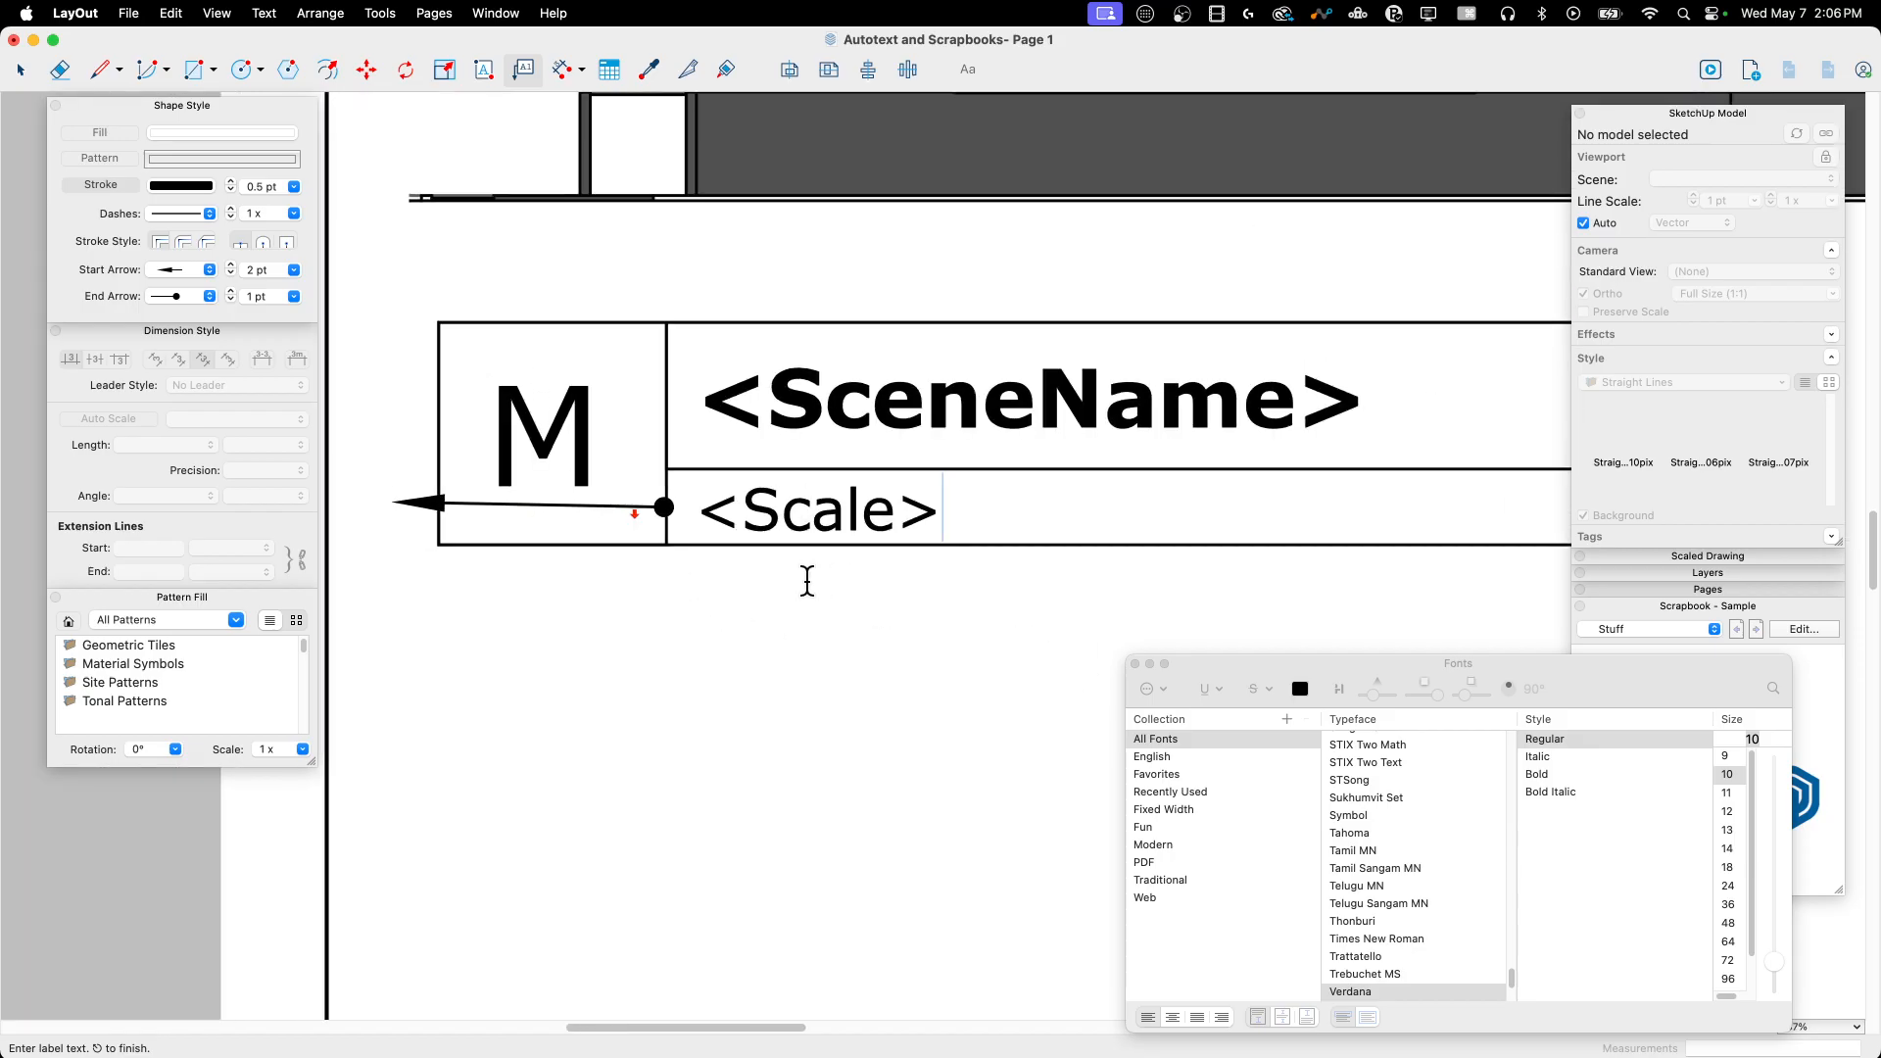
{"action": "mouse_move", "coordinate": [165, 67]}
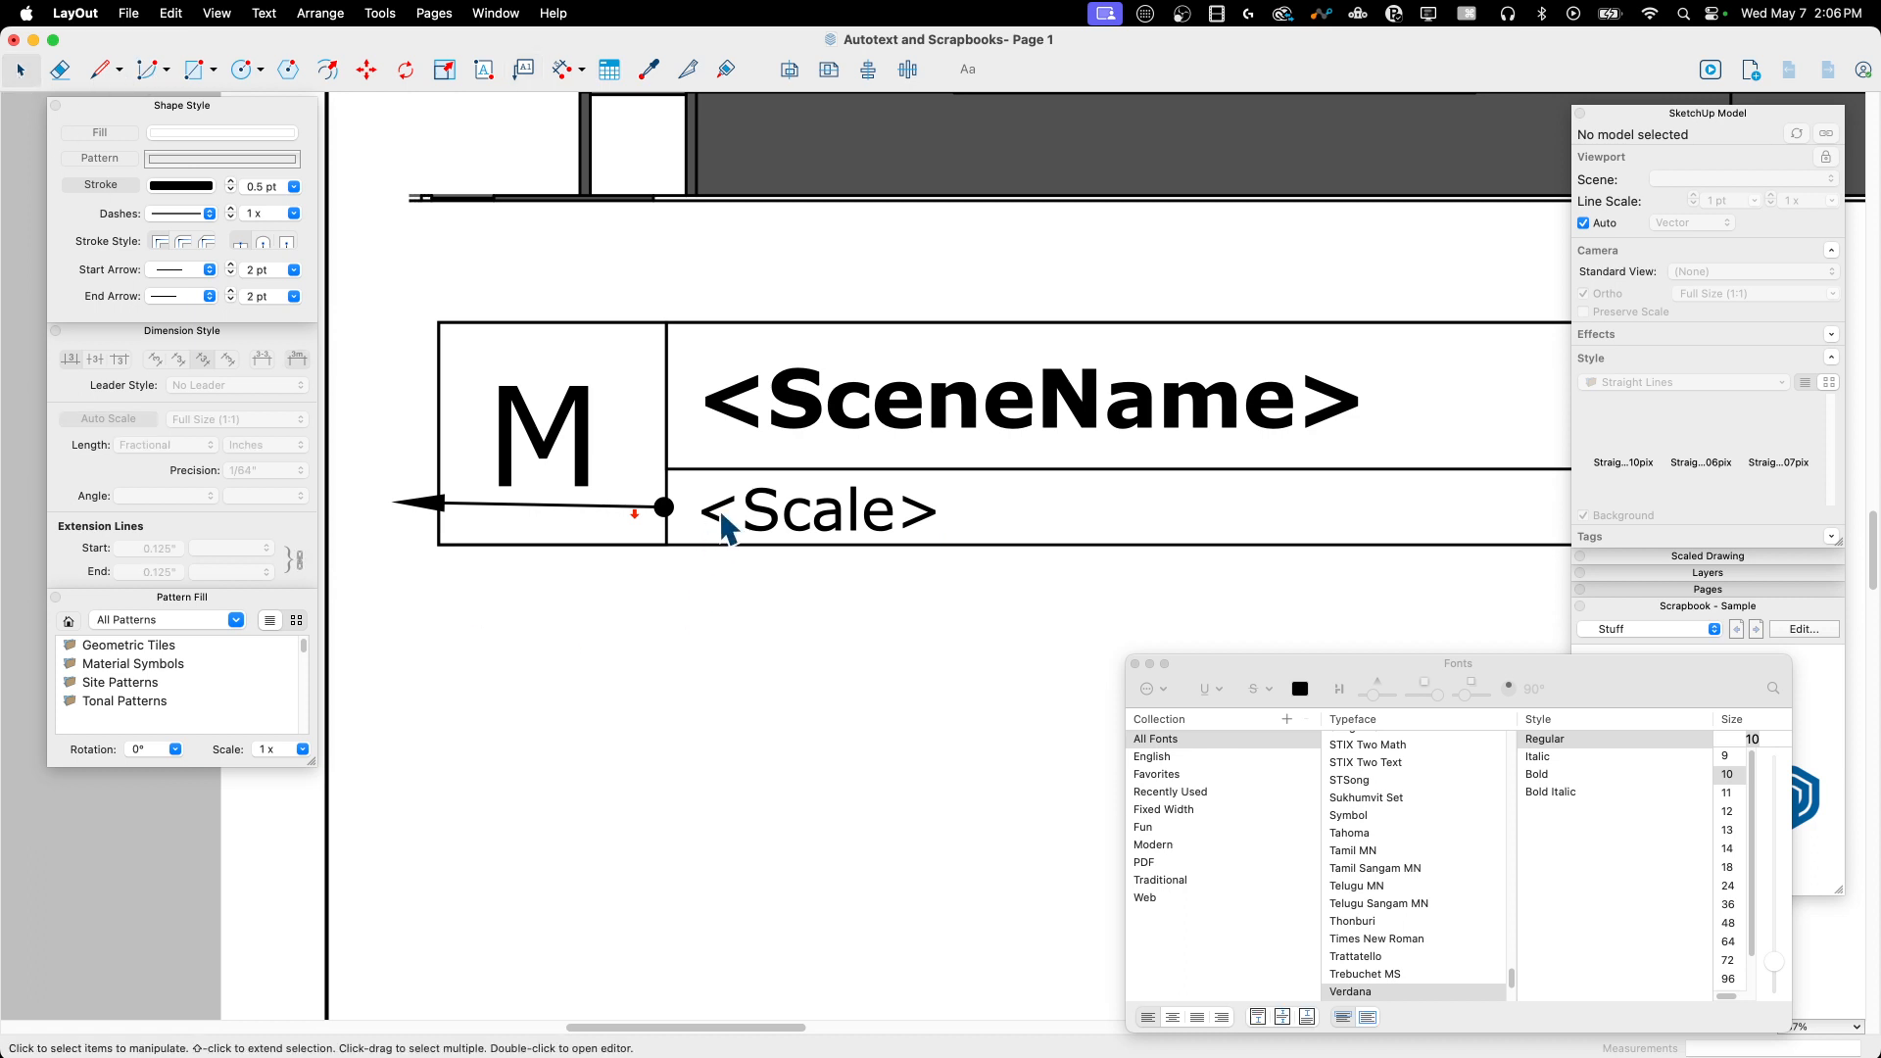
{"action": "left_click", "coordinate": [815, 510]}
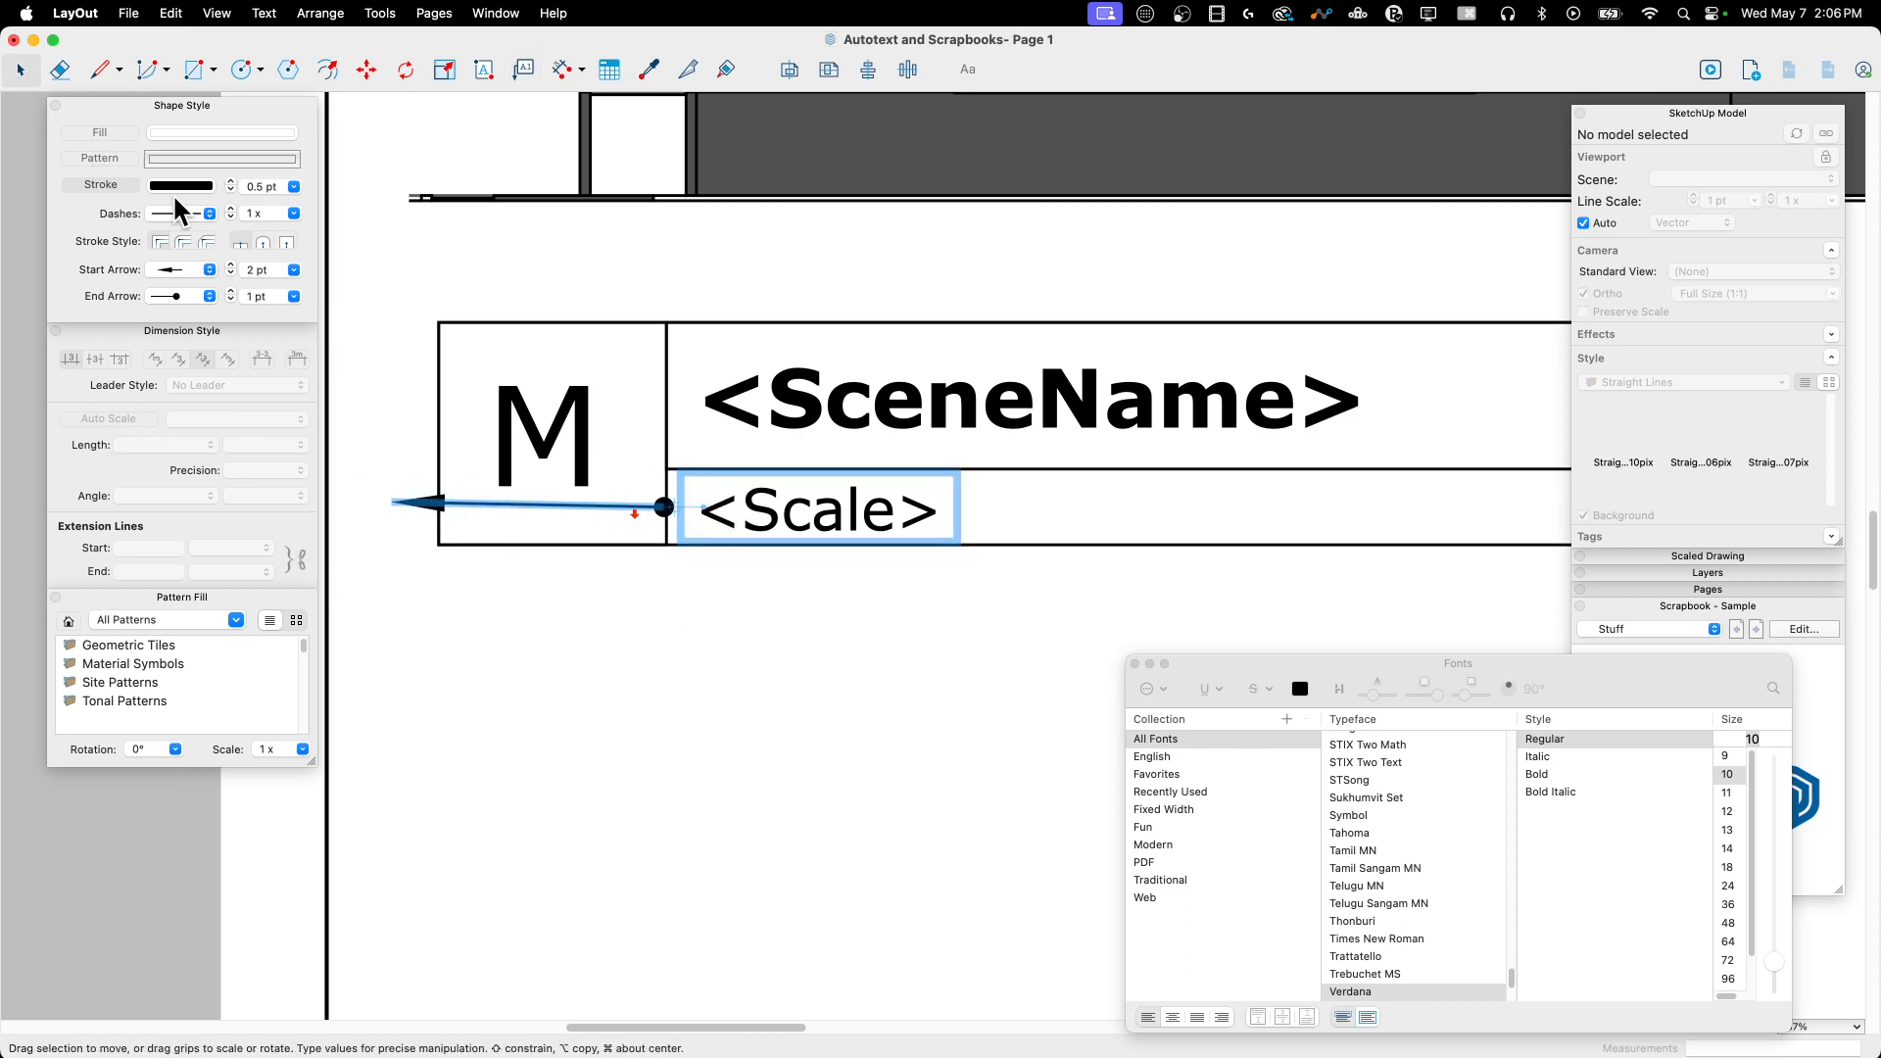
{"action": "left_click", "coordinate": [176, 186]}
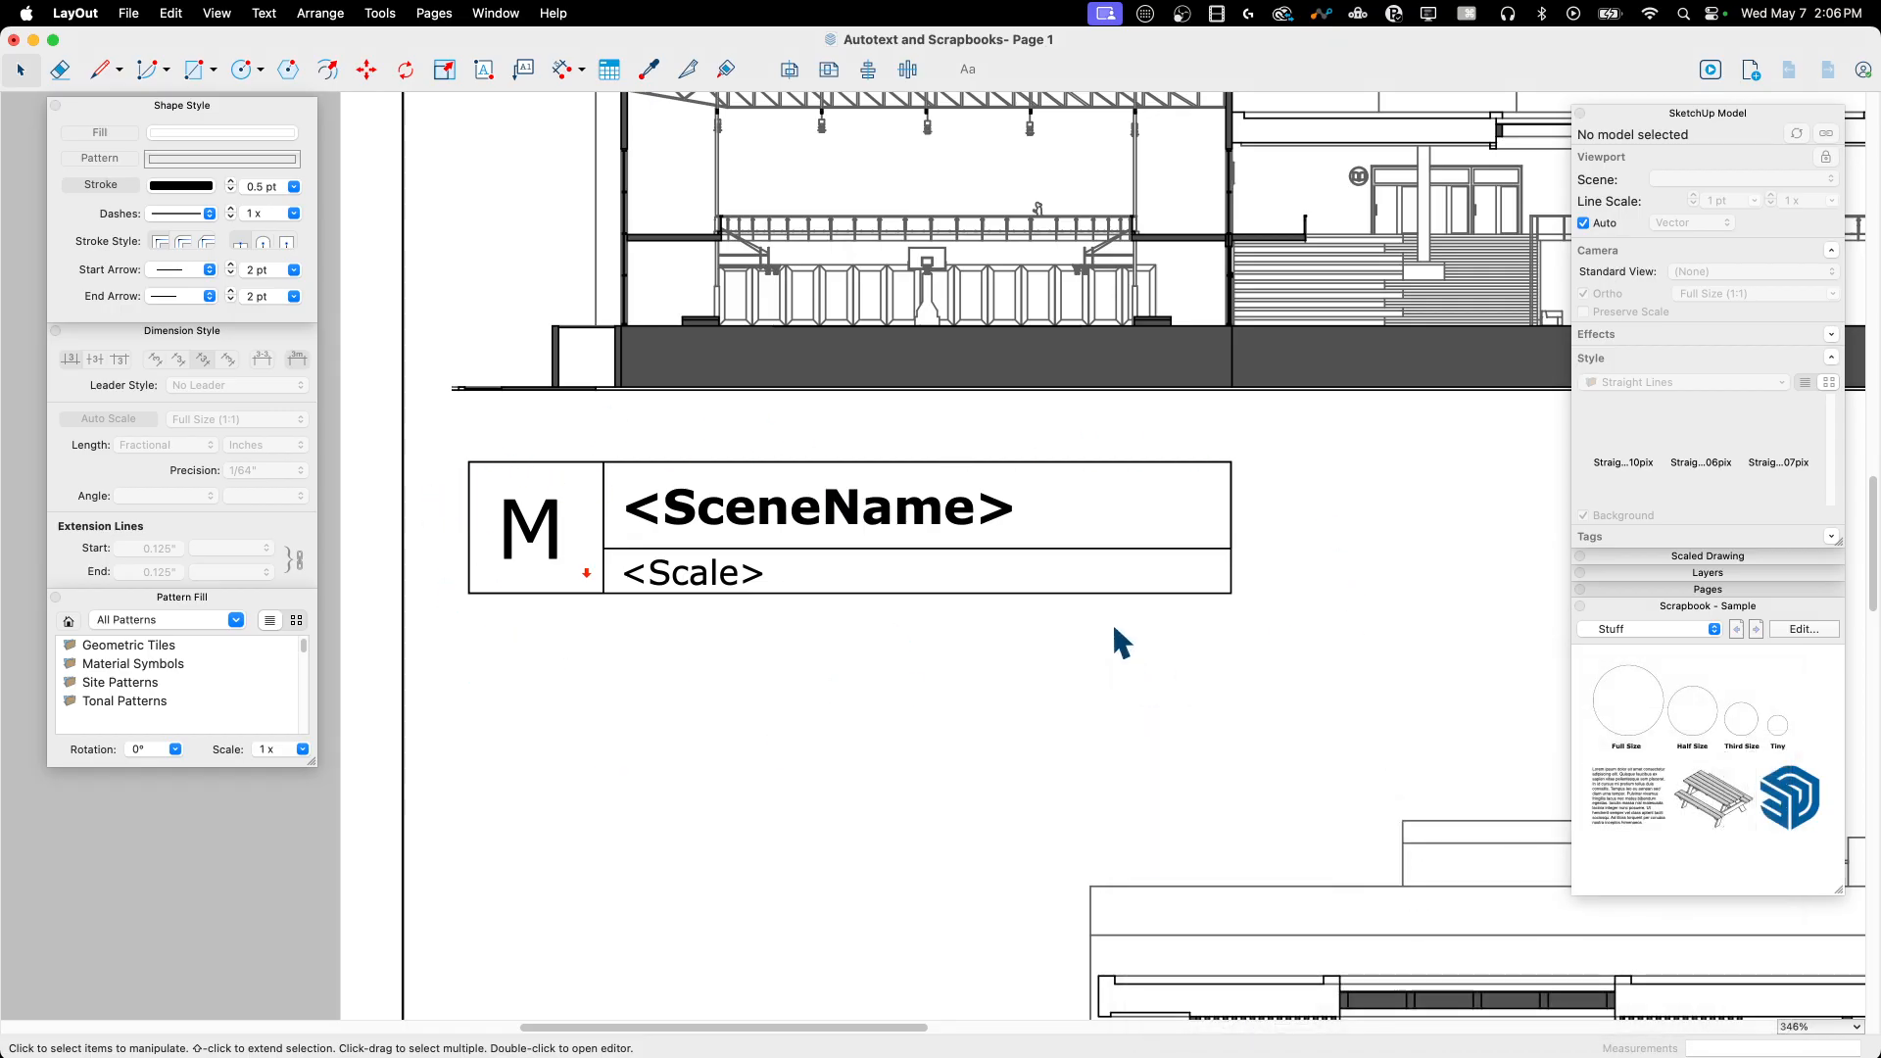
{"action": "mouse_move", "coordinate": [1073, 654]}
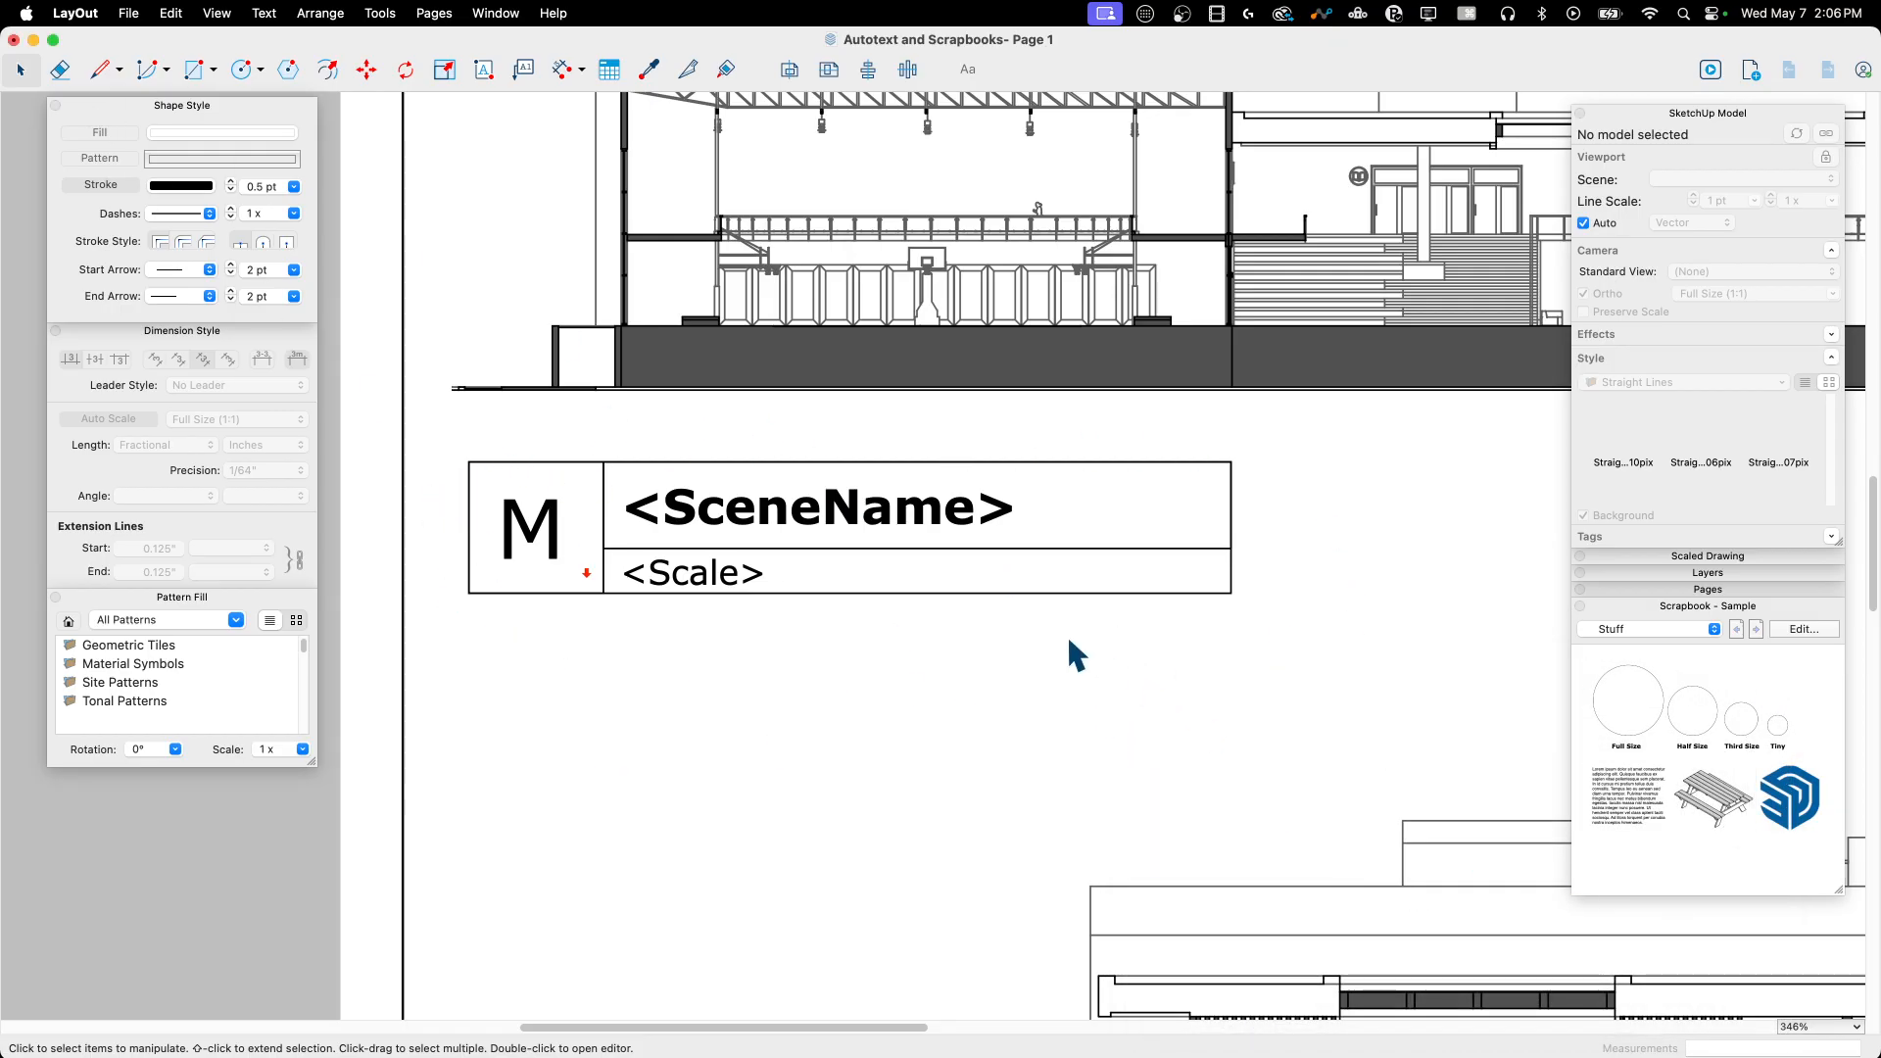
{"action": "mouse_move", "coordinate": [382, 462]}
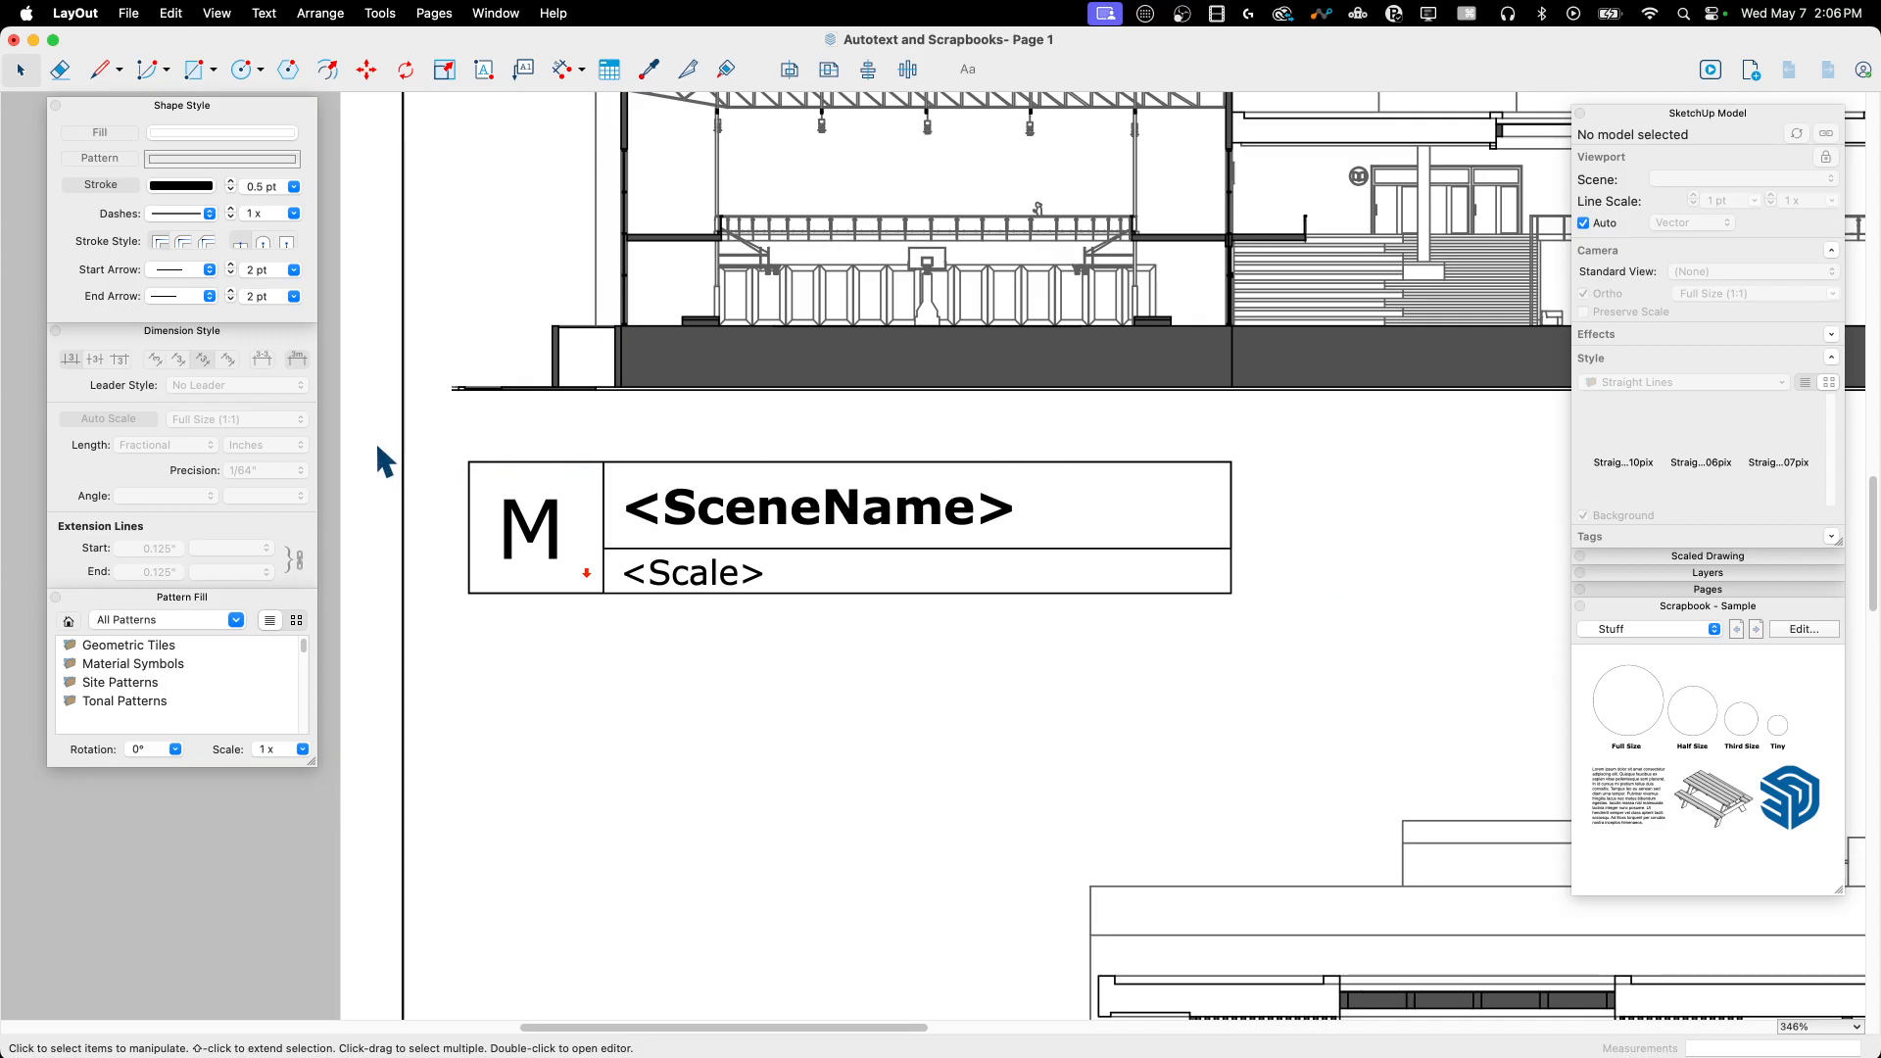
Step: Select the whole lettered label and cut it from the page for reuse
{"action": "left_click", "coordinate": [815, 503]}
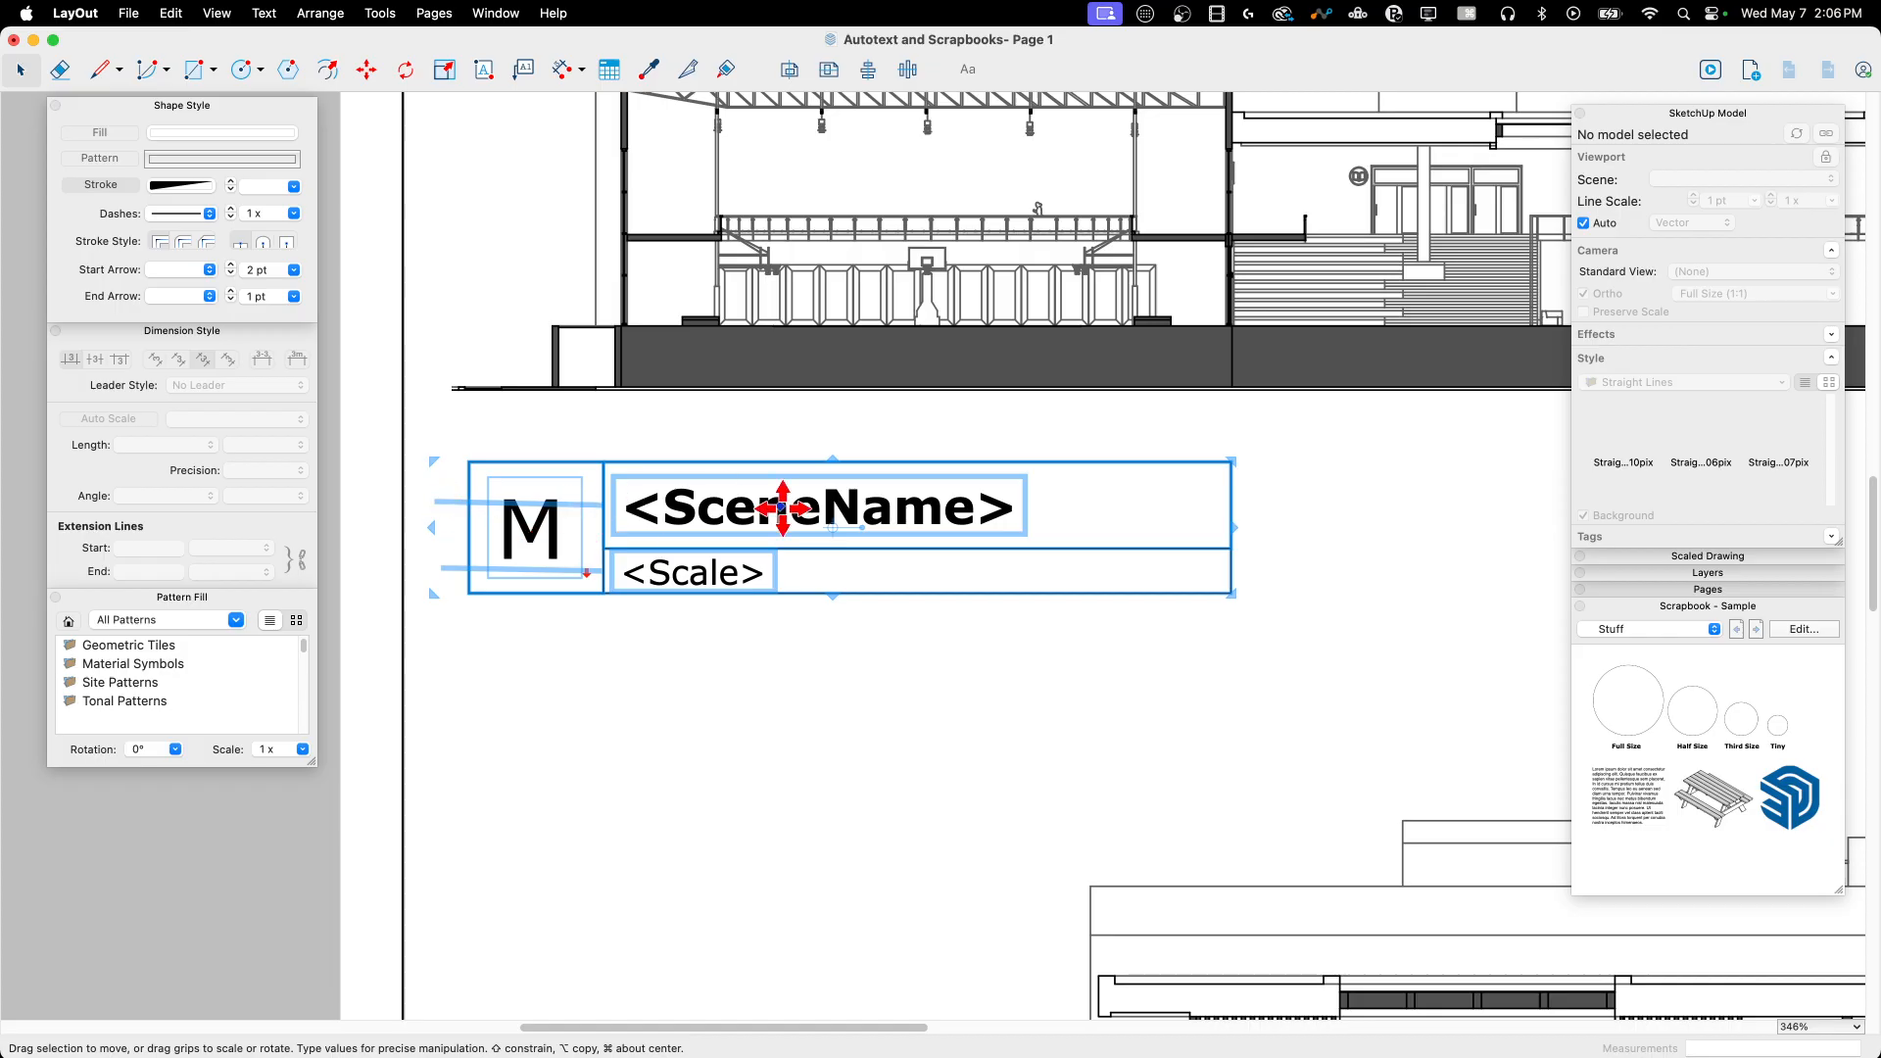
{"action": "right_click", "coordinate": [780, 516]}
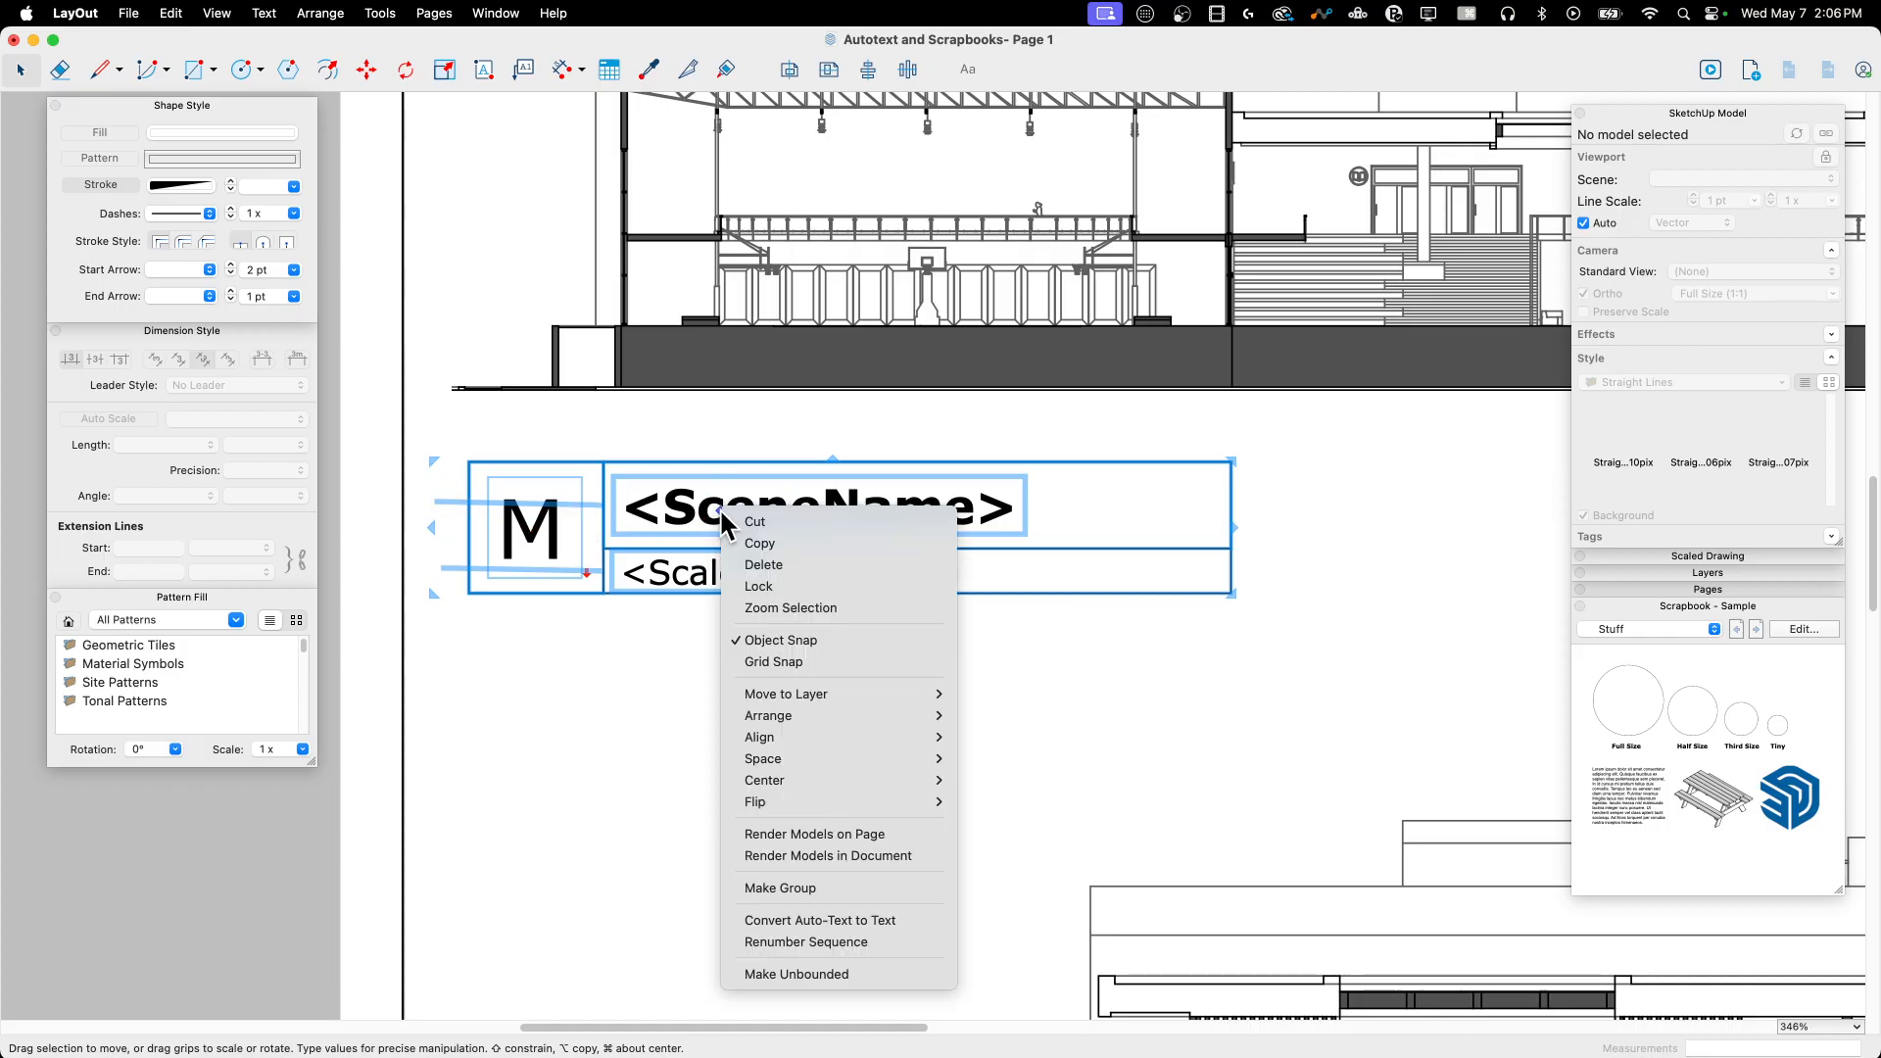
{"action": "mouse_move", "coordinate": [823, 887]}
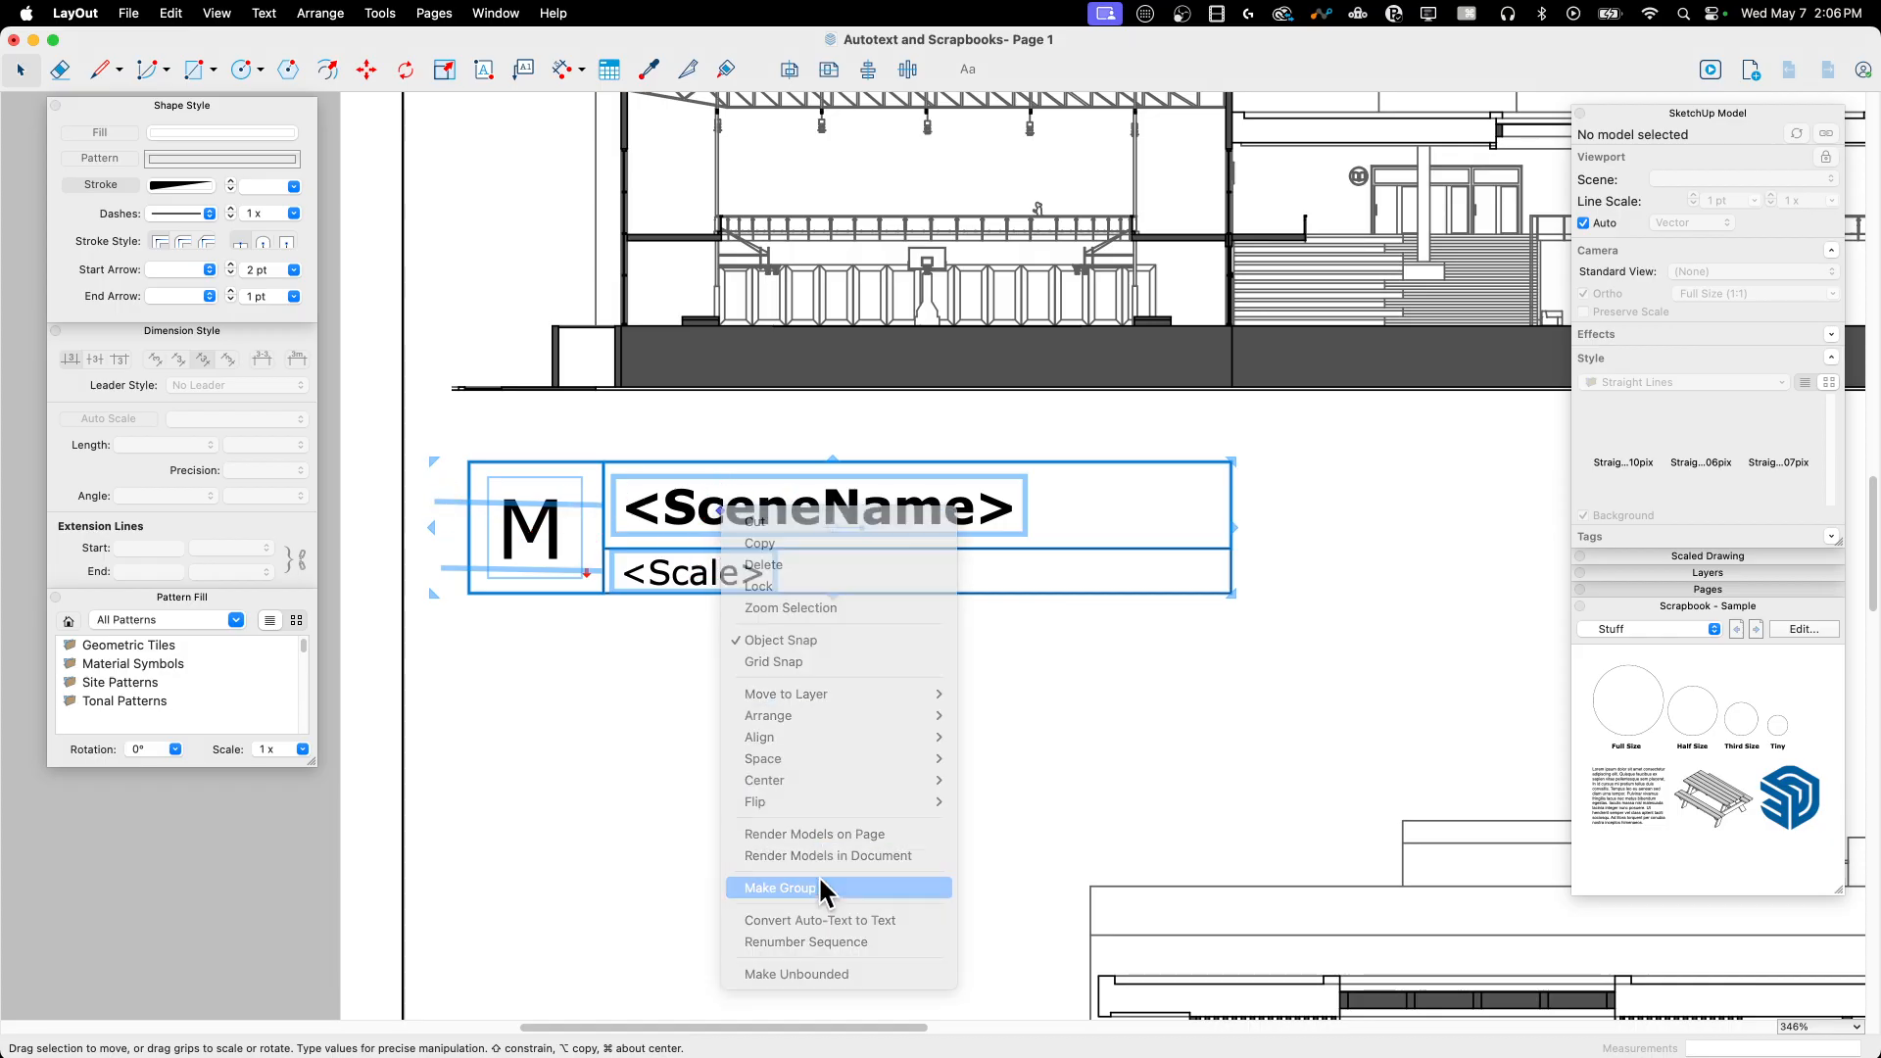
{"action": "left_click", "coordinate": [780, 888]}
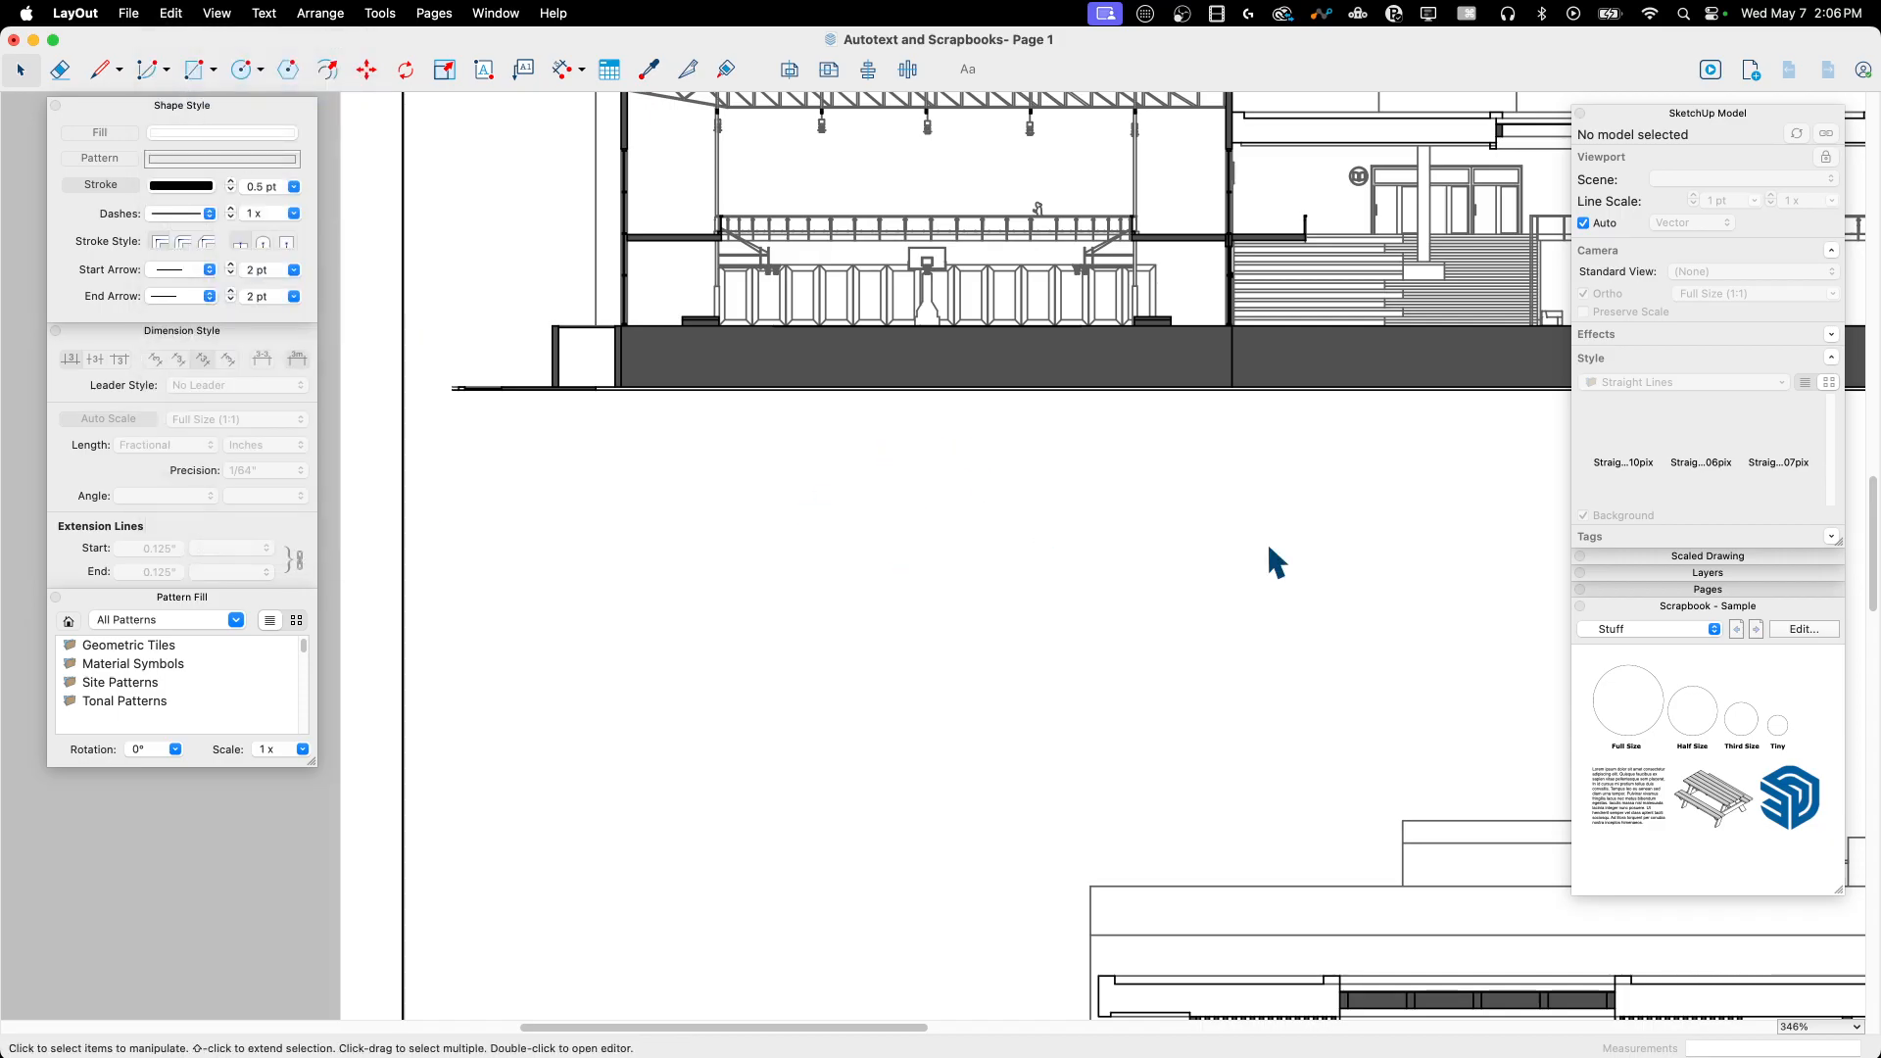
{"action": "mouse_move", "coordinate": [1811, 651]}
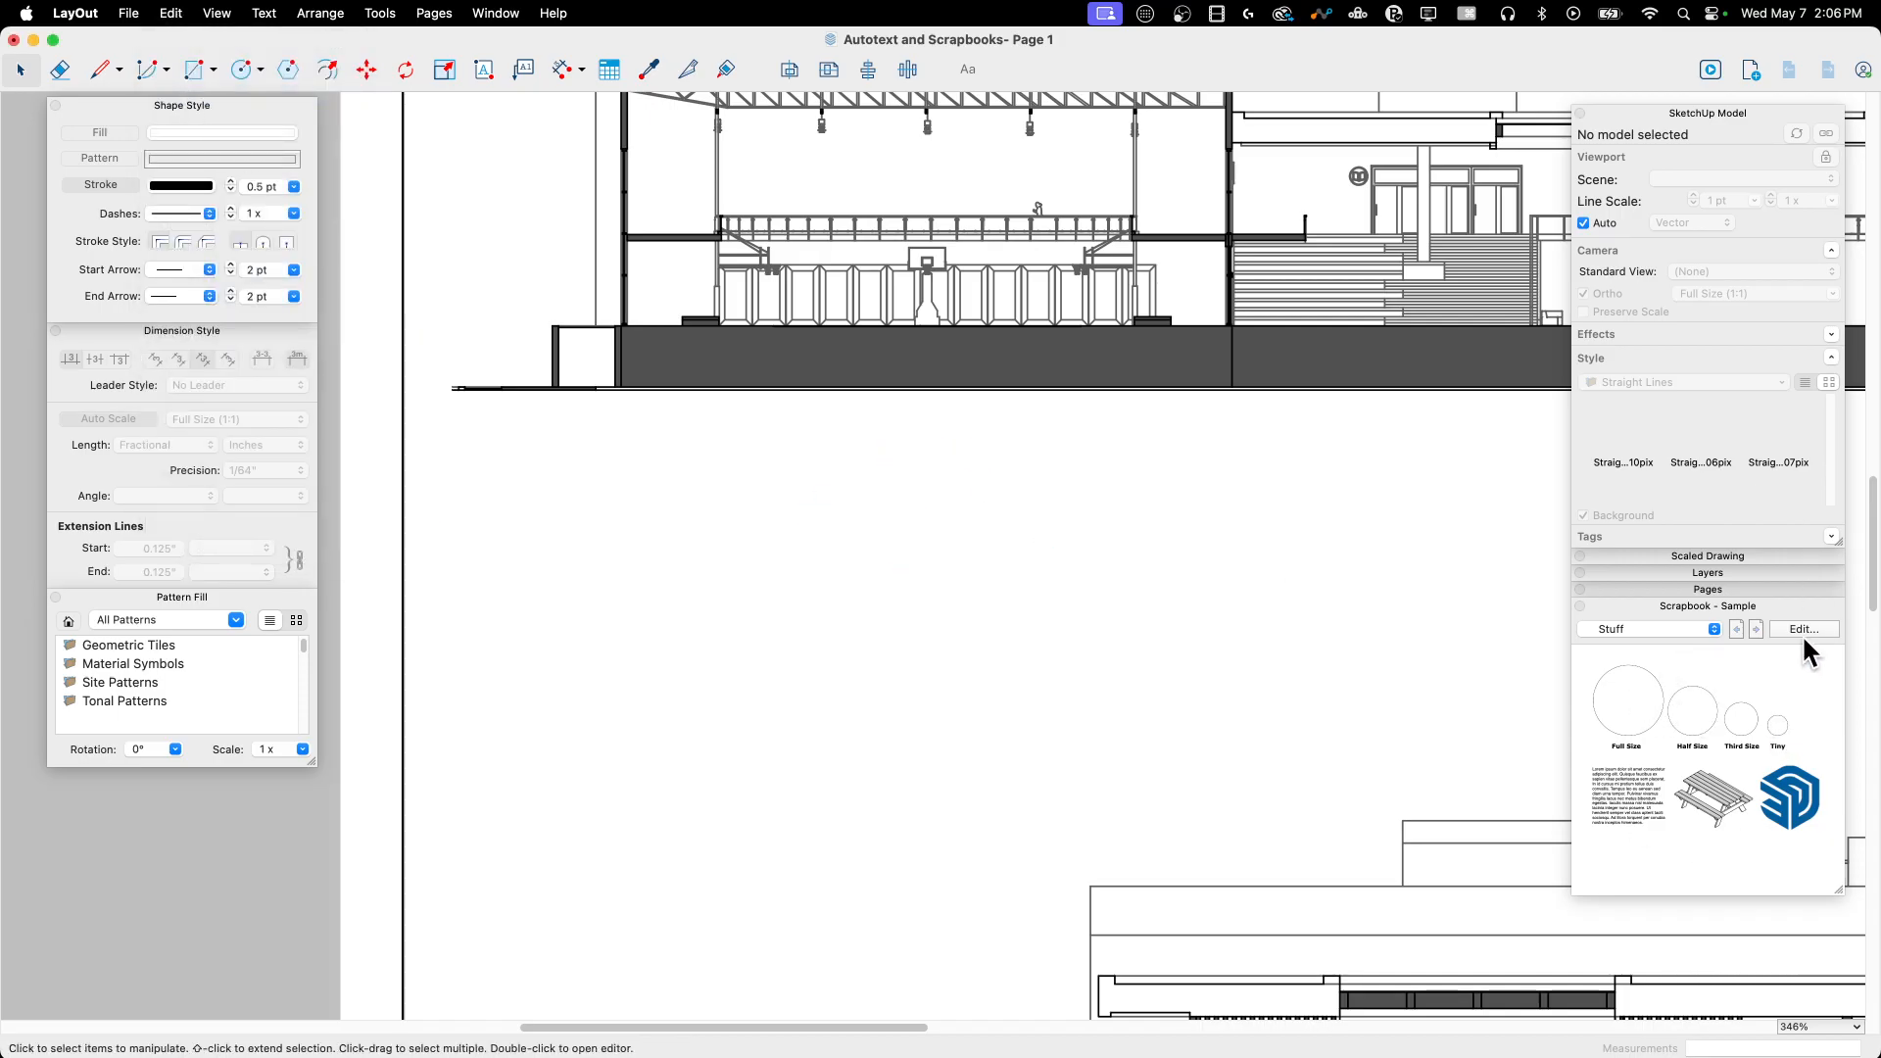
Step: Paste the lettered SceneName/Scale title block onto the Stuff scrapbook page and save it
{"action": "left_click", "coordinate": [1805, 629]}
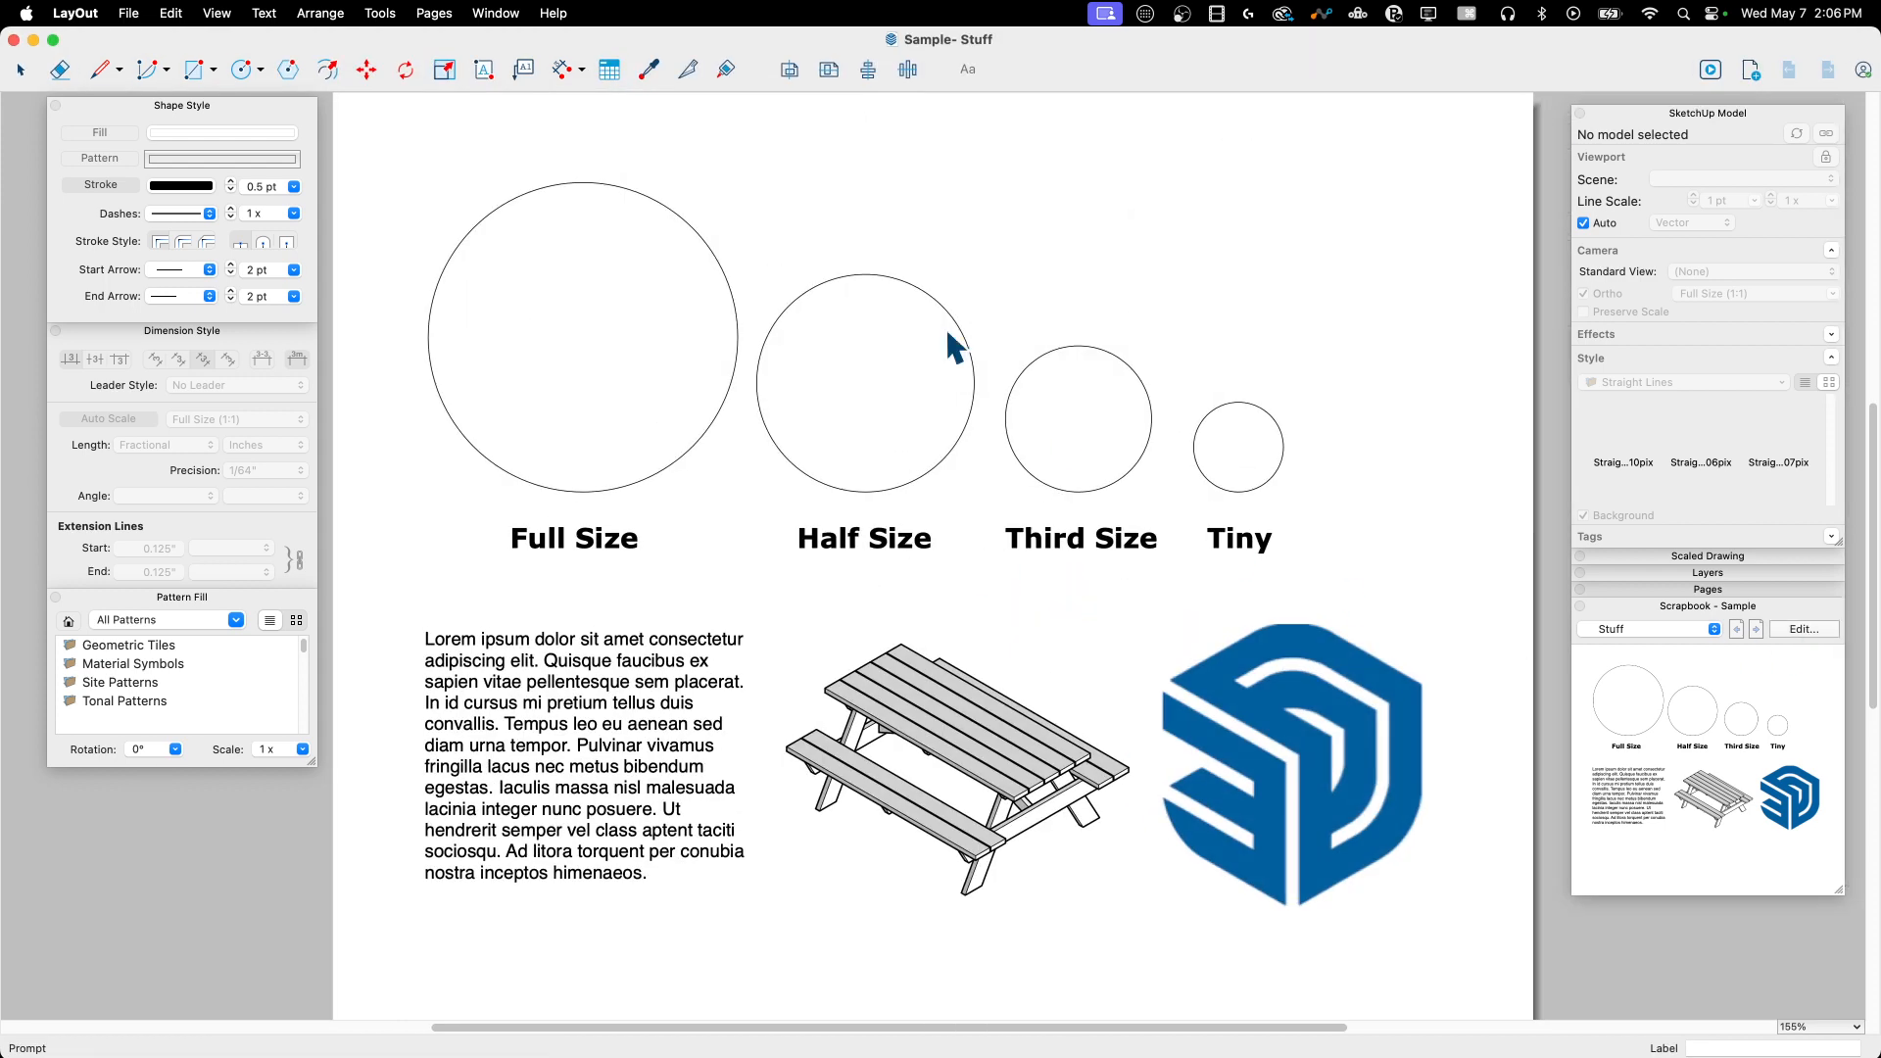
{"action": "mouse_move", "coordinate": [1824, 766]}
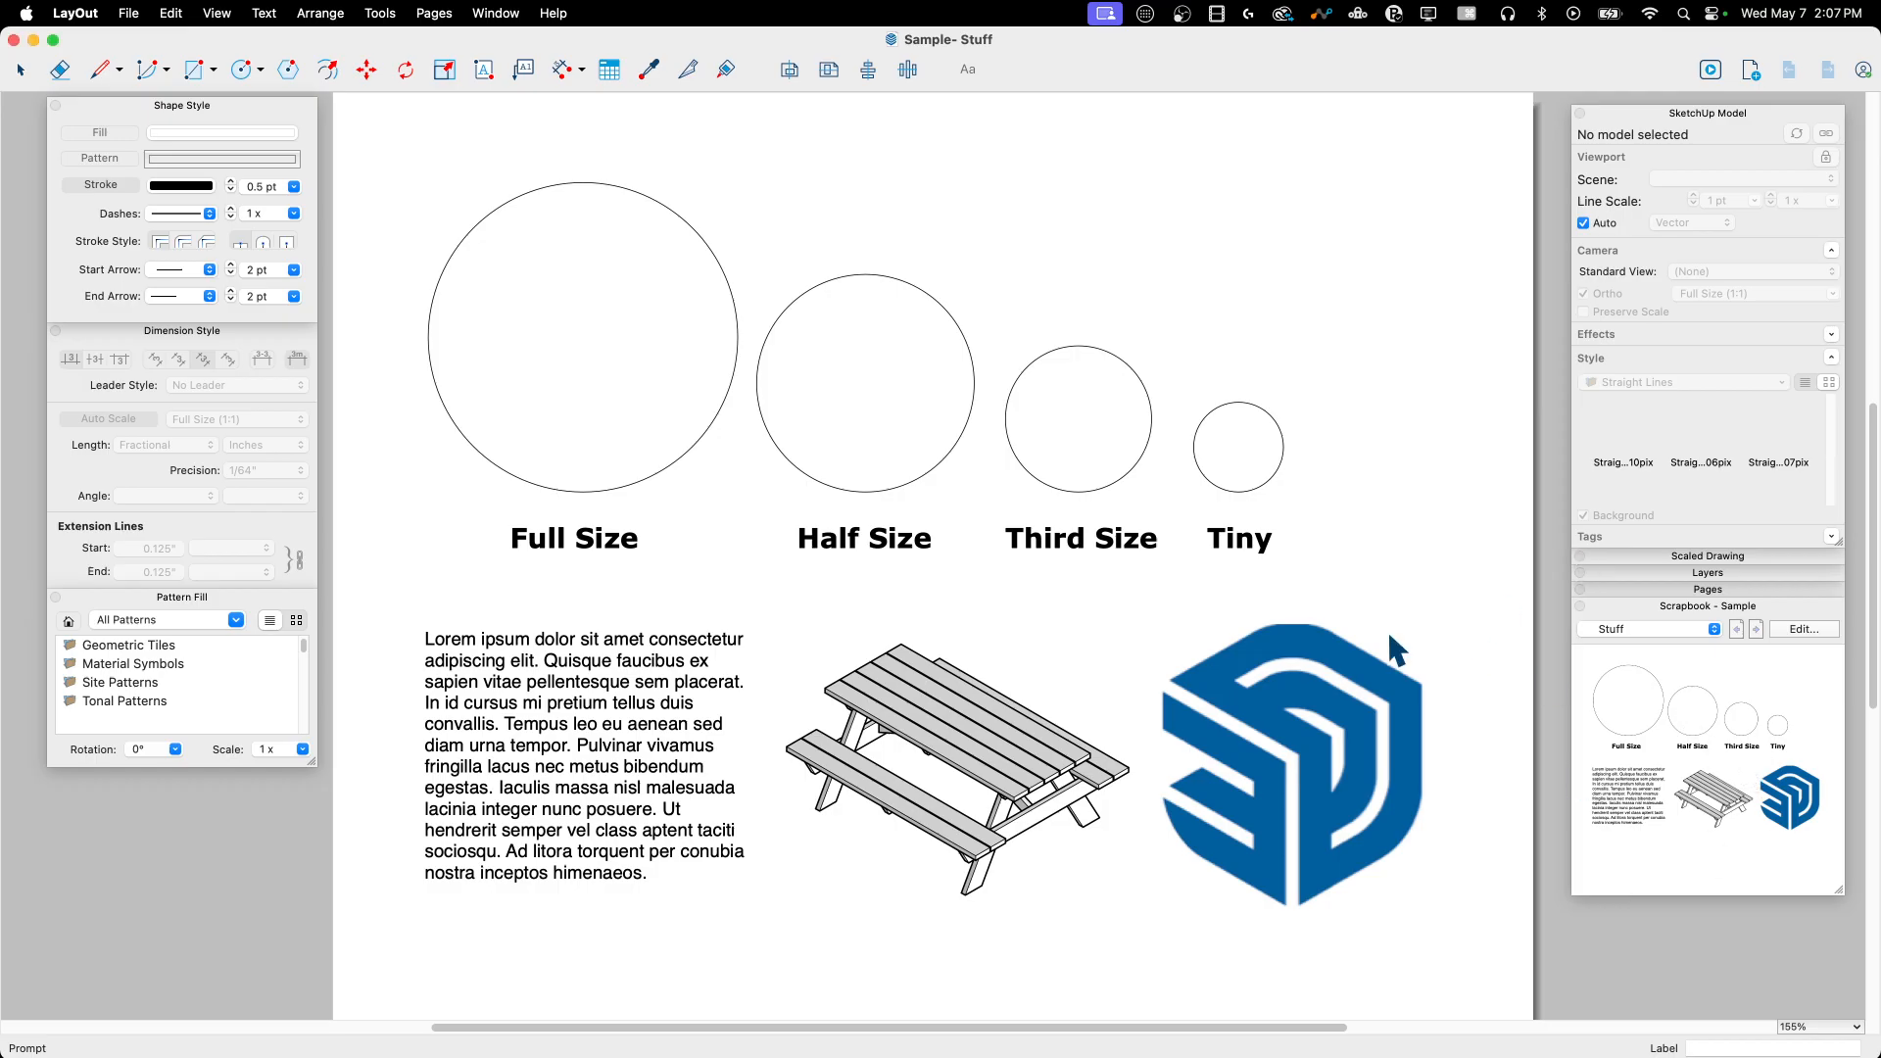
{"action": "mouse_move", "coordinate": [184, 107]}
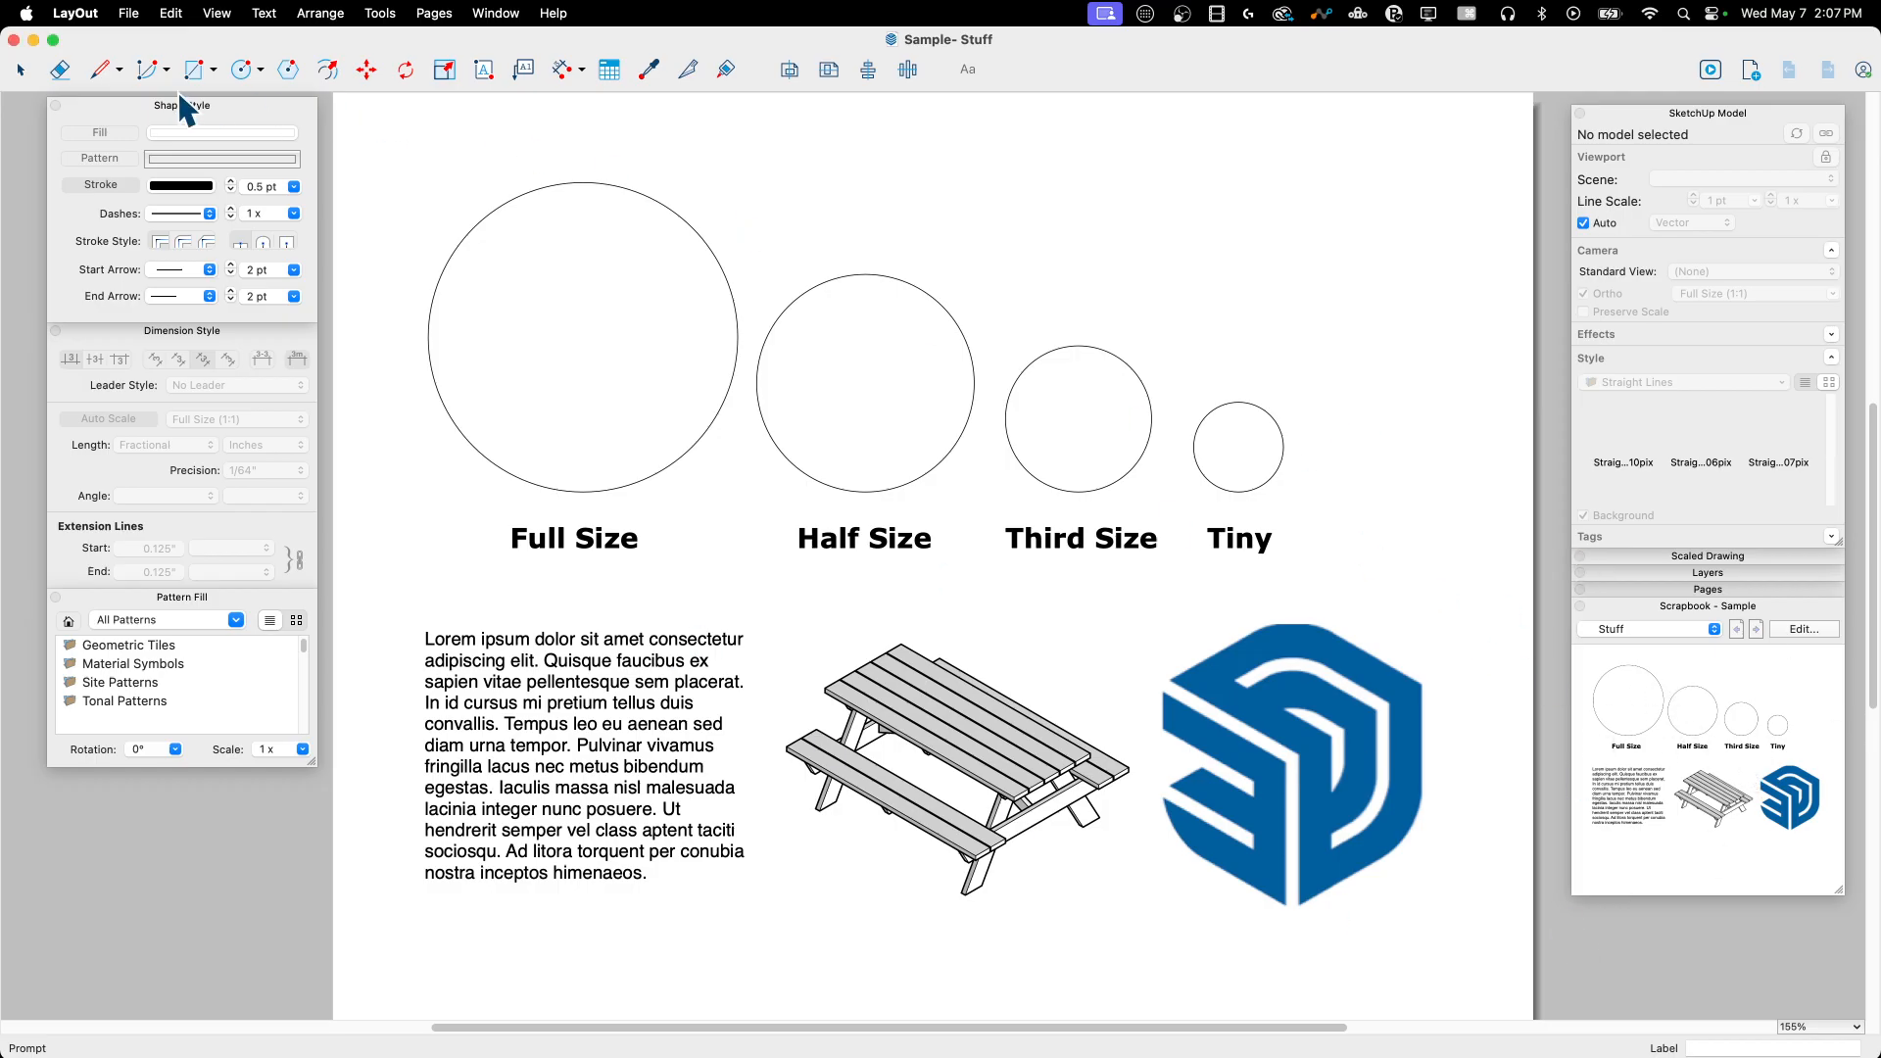
{"action": "left_click", "coordinate": [171, 13]}
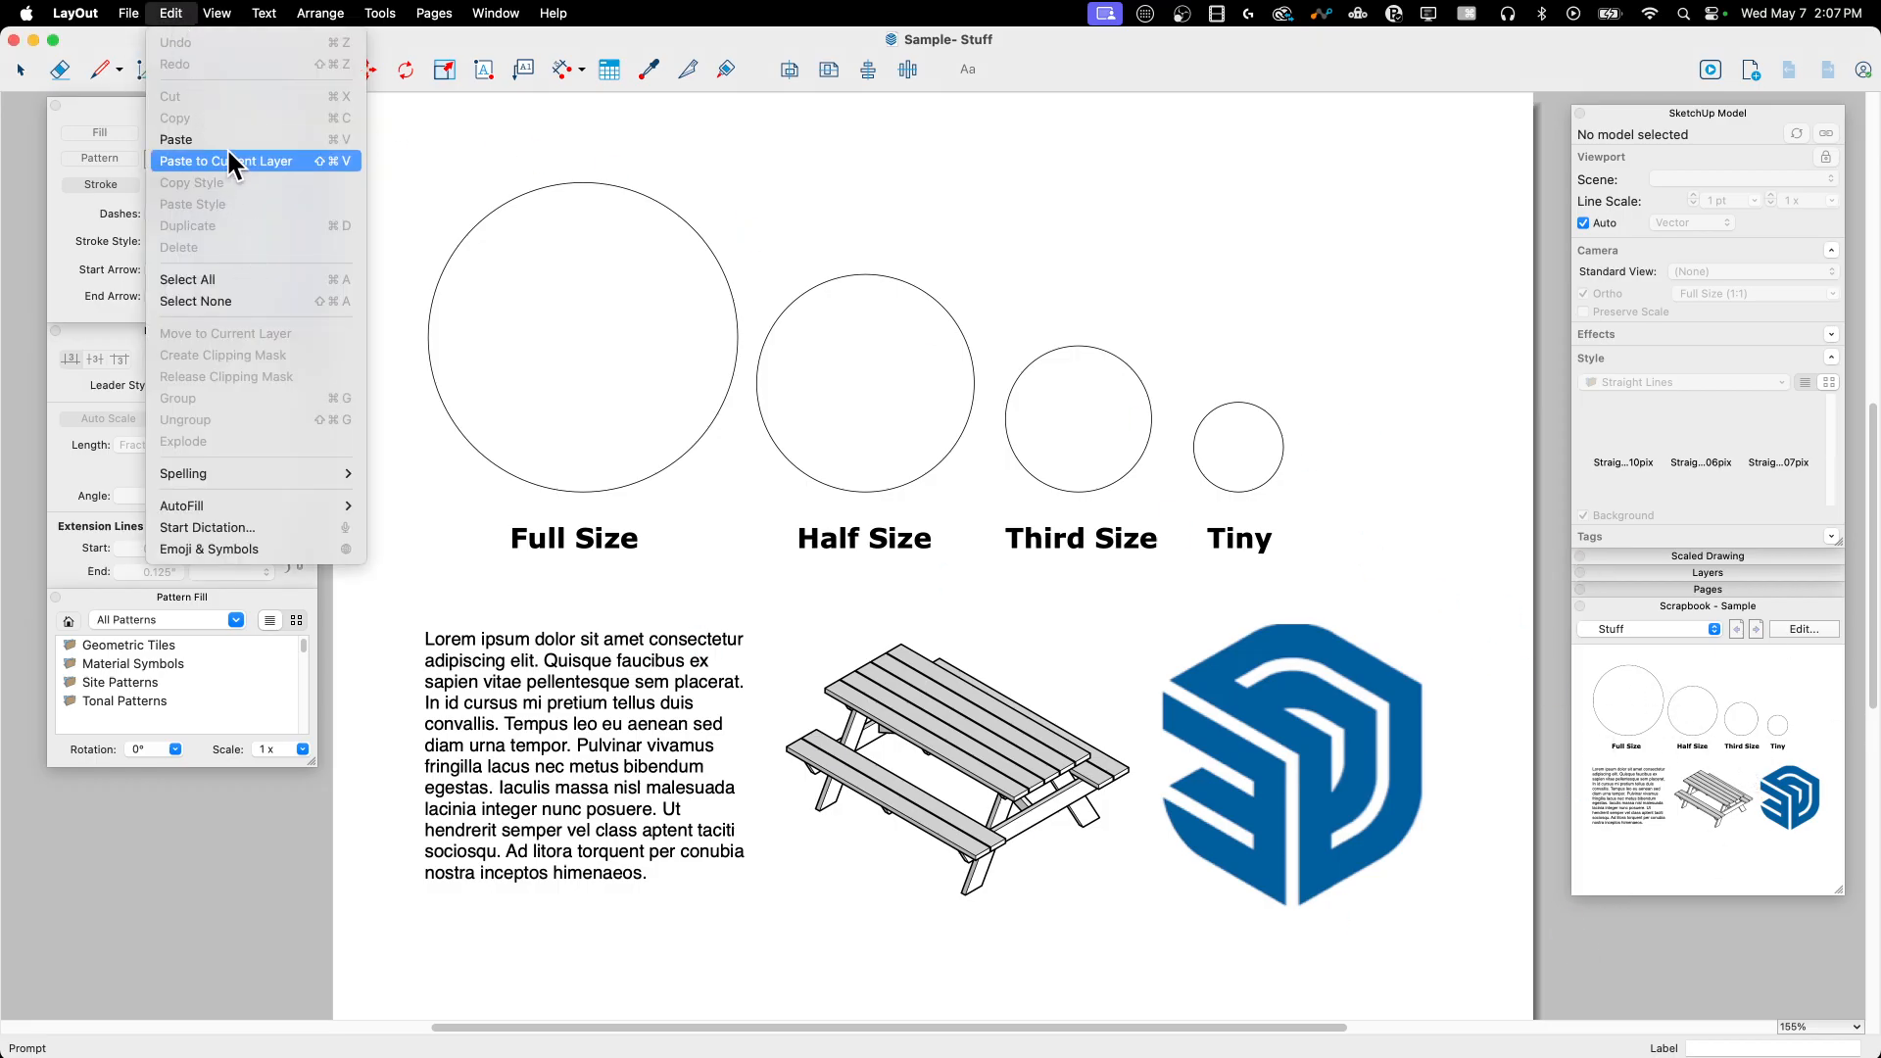
{"action": "left_click", "coordinate": [225, 161]}
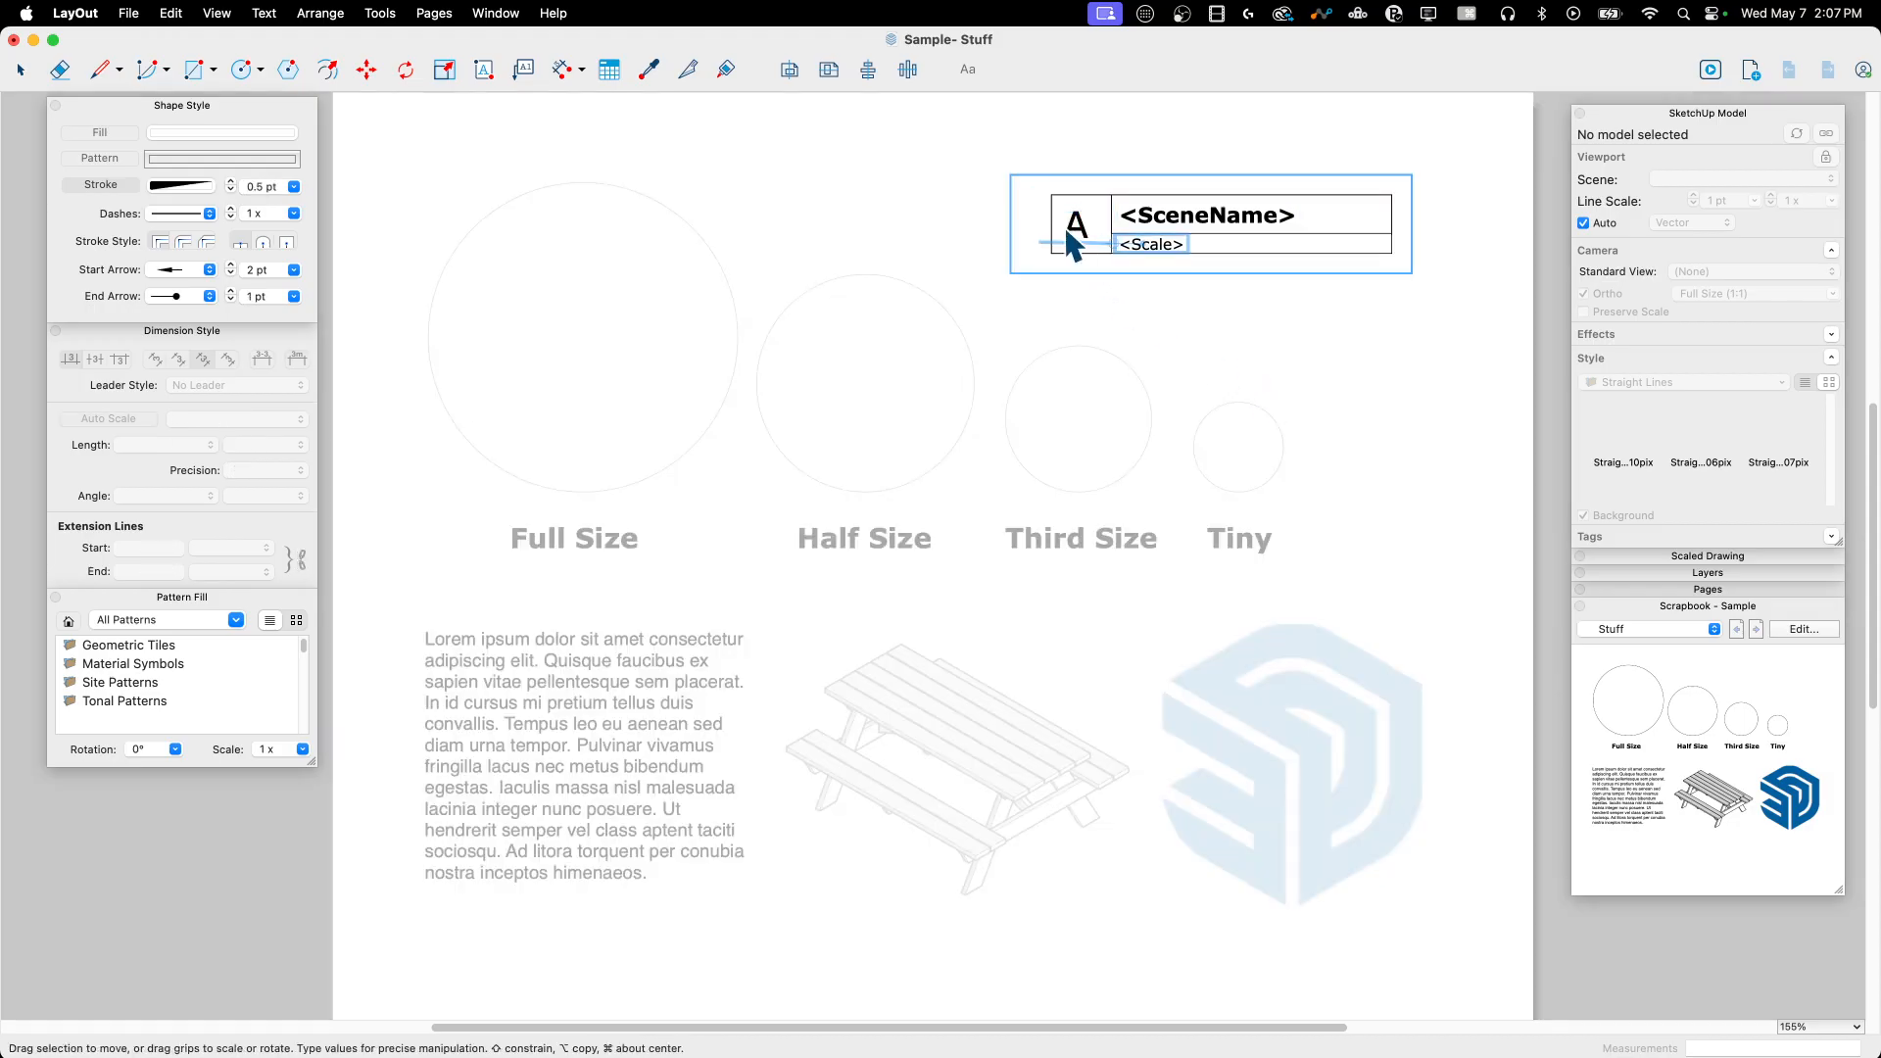
{"action": "left_click", "coordinate": [1075, 225]}
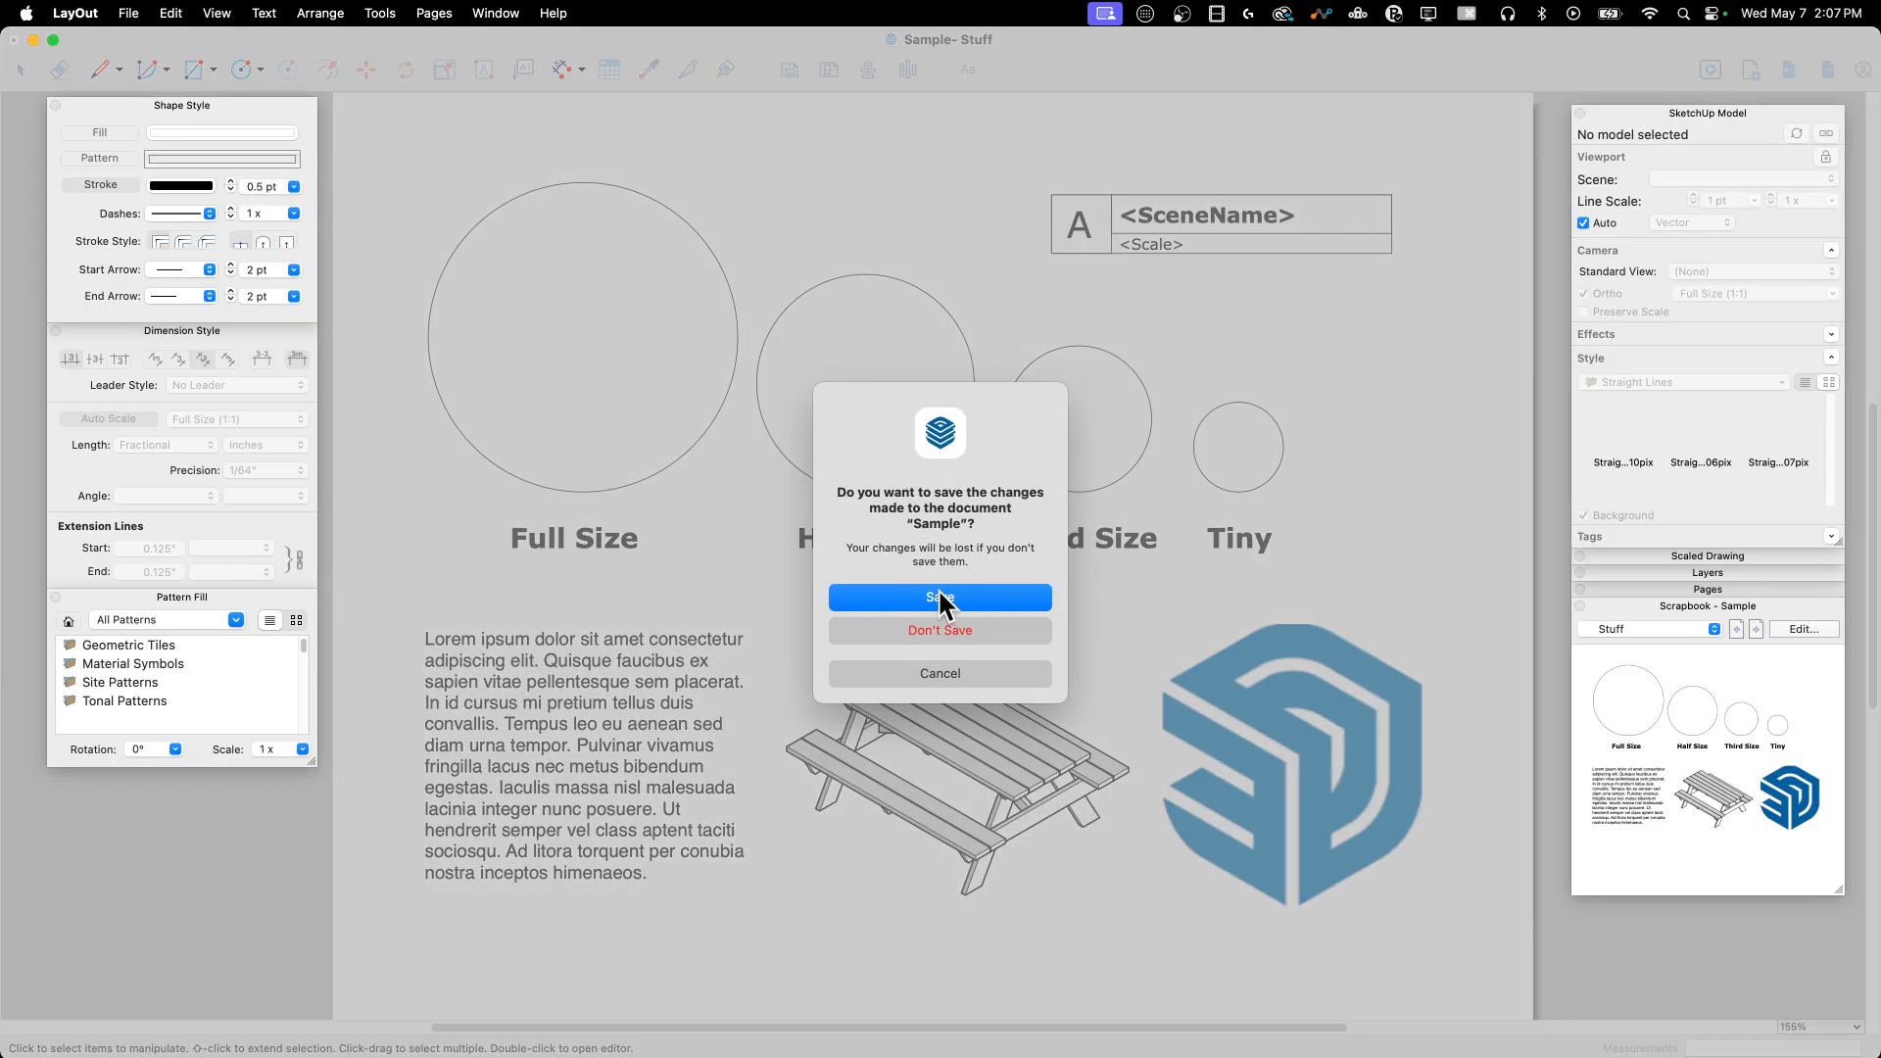
{"action": "left_click", "coordinate": [938, 629]}
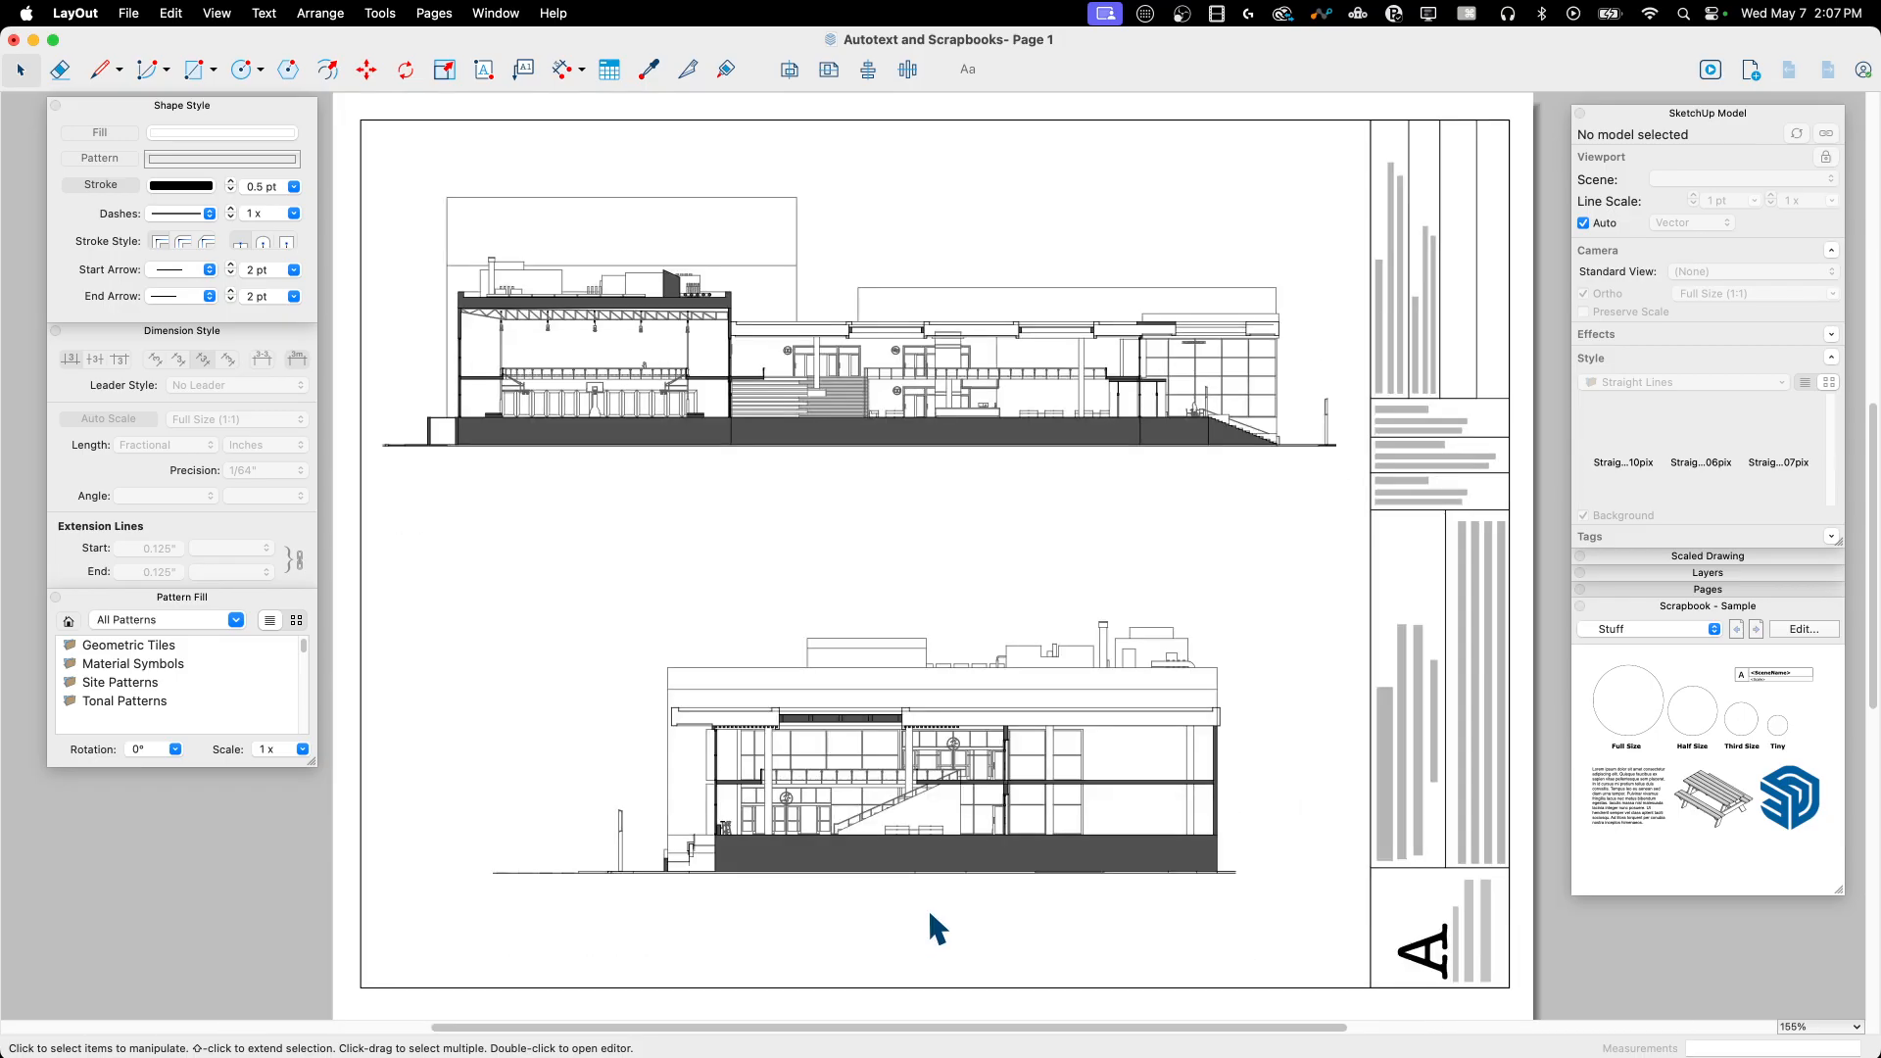
{"action": "mouse_move", "coordinate": [1775, 687]}
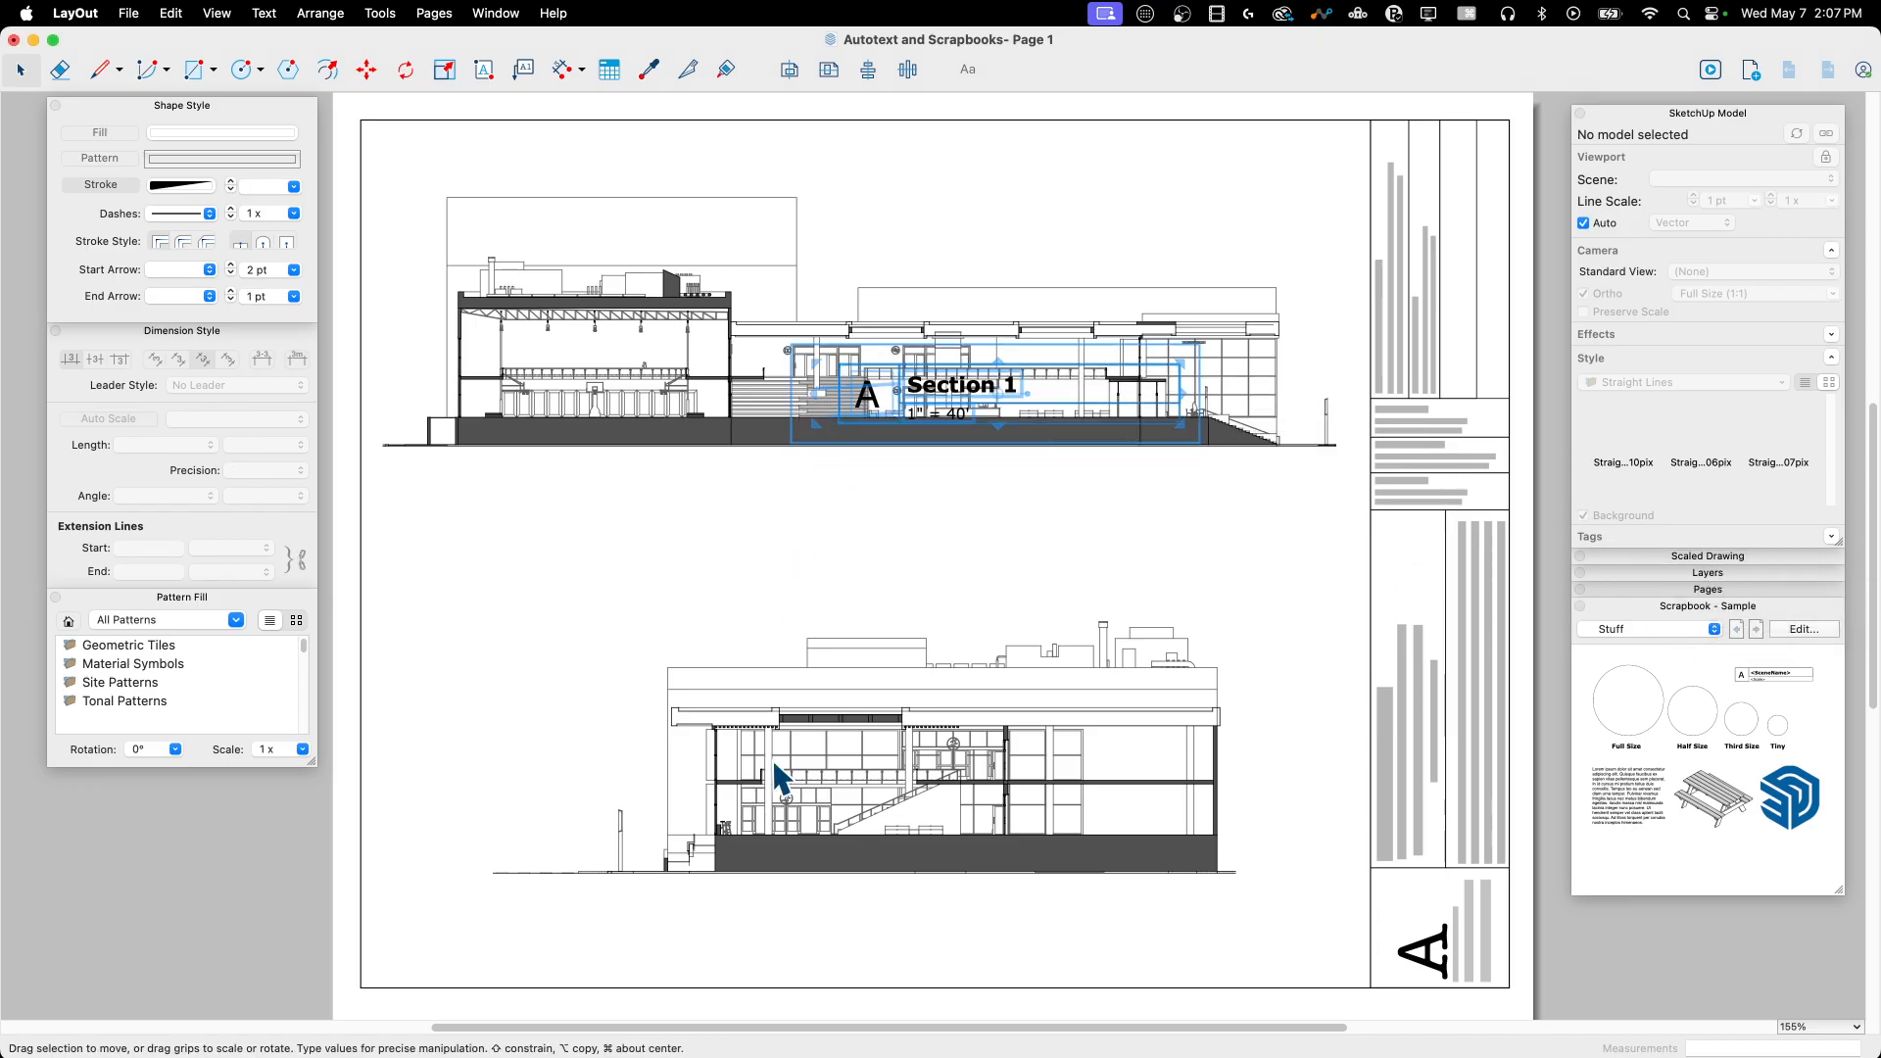
{"action": "mouse_move", "coordinate": [921, 384]}
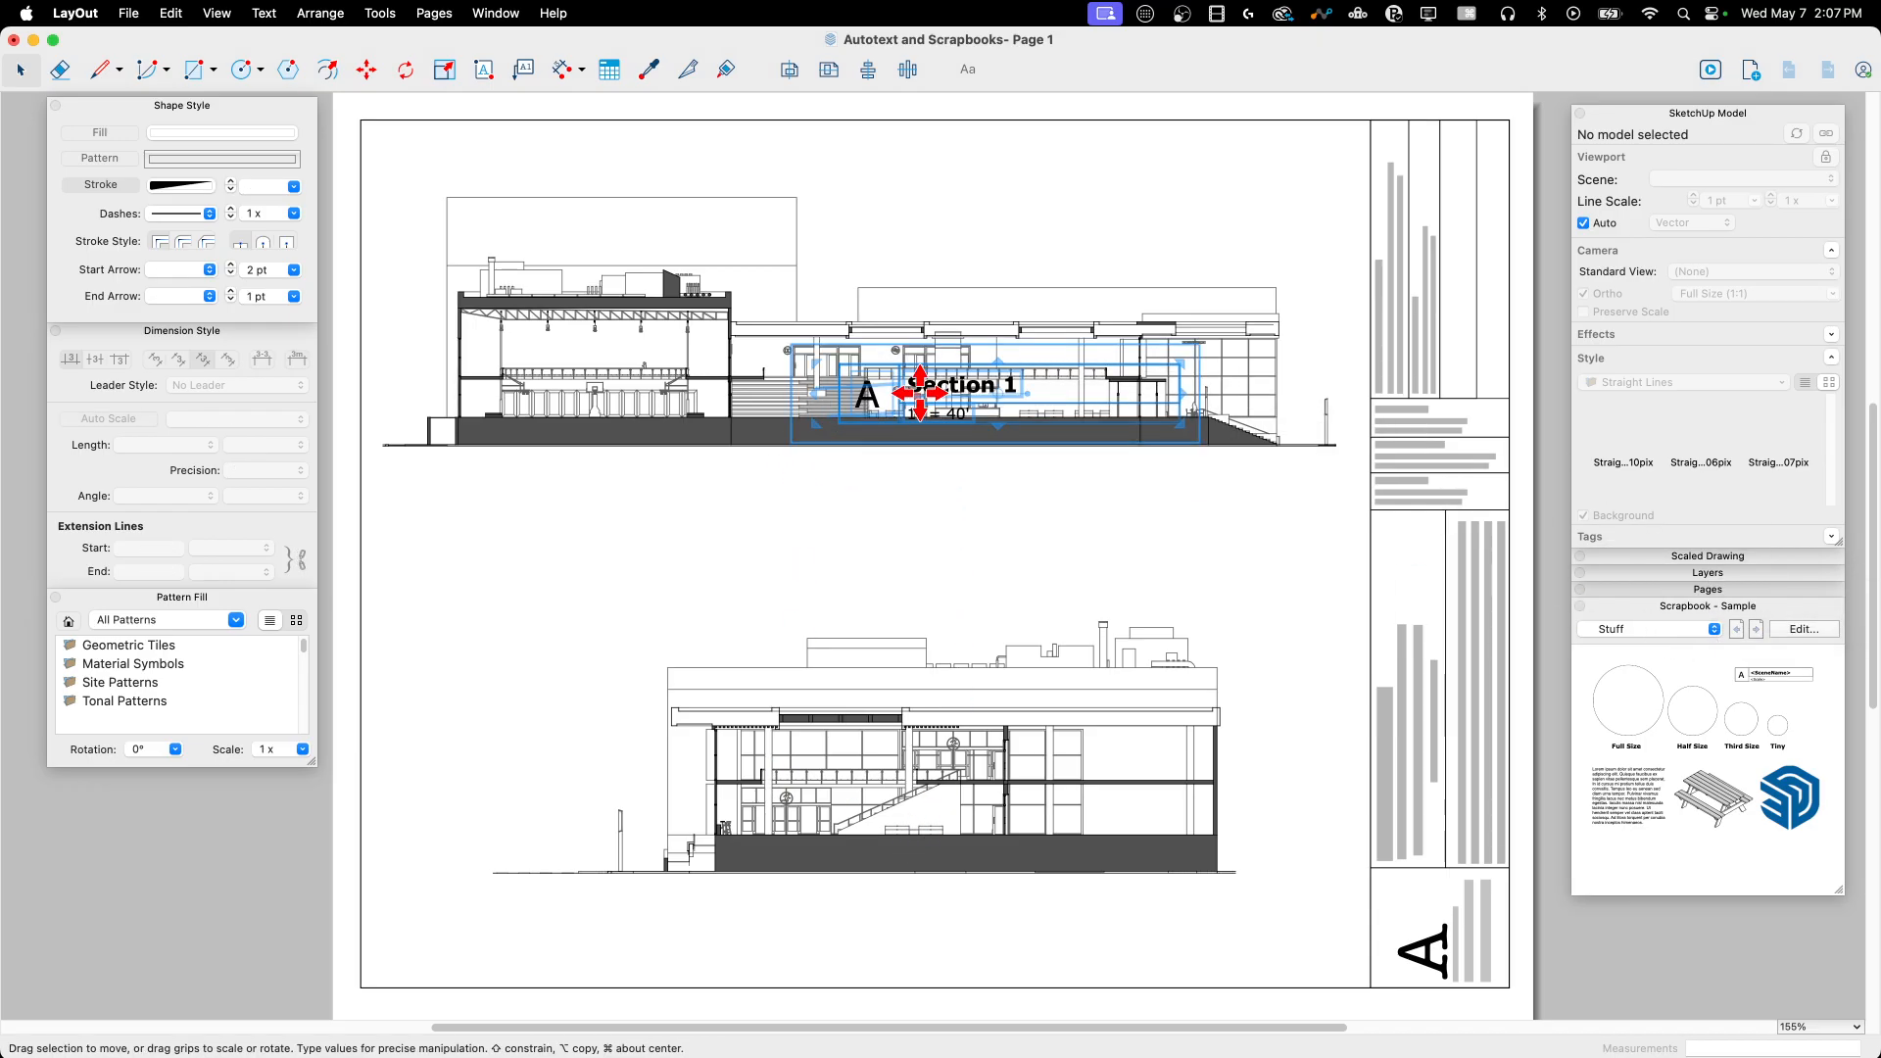
Step: Drop the scrapbook label onto the upper section as A, Section 1 at 1" = 40', placed below it
{"action": "left_click_drag", "start_coordinate": [960, 384], "coordinate": [937, 378]}
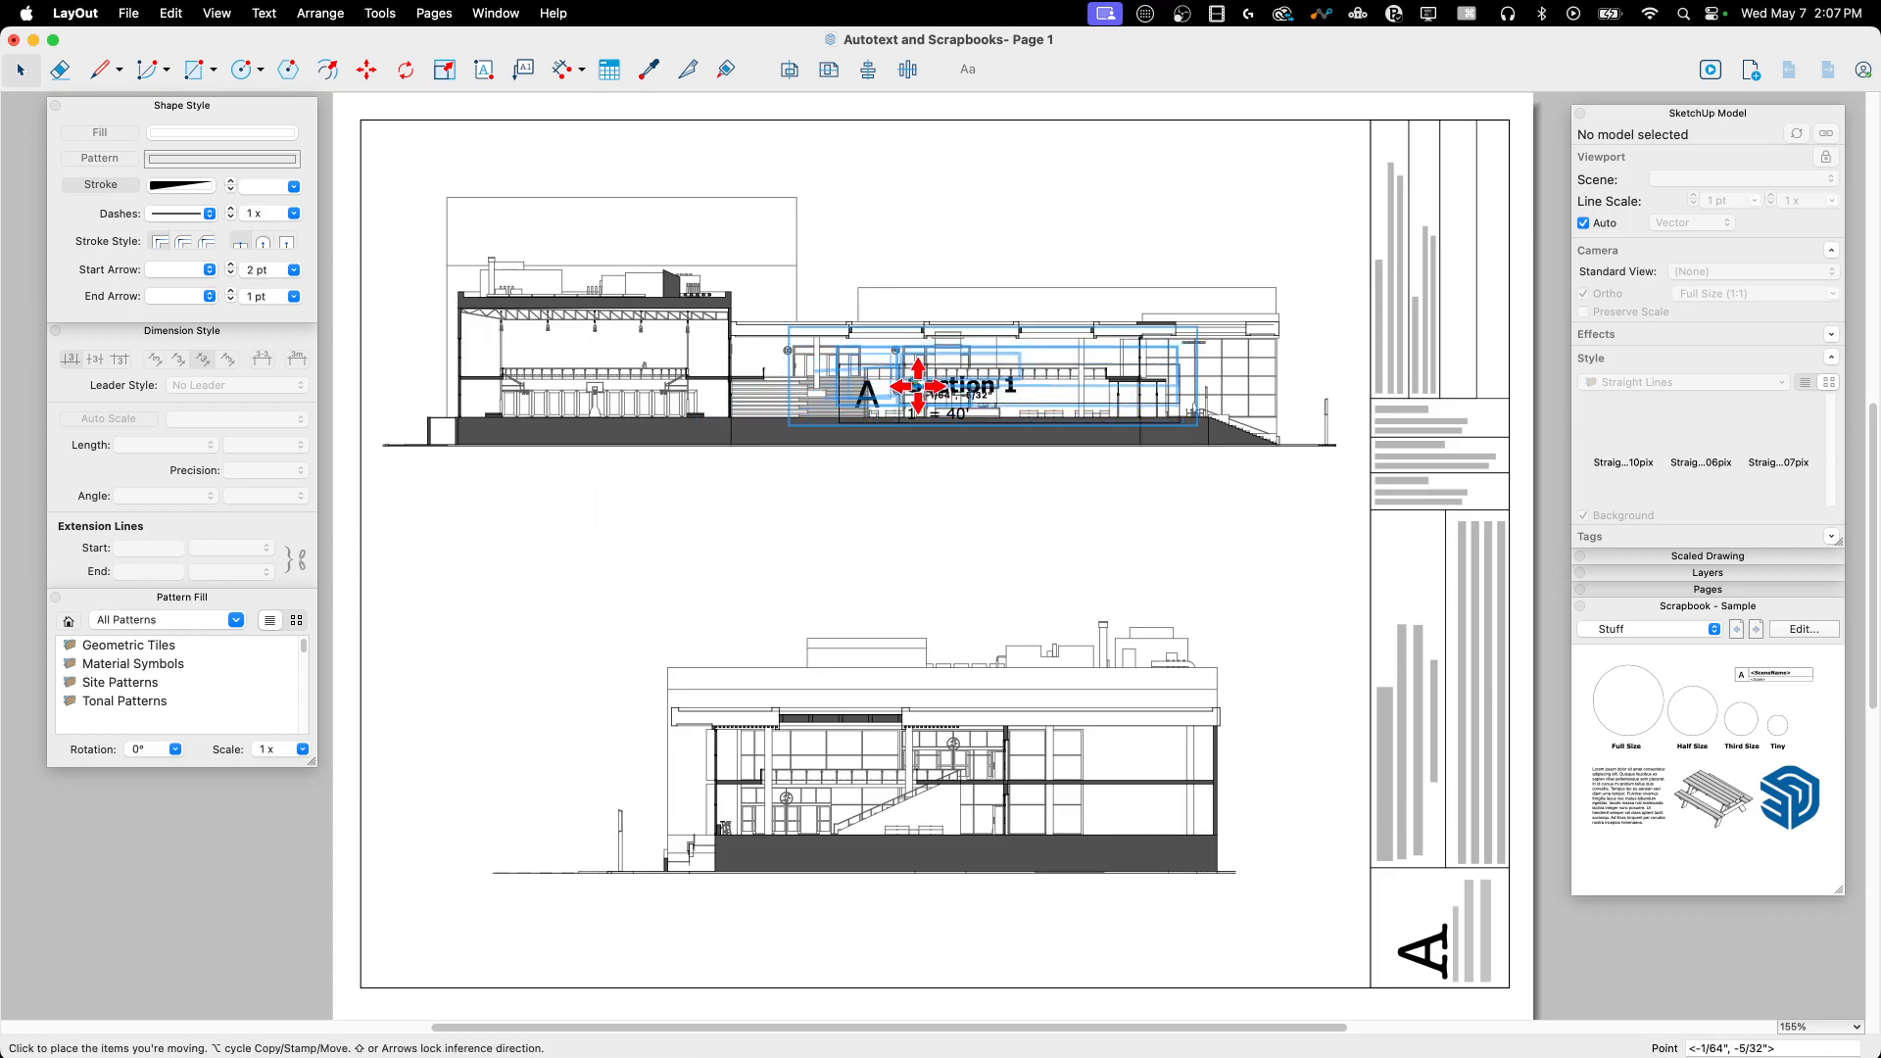
{"action": "left_click_drag", "start_coordinate": [916, 384], "coordinate": [509, 509]}
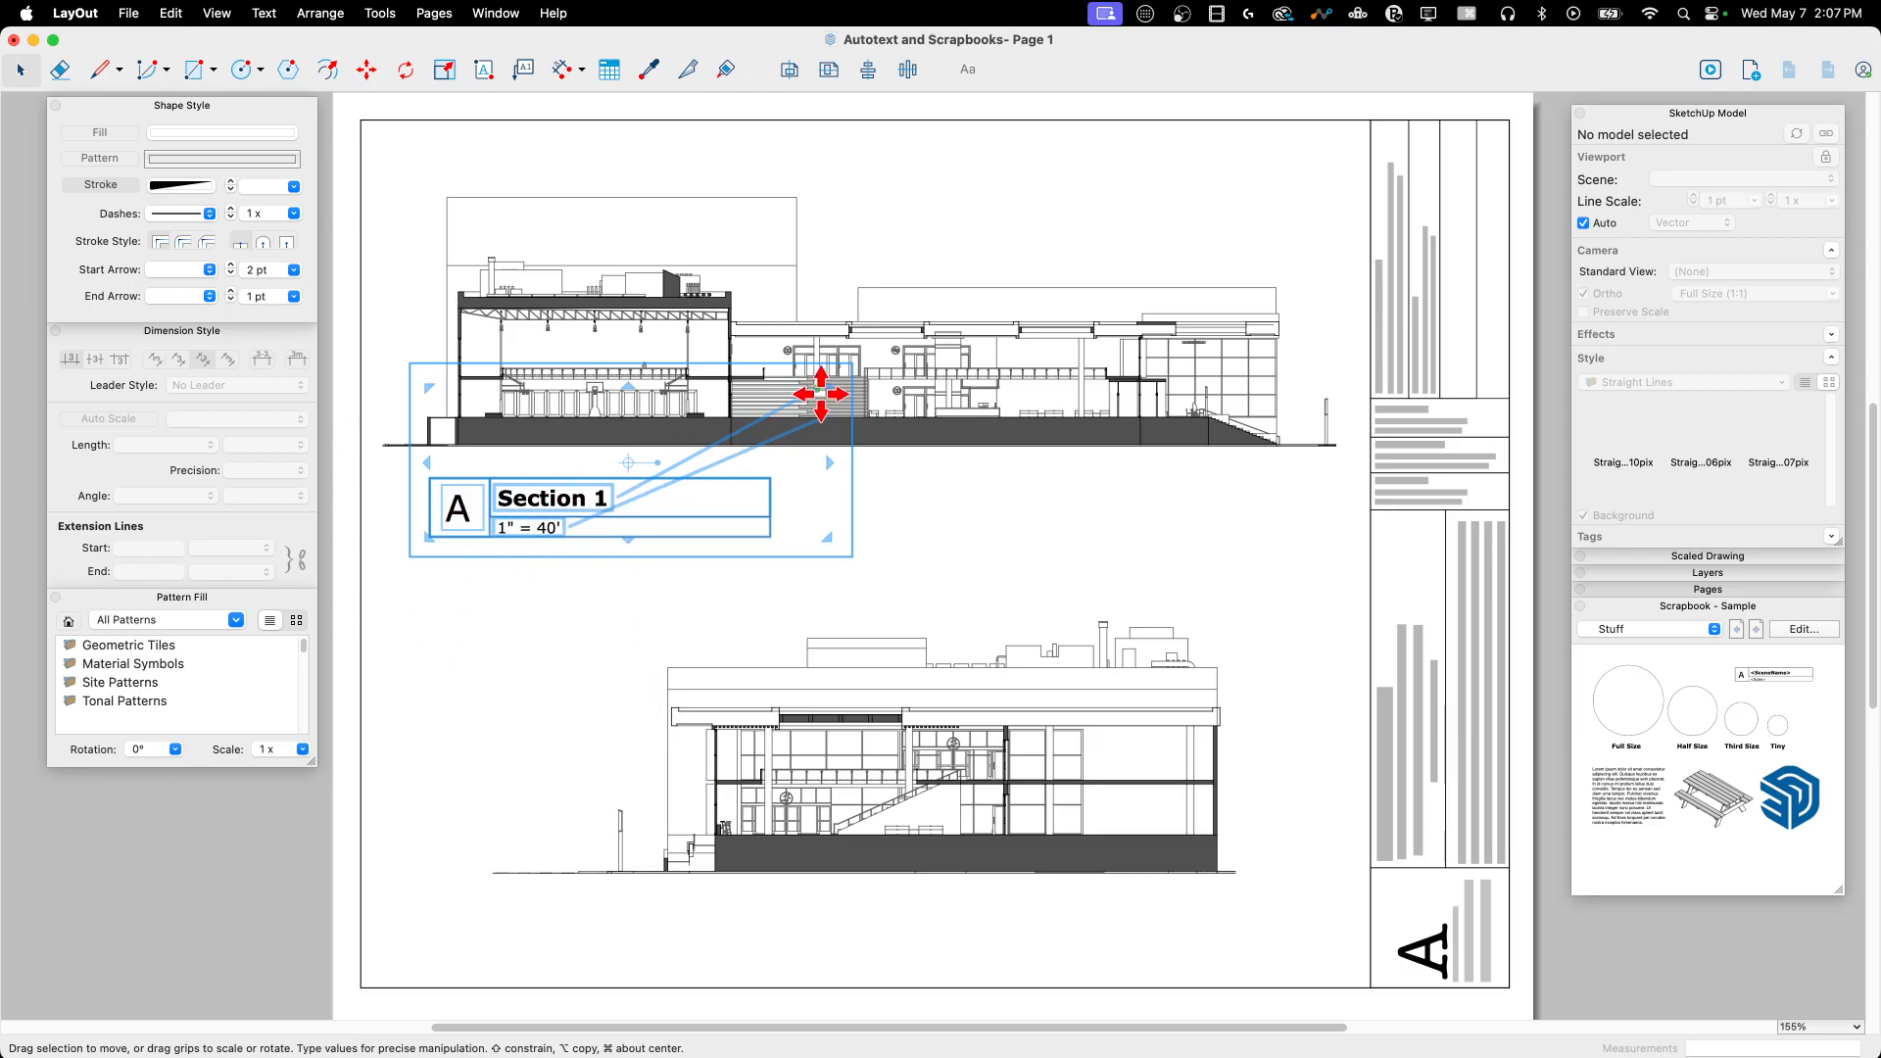
{"action": "mouse_move", "coordinate": [1066, 386]}
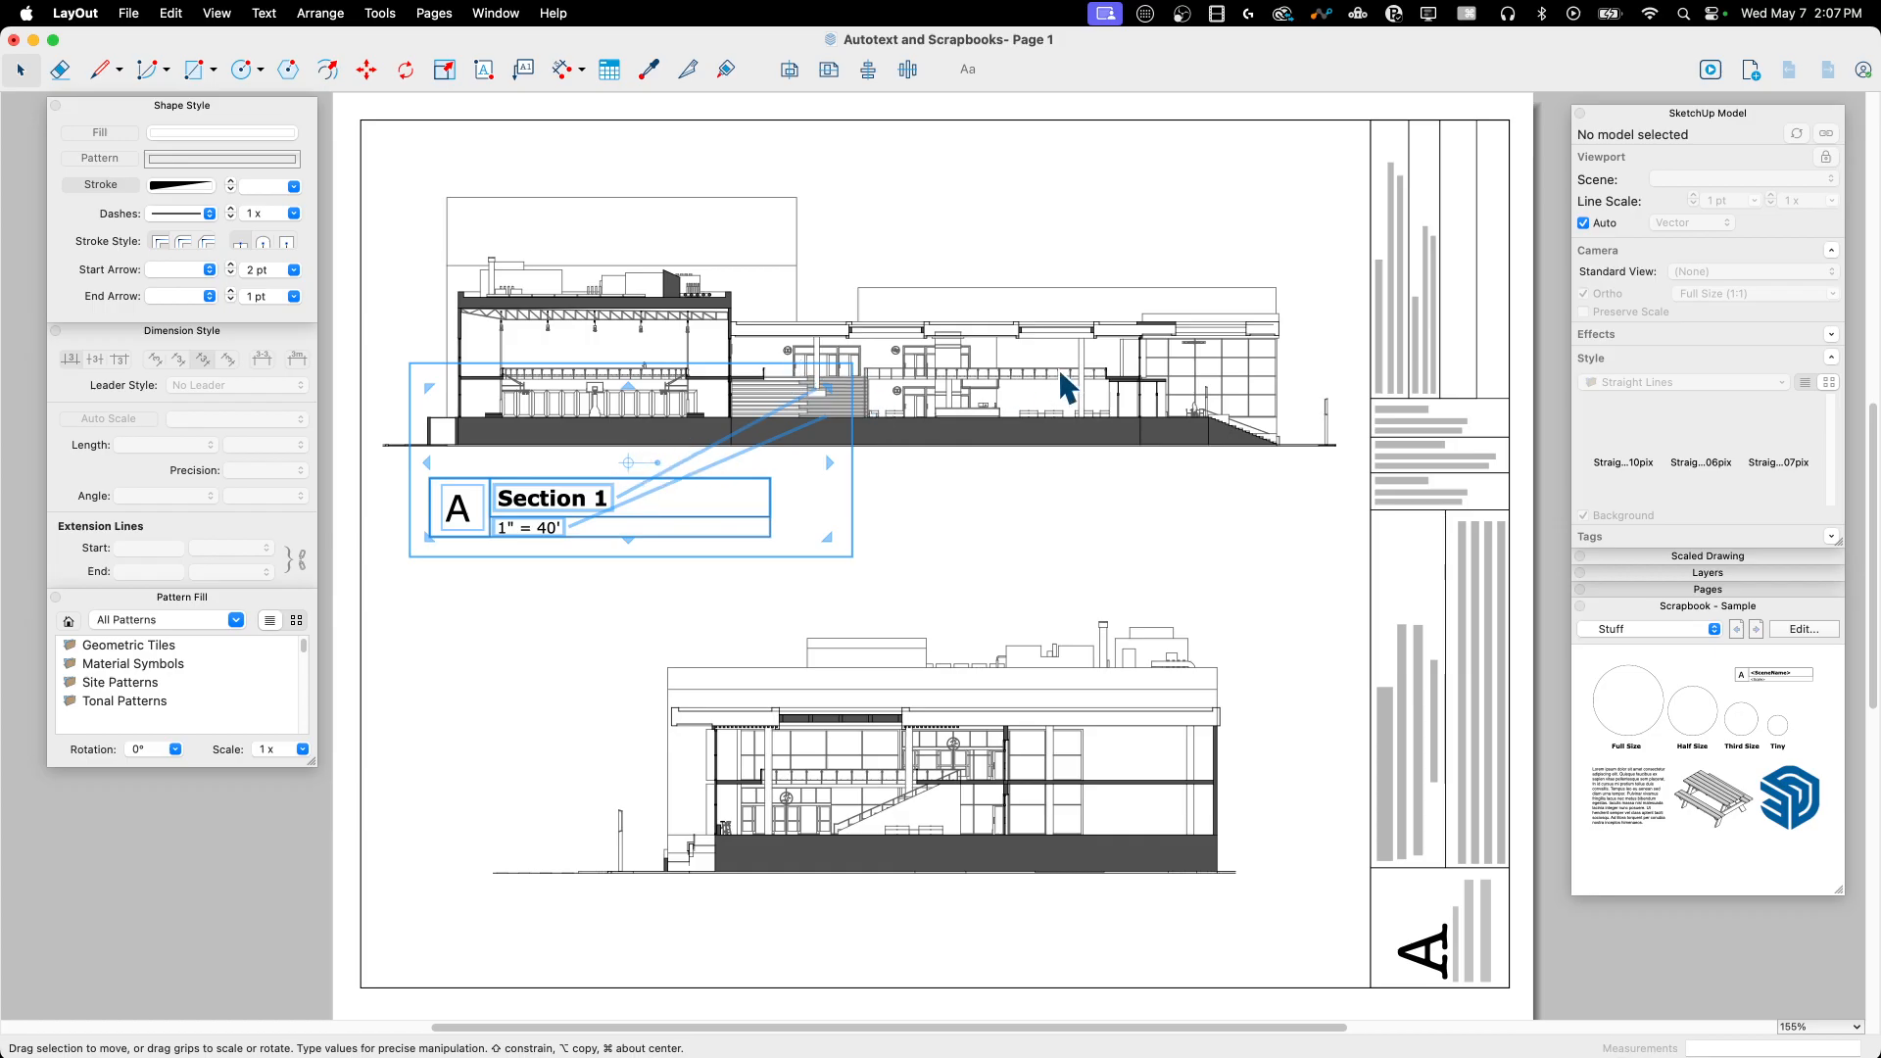
{"action": "mouse_move", "coordinate": [496, 533]}
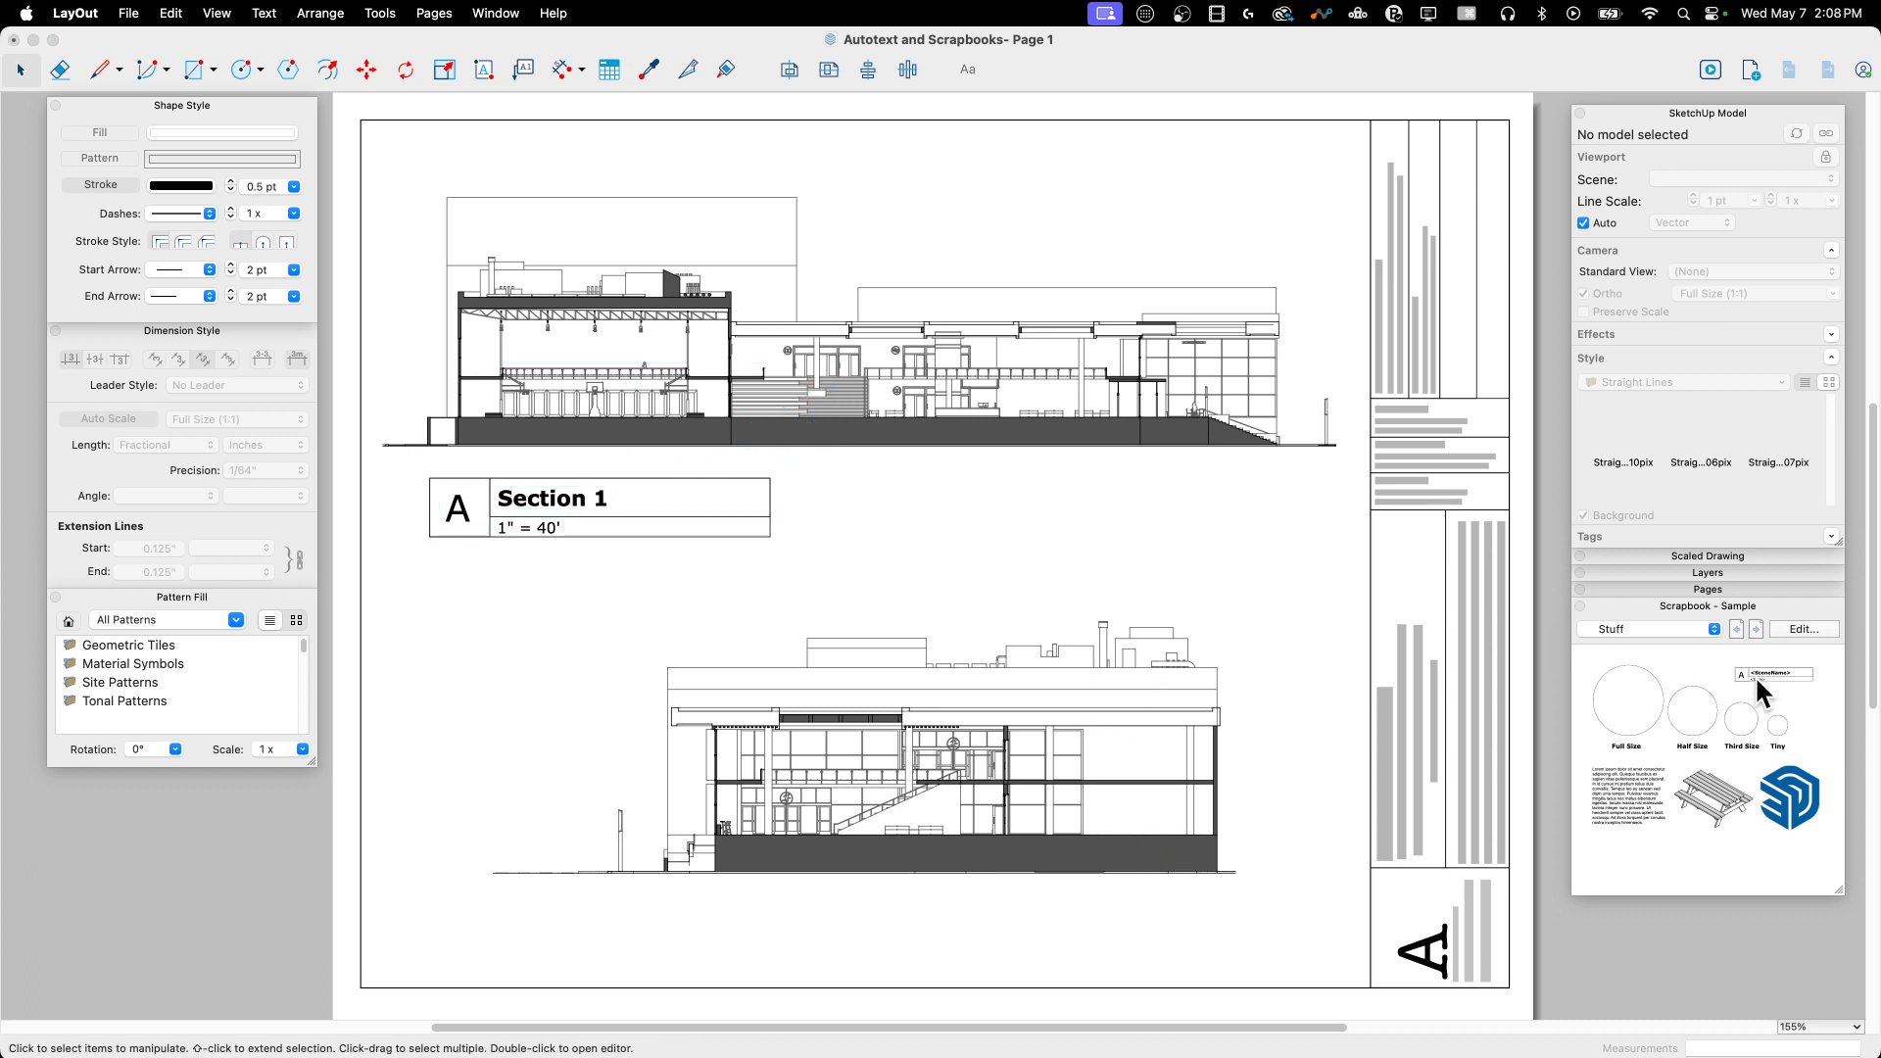
Step: Drop the scrapbook label onto the lower section as B, Section 2 at 1" = 30', placed beneath it
{"action": "left_click_drag", "start_coordinate": [1775, 672], "coordinate": [864, 870]}
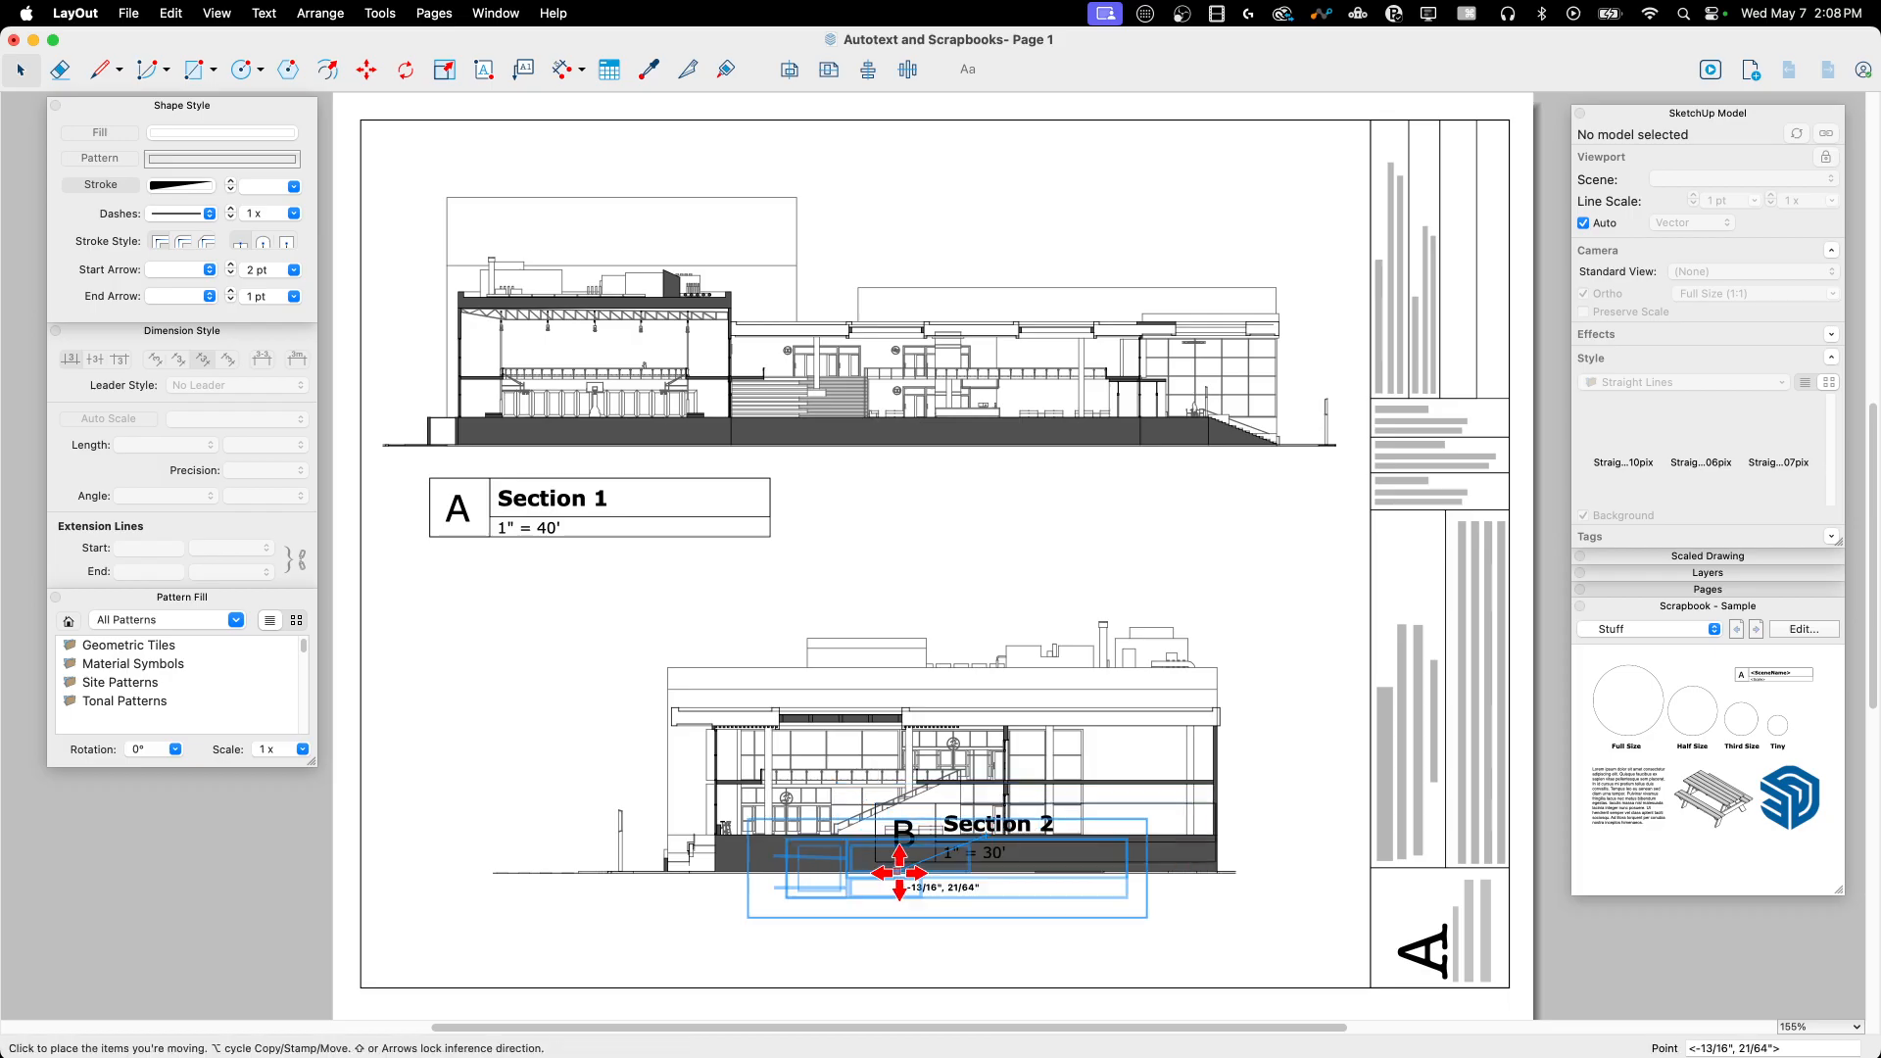
{"action": "left_click_drag", "start_coordinate": [899, 872], "coordinate": [547, 936]}
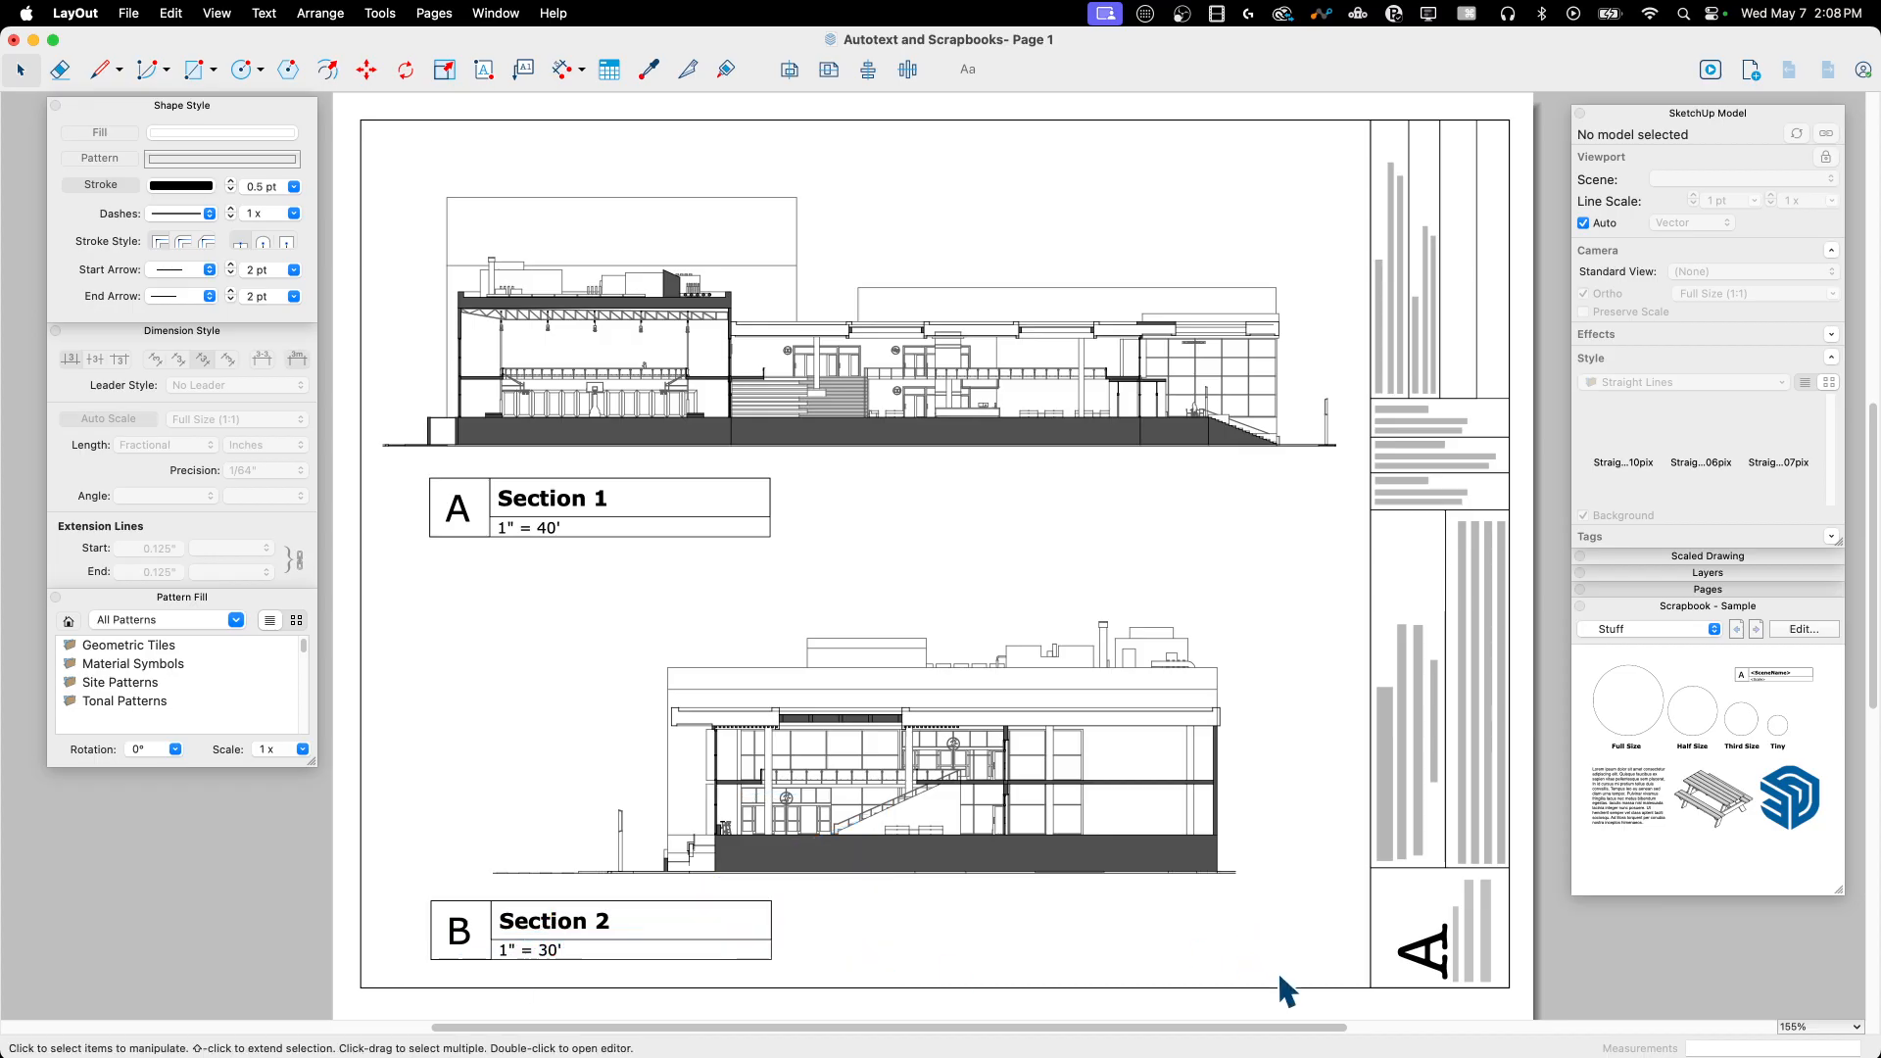
{"action": "mouse_move", "coordinate": [1406, 423]}
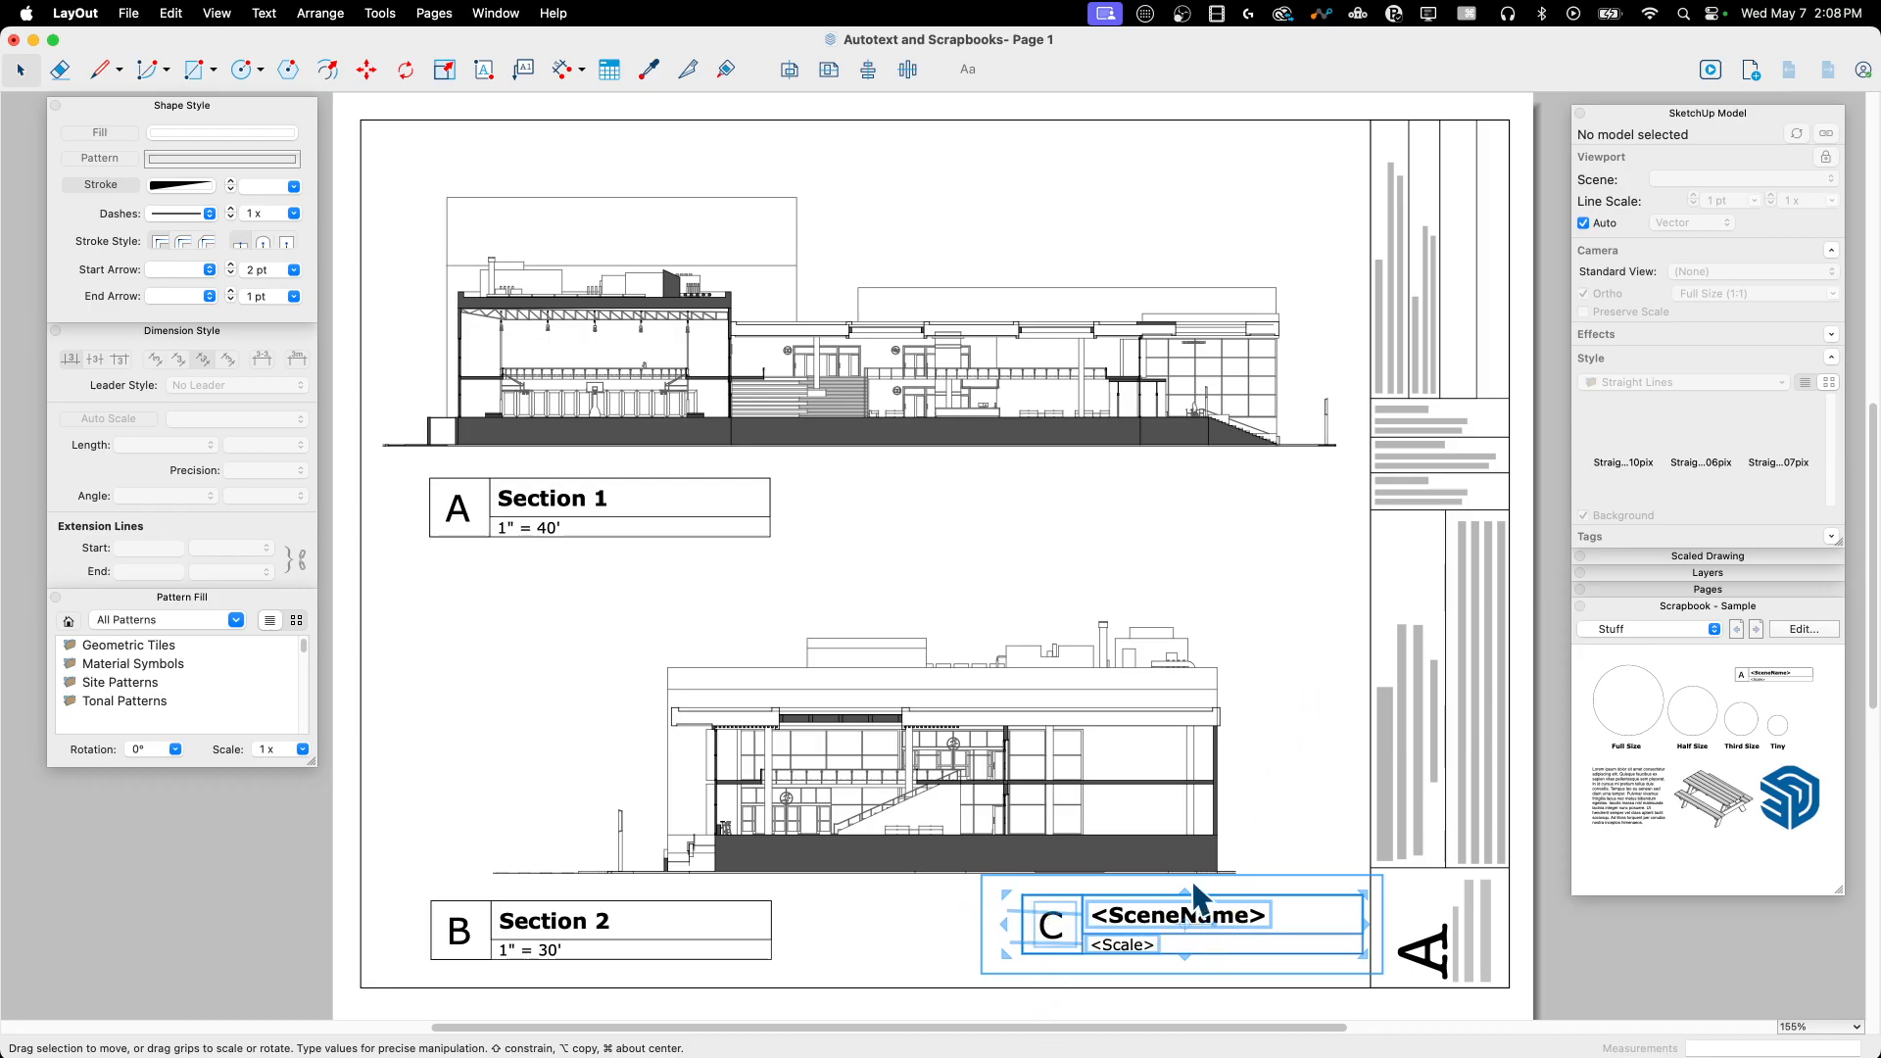
{"action": "mouse_move", "coordinate": [1072, 915]}
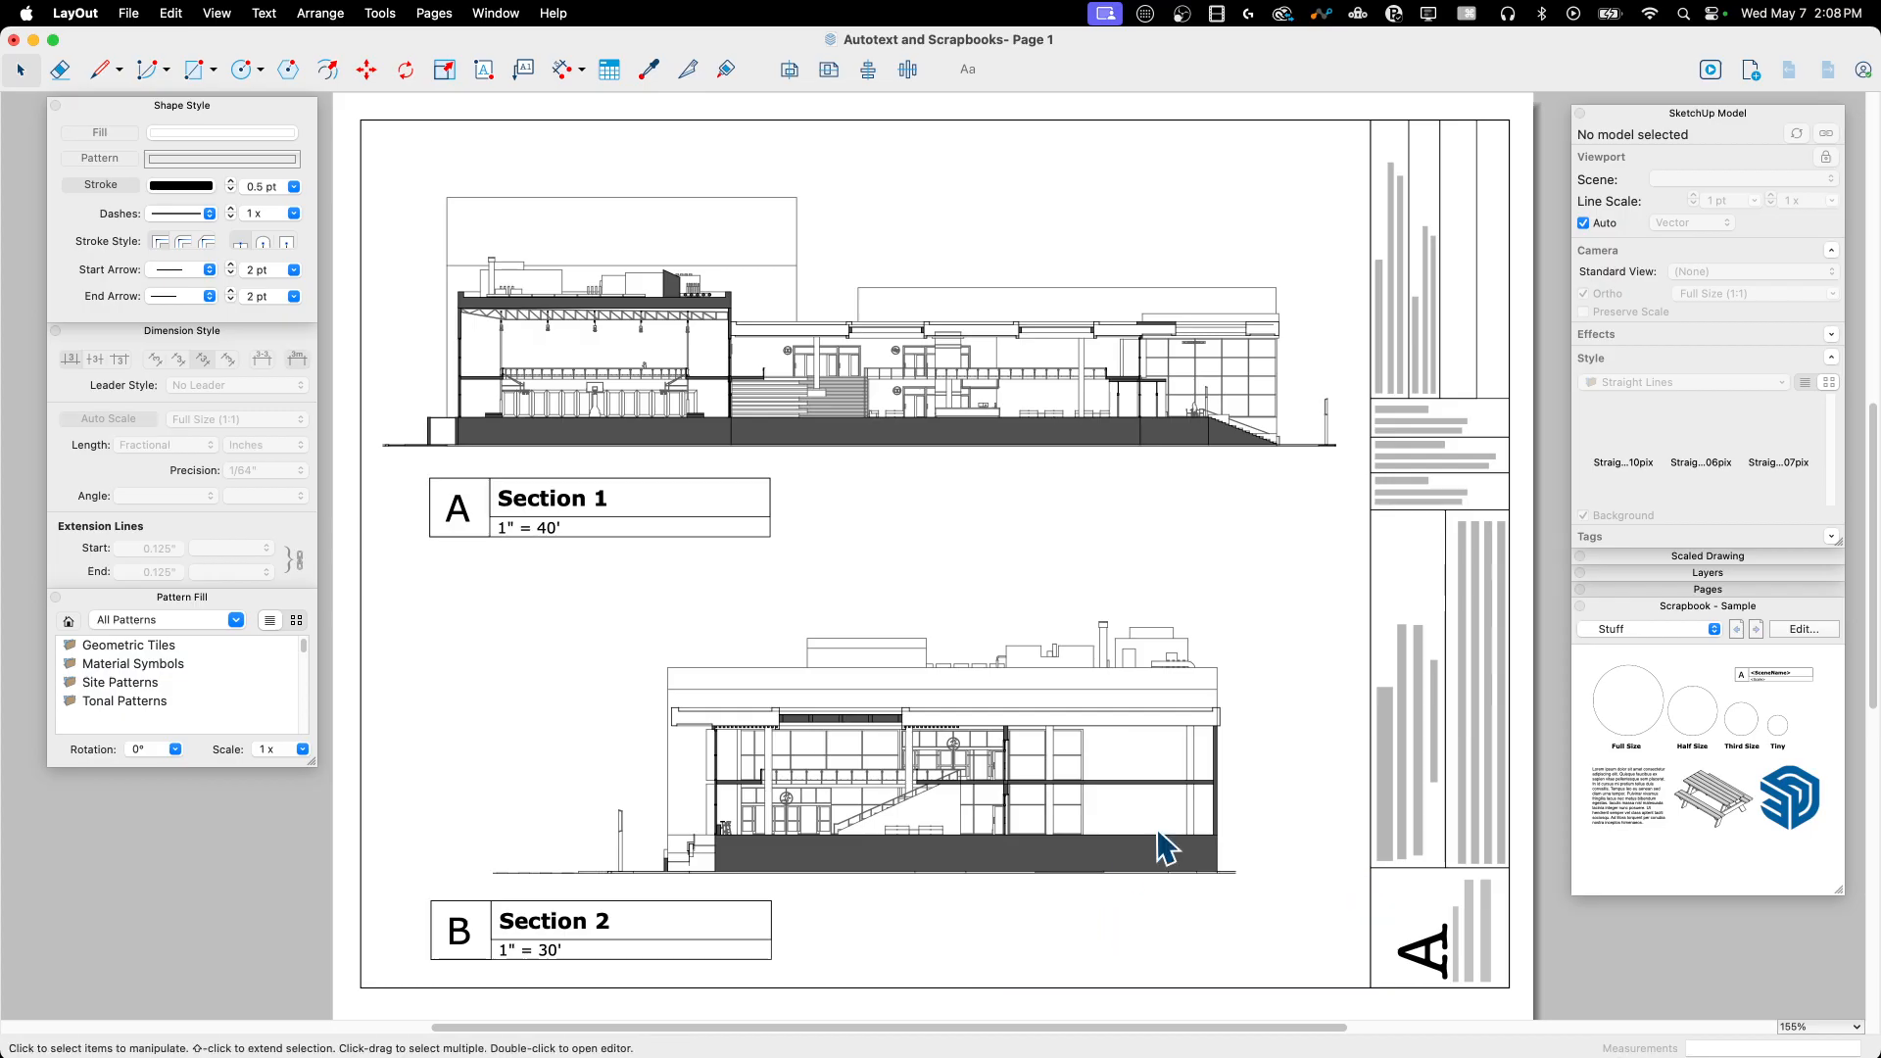
{"action": "mouse_move", "coordinate": [1300, 758]}
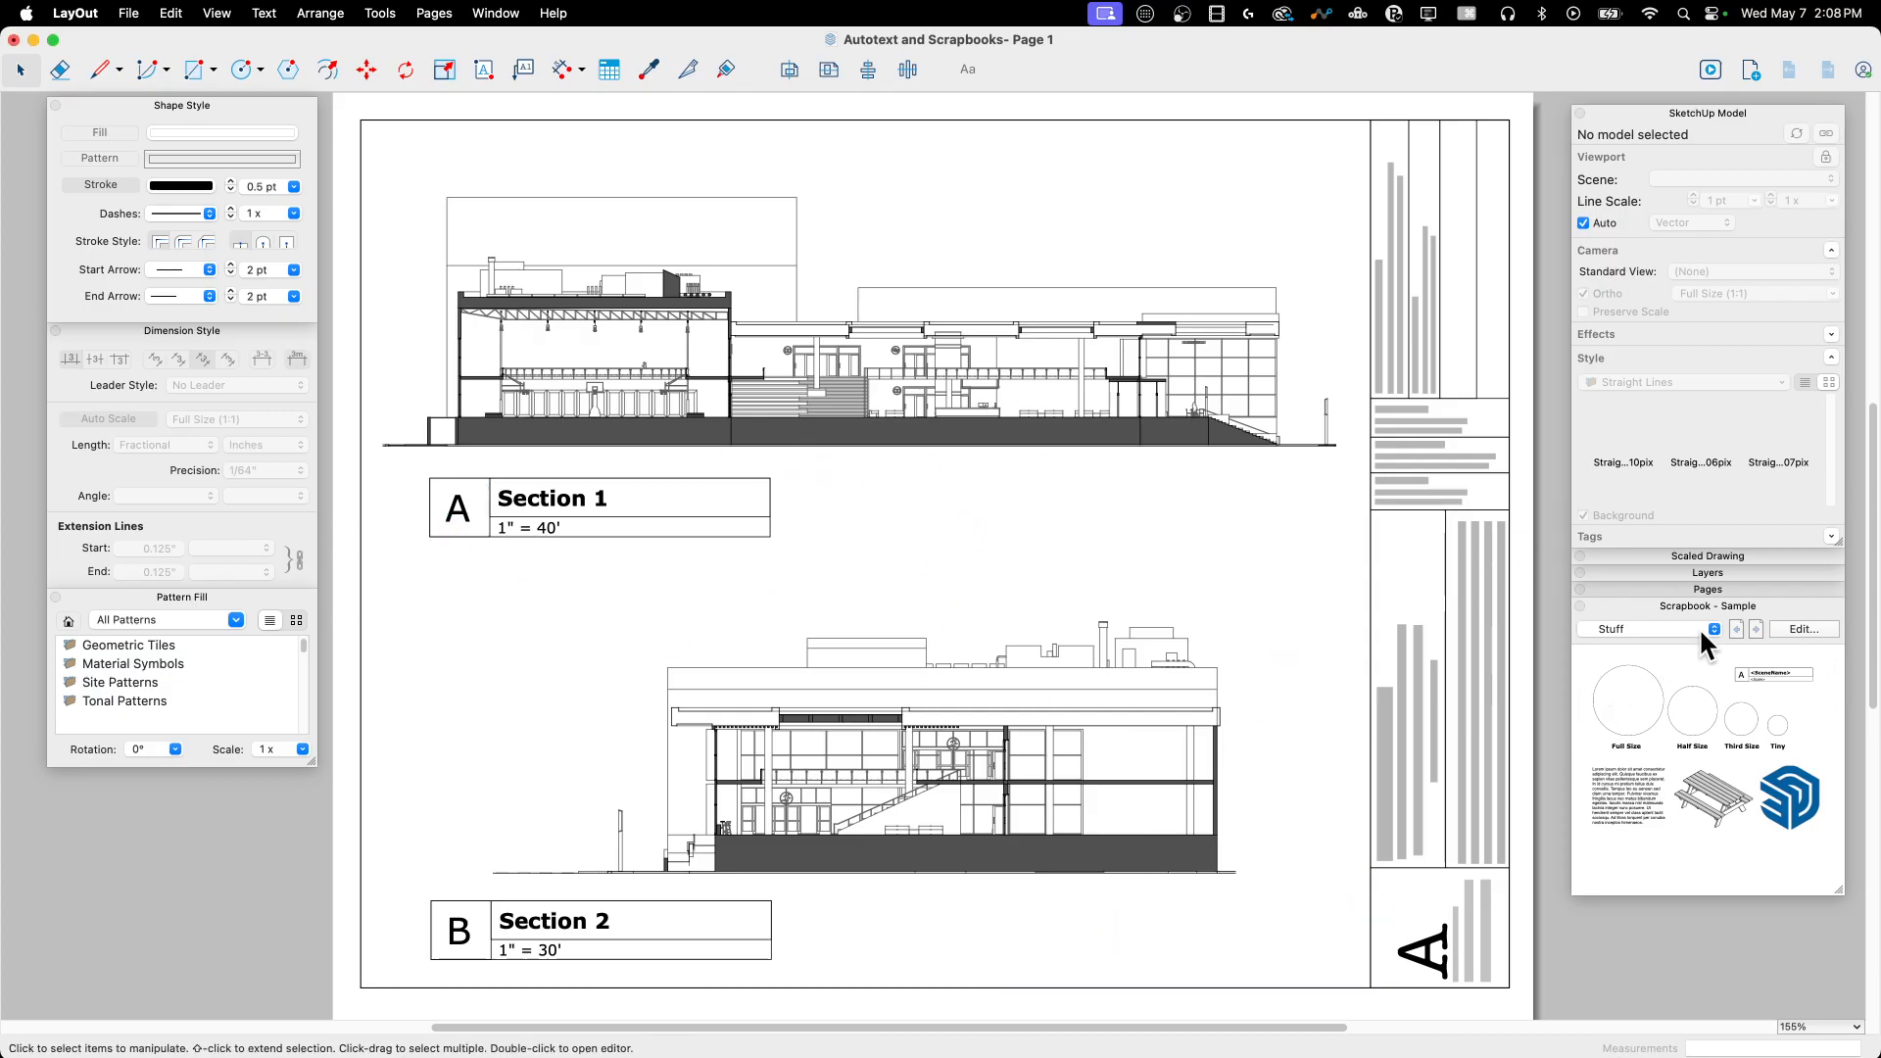
{"action": "left_click", "coordinate": [1712, 629]}
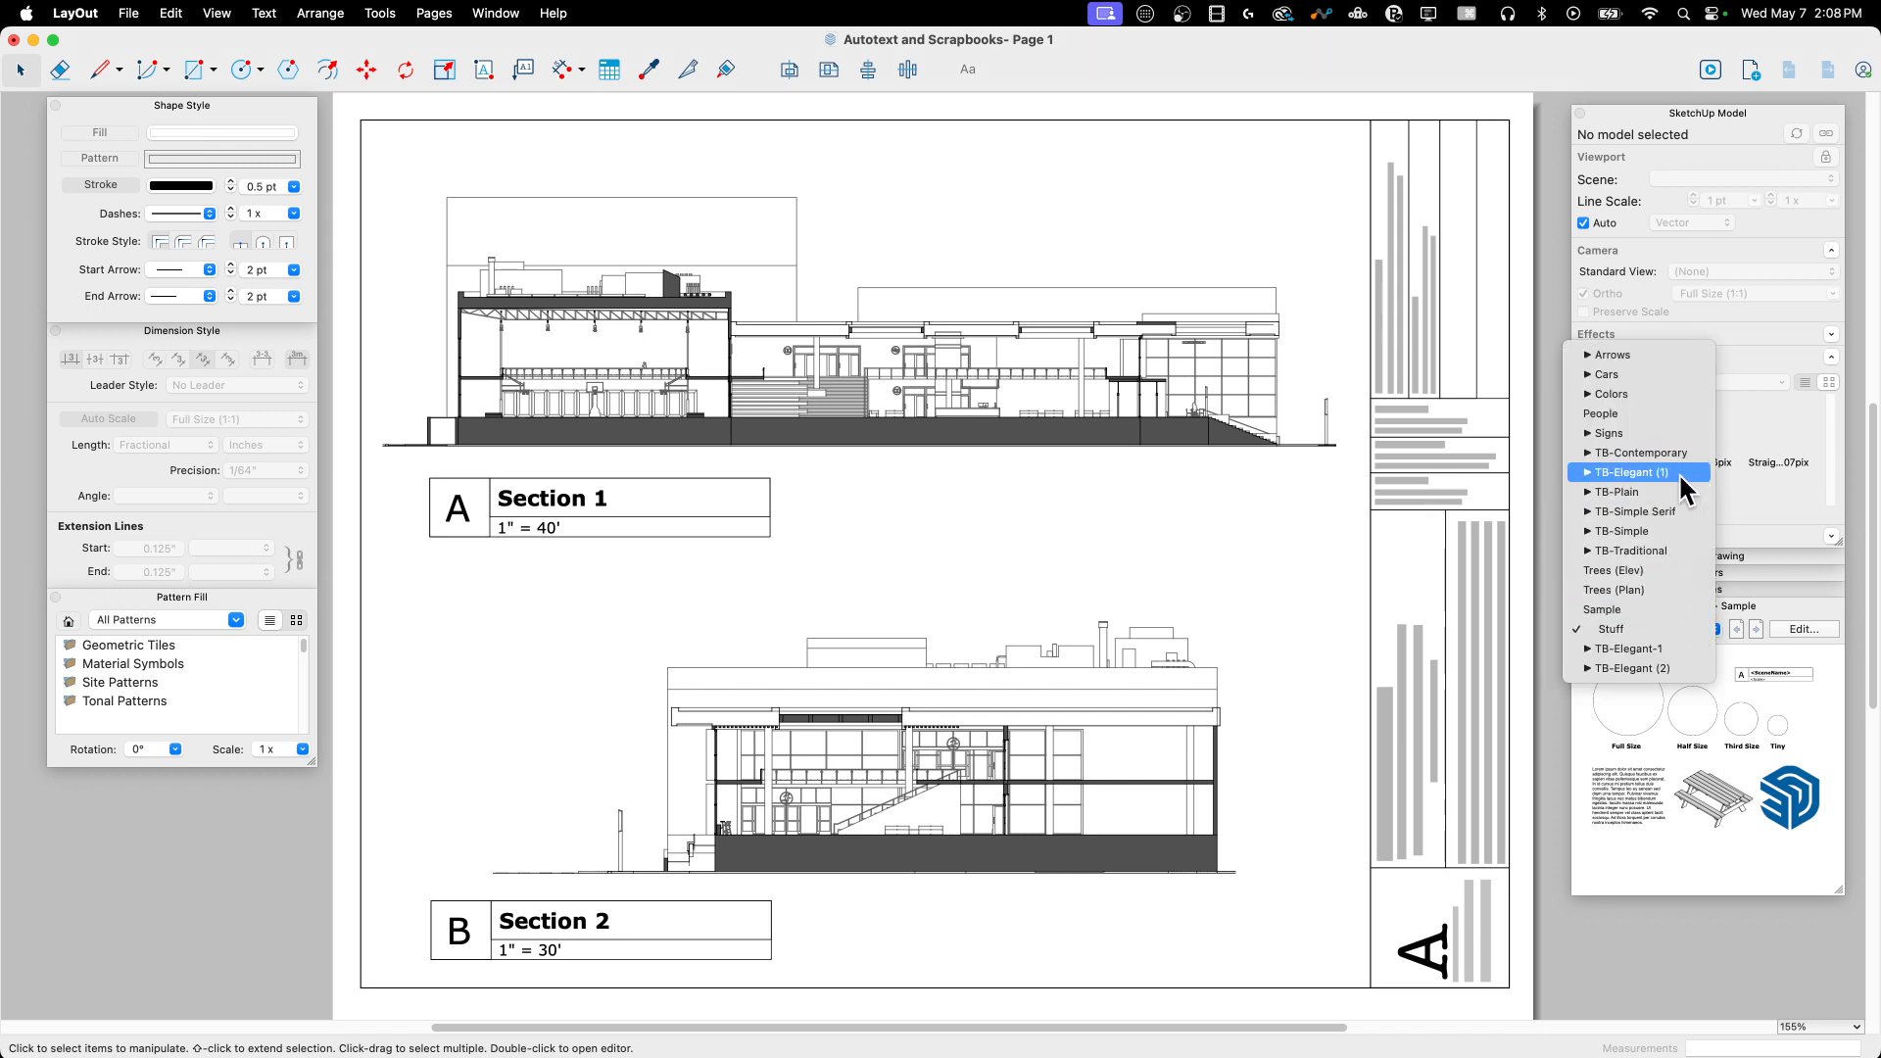
{"action": "left_click", "coordinate": [1621, 492]}
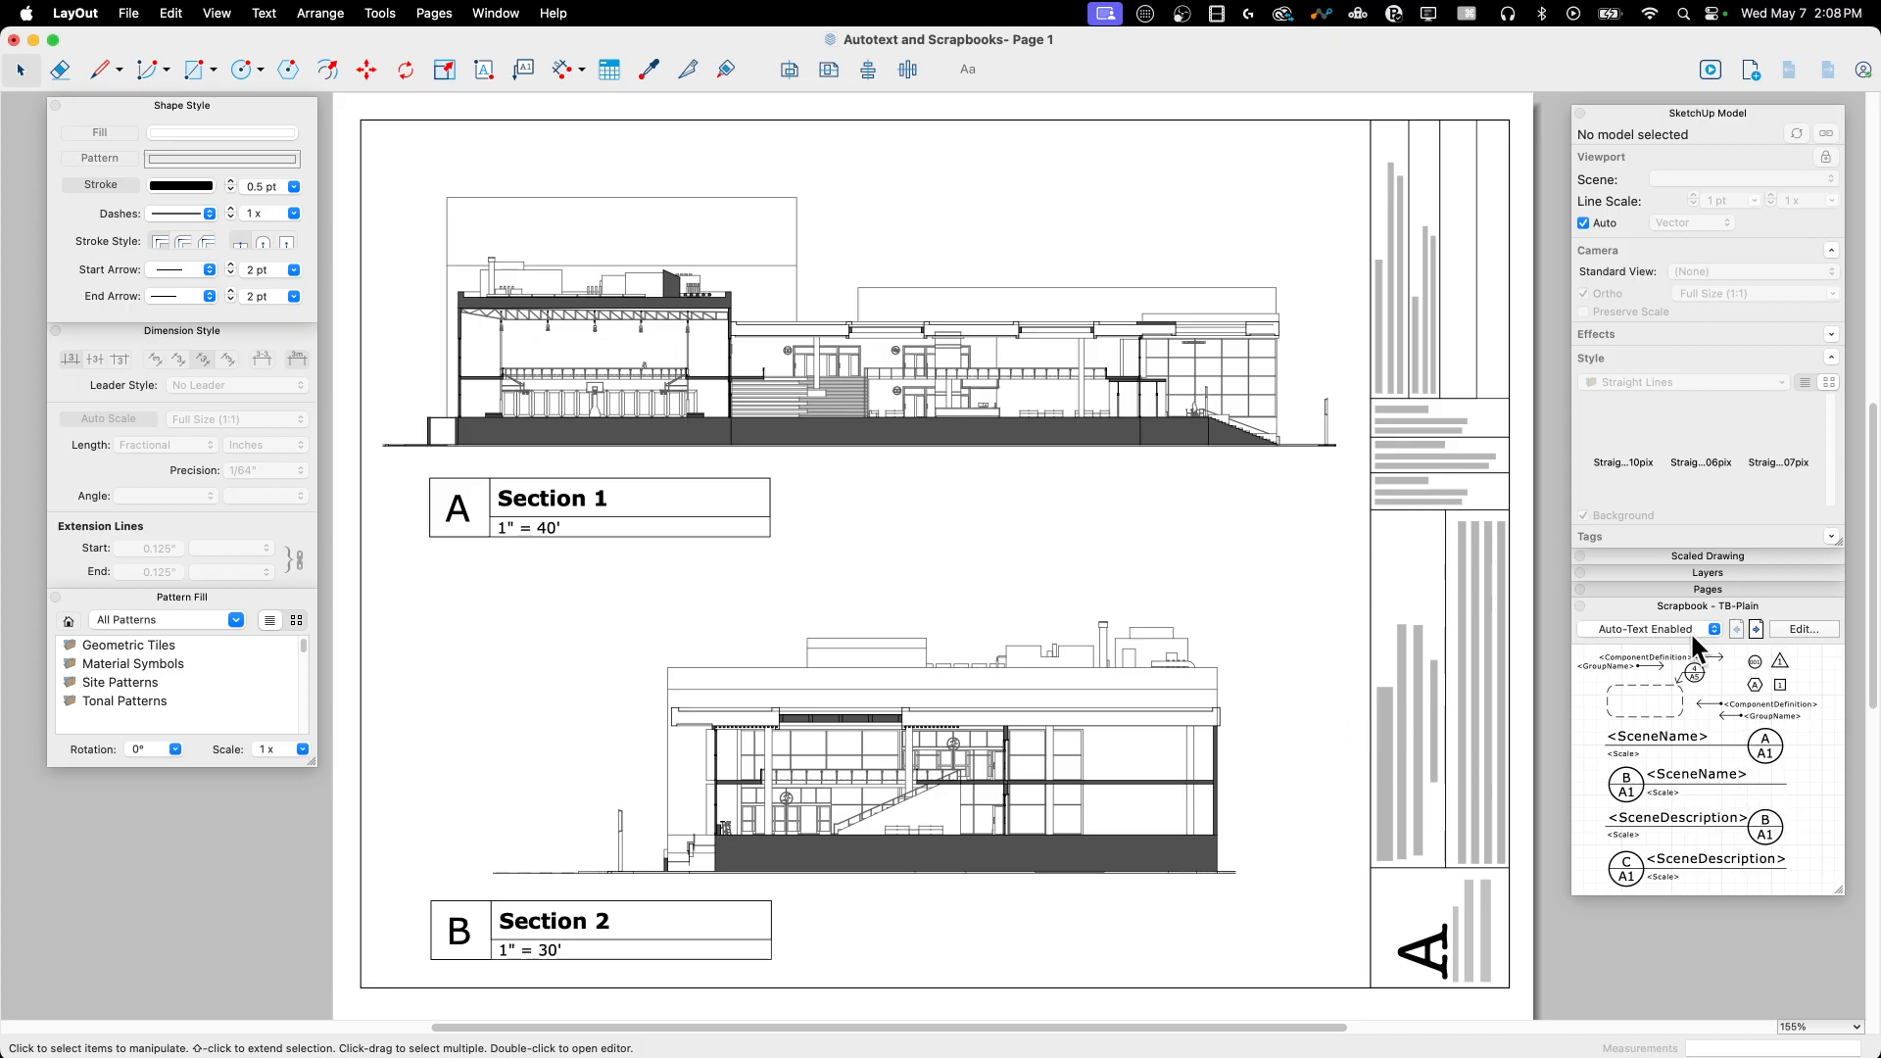
{"action": "left_click", "coordinate": [1718, 629]}
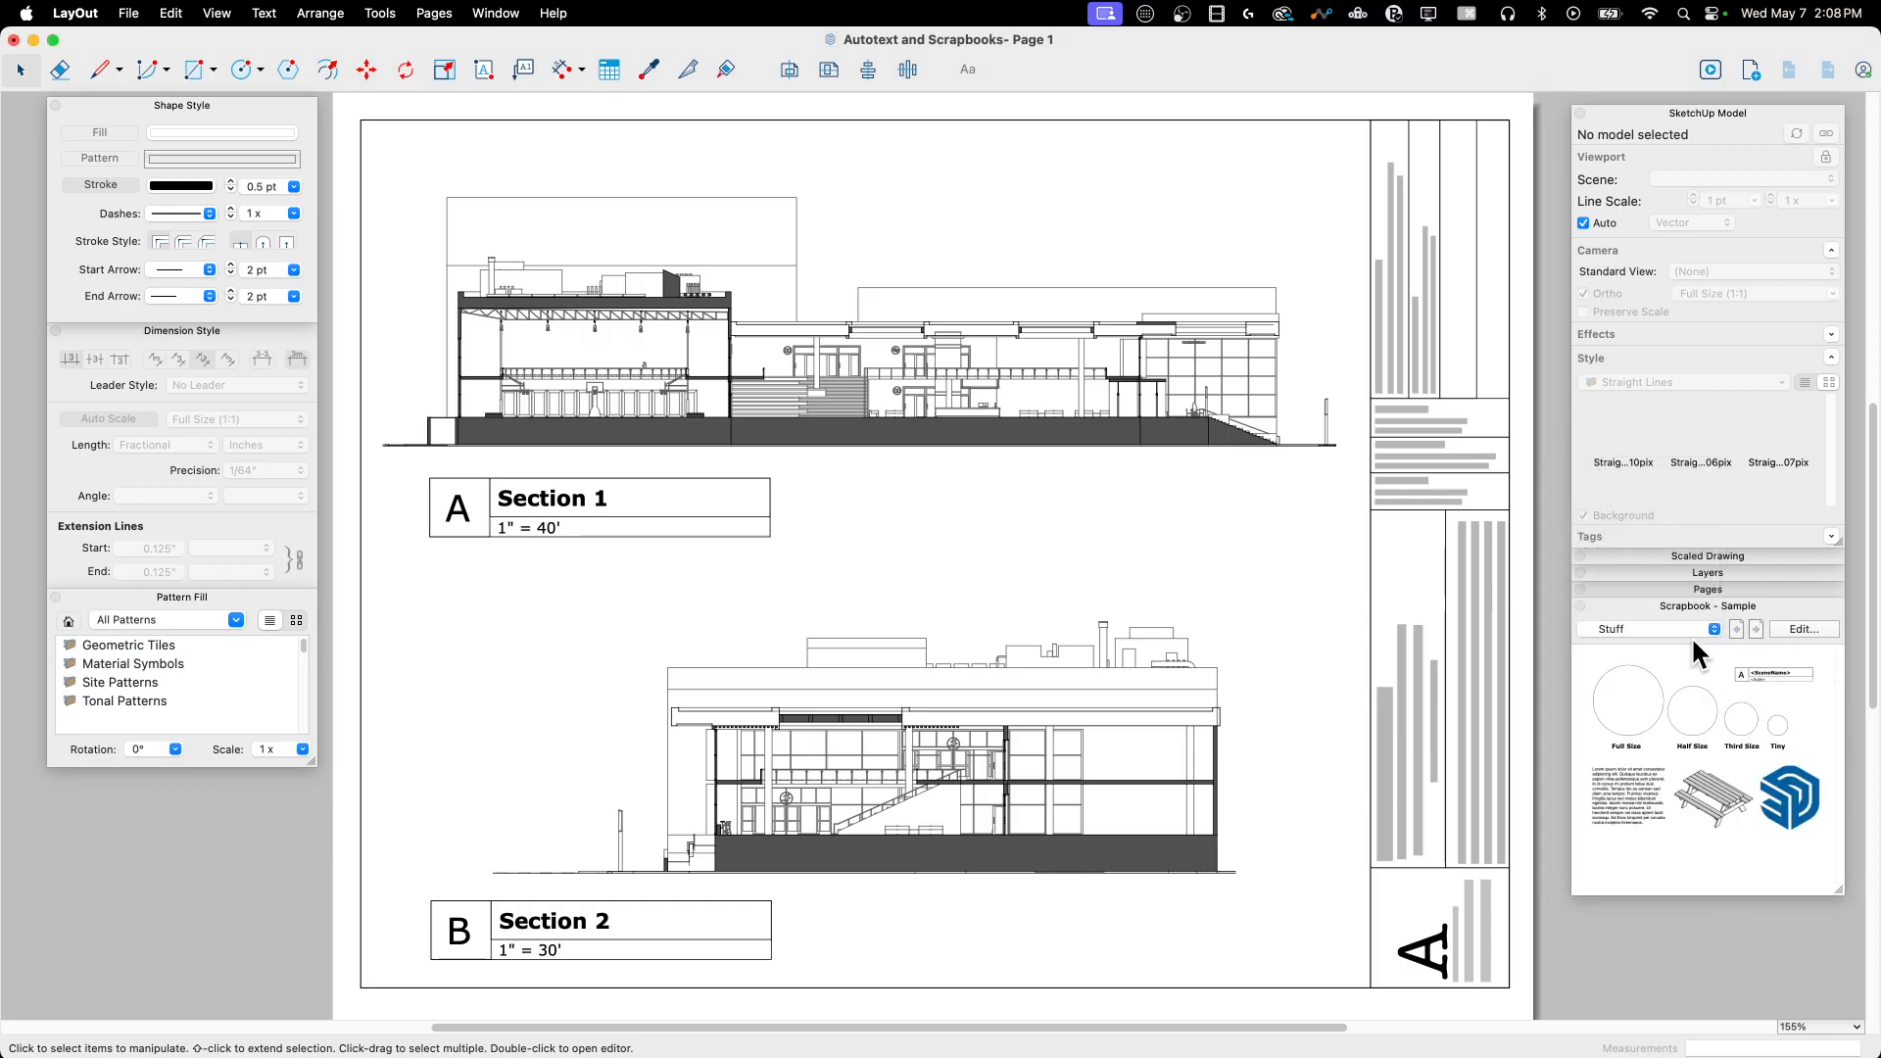
{"action": "mouse_move", "coordinate": [1738, 696]}
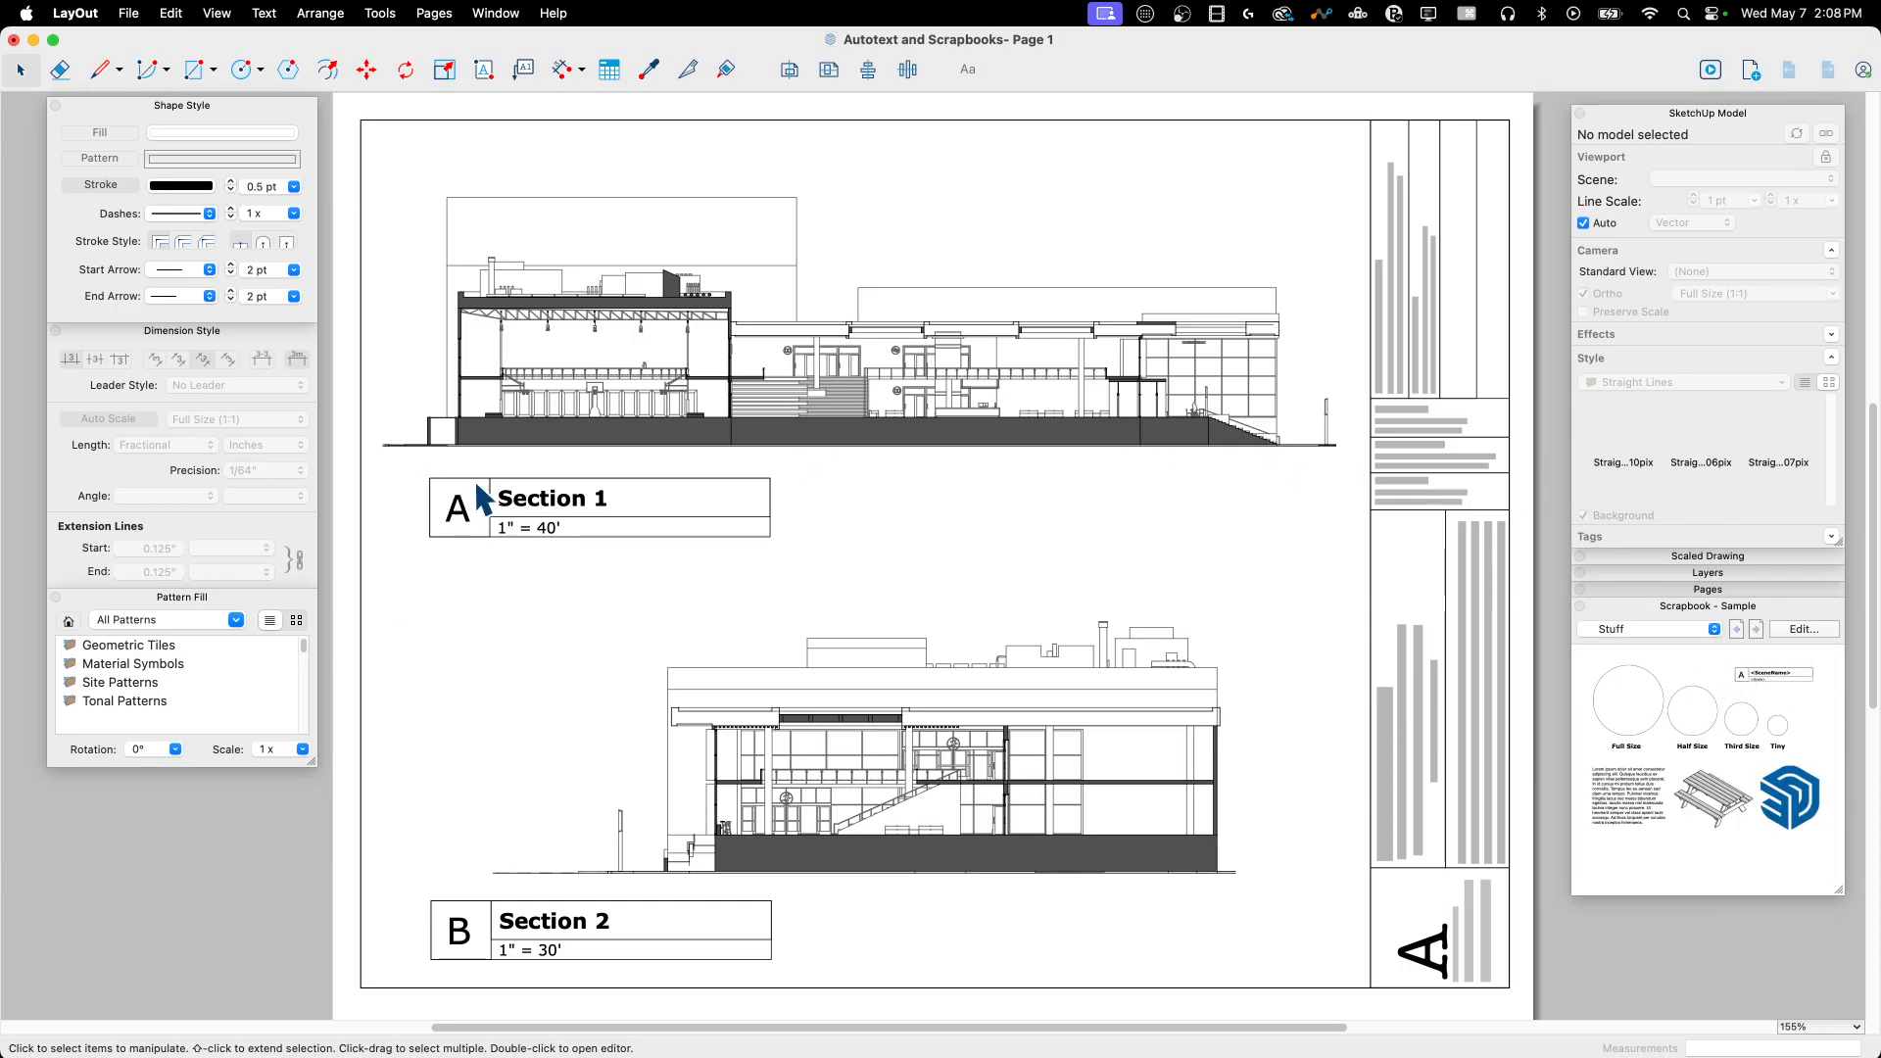
{"action": "mouse_move", "coordinate": [921, 583]}
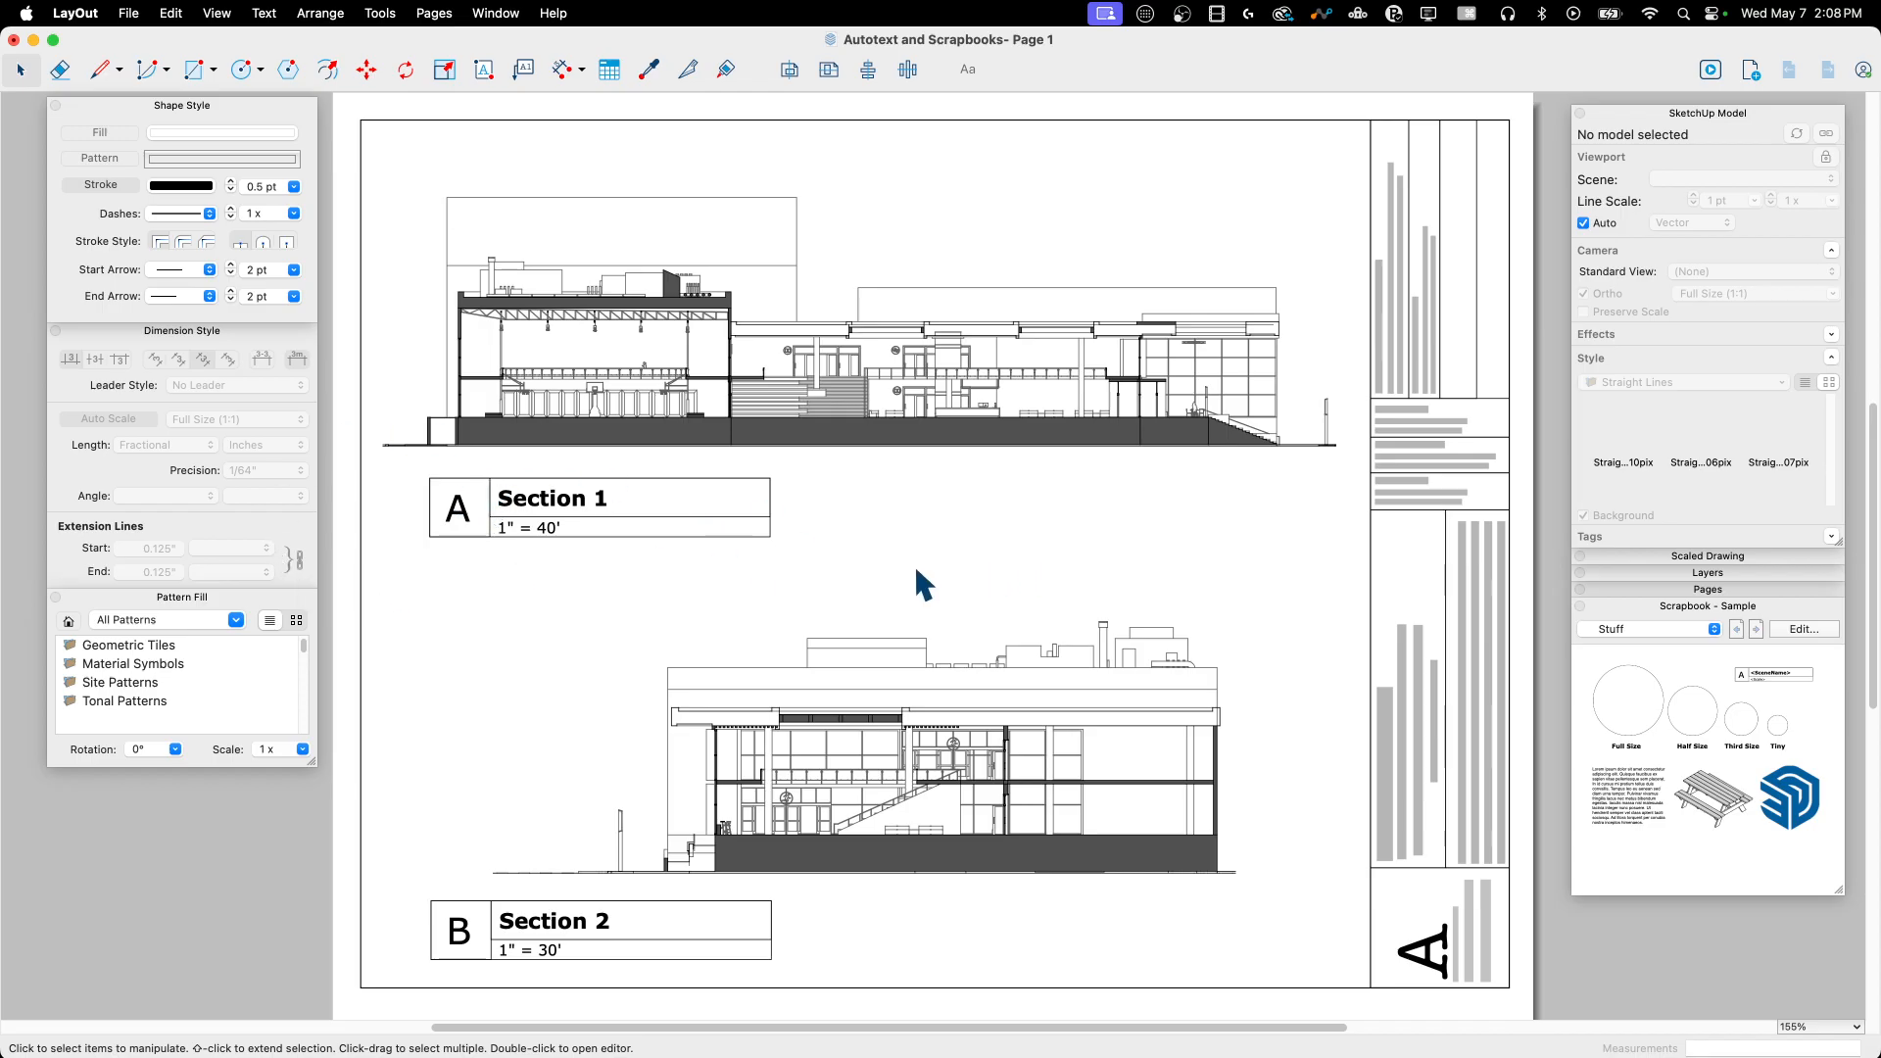
{"action": "mouse_move", "coordinate": [623, 574]}
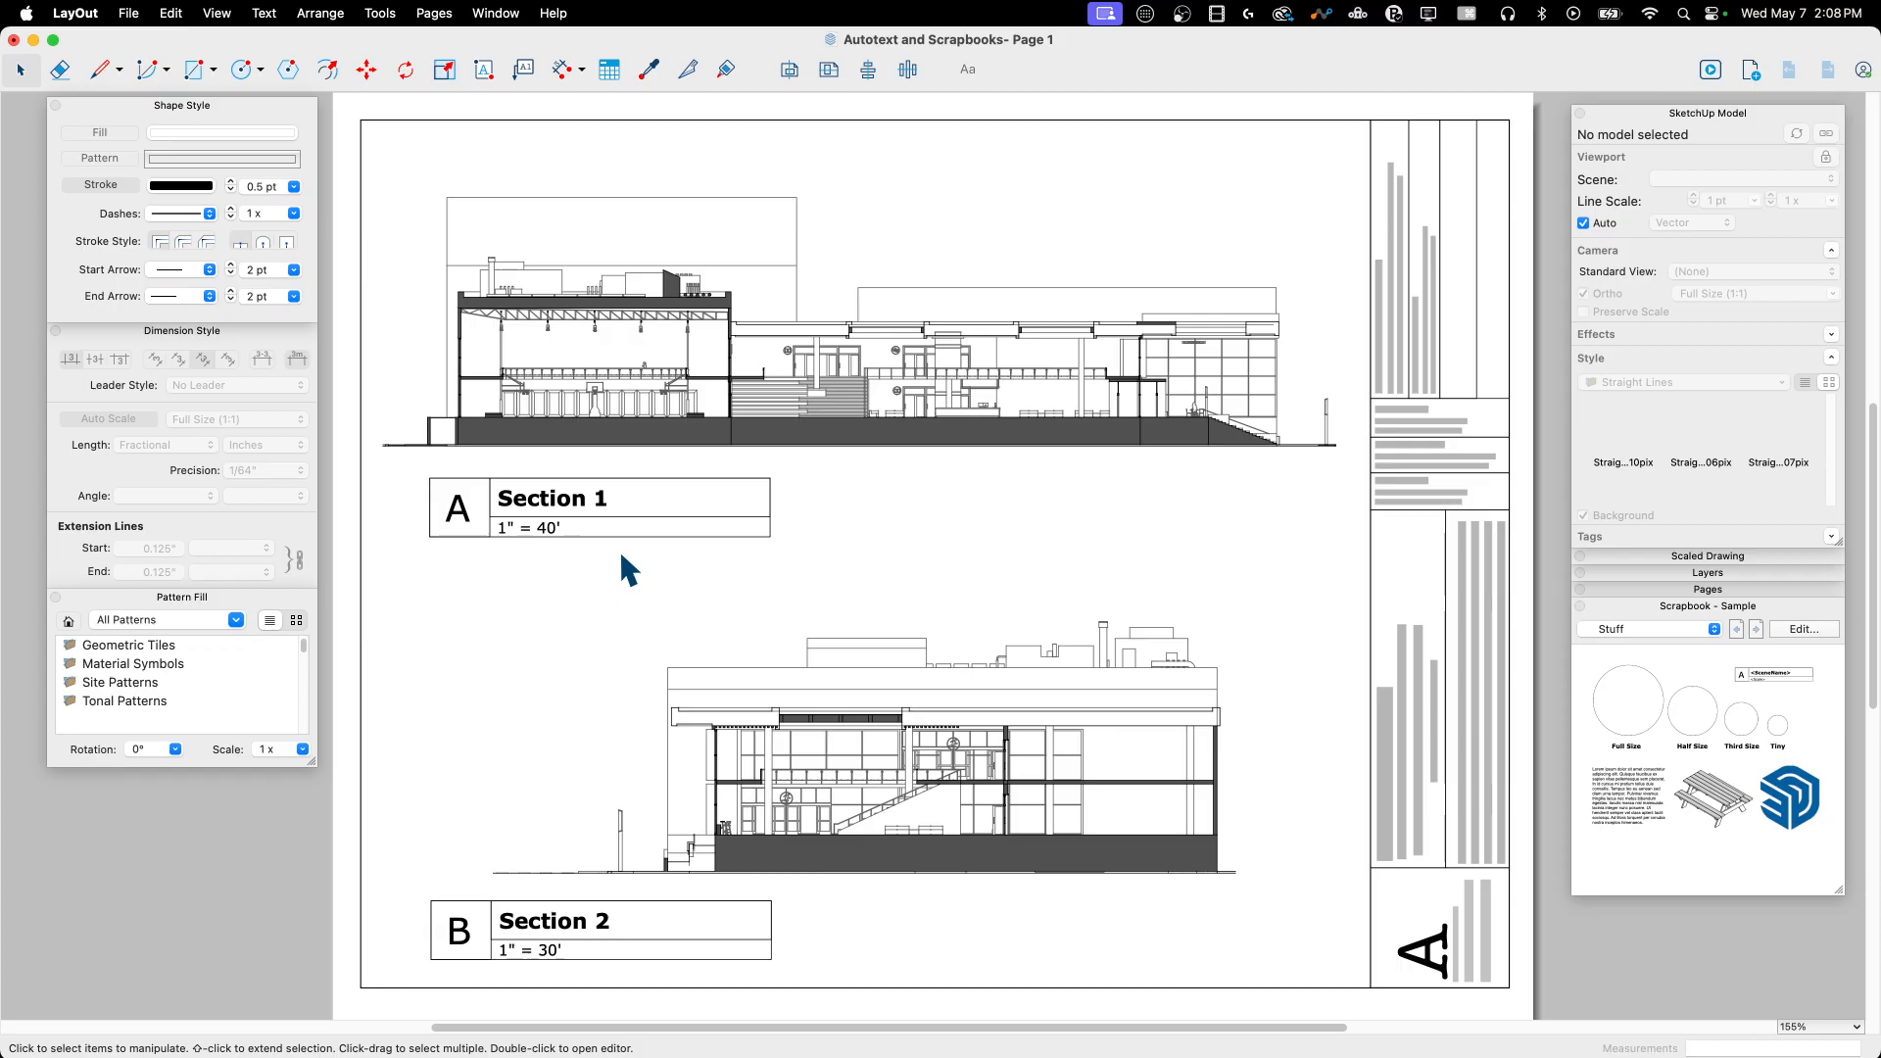
{"action": "mouse_move", "coordinate": [1231, 643]}
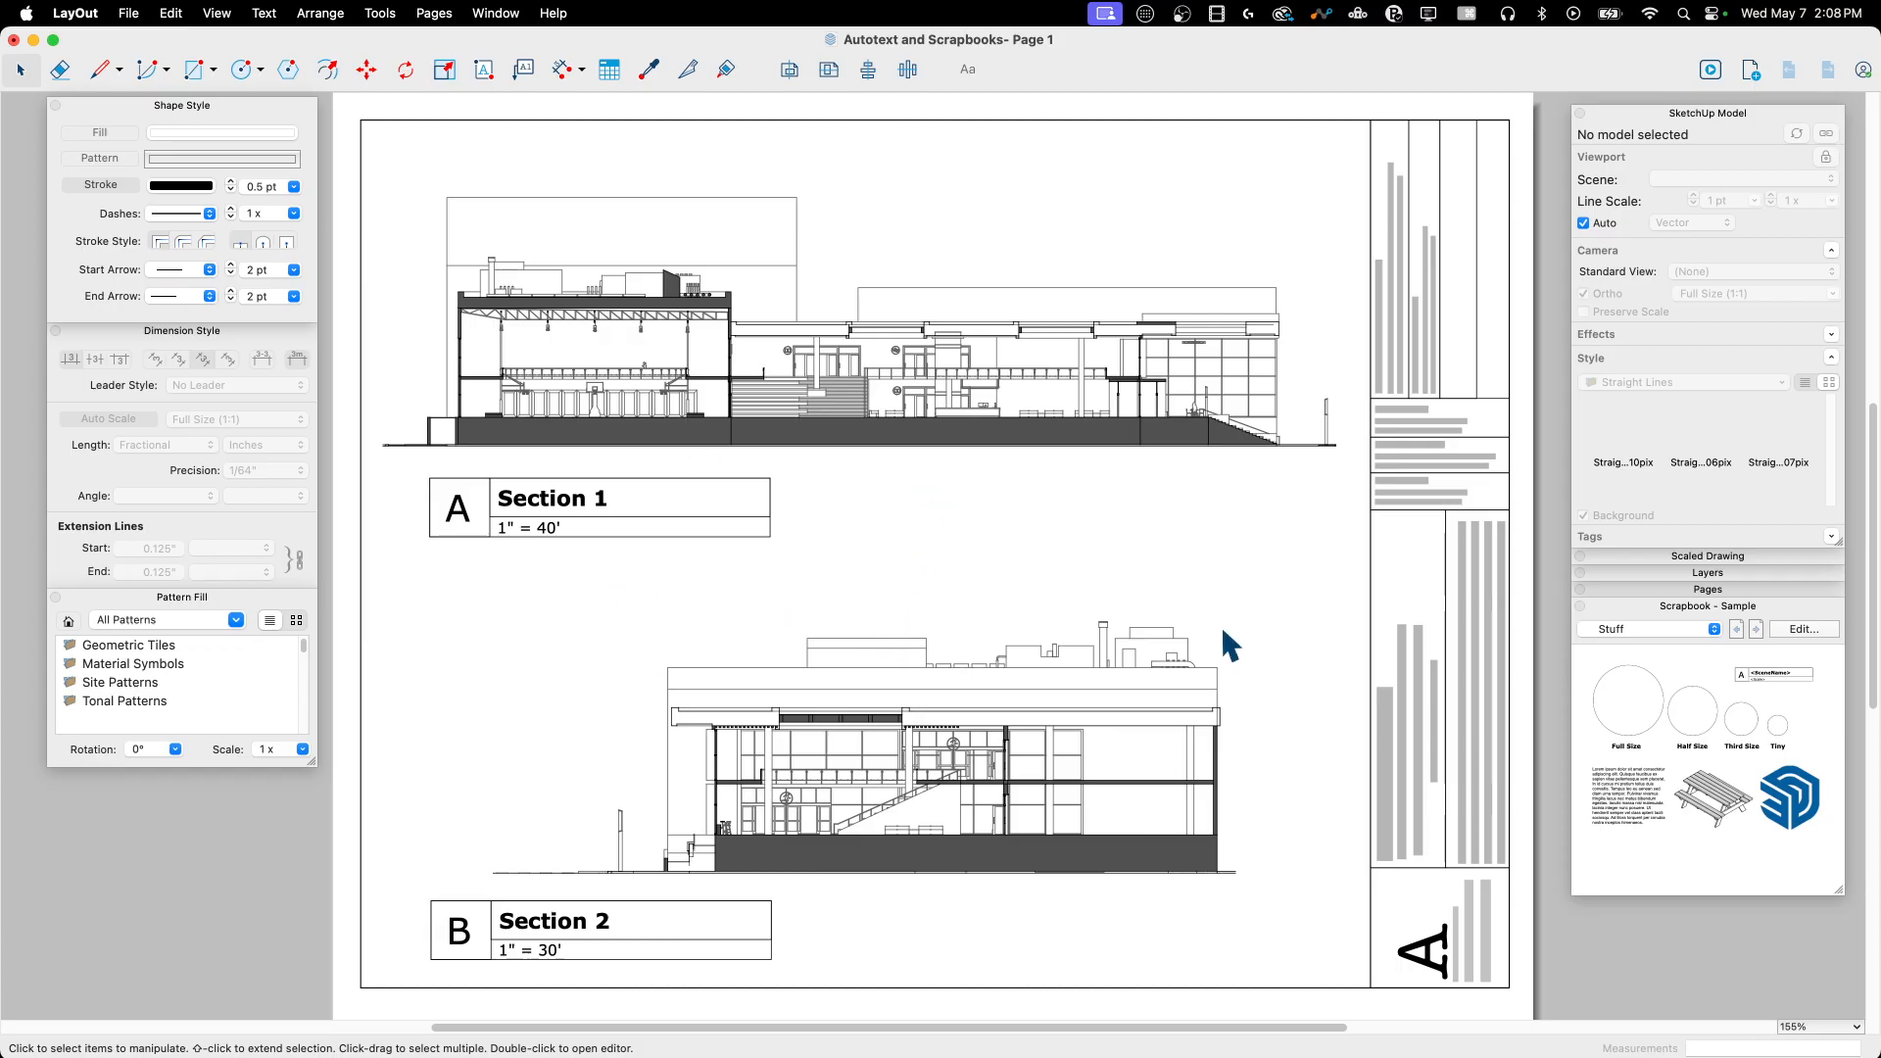